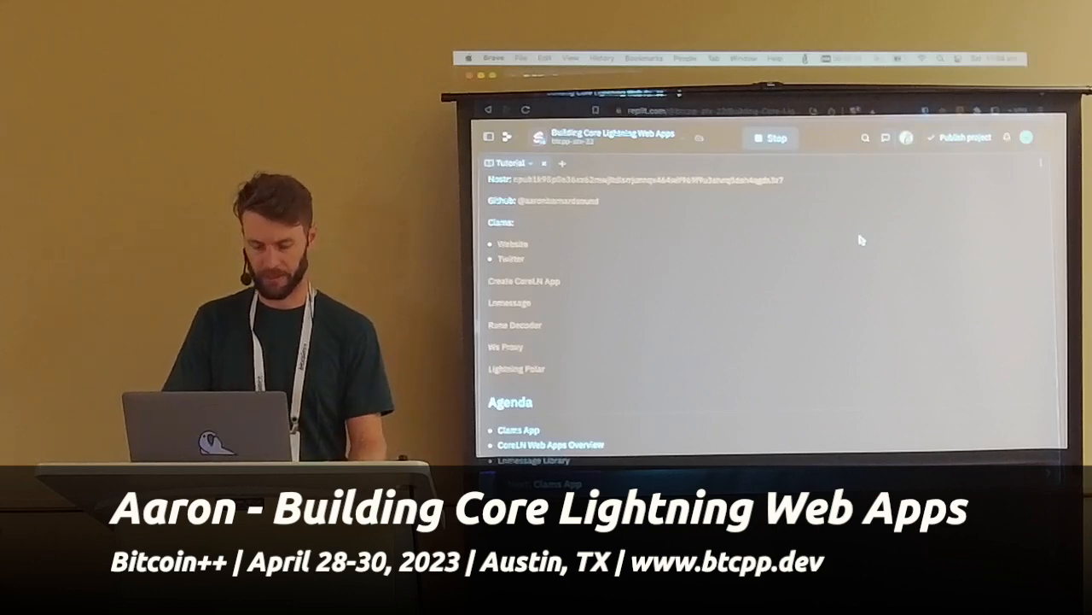
{"action": "mouse_move", "coordinate": [902, 262]}
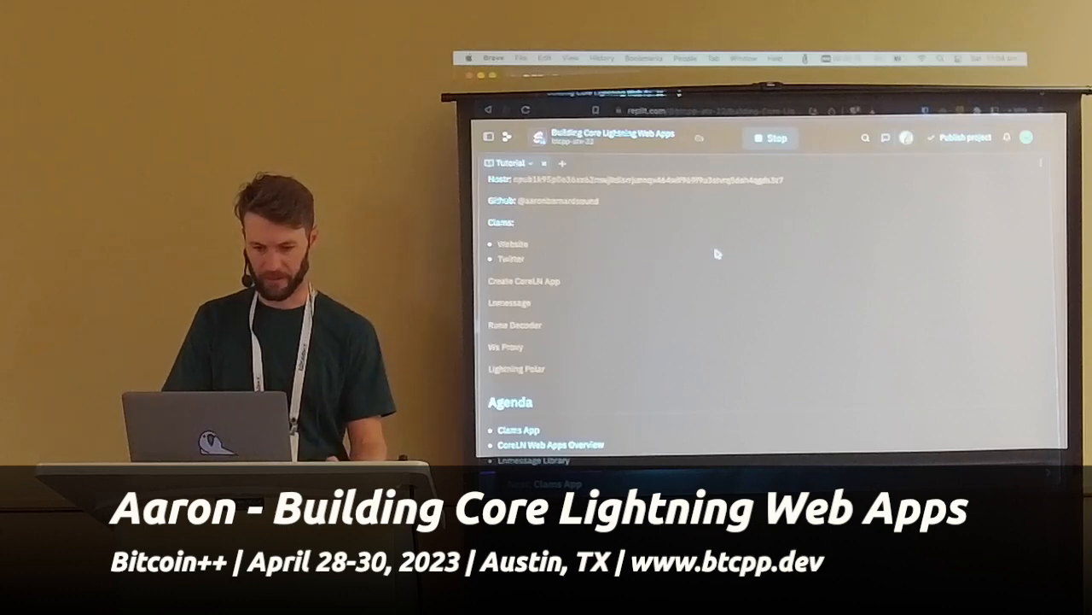
{"action": "mouse_move", "coordinate": [640, 272]}
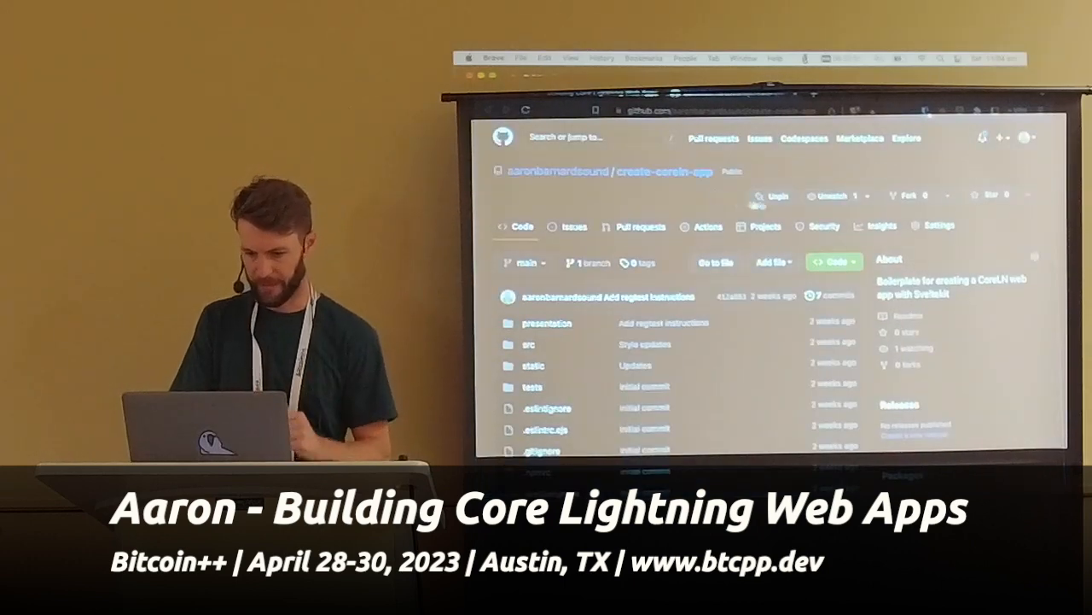
Step: Copy create-coreln-app's HTTPS clone URL from GitHub's green Code menu
{"action": "left_click", "coordinate": [834, 262]}
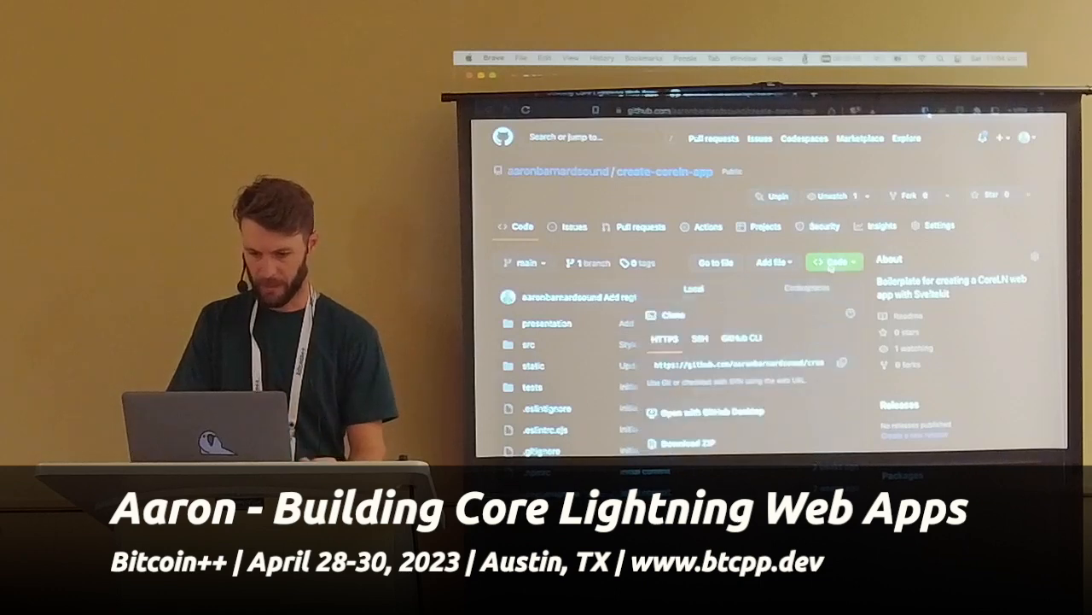
{"action": "left_click", "coordinate": [741, 338]}
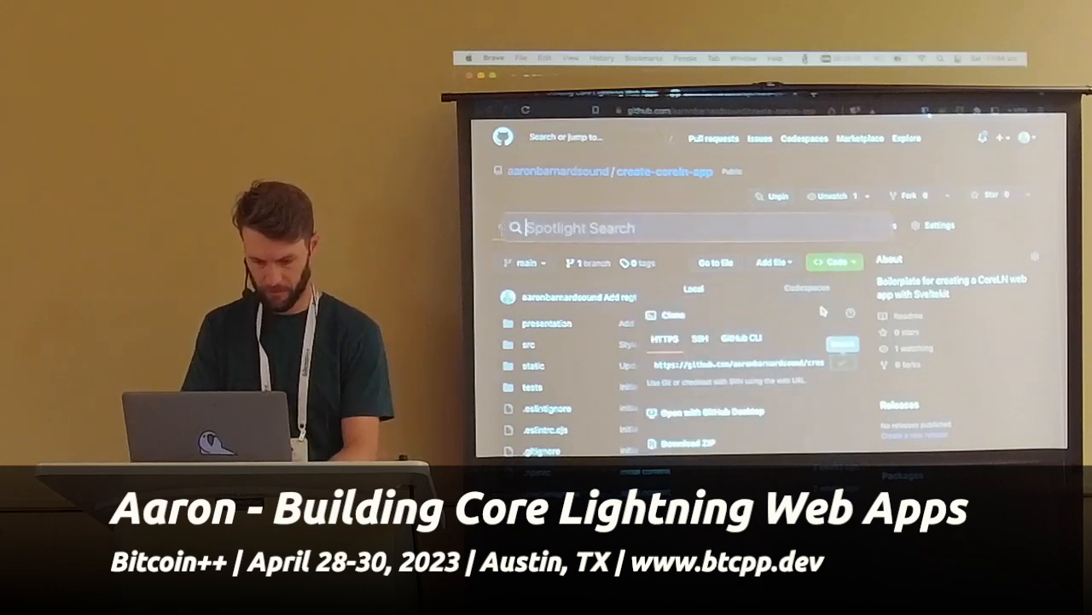
Step: Launch Terminal and git clone the pasted URL into ~/lightning, then cd into the new folder
{"action": "type", "text": "terminal"}
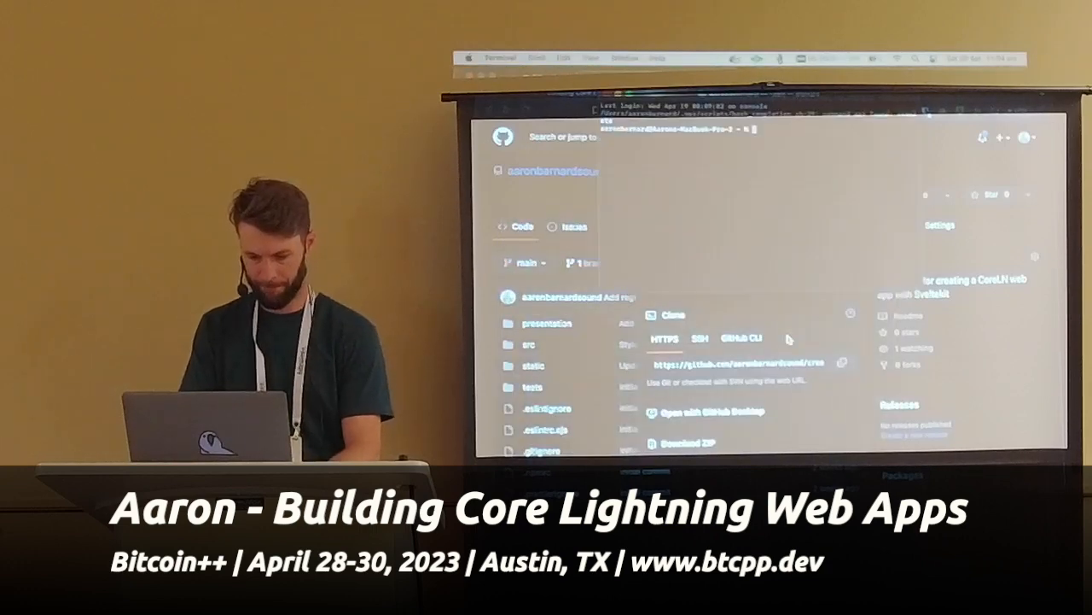
{"action": "type", "text": "git clone"}
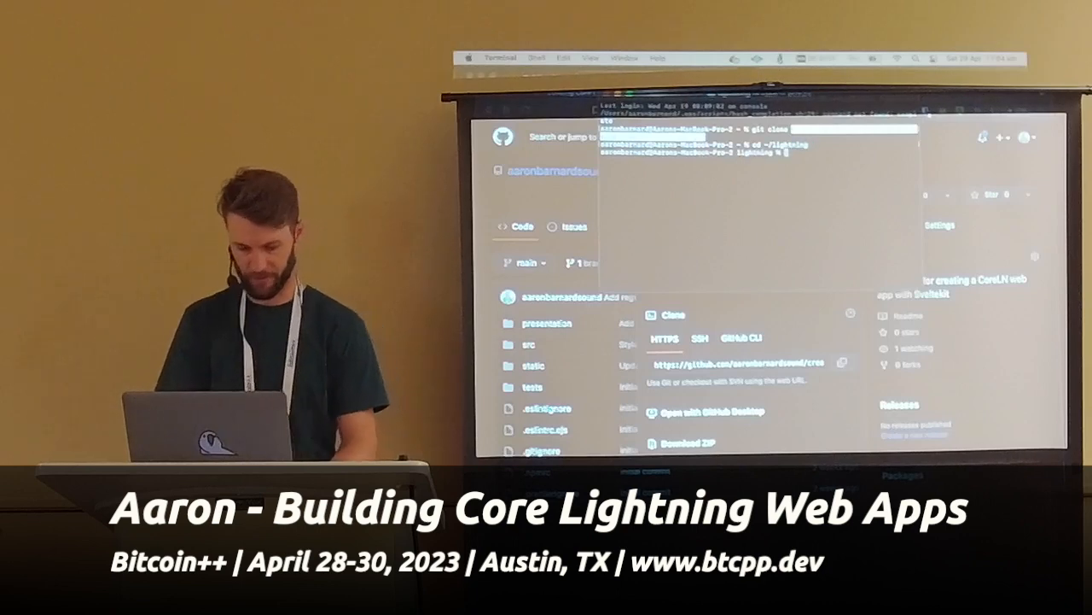
{"action": "type", "text": "git clone https://github.com/aaronbarnardsound/create-coreln-app.git"}
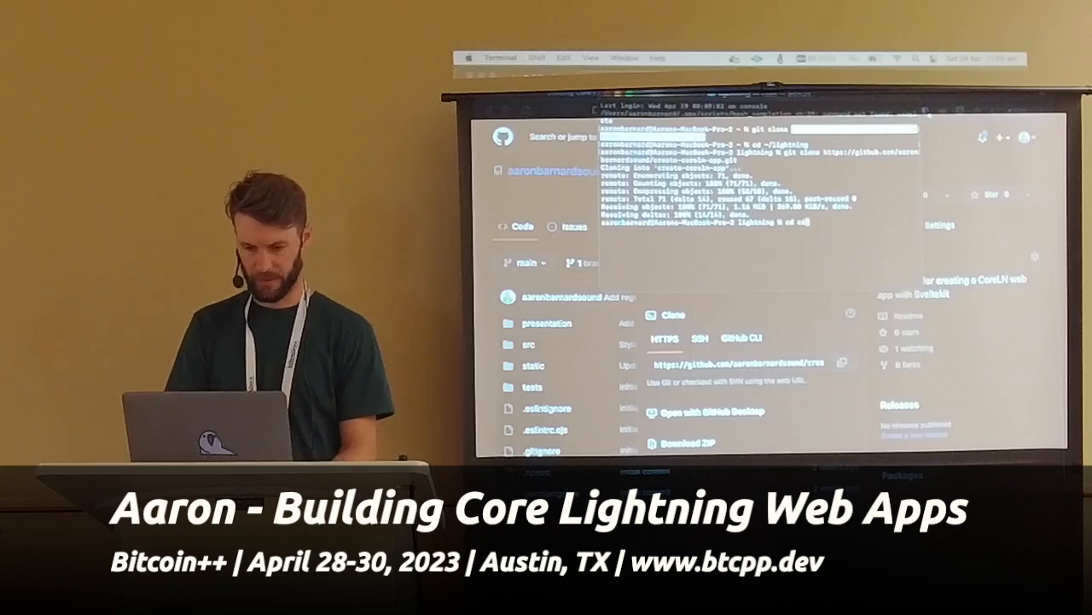
{"action": "type", "text": "core-ln/"}
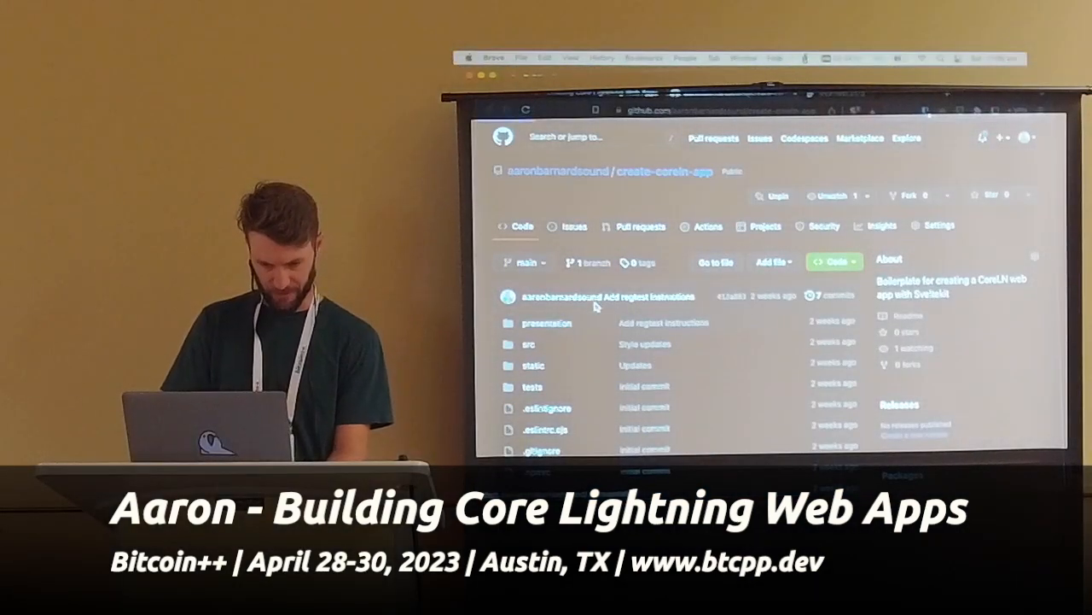
{"action": "left_click", "coordinate": [547, 322]}
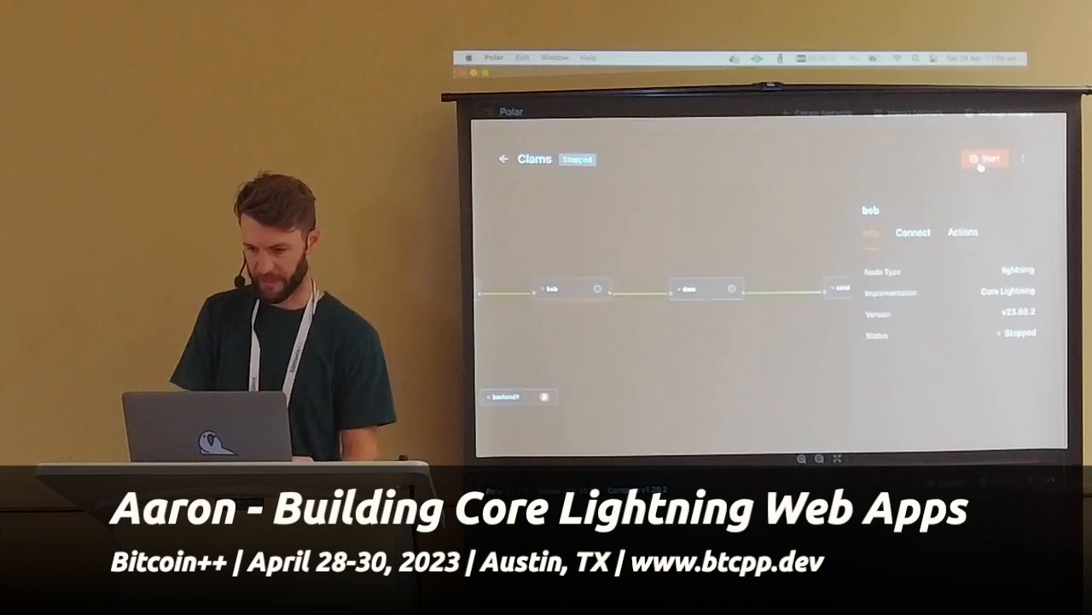
Step: Start the stopped Clams network from its top-right Start button
{"action": "left_click", "coordinate": [986, 159]}
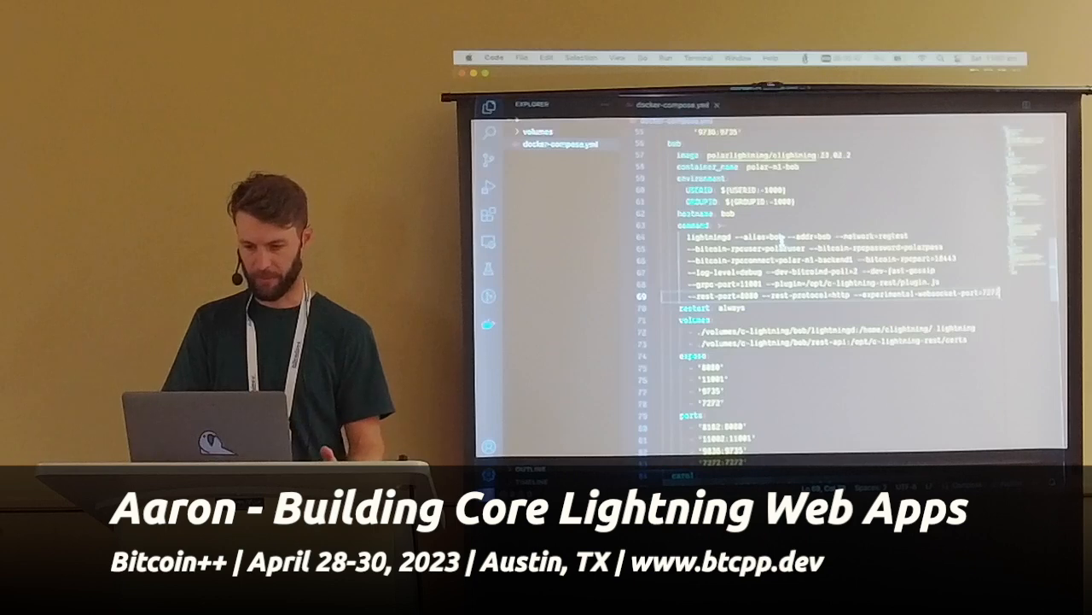
Step: Scroll docker-compose.yml down to bob's lightningd command line
{"action": "scroll", "scroll_direction": "down", "scroll_amount": 3}
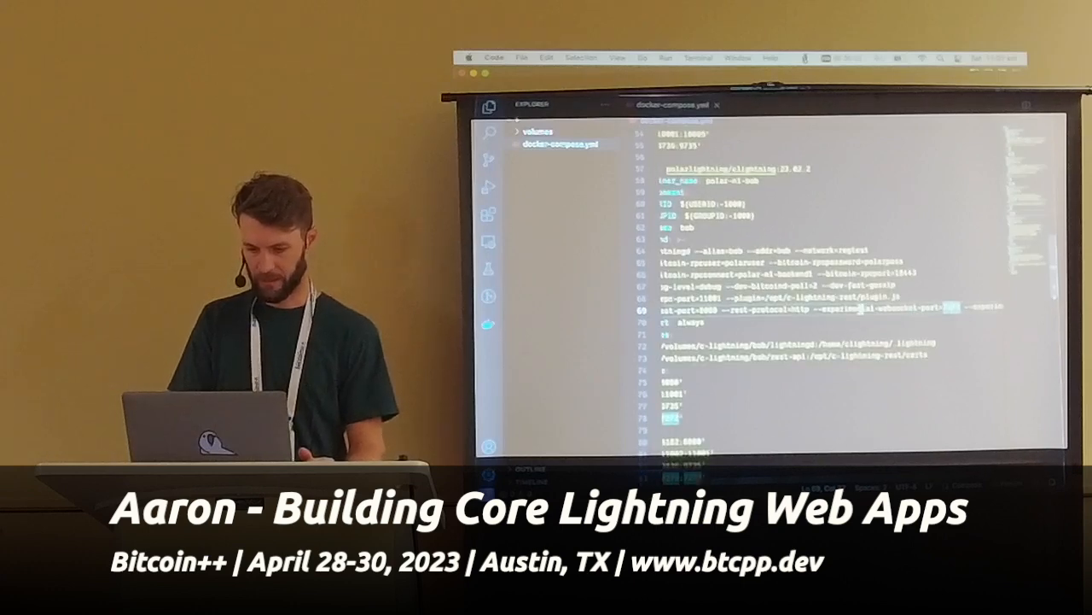
{"action": "scroll", "scroll_direction": "down", "scroll_amount": 3}
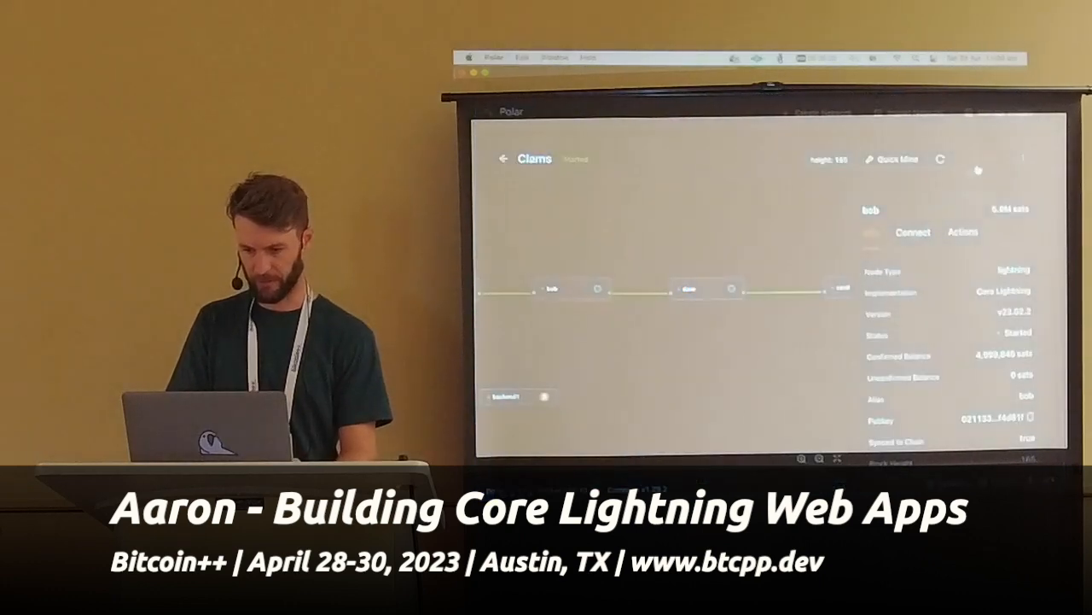
Step: Stop and restart the Clams network, then copy bob's node pubkey
{"action": "left_click", "coordinate": [982, 158]}
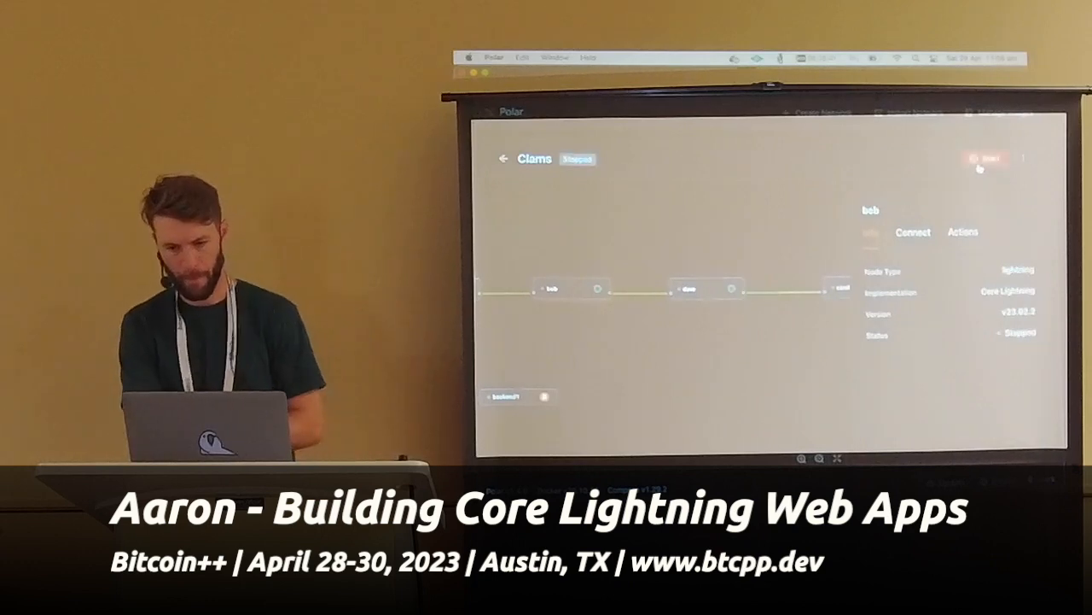
{"action": "left_click", "coordinate": [986, 159]}
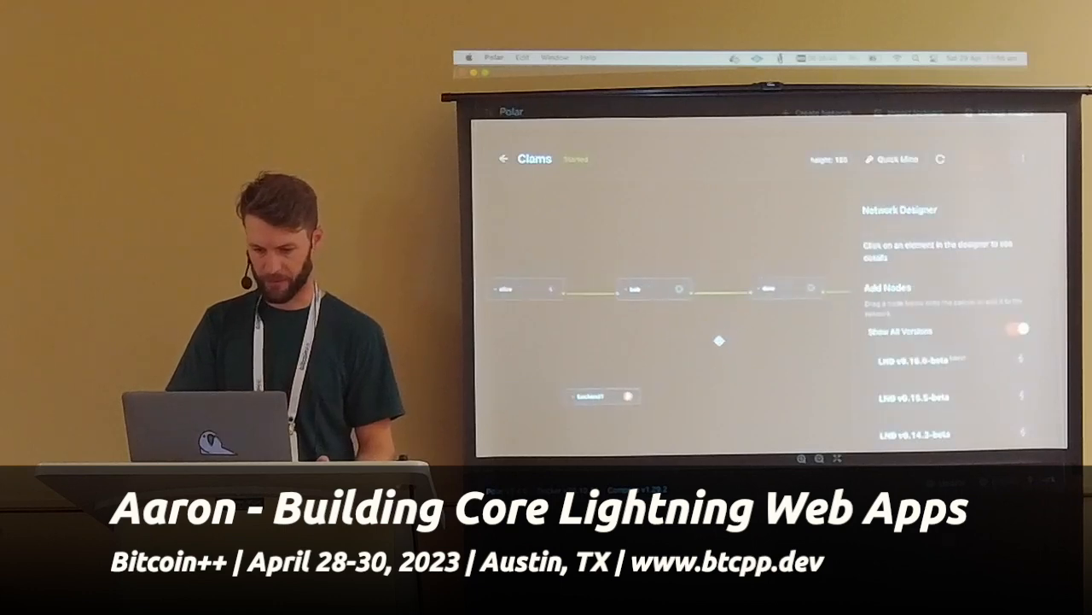
{"action": "left_click", "coordinate": [651, 290]}
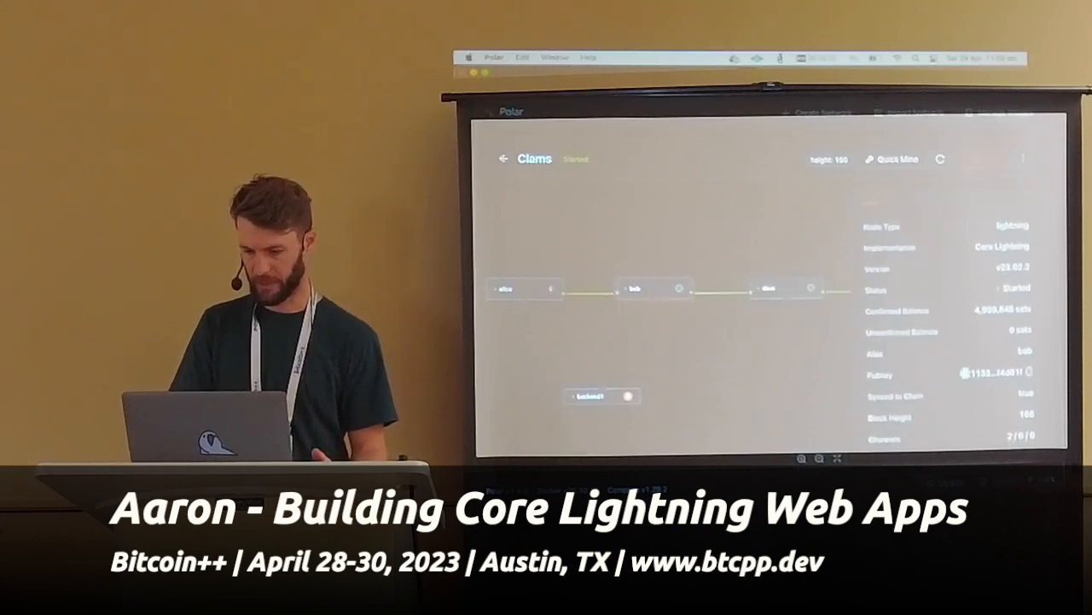
{"action": "left_click", "coordinate": [1030, 374]}
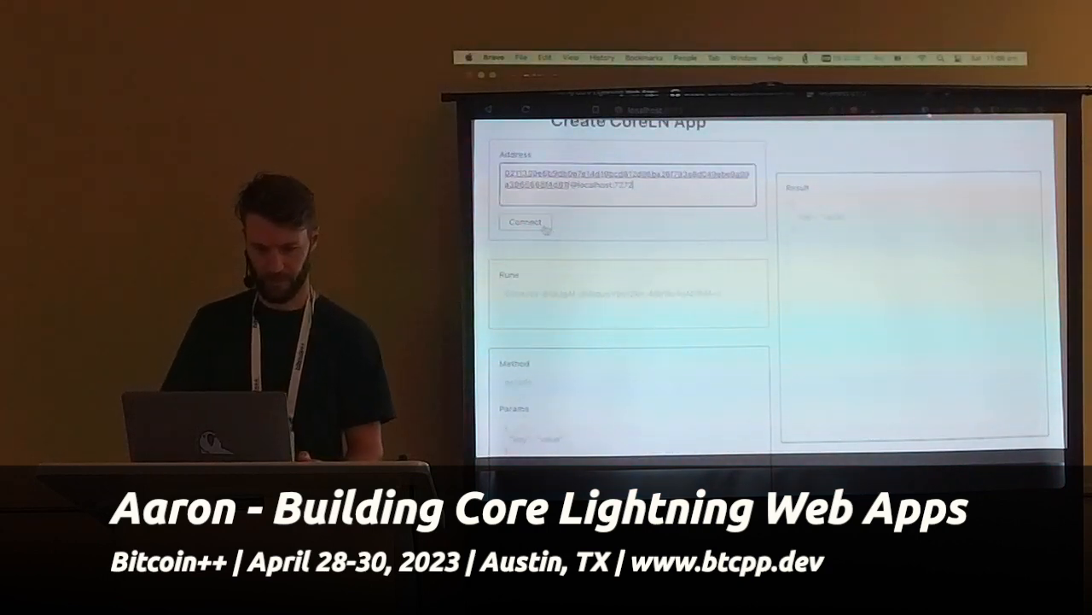
Step: Connect to bob's node using pubkey@localhost:7272 as the address
{"action": "left_click", "coordinate": [525, 222]}
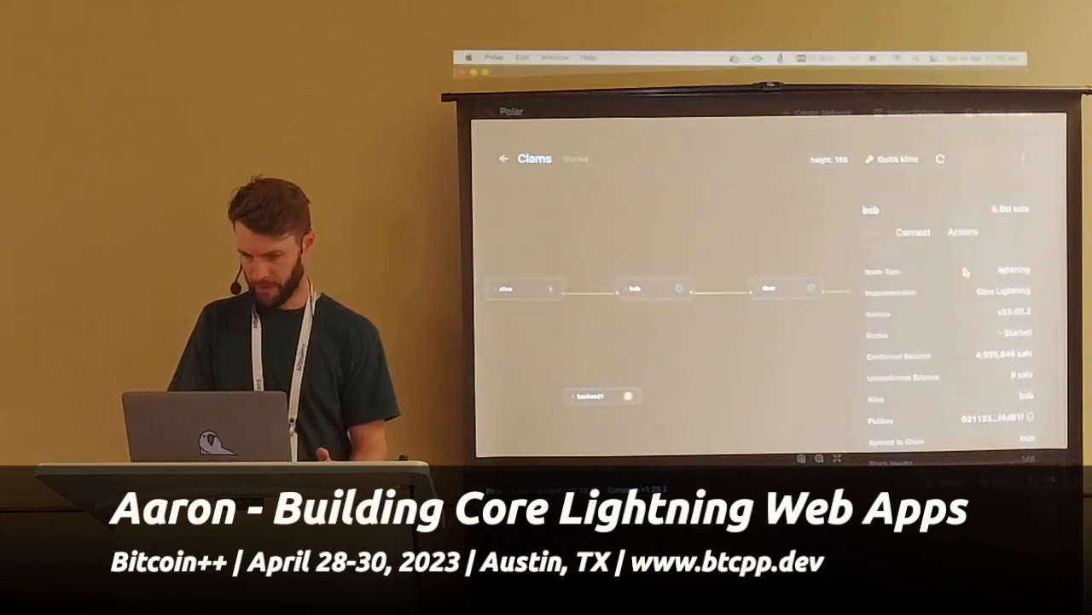
Step: Launch bob's terminal from the Actions tab and type lightning-cli commando-rune
{"action": "left_click", "coordinate": [963, 231]}
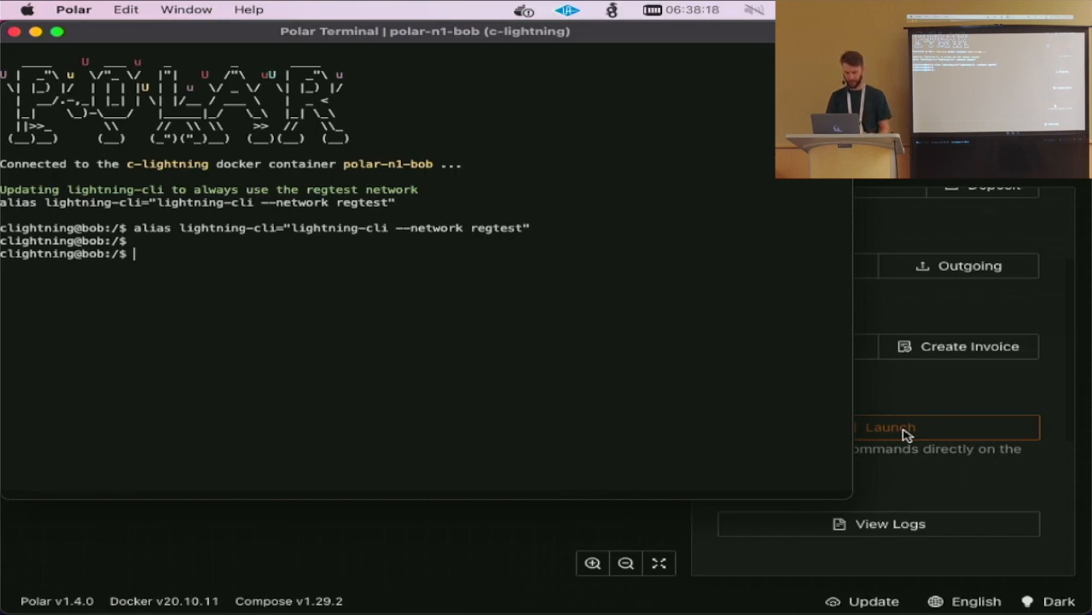
{"action": "type", "text": "ligthn"}
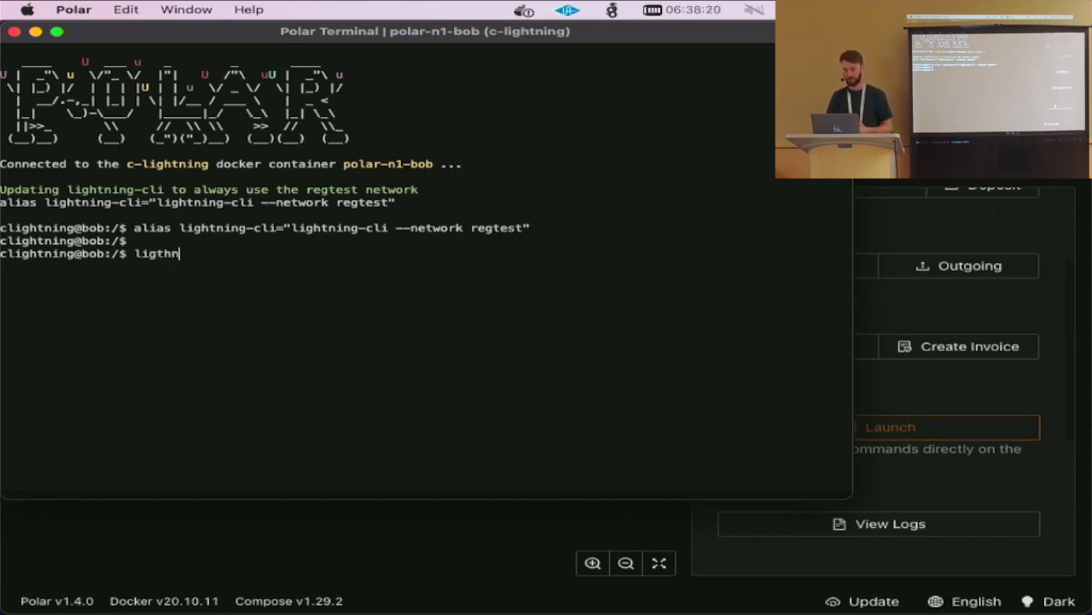
{"action": "key", "text": "Backspace"}
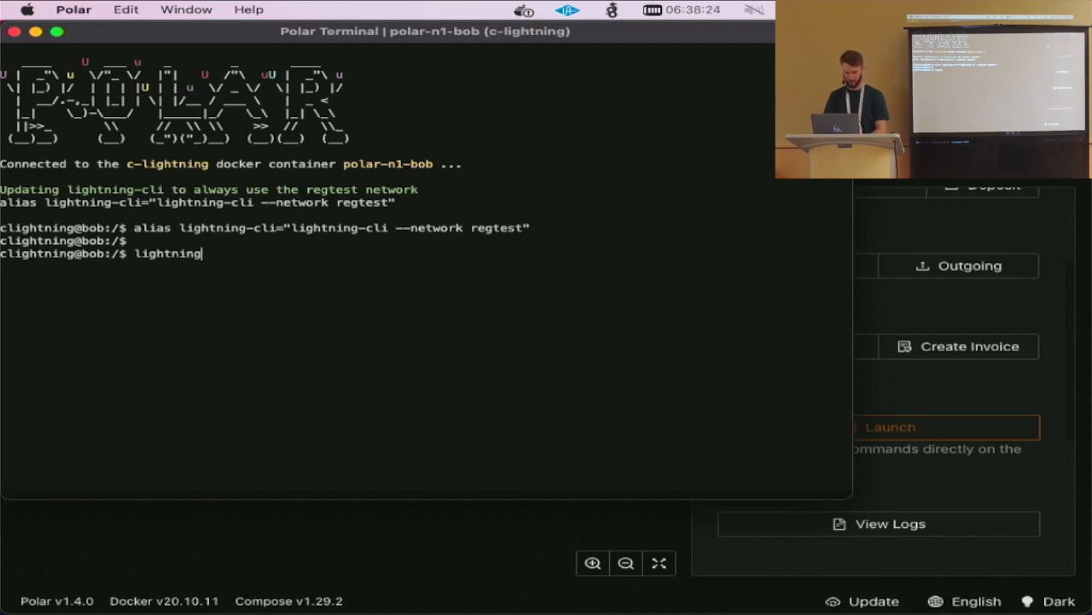
{"action": "type", "text": "-cli co"}
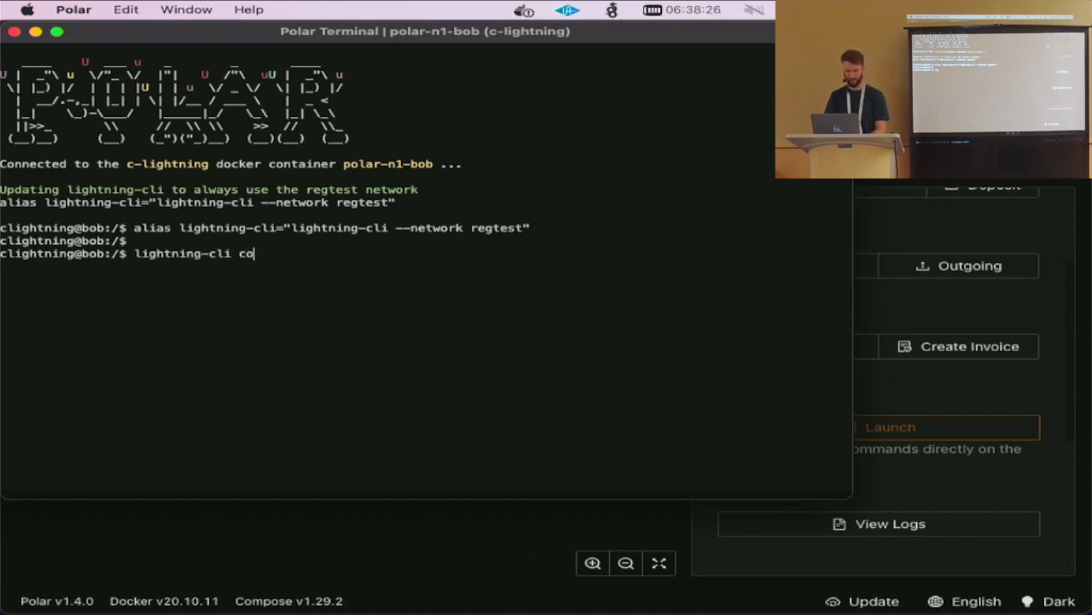
{"action": "type", "text": "mmando-rune"}
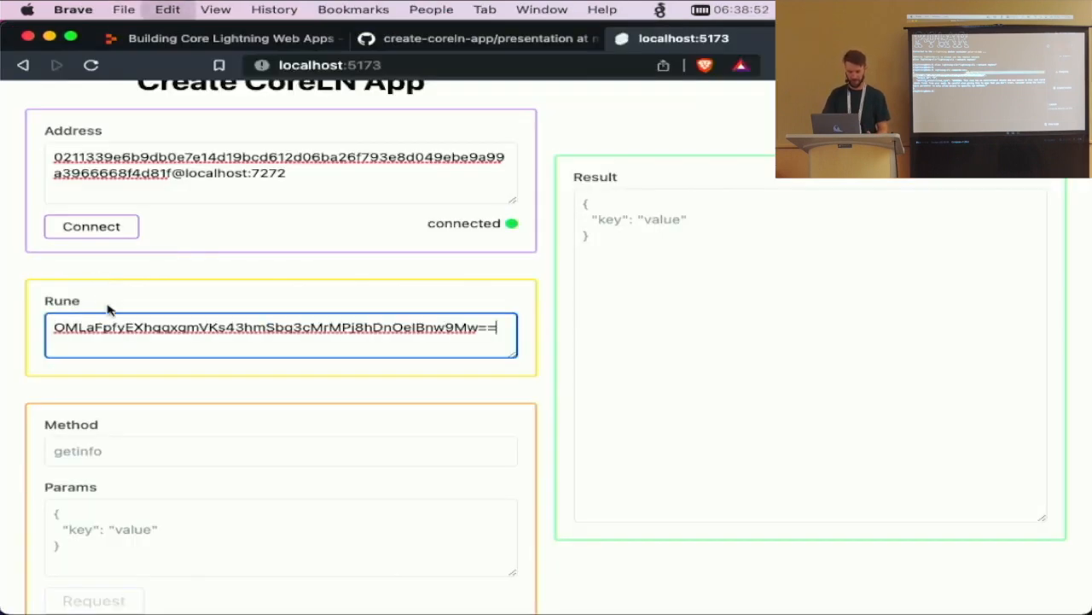
Step: Scroll the Create CoreLN App page after pasting the rune from Polar
{"action": "scroll", "scroll_direction": "down", "scroll_amount": 3}
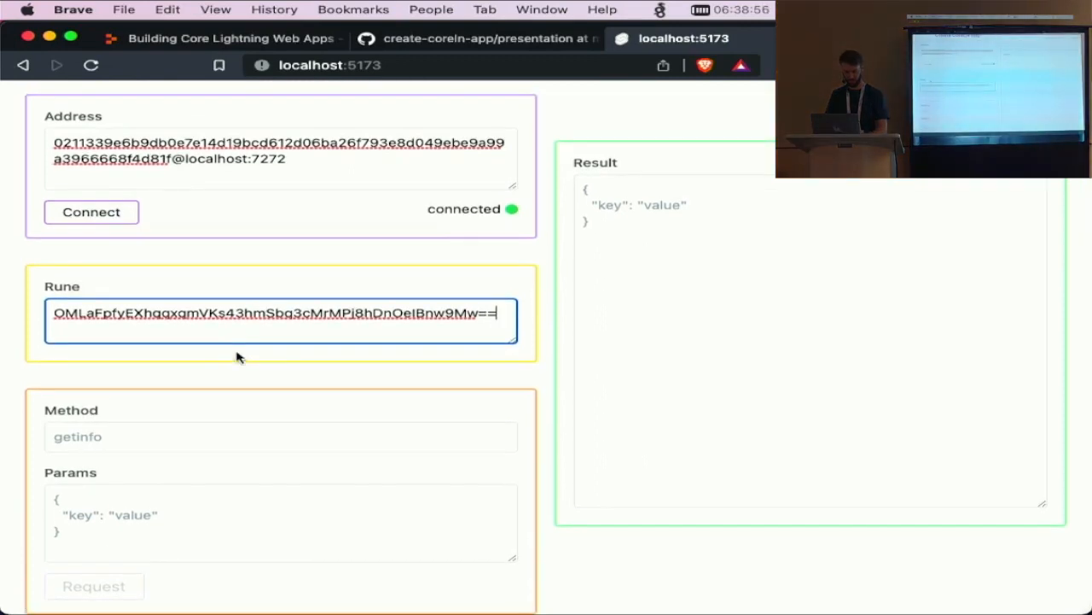
{"action": "mouse_move", "coordinate": [356, 423]}
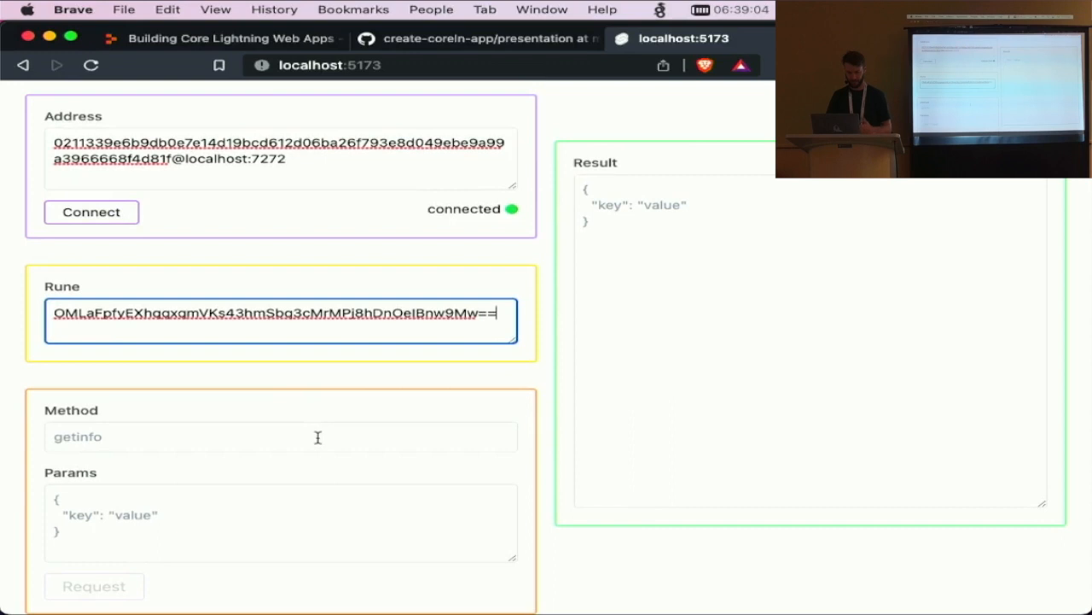
Step: Request the getinfo method, correcting the typo 'getingo', to show bob's node info
{"action": "left_click", "coordinate": [280, 436]}
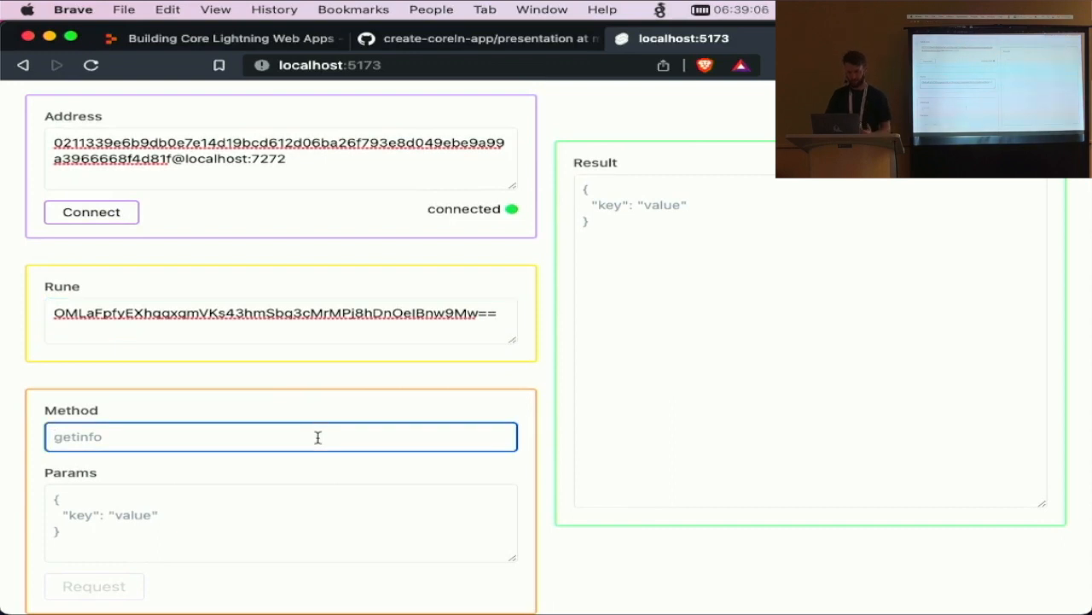
{"action": "type", "text": "getingo"}
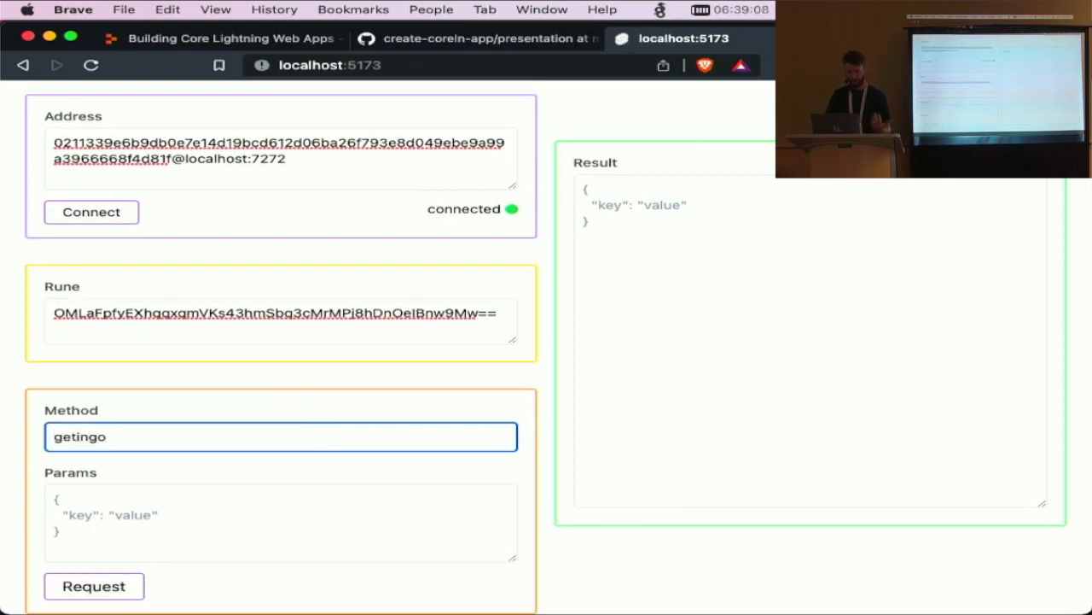
{"action": "type", "text": "getinfo"}
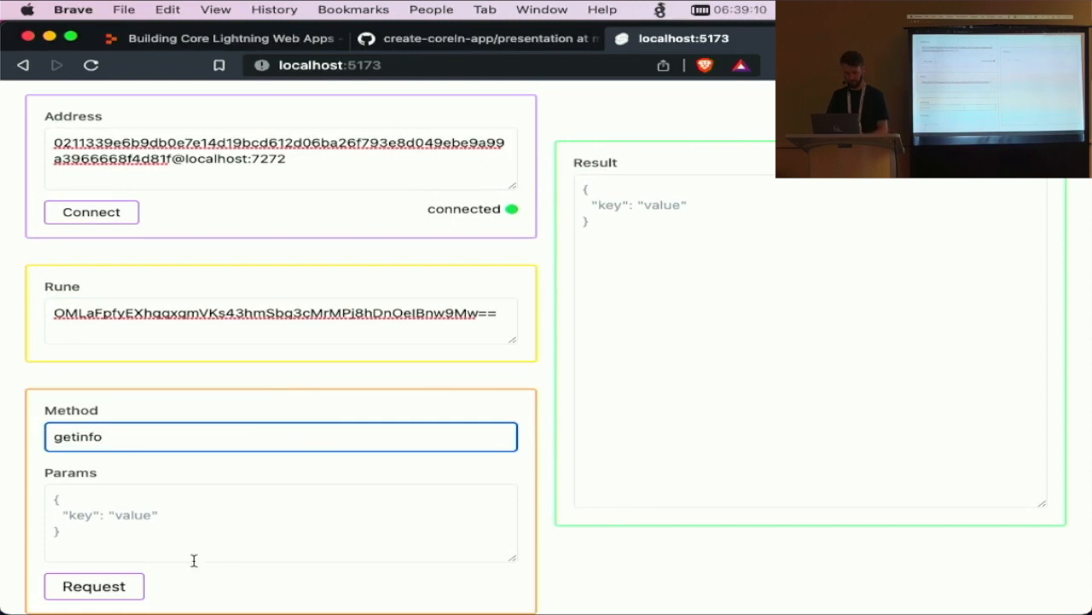
{"action": "left_click", "coordinate": [93, 585]}
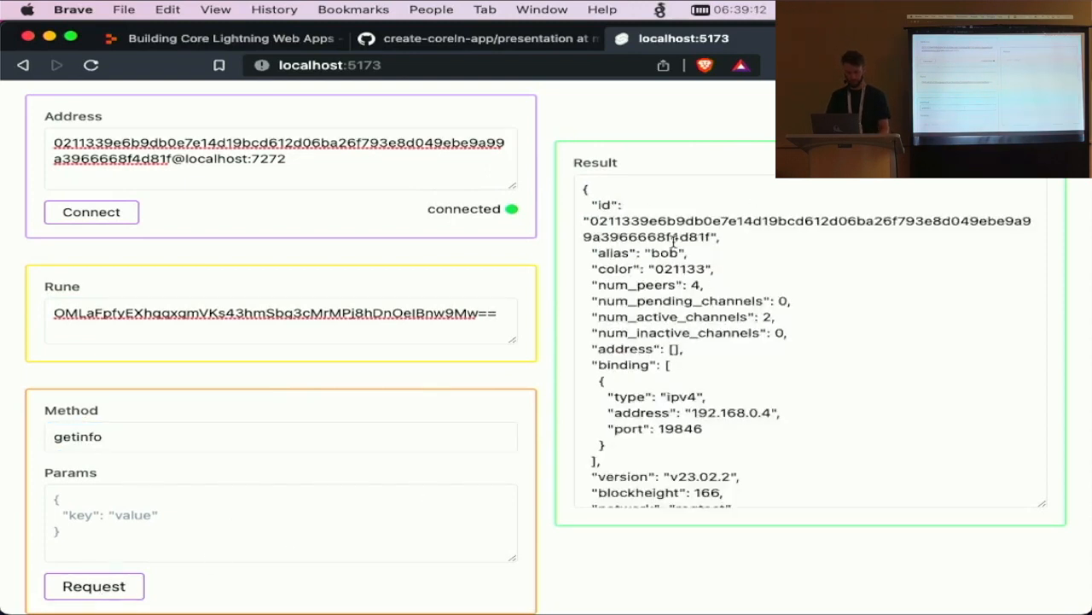
Step: Scroll through bob's getinfo JSON, then return to the Building Core Lightning Web Apps tab
{"action": "scroll", "scroll_direction": "down", "scroll_amount": 3}
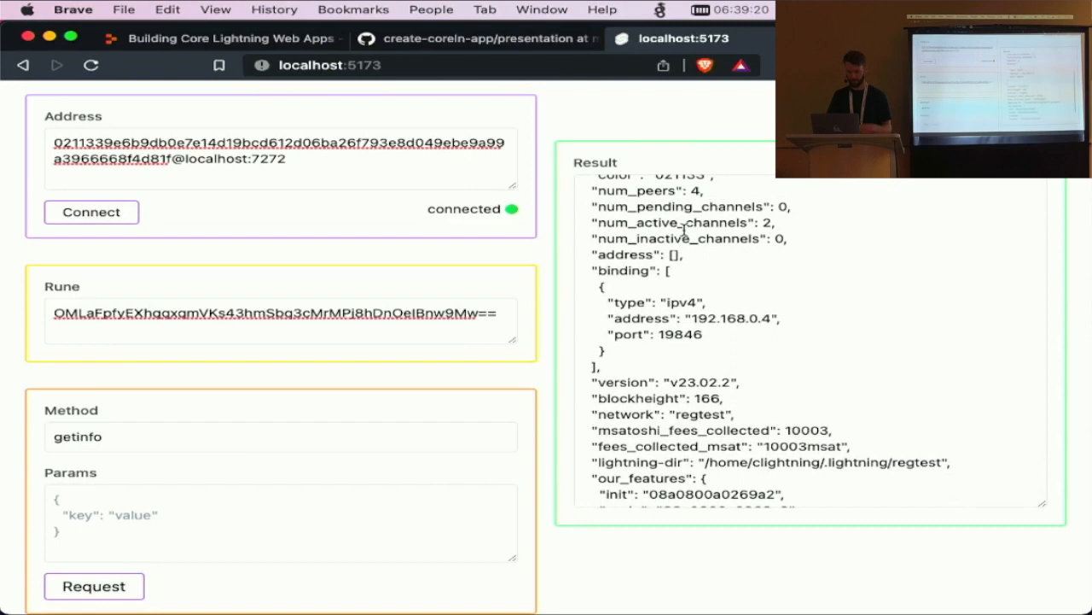
{"action": "scroll", "scroll_direction": "down", "scroll_amount": 3}
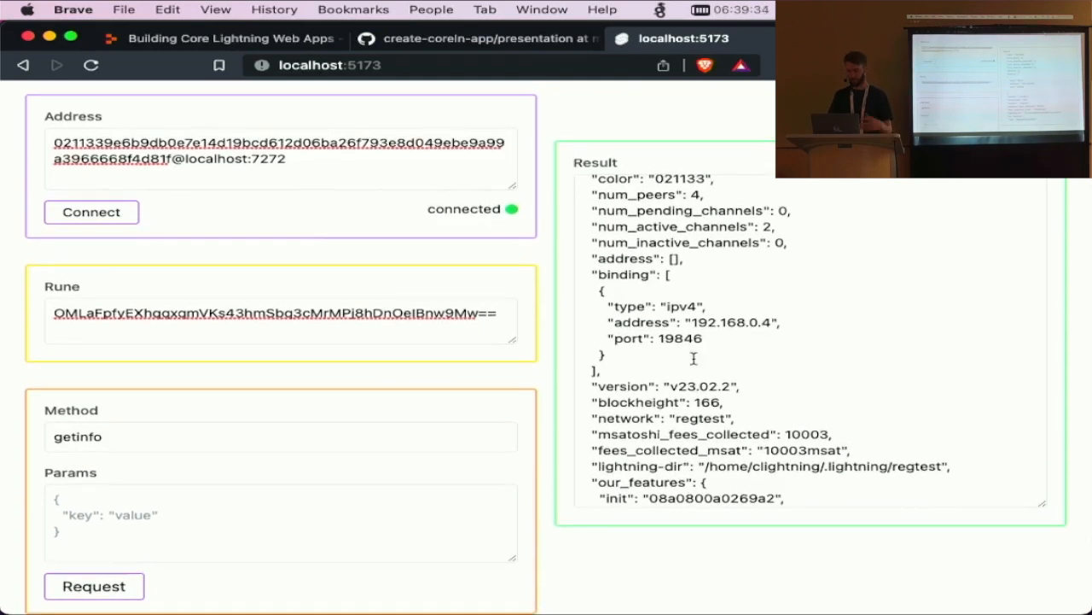
{"action": "scroll", "scroll_direction": "down", "scroll_amount": 3}
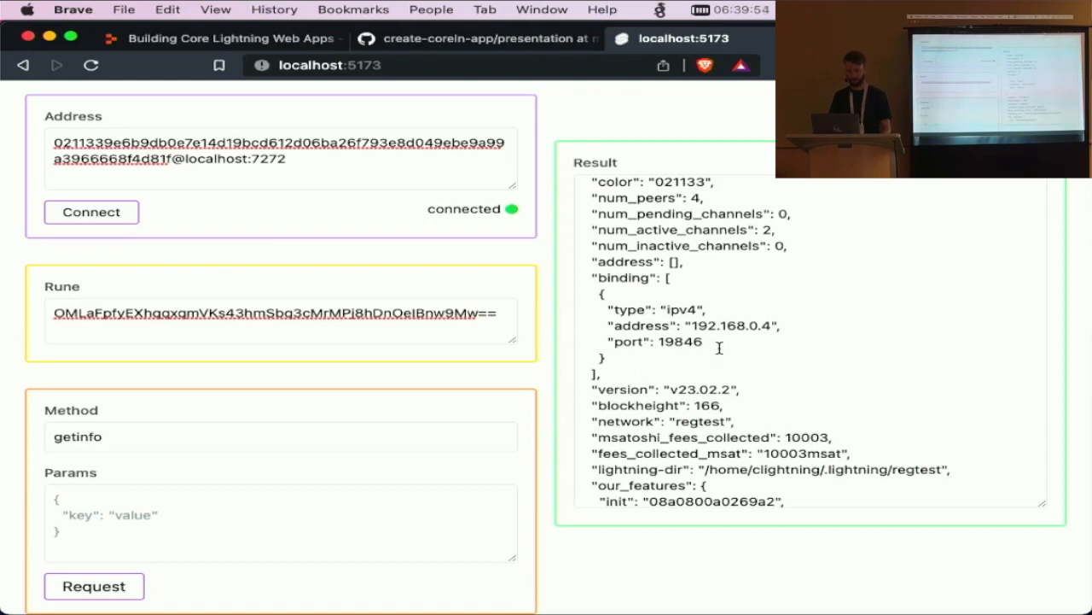
{"action": "scroll", "scroll_direction": "down", "scroll_amount": 3}
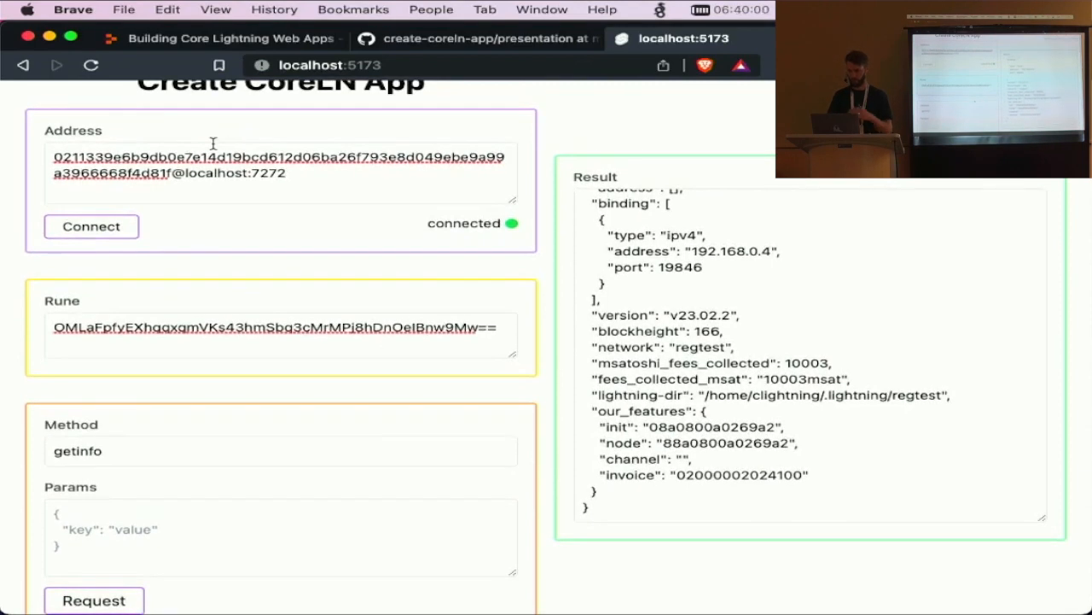
{"action": "mouse_move", "coordinate": [433, 150]}
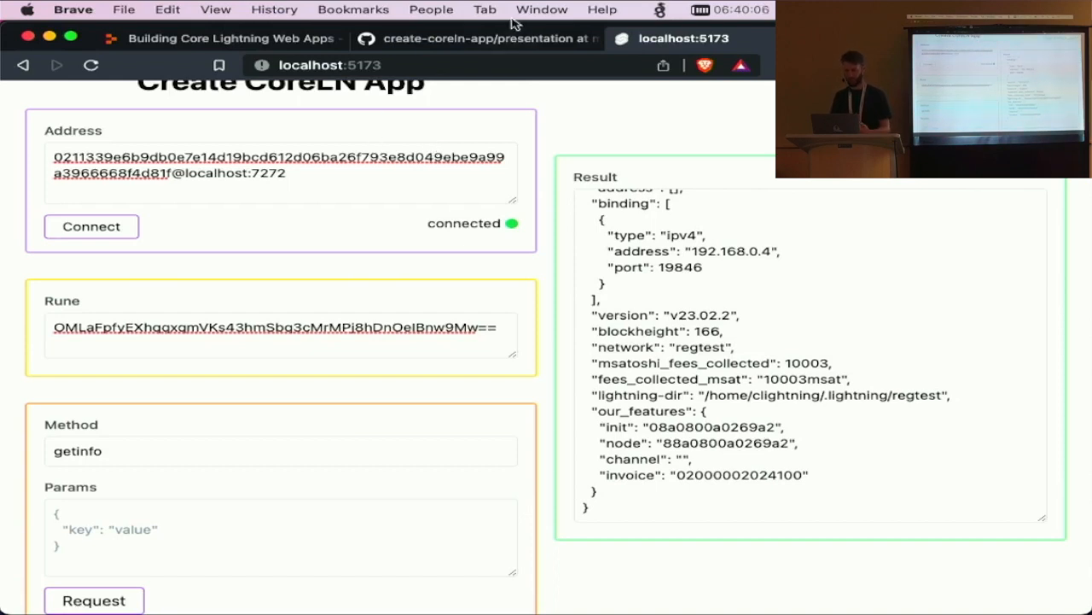
{"action": "left_click", "coordinate": [226, 38]}
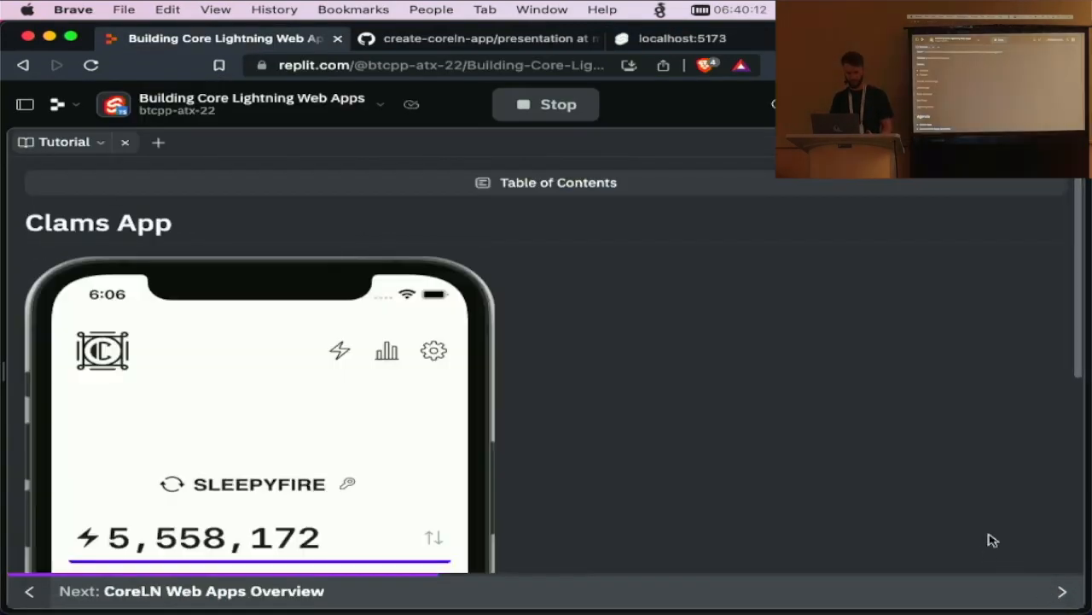
Step: Advance to CoreLN Web Apps Overview and read about previous work and why web apps
{"action": "left_click", "coordinate": [1063, 591]}
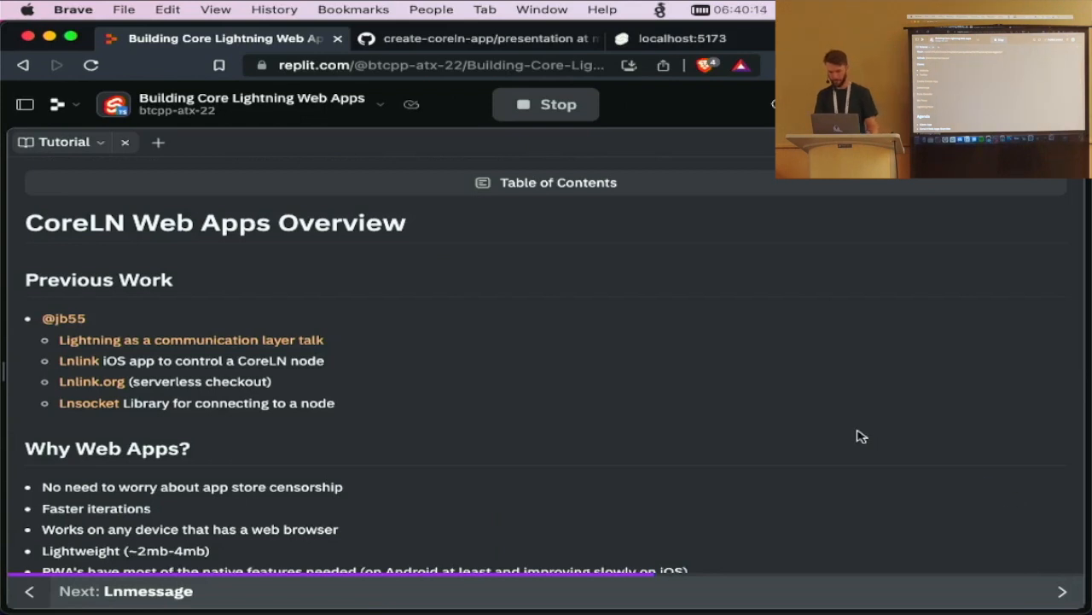
{"action": "scroll", "scroll_direction": "down", "scroll_amount": 3}
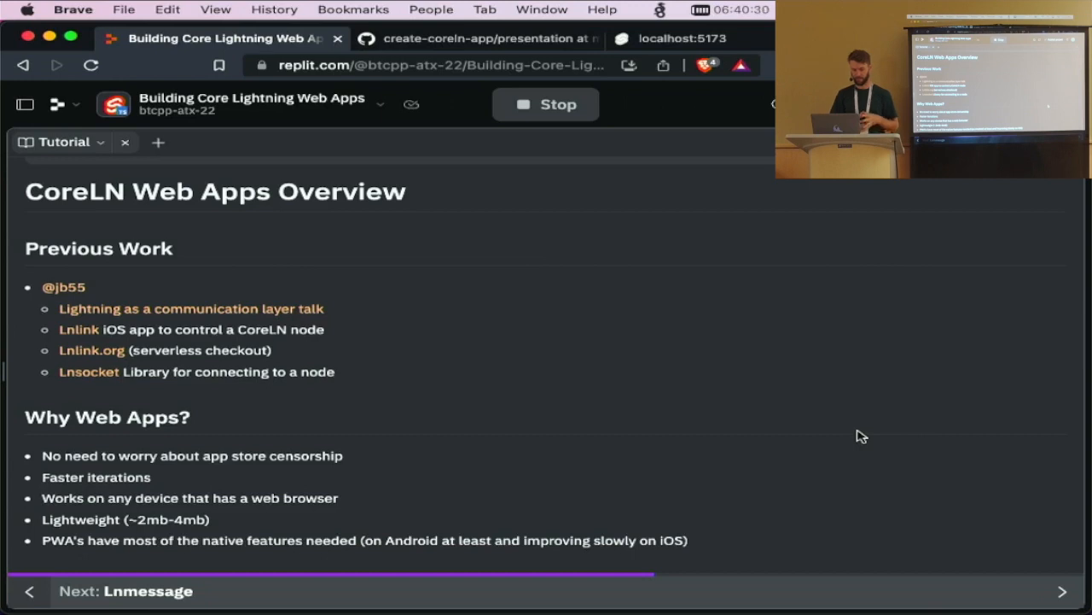
{"action": "mouse_move", "coordinate": [274, 347]}
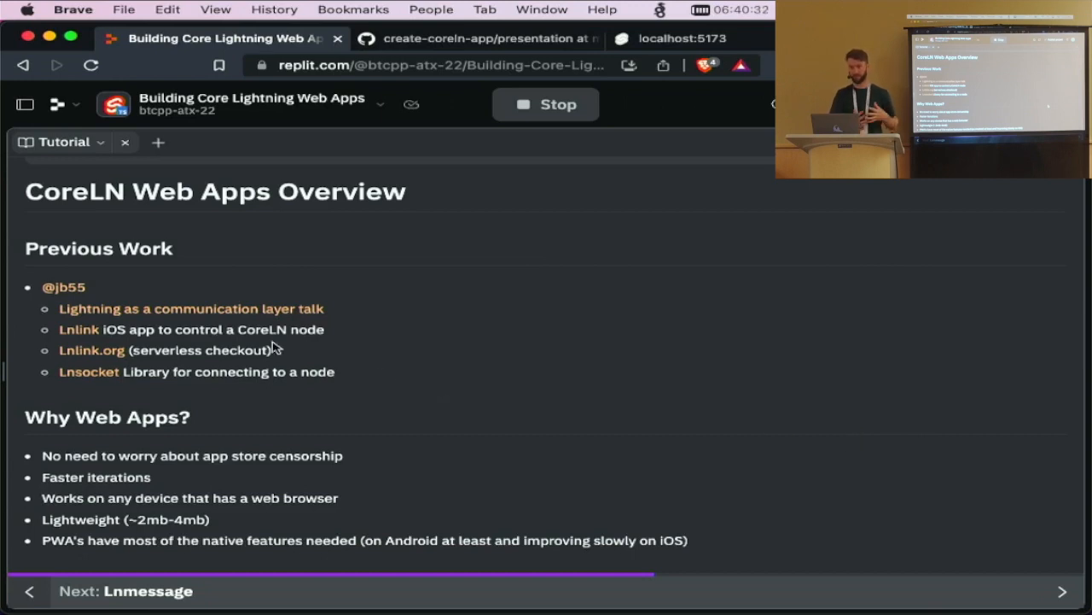
{"action": "mouse_move", "coordinate": [282, 324]}
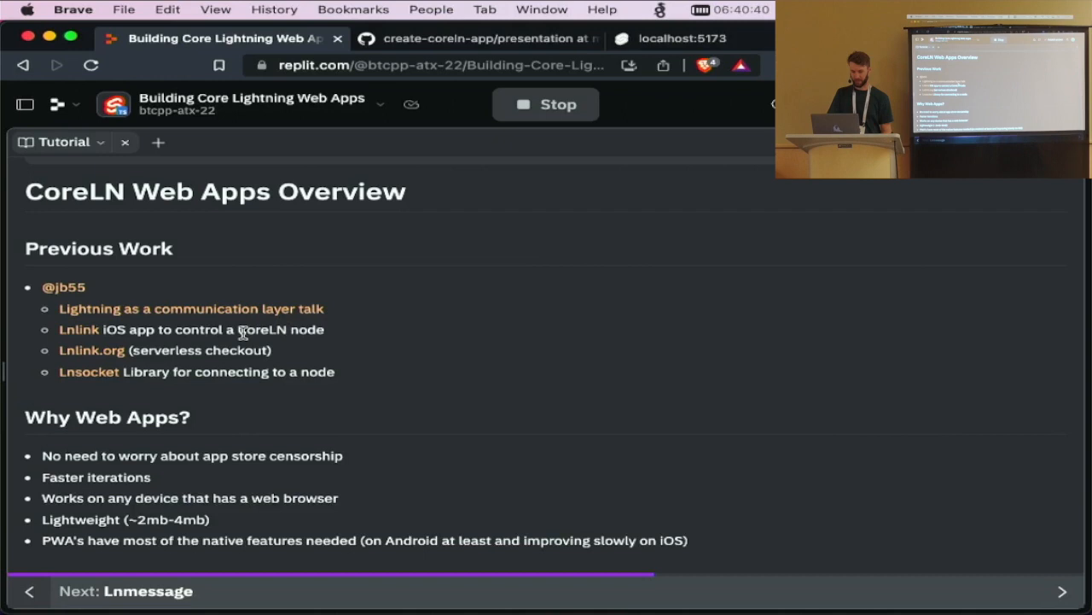
{"action": "mouse_move", "coordinate": [242, 346]}
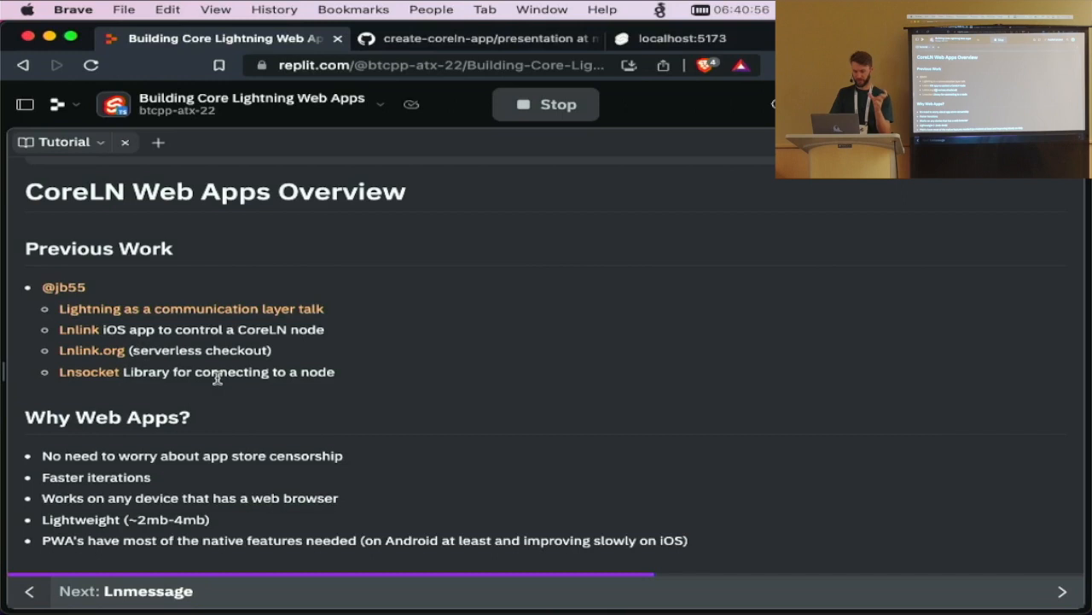
{"action": "scroll", "scroll_direction": "down", "scroll_amount": 3}
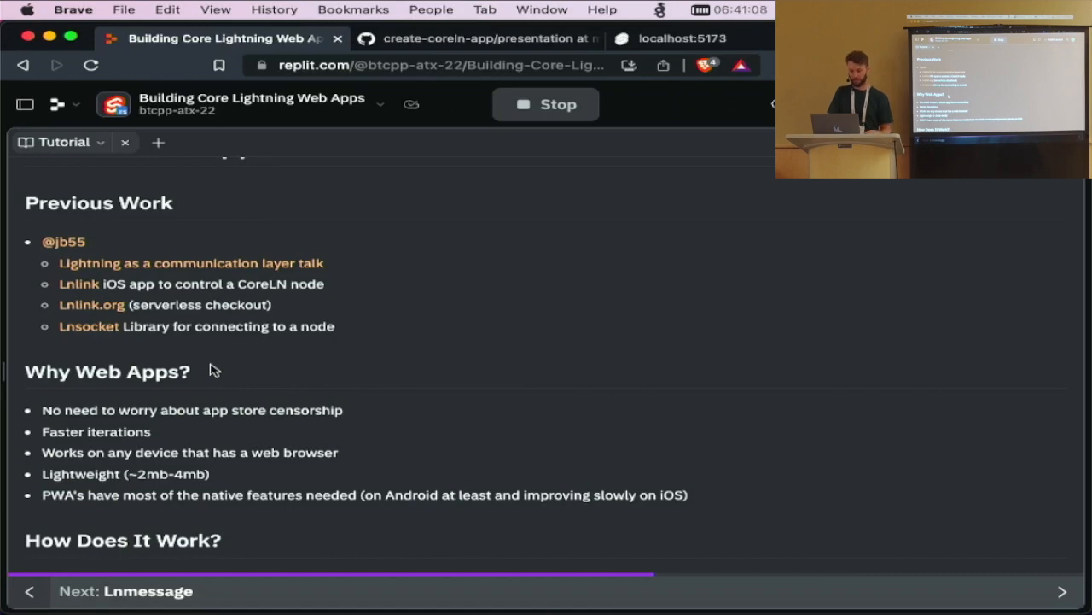
{"action": "scroll", "scroll_direction": "down", "scroll_amount": 3}
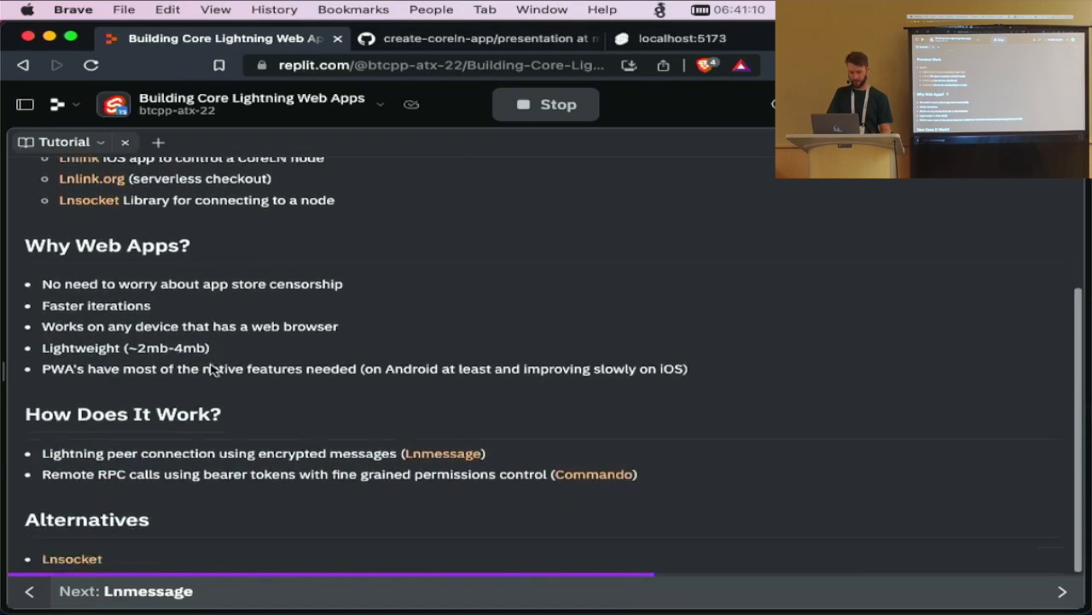
{"action": "scroll", "scroll_direction": "down", "scroll_amount": 3}
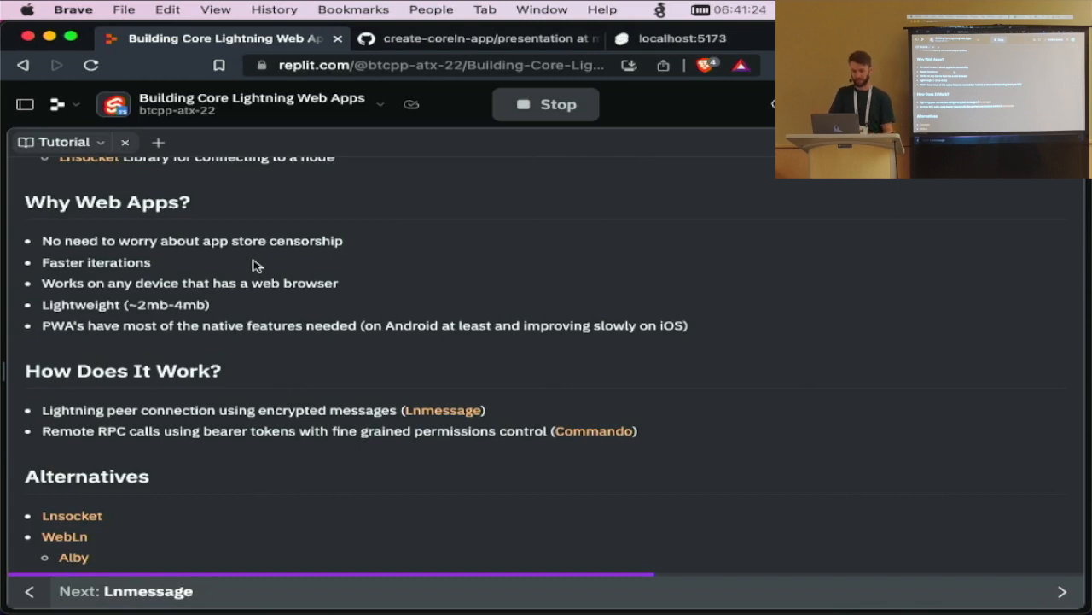
{"action": "scroll", "scroll_direction": "down", "scroll_amount": 3}
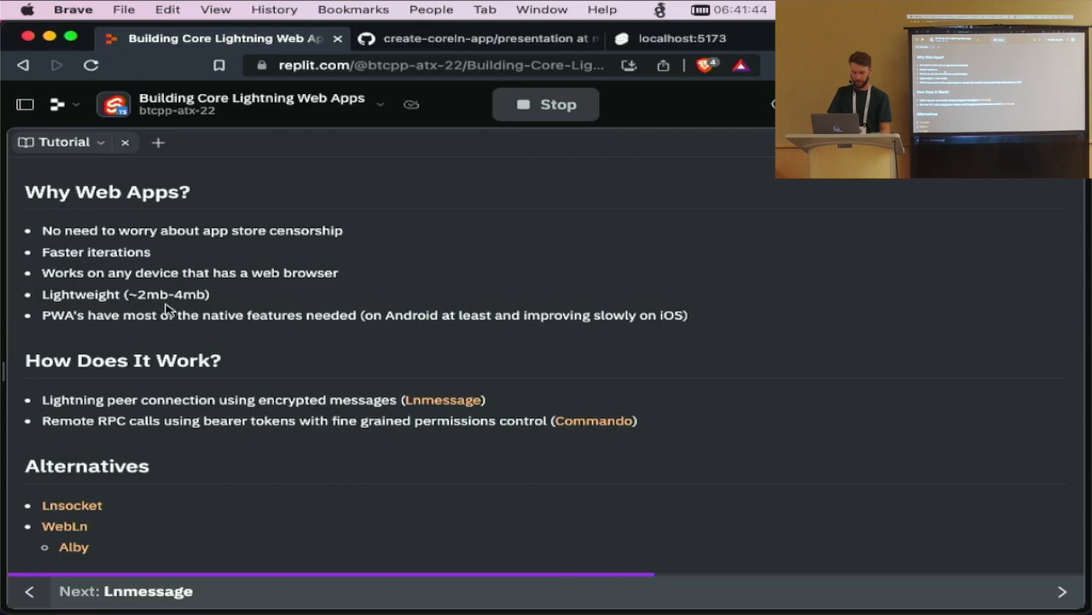
{"action": "mouse_move", "coordinate": [203, 299]}
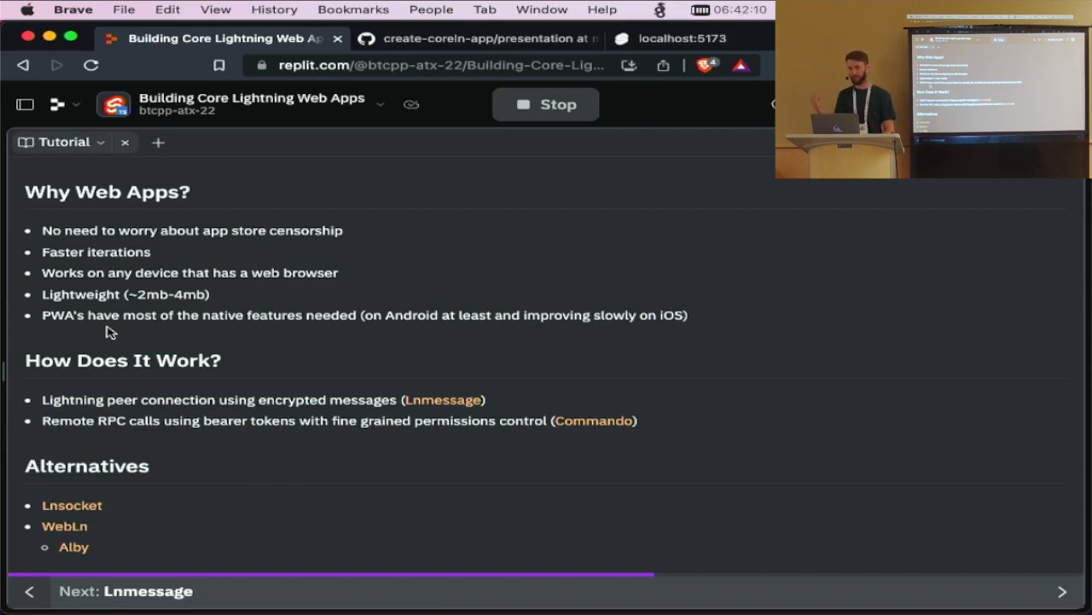
{"action": "mouse_move", "coordinate": [157, 321]}
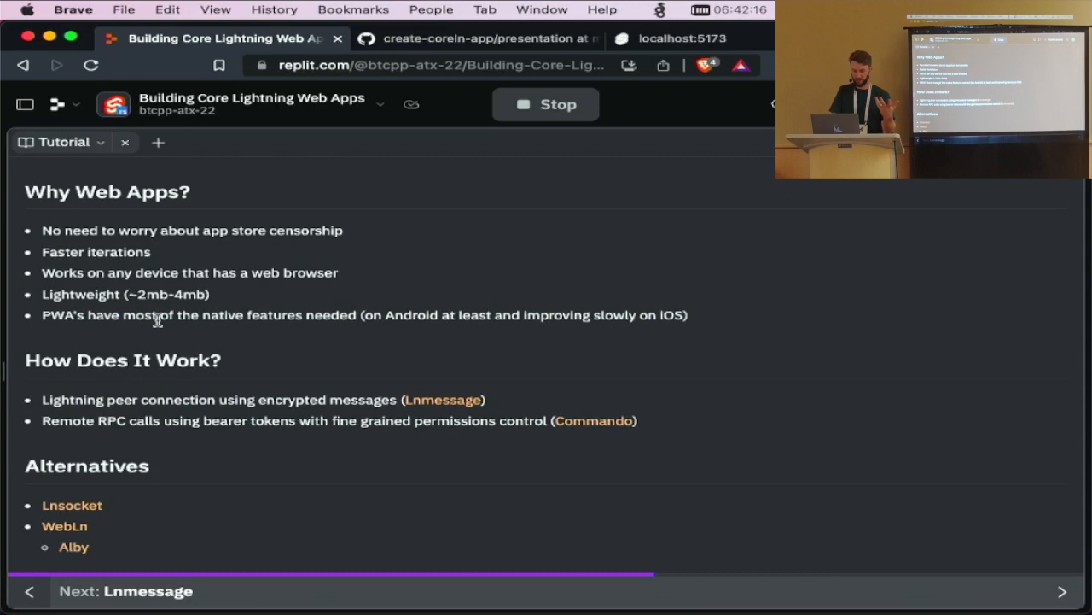
{"action": "mouse_move", "coordinate": [314, 333]}
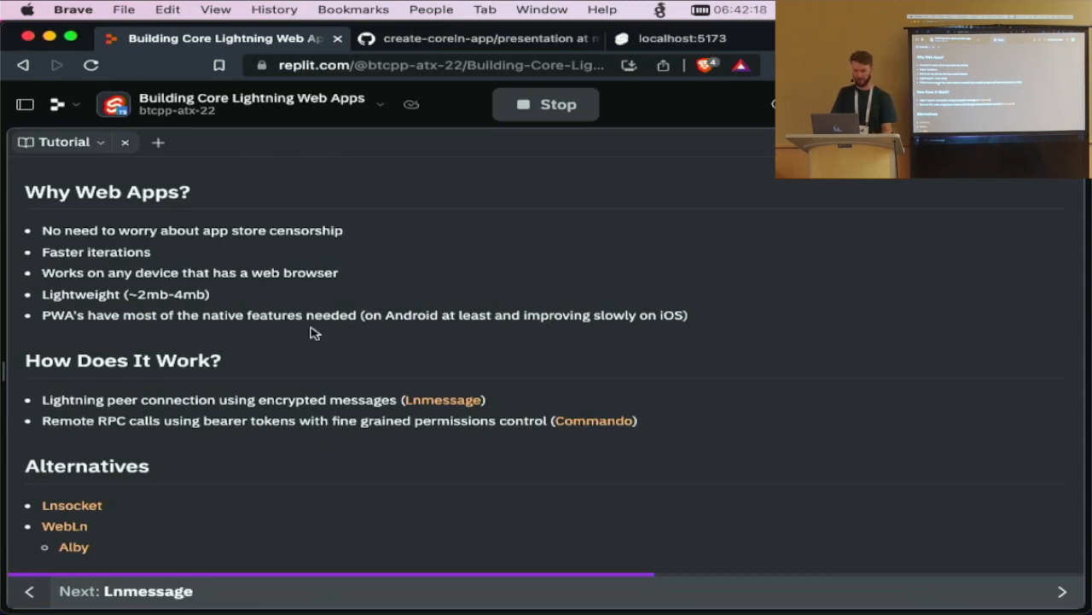
{"action": "mouse_move", "coordinate": [188, 416]}
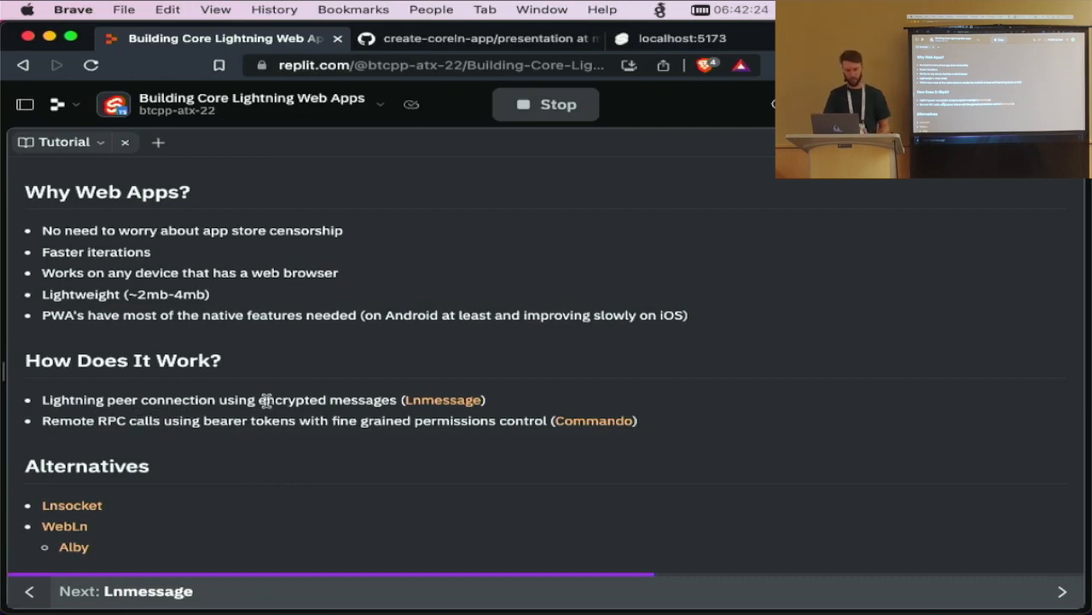
{"action": "mouse_move", "coordinate": [442, 399]}
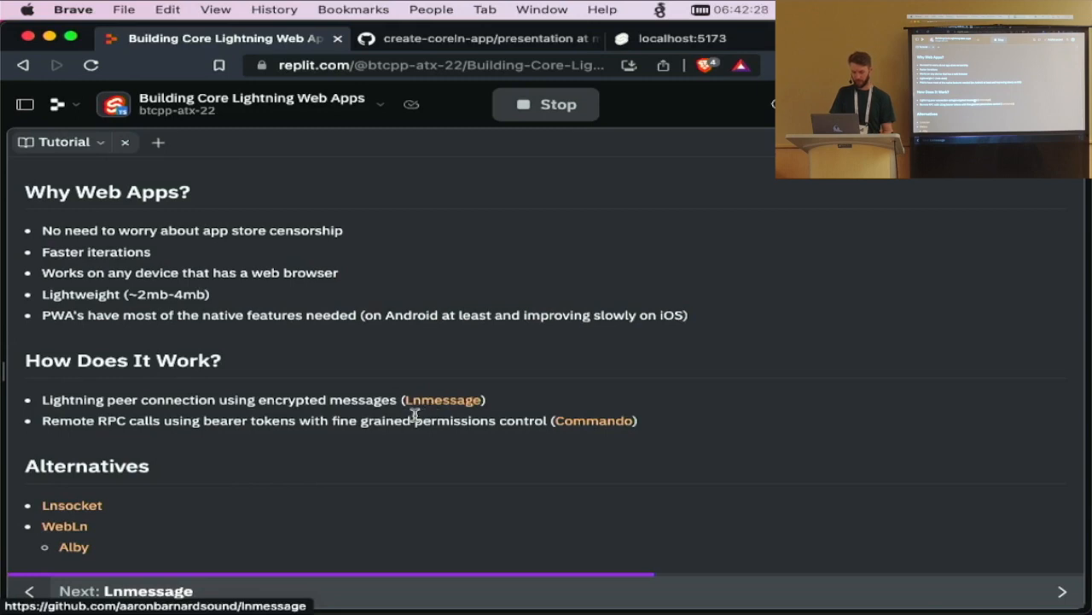
{"action": "mouse_move", "coordinate": [307, 437]}
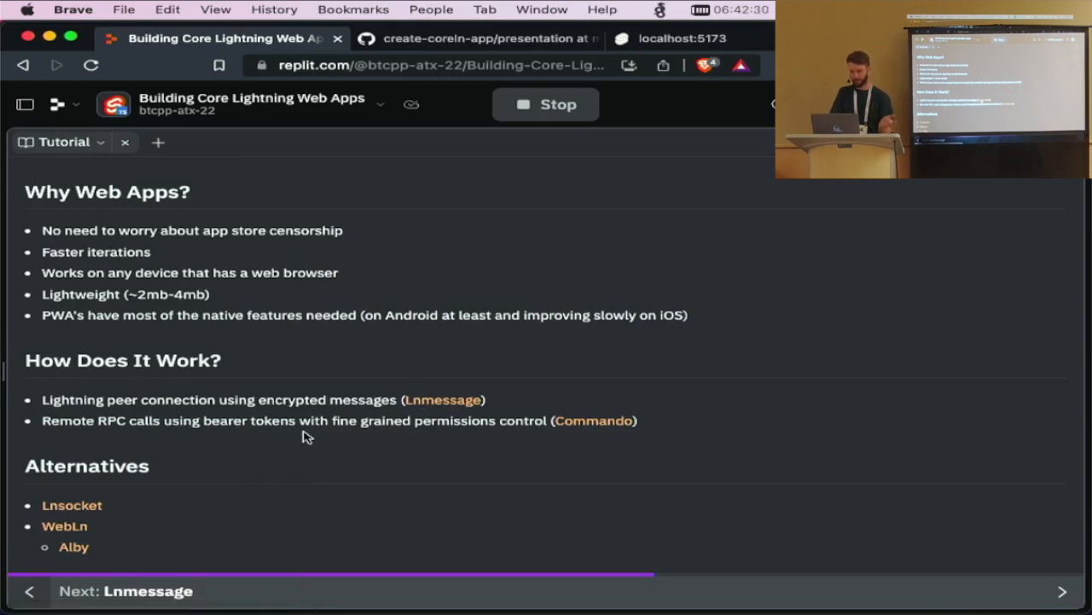
{"action": "mouse_move", "coordinate": [341, 414]}
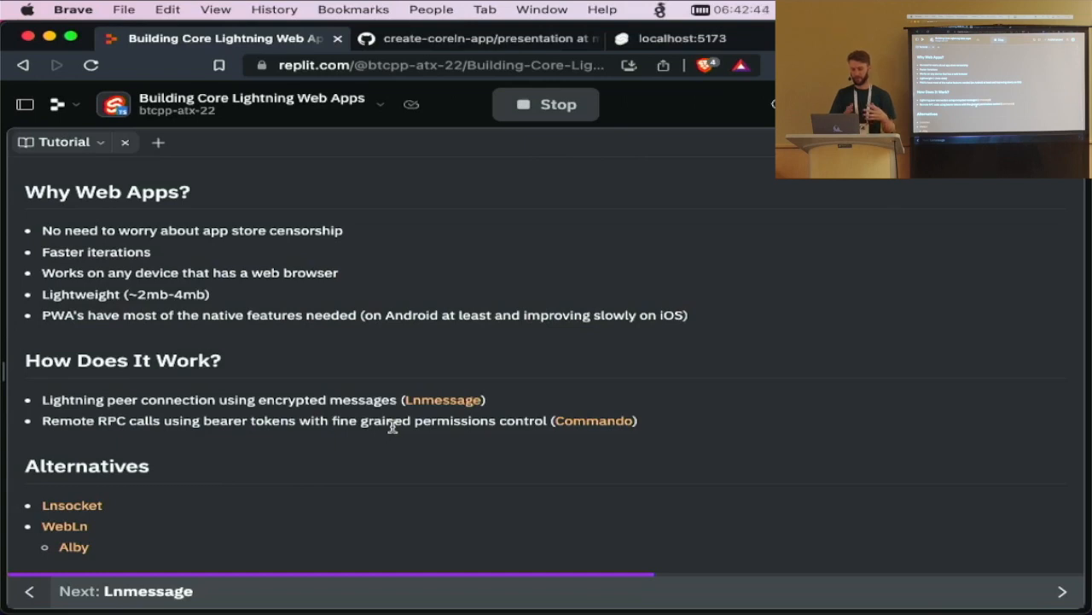
{"action": "mouse_move", "coordinate": [393, 436]}
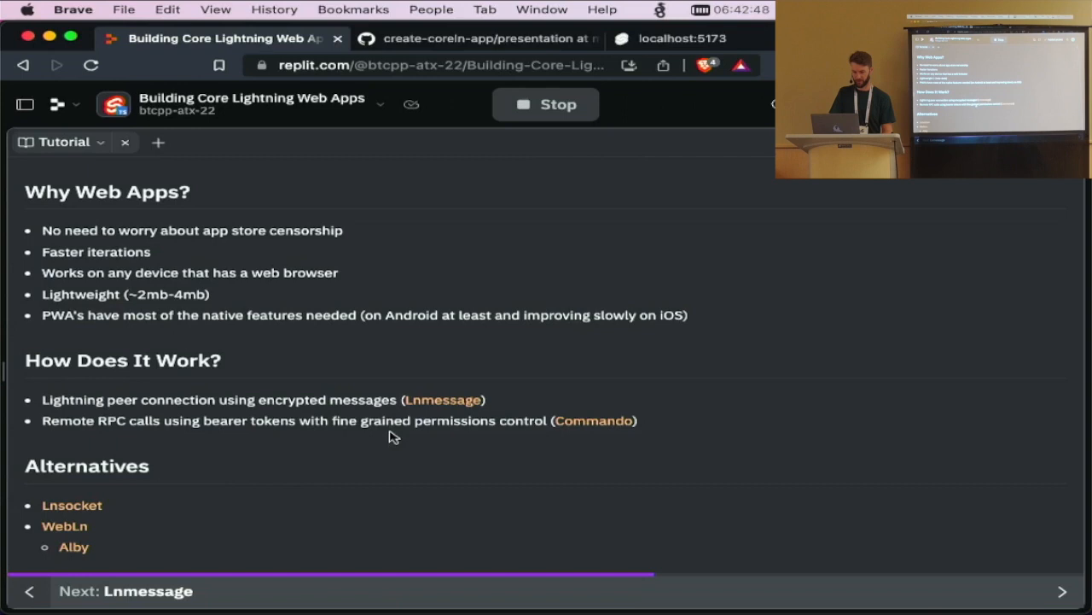
{"action": "mouse_move", "coordinate": [224, 501]}
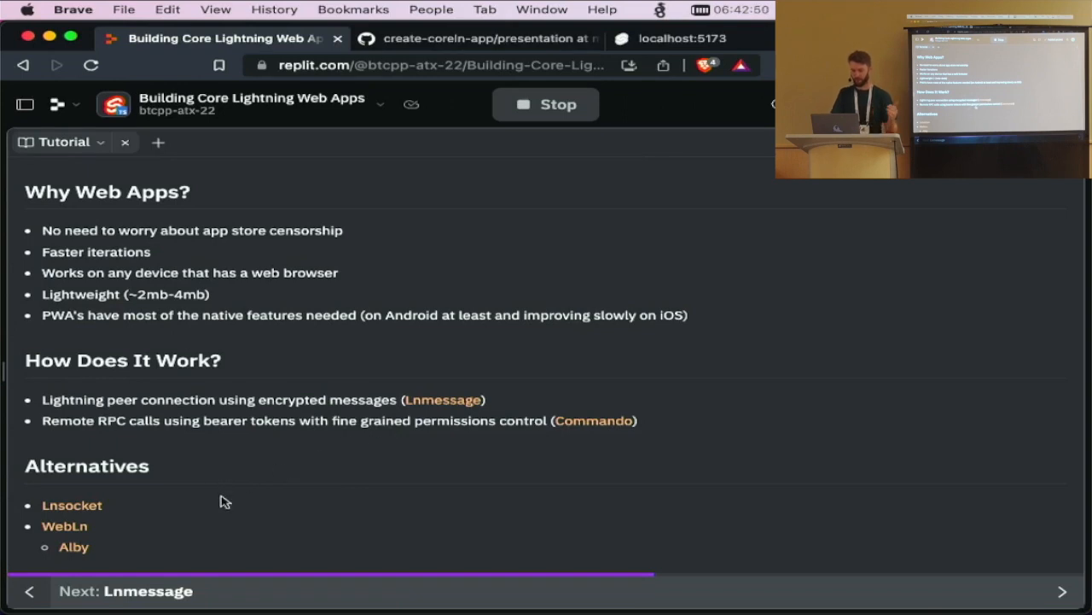
{"action": "mouse_move", "coordinate": [224, 524]}
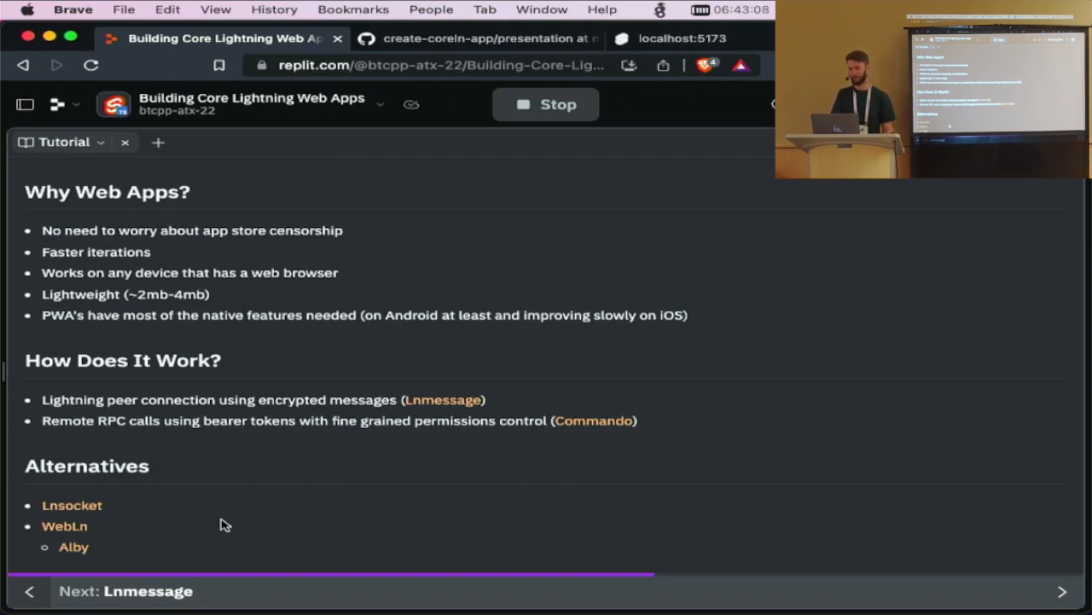
{"action": "mouse_move", "coordinate": [284, 515]}
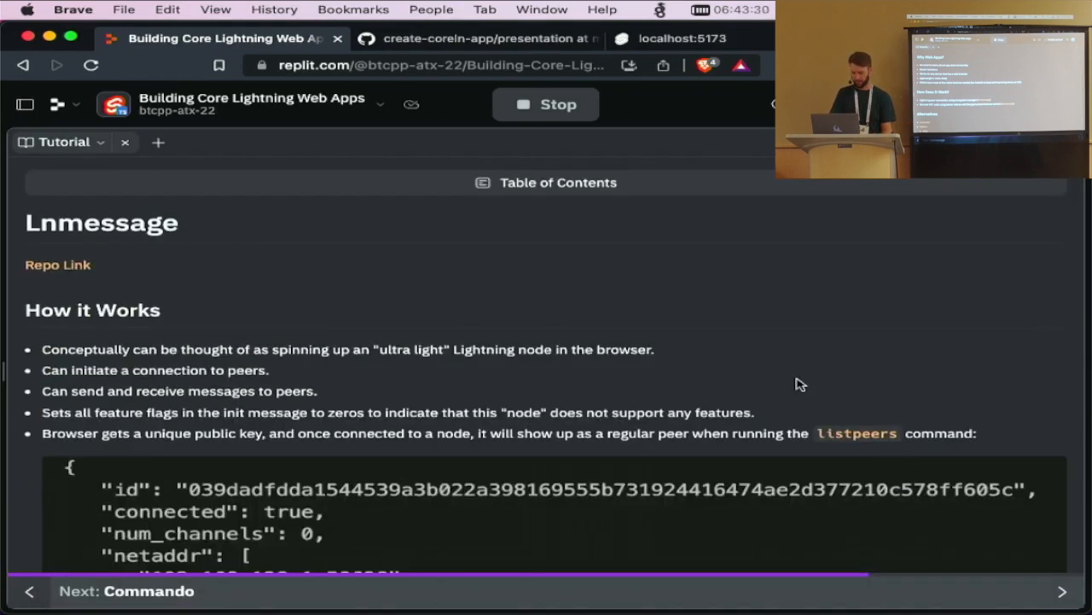
Step: Scroll the Lnmessage page down to the ping-pong keepalive and BOLT #1 and #8 notes
{"action": "scroll", "scroll_direction": "down", "scroll_amount": 3}
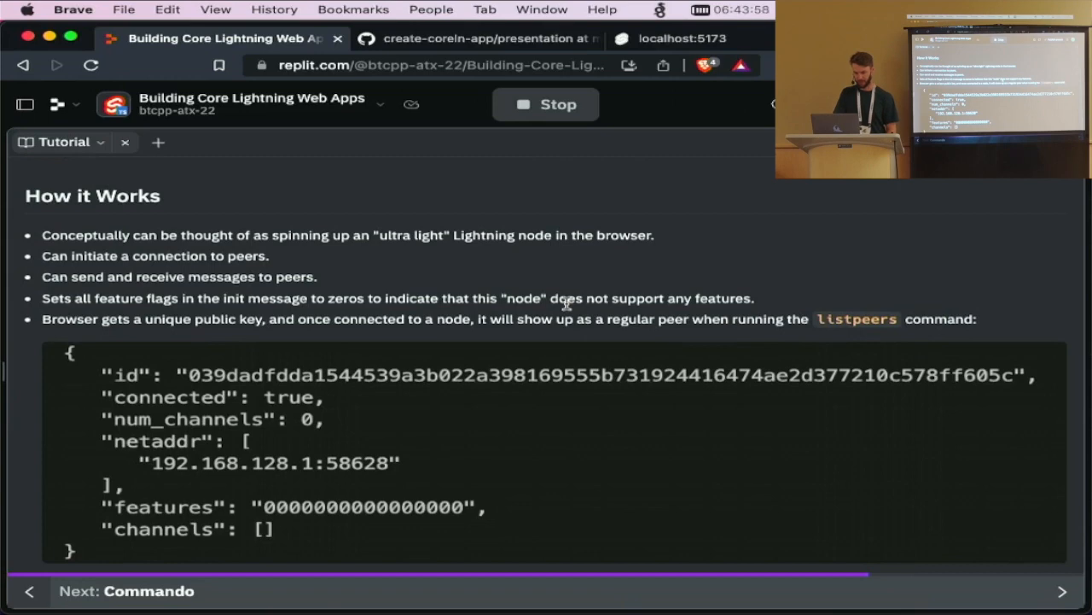
{"action": "scroll", "scroll_direction": "down", "scroll_amount": 3}
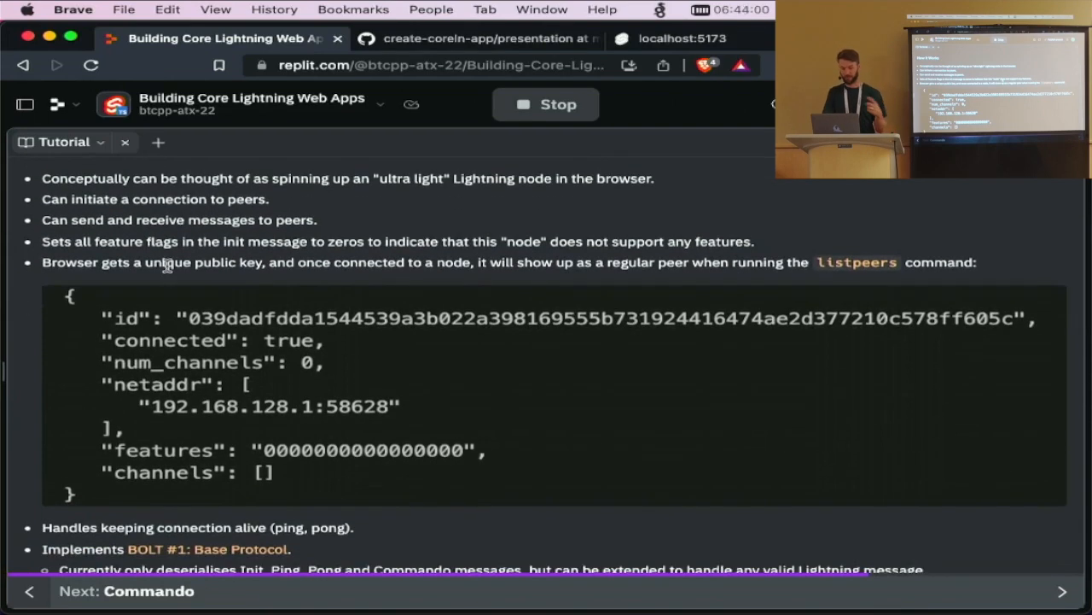
{"action": "mouse_move", "coordinate": [230, 234]}
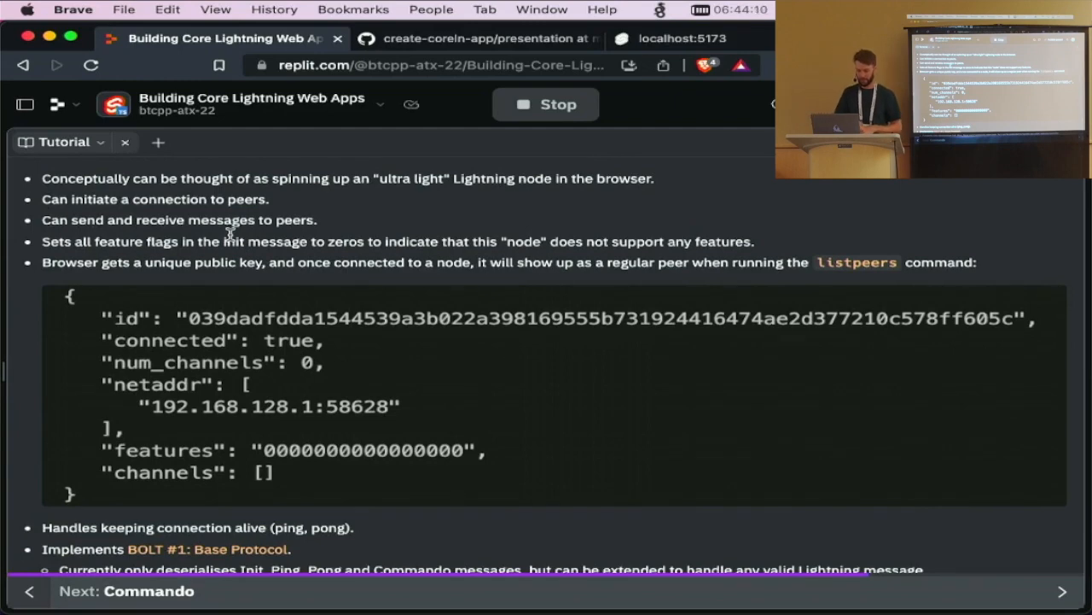
{"action": "scroll", "scroll_direction": "down", "scroll_amount": 3}
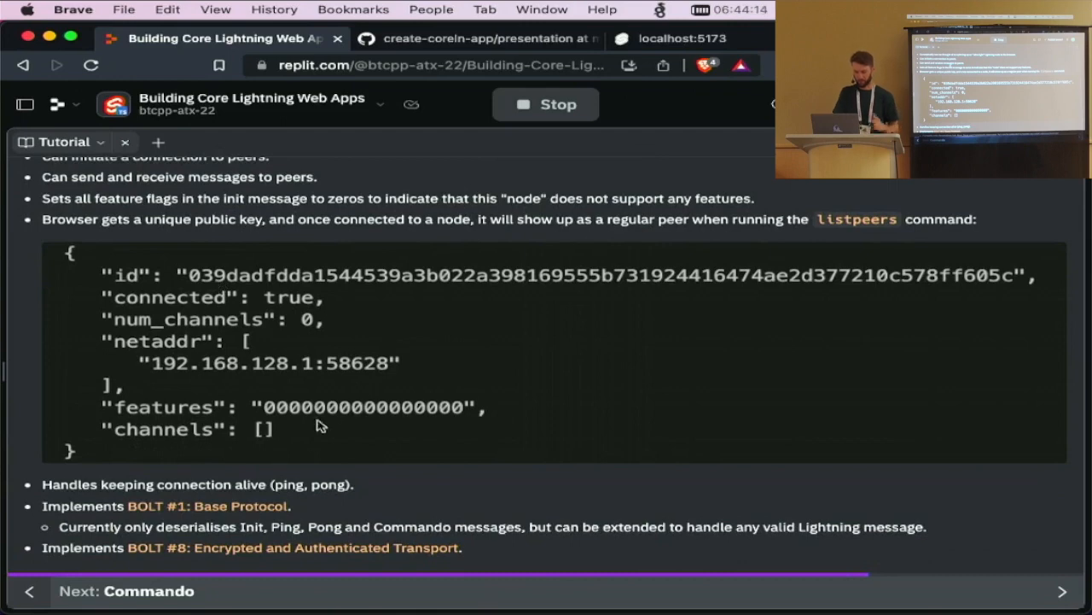
{"action": "mouse_move", "coordinate": [348, 345]}
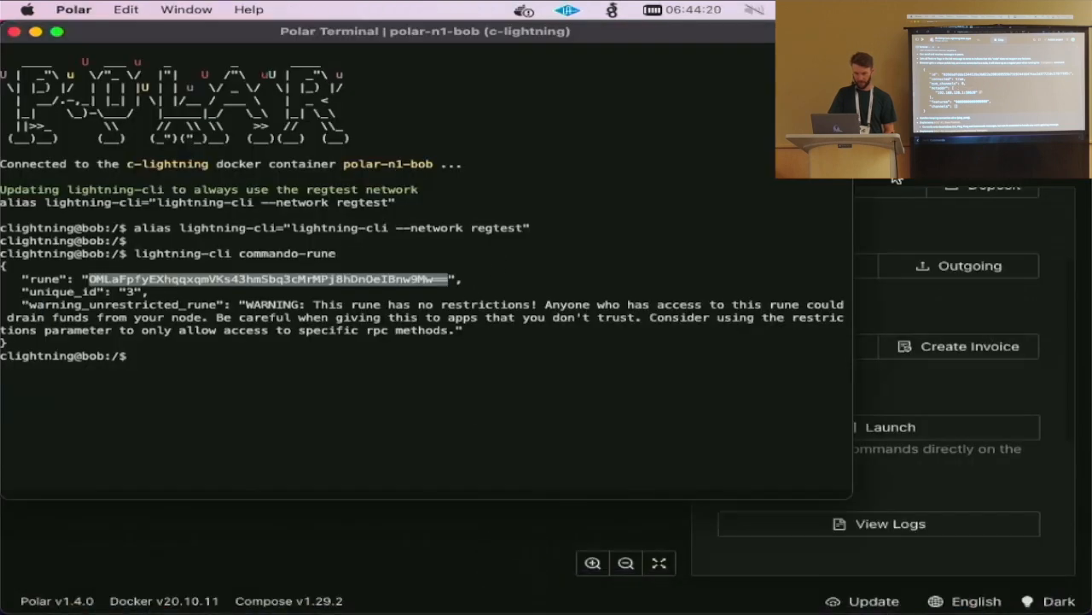
Step: Begin entering a lightning-cli command in bob's Polar terminal
{"action": "type", "text": "li"}
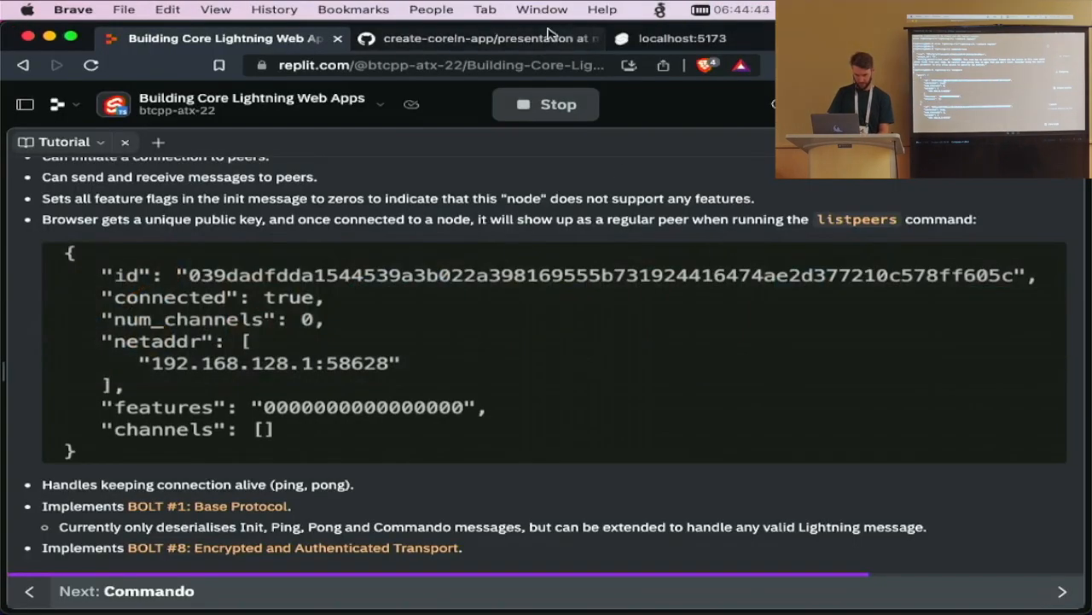
Step: Glance at the running Create CoreLN App page, then return to the Replit tutorial
{"action": "left_click", "coordinate": [678, 39]}
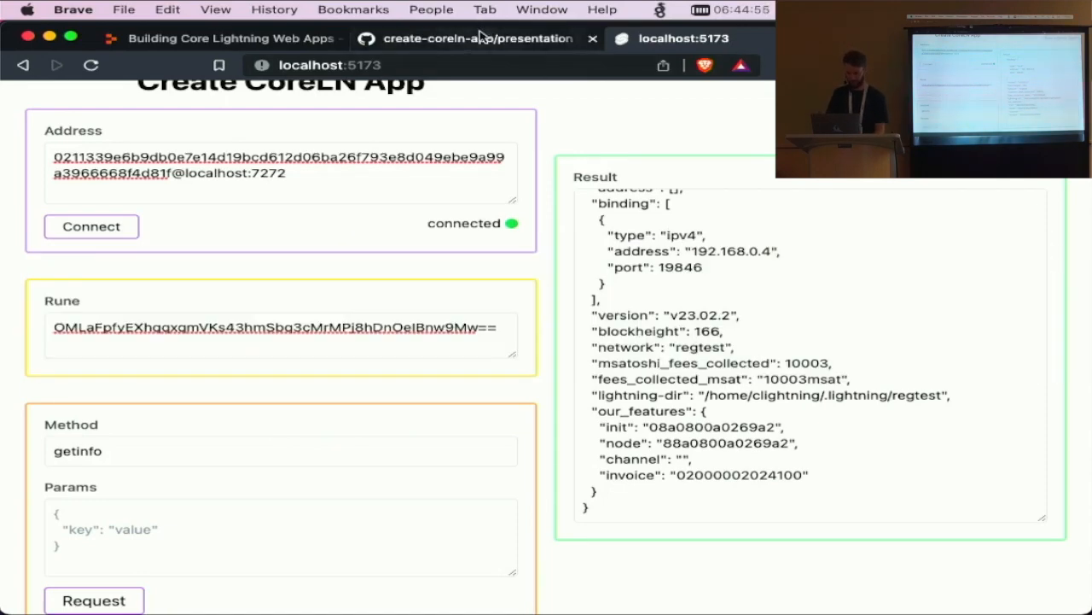
{"action": "left_click", "coordinate": [226, 38]}
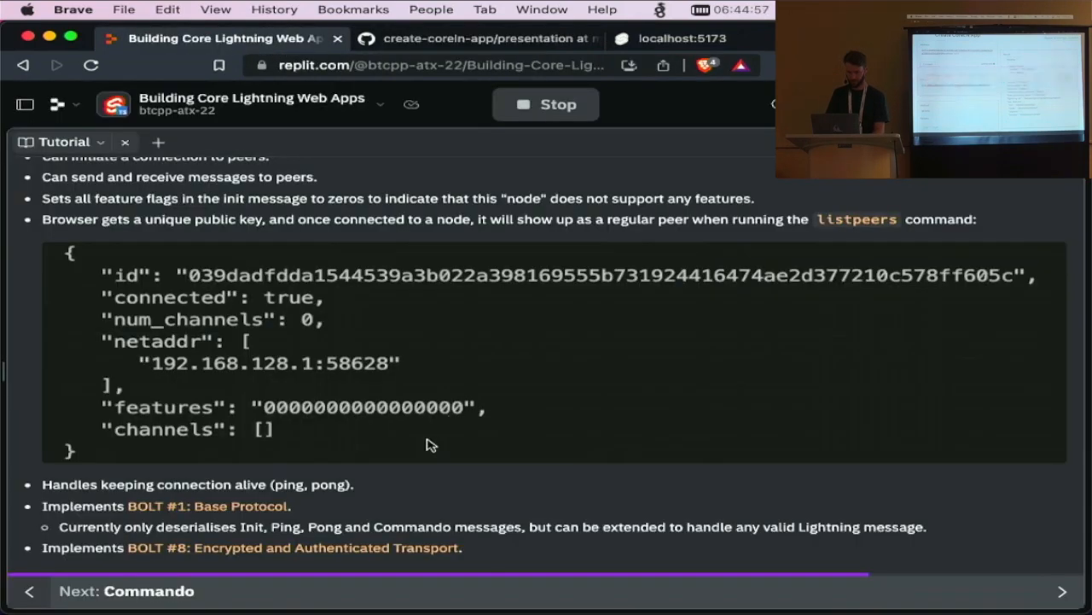
{"action": "scroll", "scroll_direction": "down", "scroll_amount": 3}
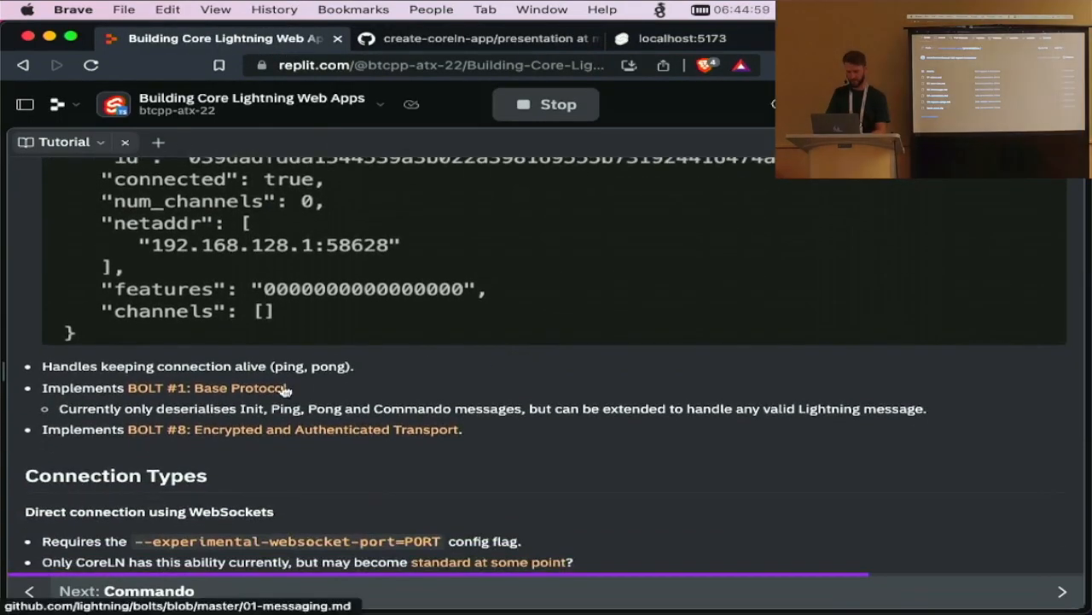
{"action": "mouse_move", "coordinate": [348, 365]}
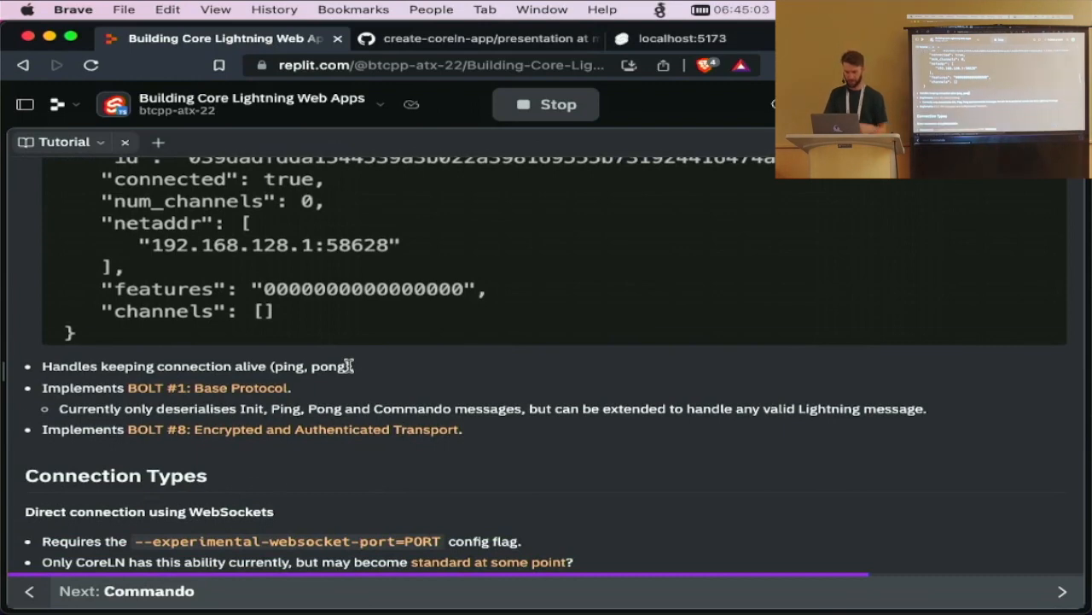
{"action": "scroll", "scroll_direction": "down", "scroll_amount": 3}
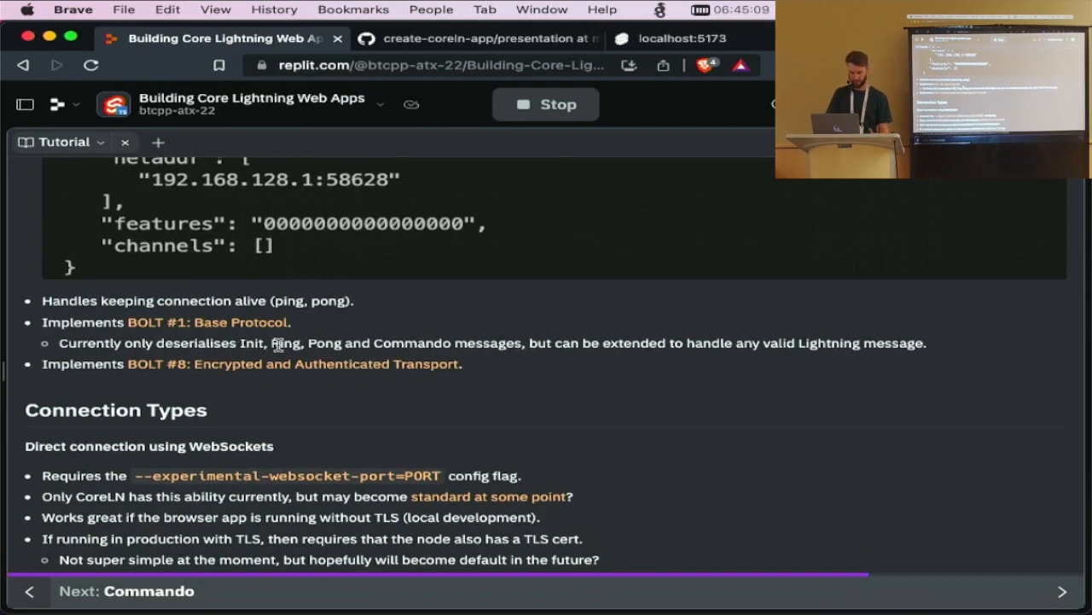
{"action": "mouse_move", "coordinate": [417, 344]}
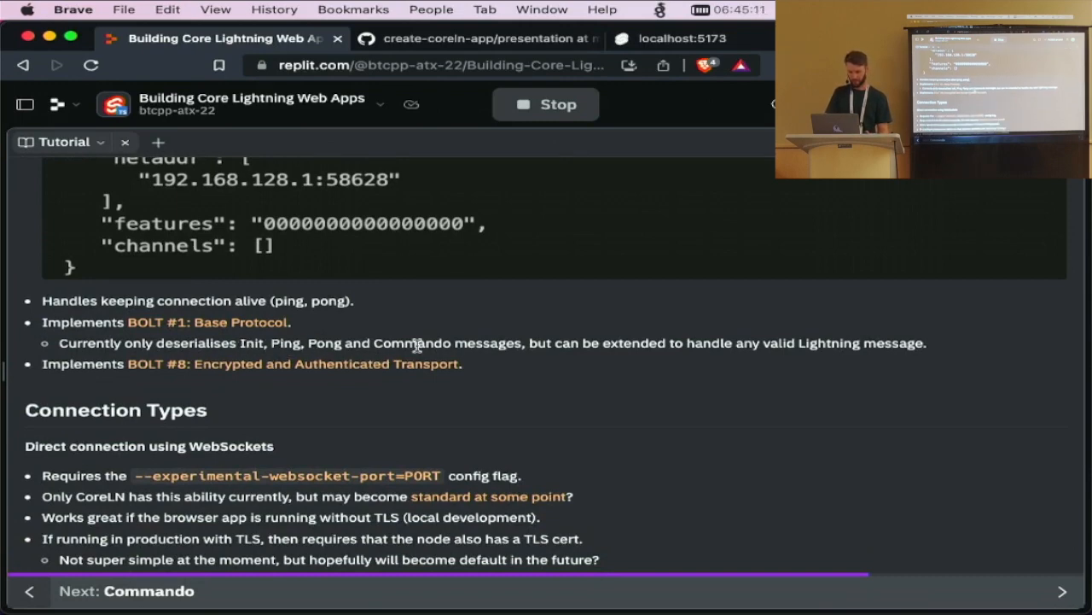
{"action": "mouse_move", "coordinate": [544, 344]}
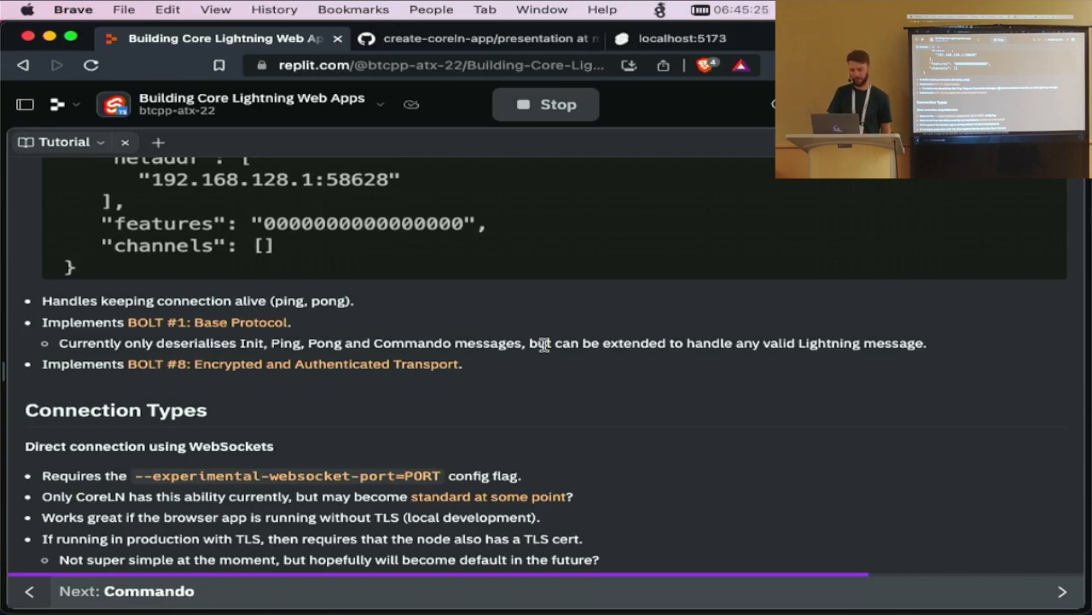
Step: Read Connection Types: direct WebSockets, TCP sockets and proxied connections
{"action": "scroll", "scroll_direction": "down", "scroll_amount": 3}
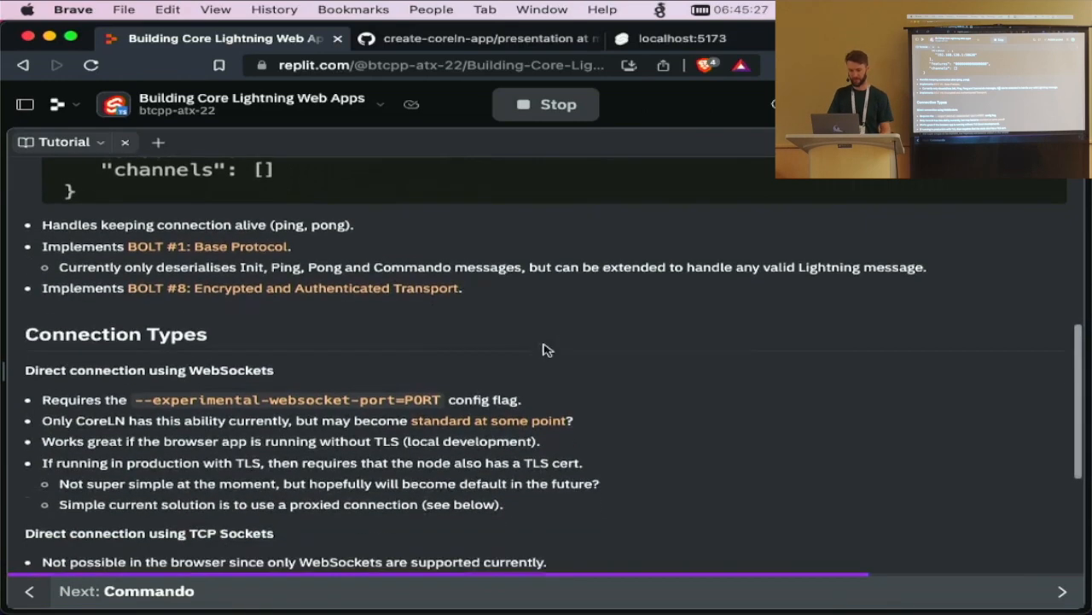
{"action": "scroll", "scroll_direction": "down", "scroll_amount": 3}
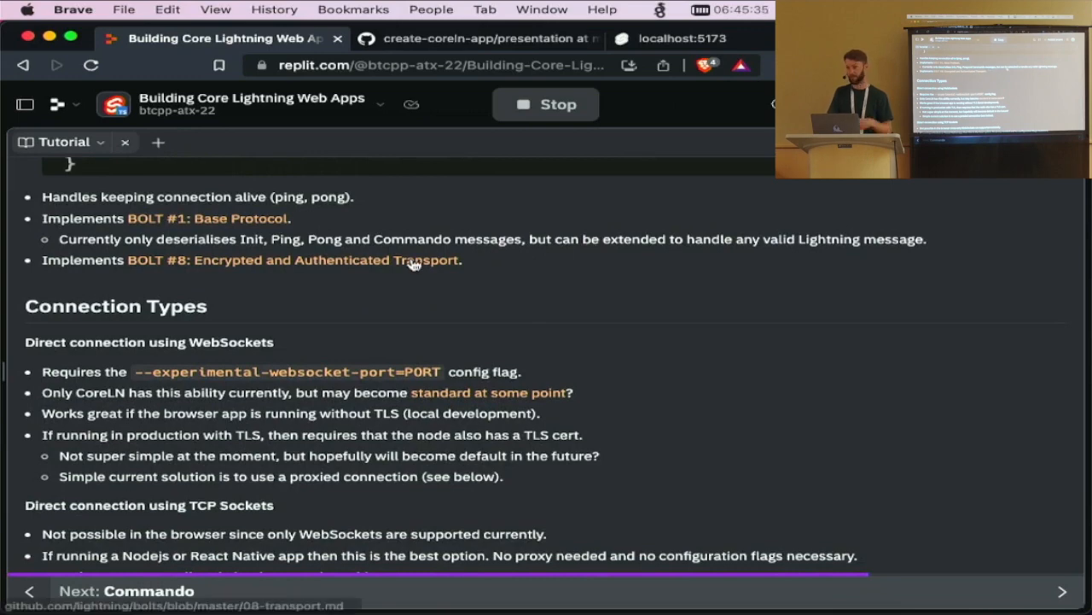
{"action": "scroll", "scroll_direction": "down", "scroll_amount": 3}
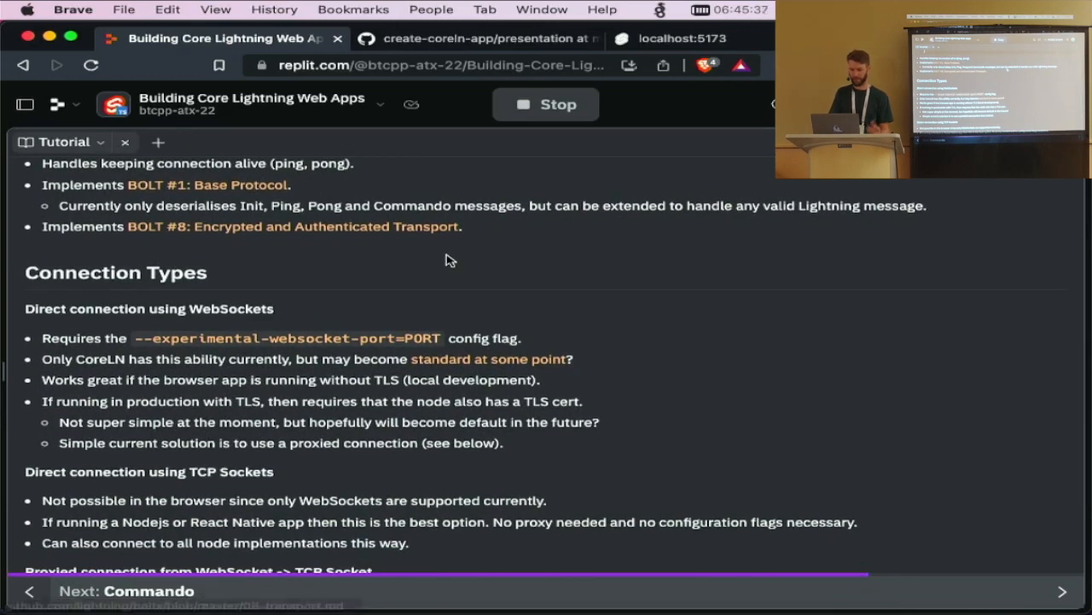
{"action": "scroll", "scroll_direction": "down", "scroll_amount": 3}
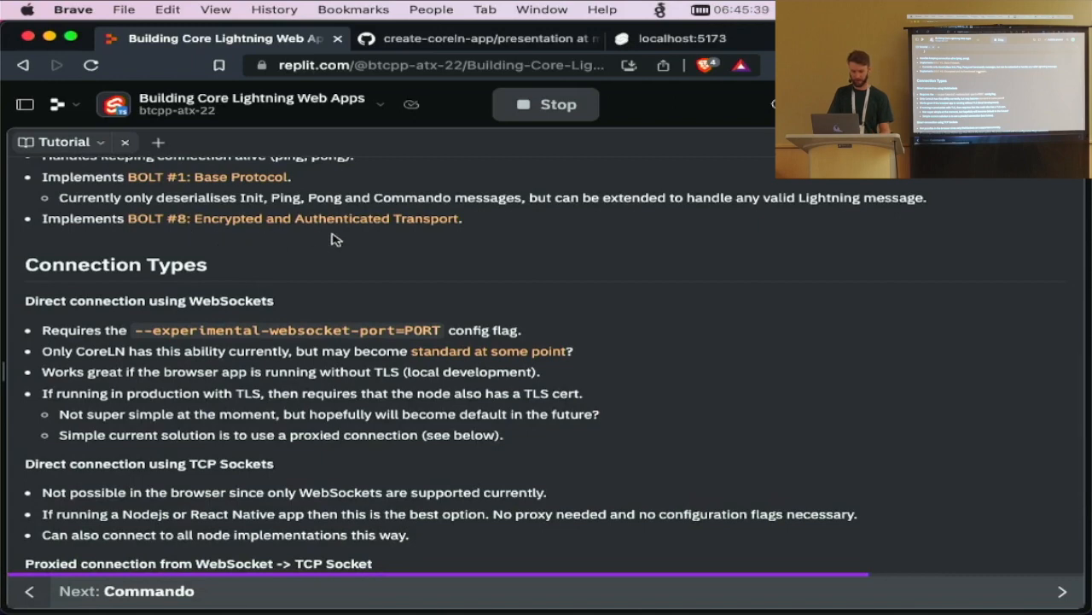
{"action": "mouse_move", "coordinate": [472, 241]}
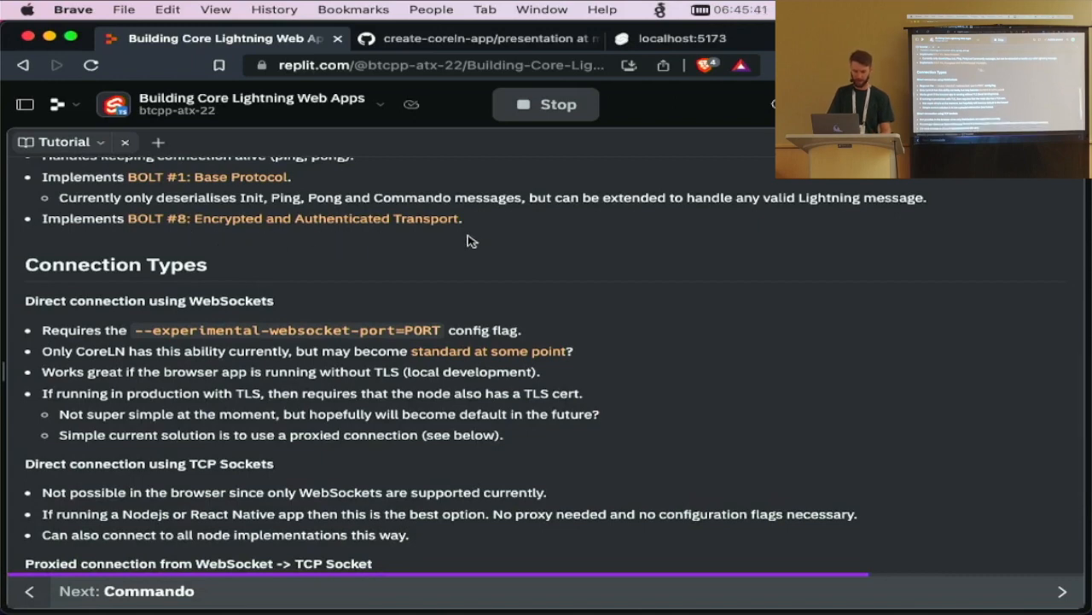
{"action": "scroll", "scroll_direction": "down", "scroll_amount": 3}
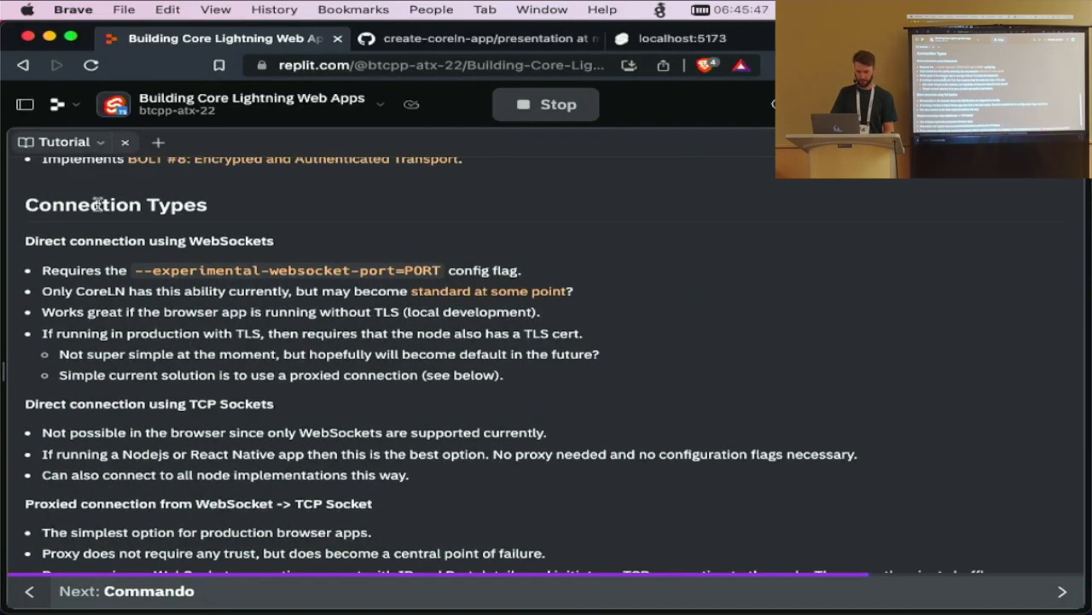
{"action": "mouse_move", "coordinate": [286, 237]}
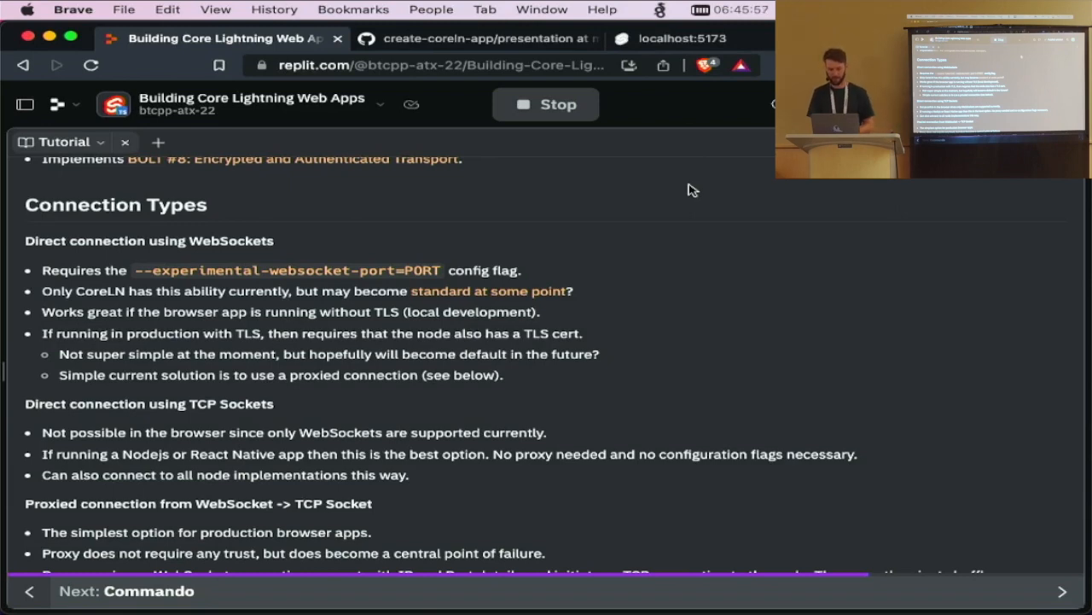
{"action": "mouse_move", "coordinate": [454, 252]}
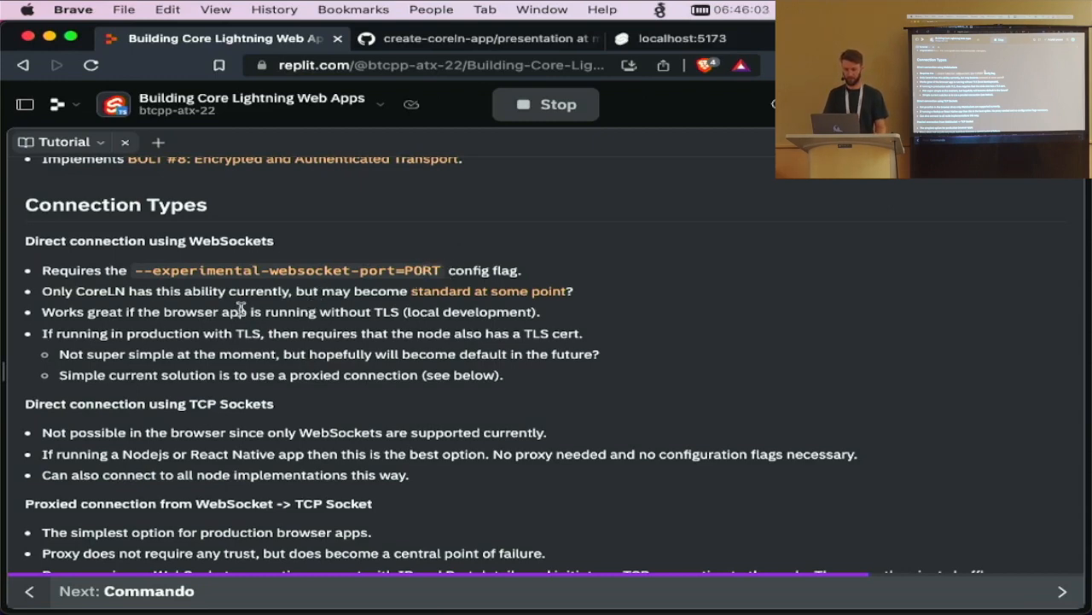
{"action": "mouse_move", "coordinate": [273, 296]}
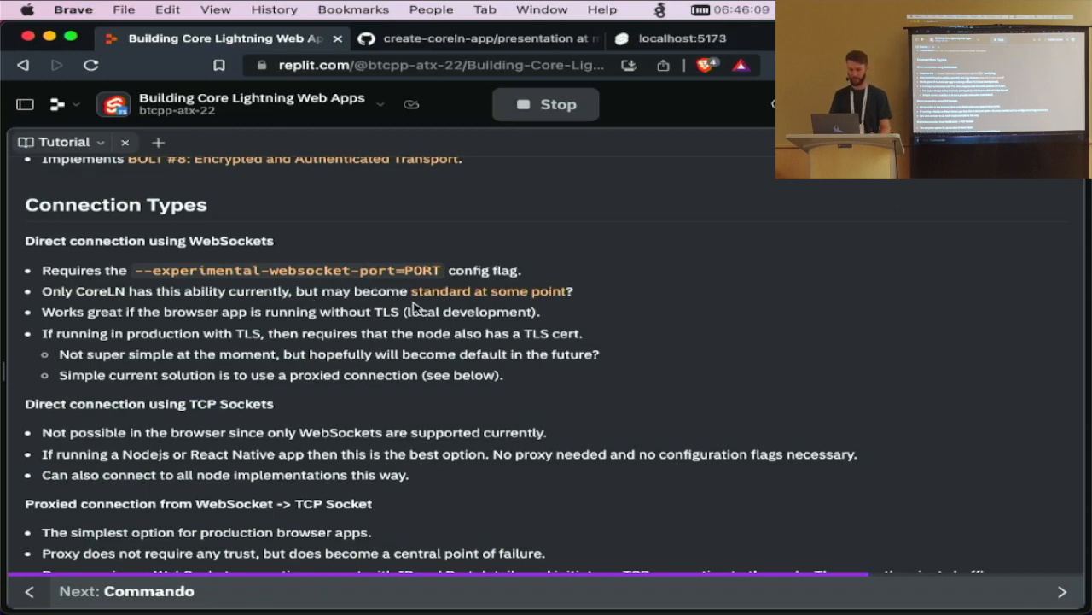
{"action": "scroll", "scroll_direction": "down", "scroll_amount": 3}
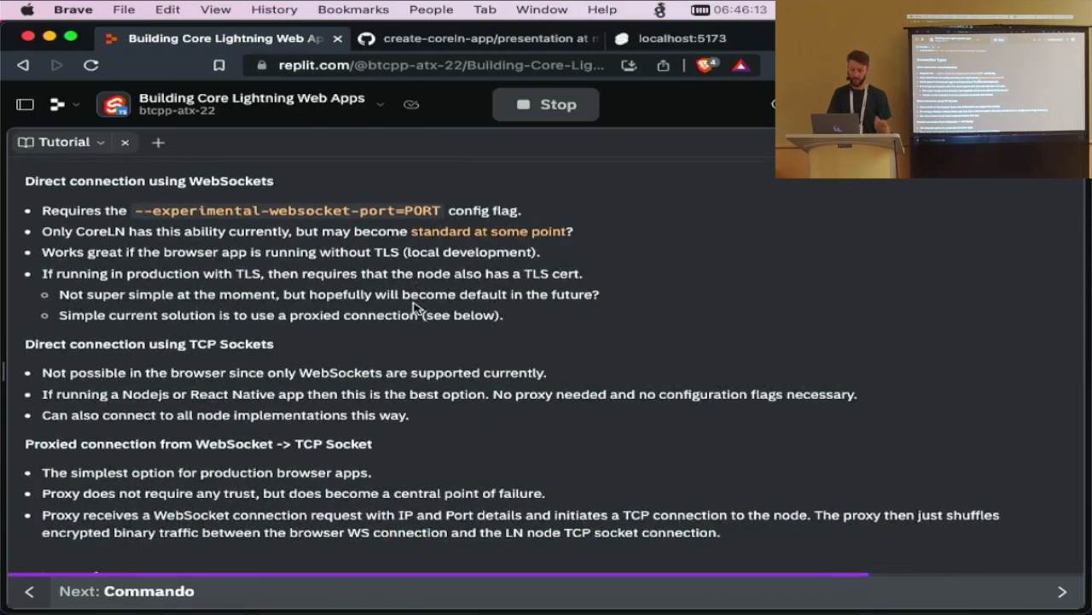
{"action": "mouse_move", "coordinate": [508, 212]}
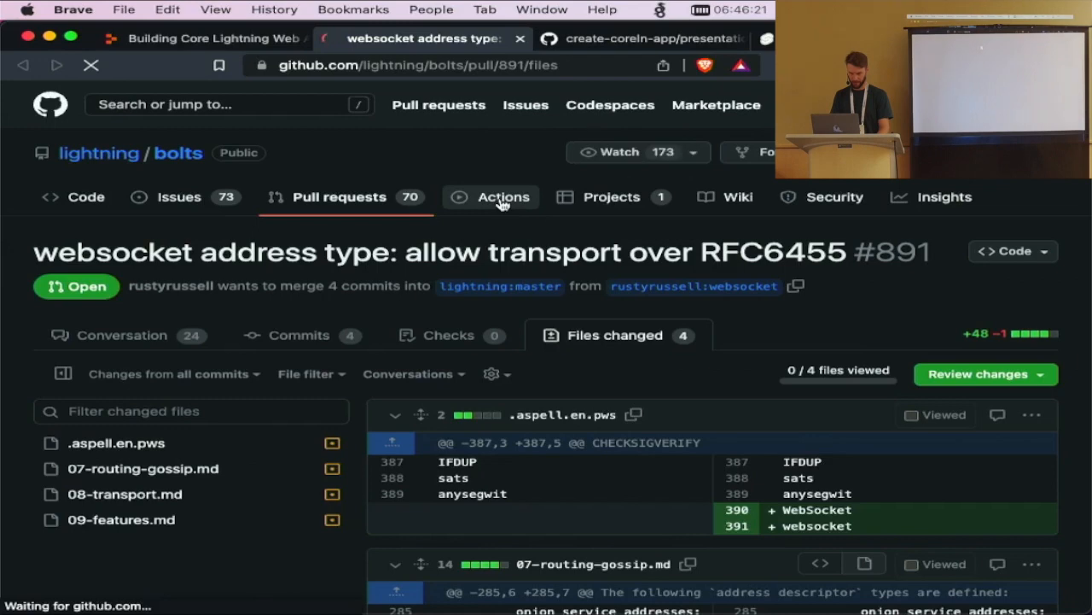
{"action": "scroll", "scroll_direction": "down", "scroll_amount": 3}
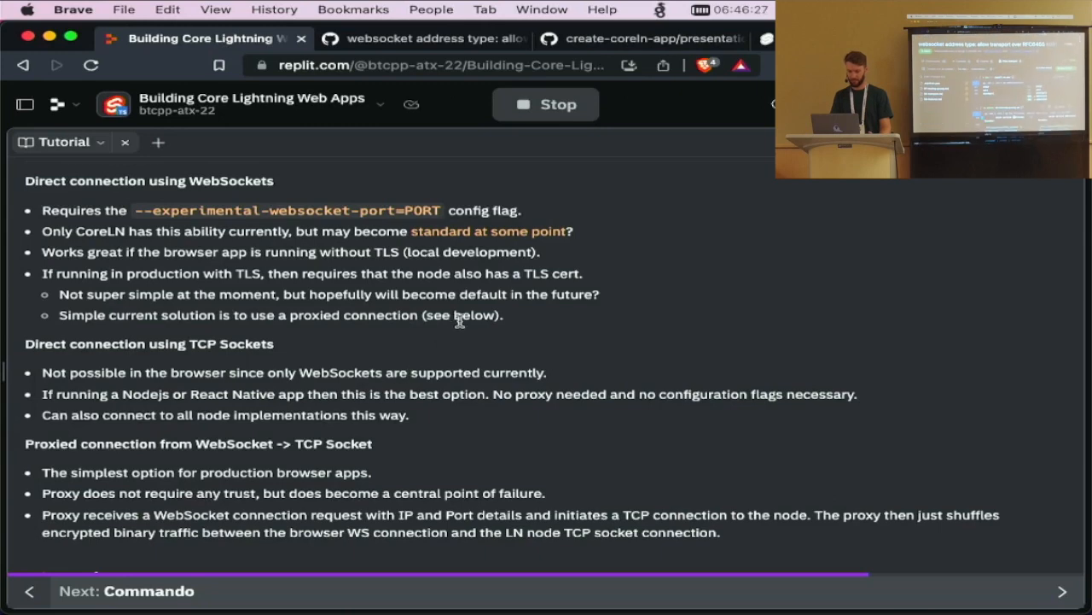
{"action": "mouse_move", "coordinate": [320, 296]}
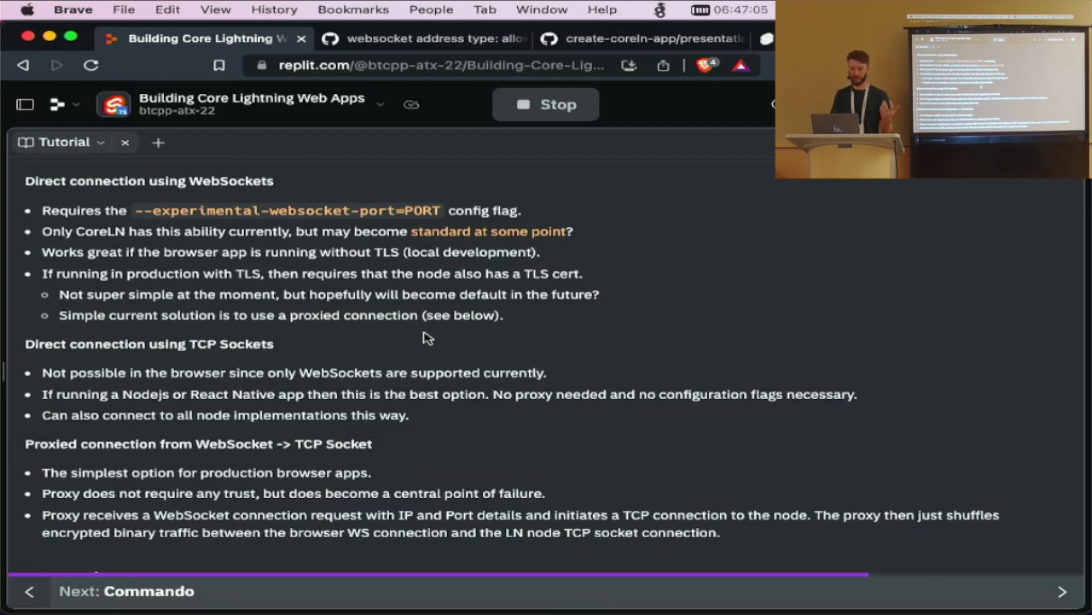
Step: Read the remaining connection options and JS Environments, then continue to 'Next: Commando'
{"action": "scroll", "scroll_direction": "down", "scroll_amount": 3}
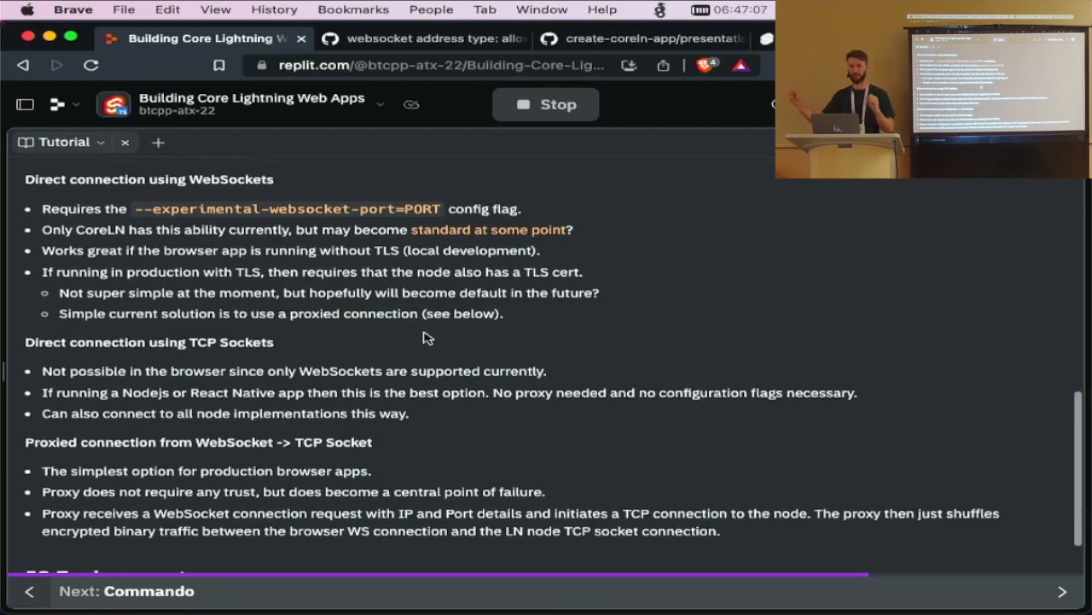
{"action": "scroll", "scroll_direction": "down", "scroll_amount": 3}
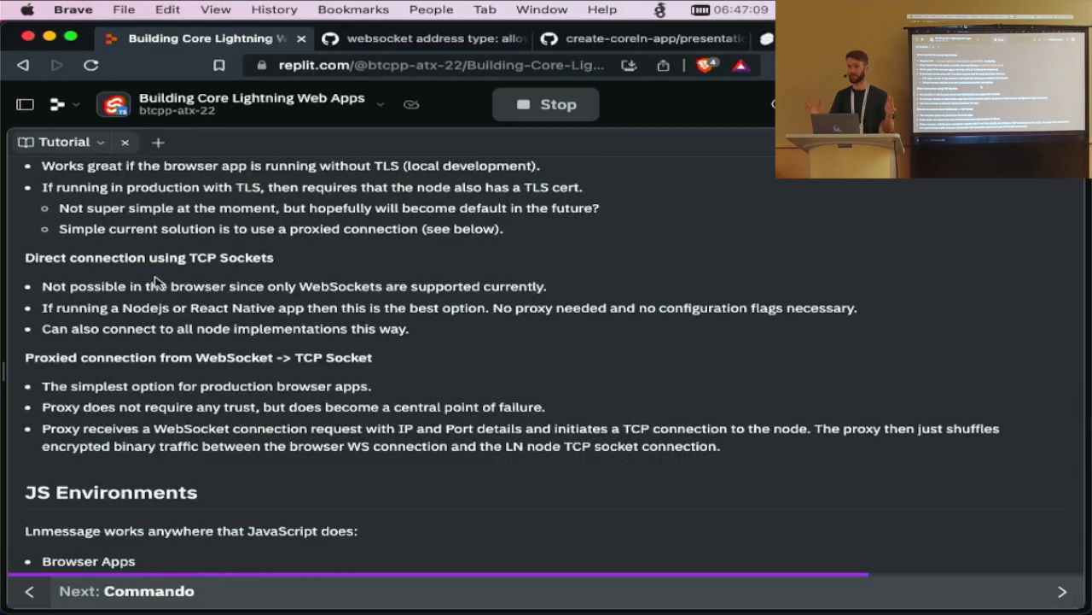
{"action": "mouse_move", "coordinate": [190, 298]}
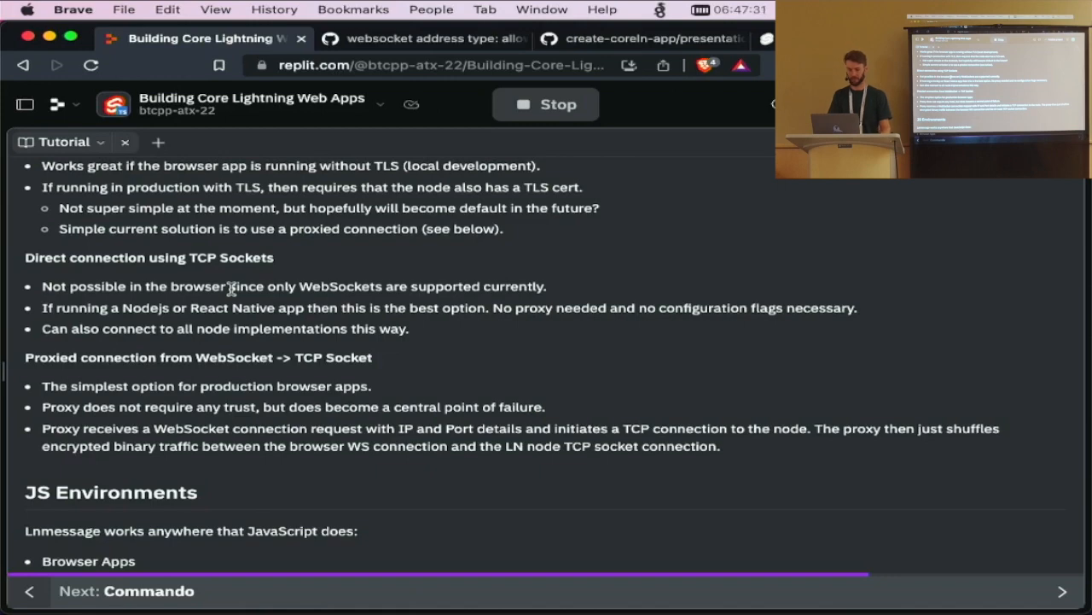
{"action": "scroll", "scroll_direction": "down", "scroll_amount": 3}
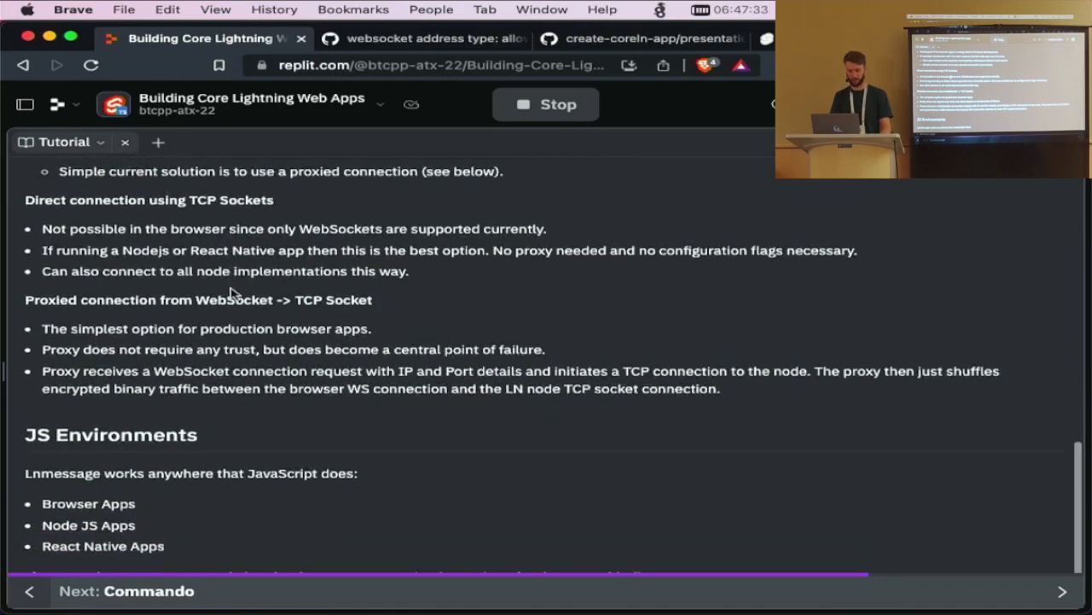
{"action": "mouse_move", "coordinate": [419, 273]}
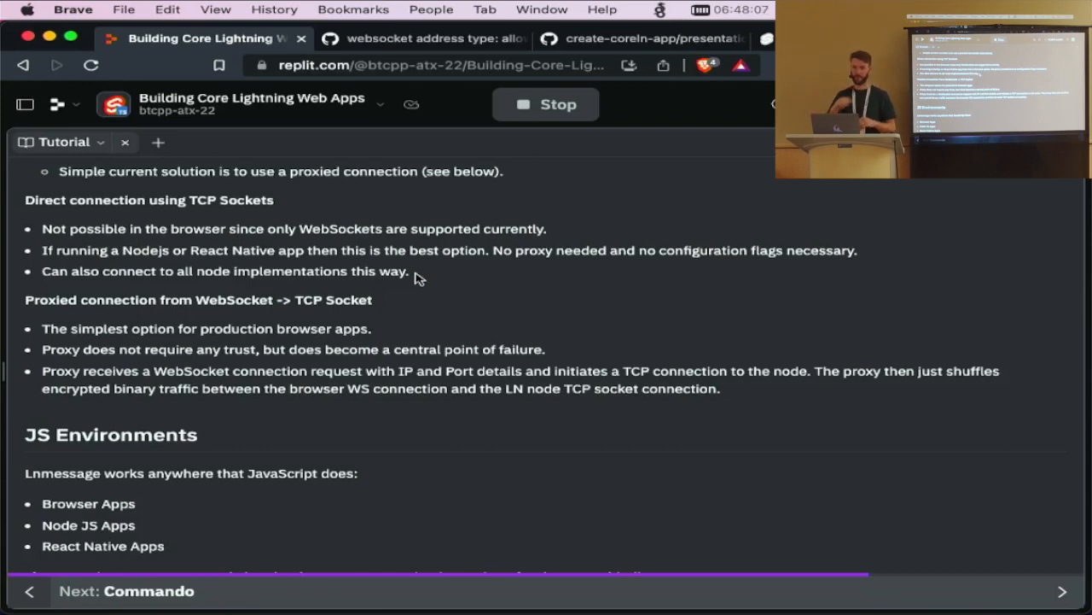
{"action": "scroll", "scroll_direction": "down", "scroll_amount": 3}
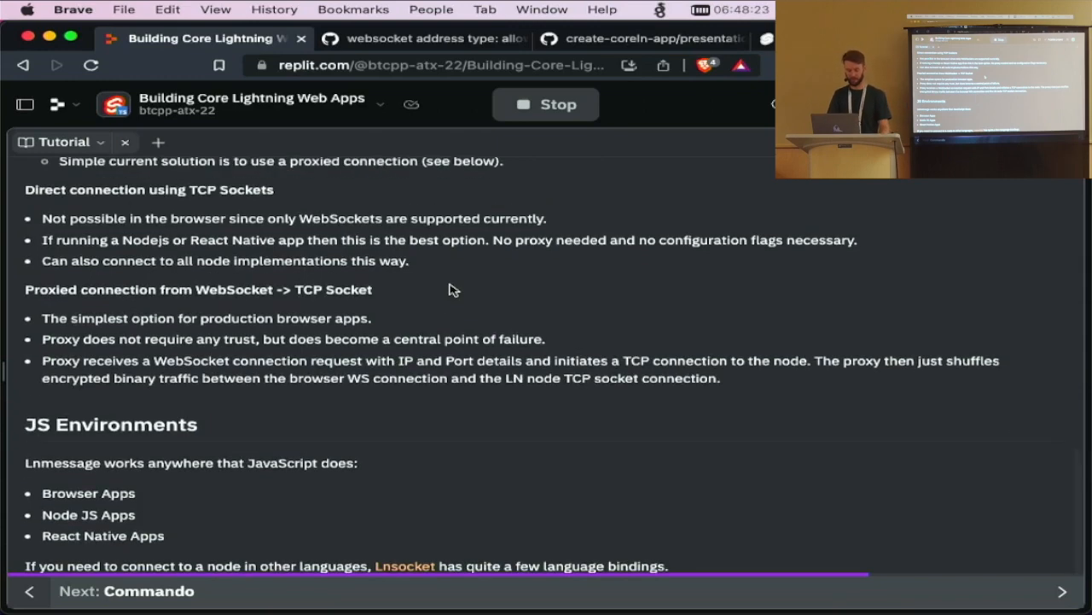
{"action": "scroll", "scroll_direction": "down", "scroll_amount": 3}
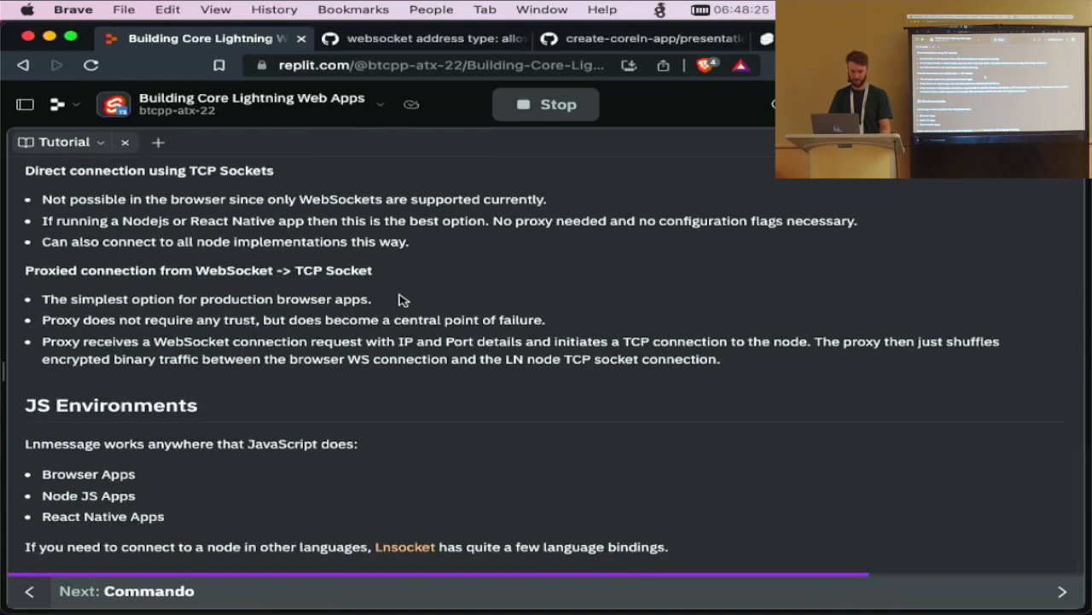
{"action": "mouse_move", "coordinate": [198, 321]}
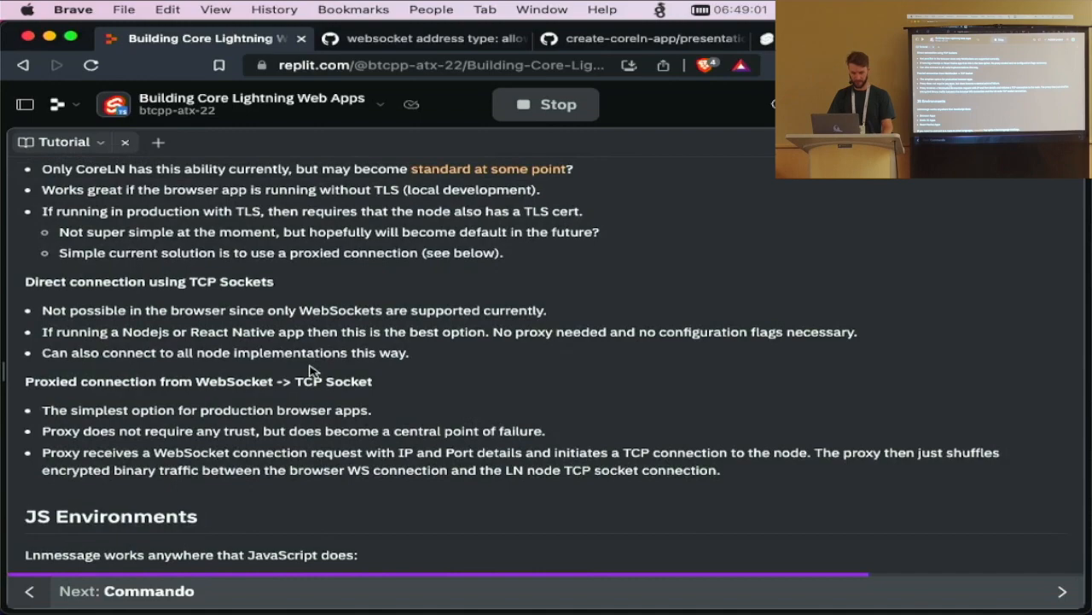
{"action": "scroll", "scroll_direction": "down", "scroll_amount": 3}
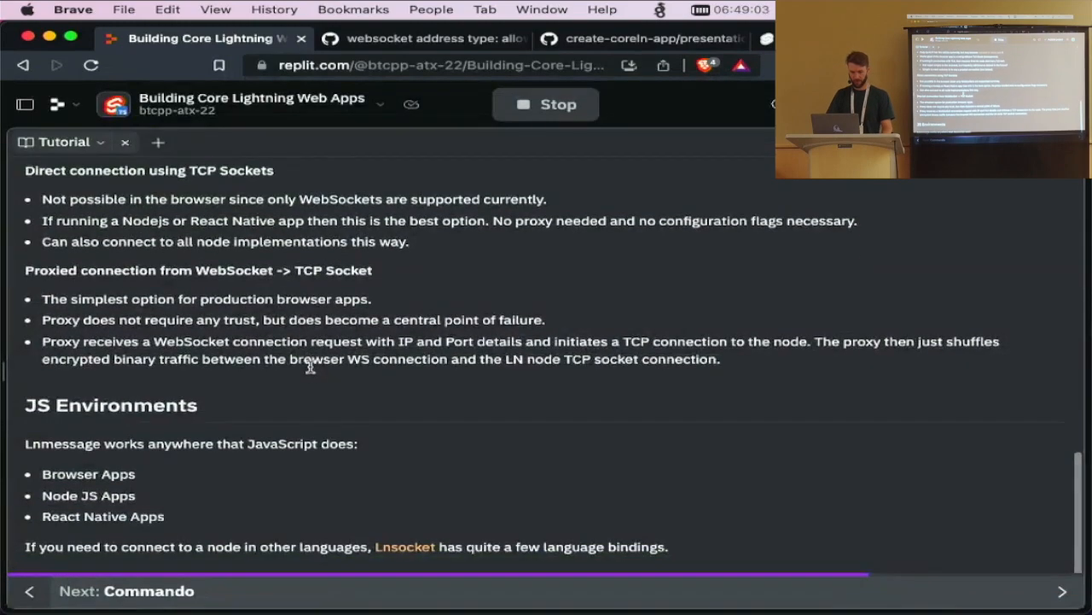
{"action": "mouse_move", "coordinate": [382, 395]}
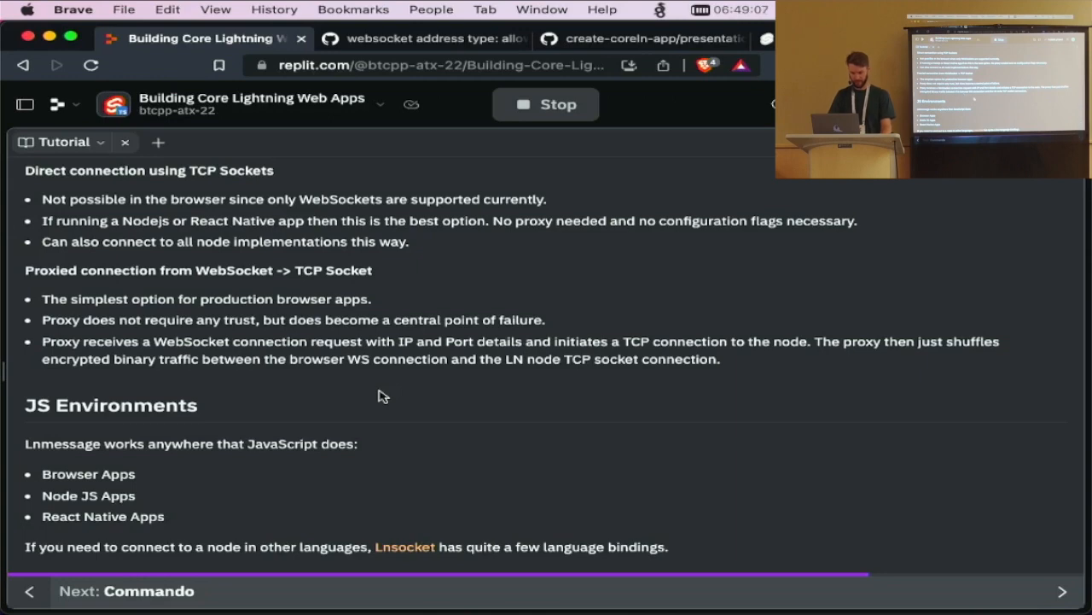
{"action": "mouse_move", "coordinate": [22, 413]}
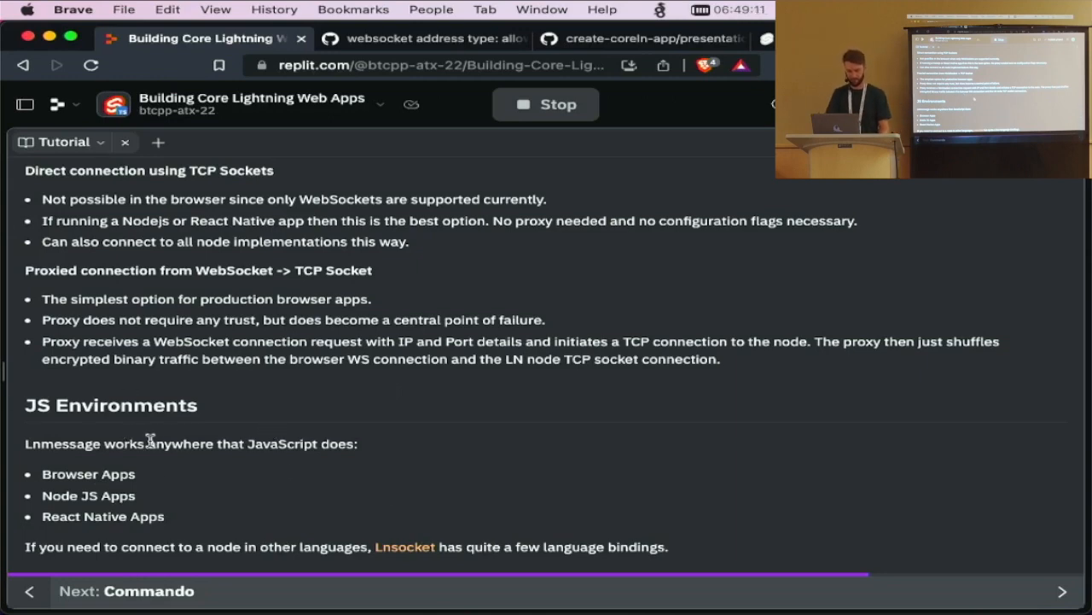
{"action": "mouse_move", "coordinate": [196, 497]}
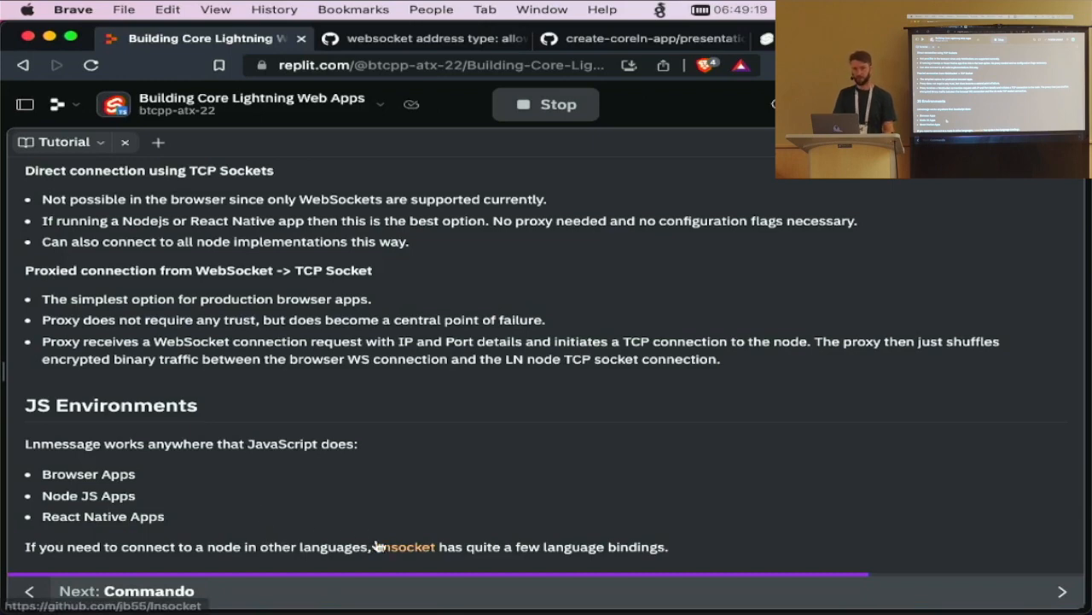
{"action": "mouse_move", "coordinate": [719, 550]}
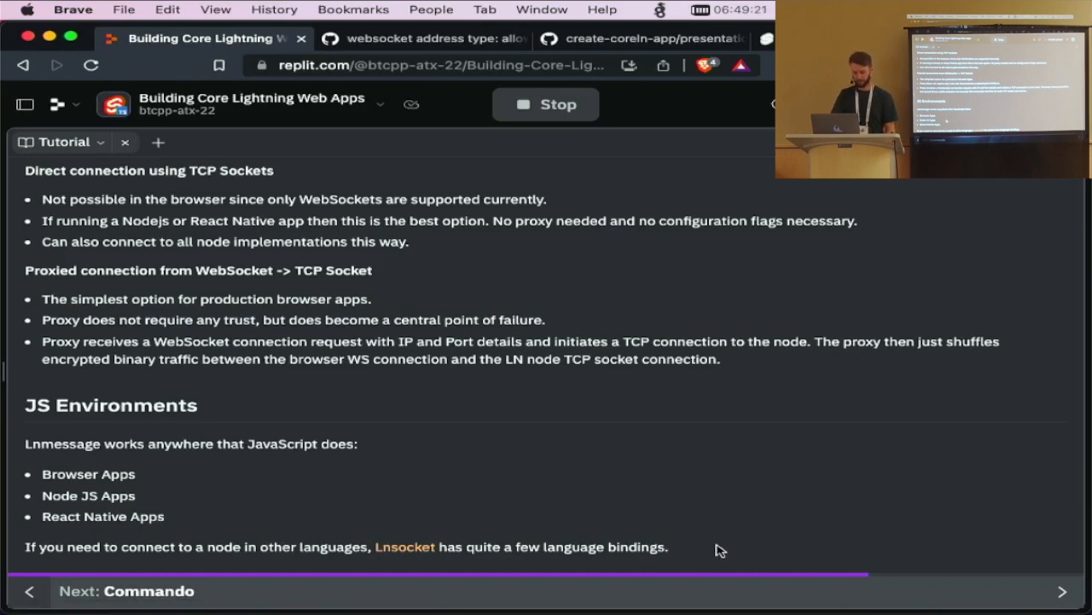
{"action": "left_click", "coordinate": [1063, 590]}
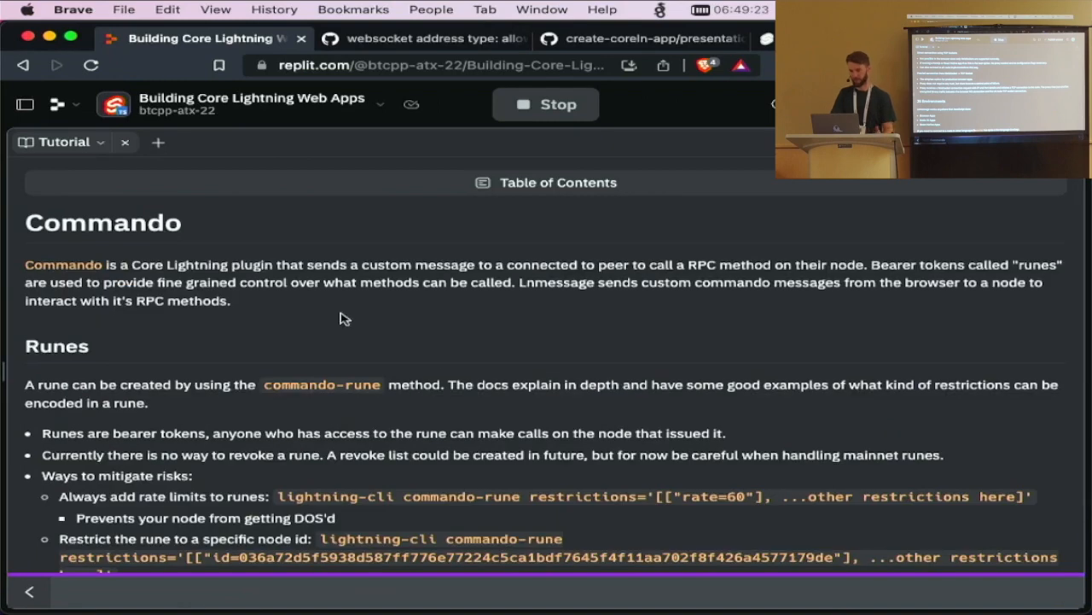
{"action": "mouse_move", "coordinate": [111, 247]}
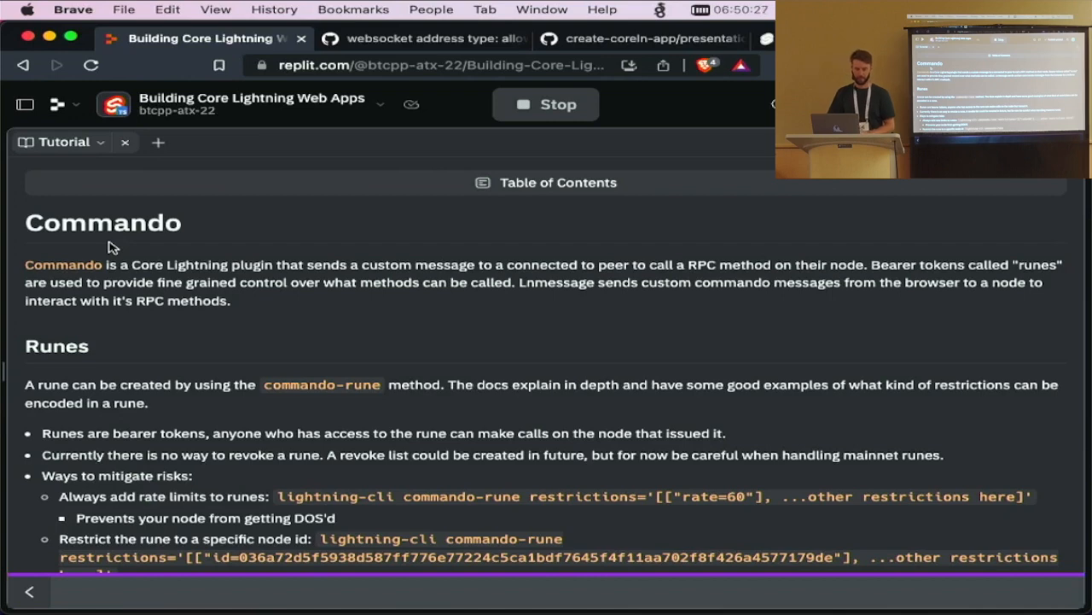
{"action": "mouse_move", "coordinate": [164, 302]}
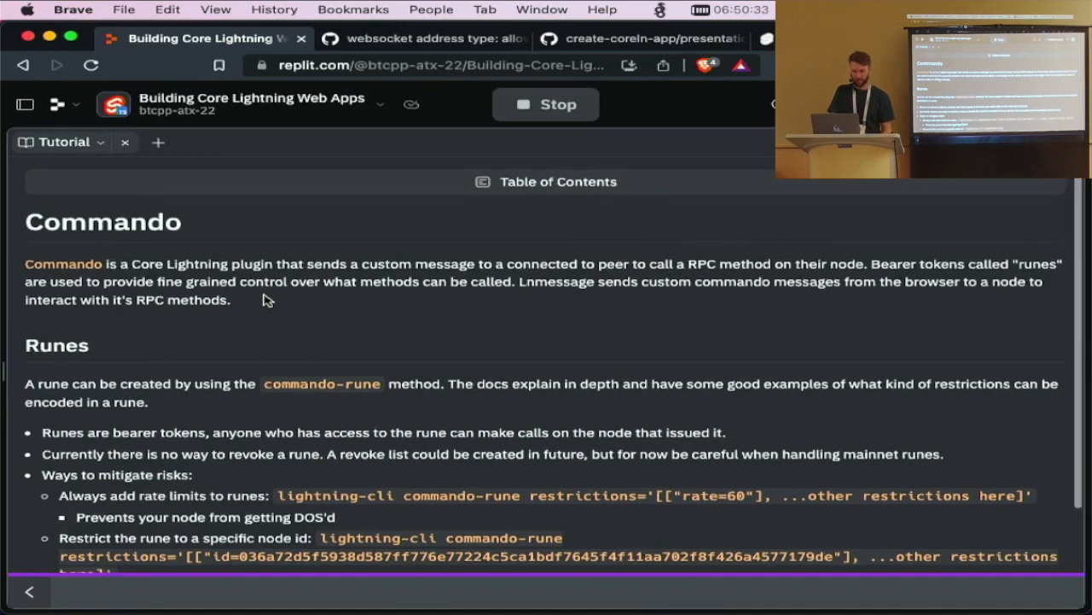
{"action": "scroll", "scroll_direction": "down", "scroll_amount": 3}
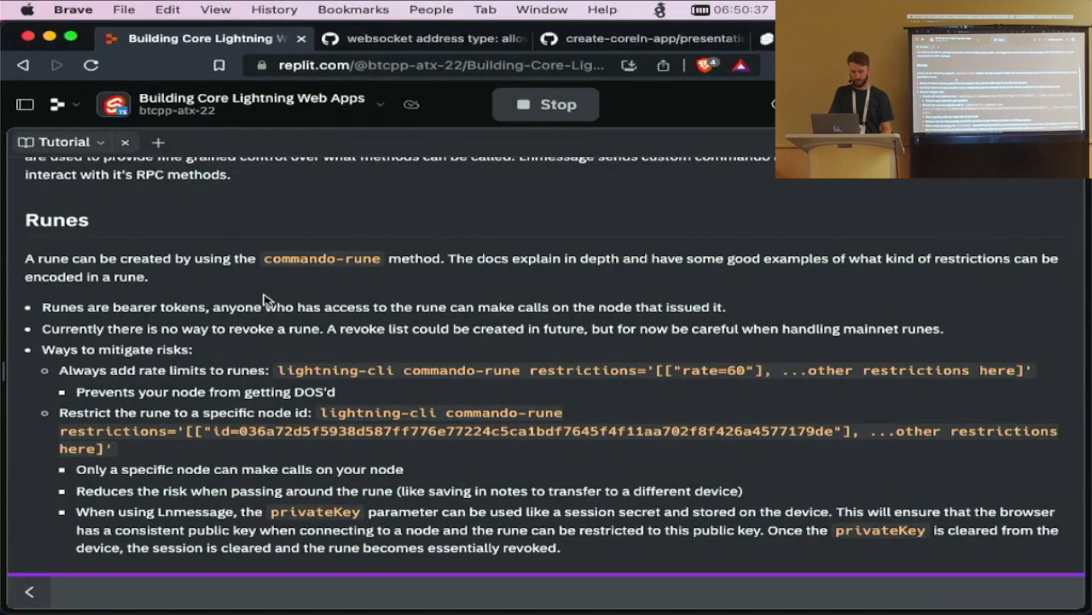
{"action": "mouse_move", "coordinate": [211, 317]}
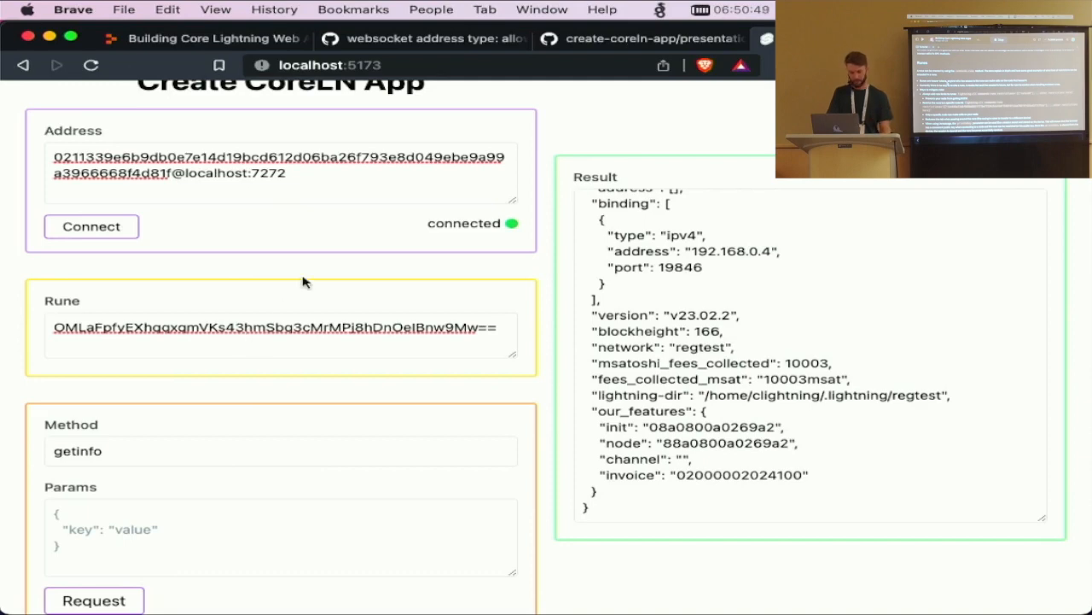
{"action": "left_click", "coordinate": [205, 38]}
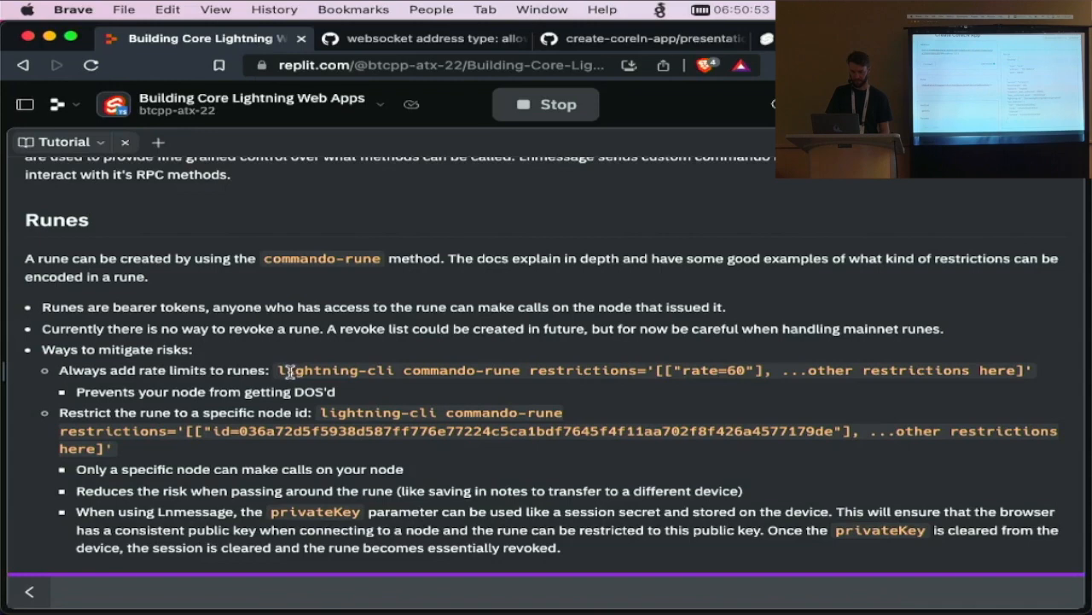
{"action": "mouse_move", "coordinate": [638, 373]}
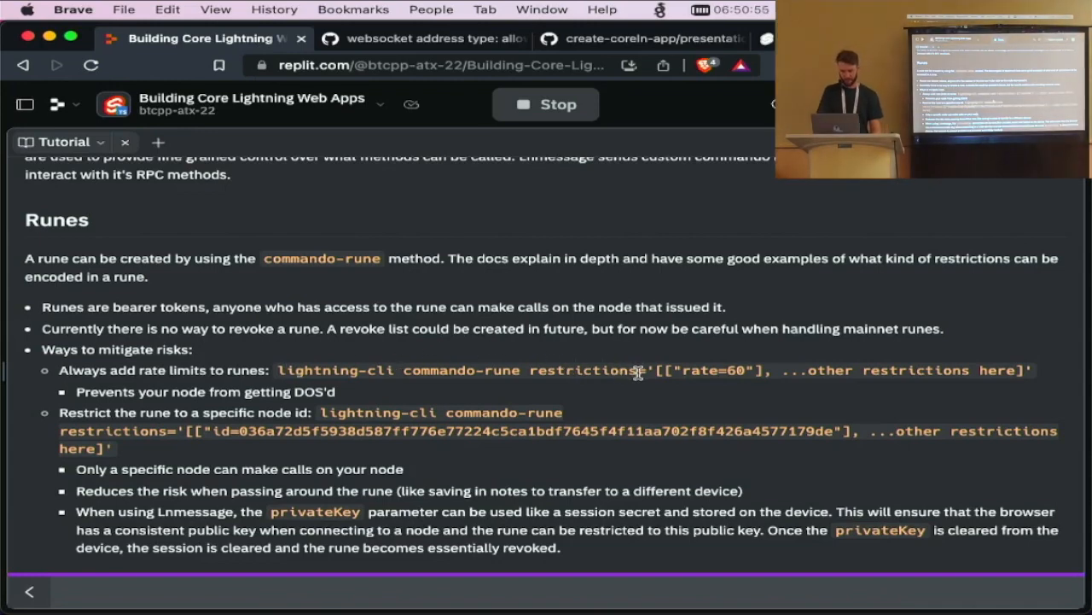
{"action": "mouse_move", "coordinate": [851, 364]}
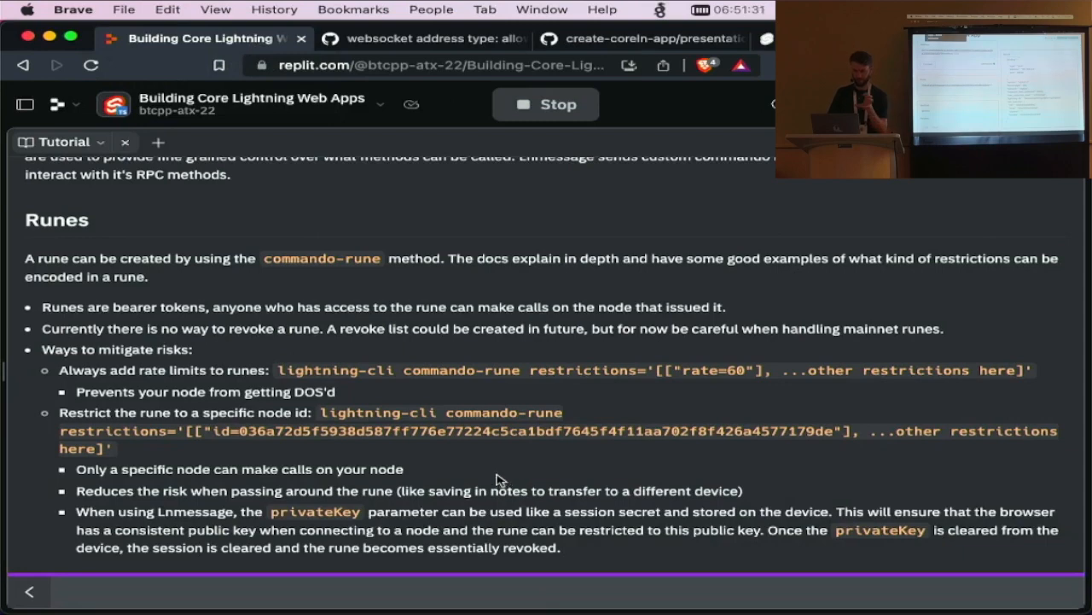
{"action": "mouse_move", "coordinate": [381, 406]}
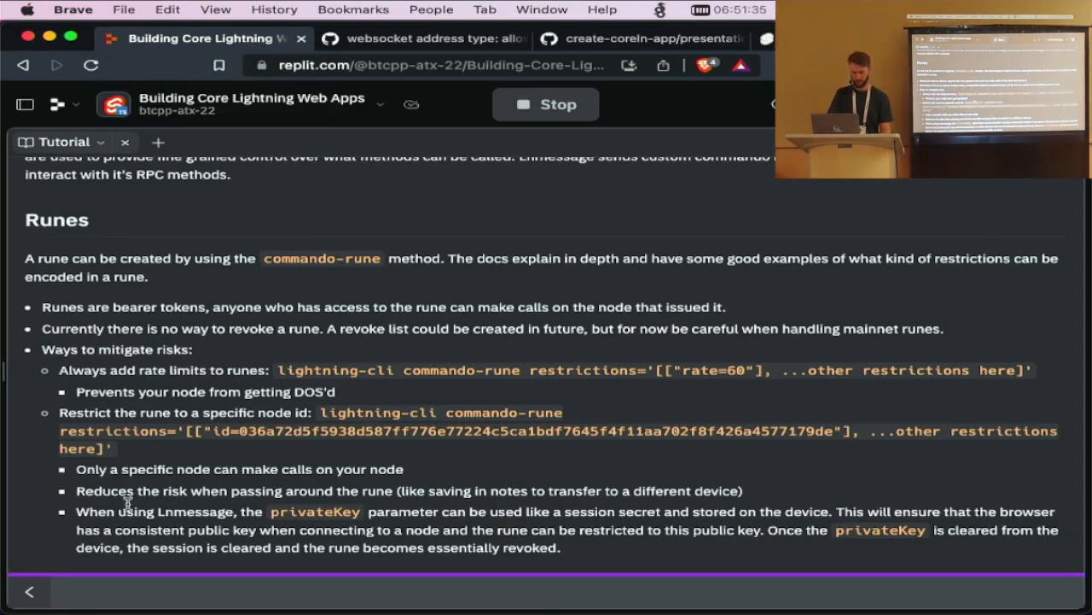
{"action": "mouse_move", "coordinate": [333, 550]}
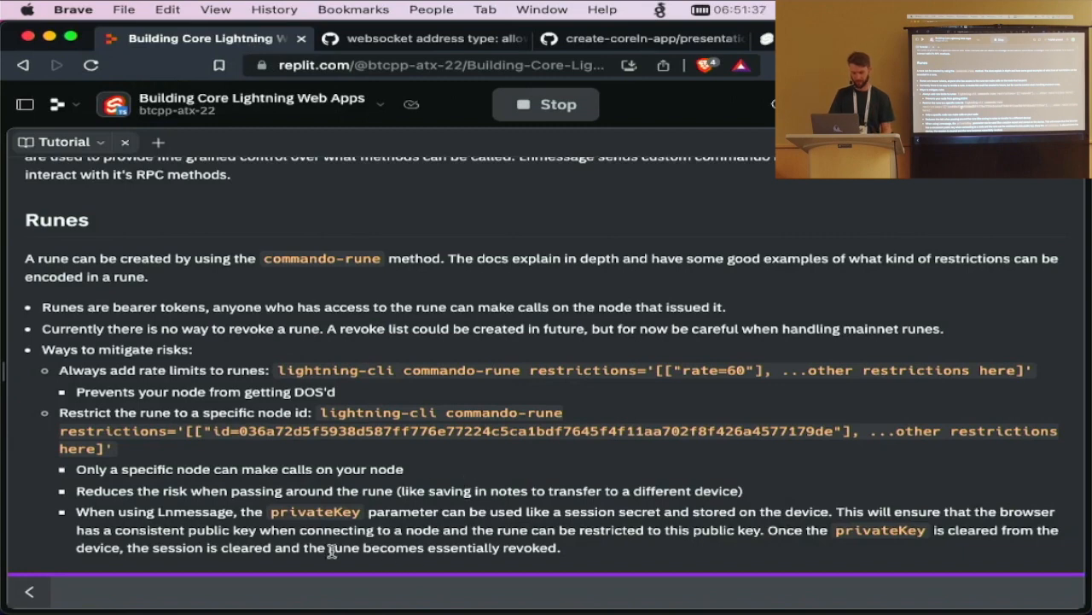
{"action": "mouse_move", "coordinate": [569, 464]}
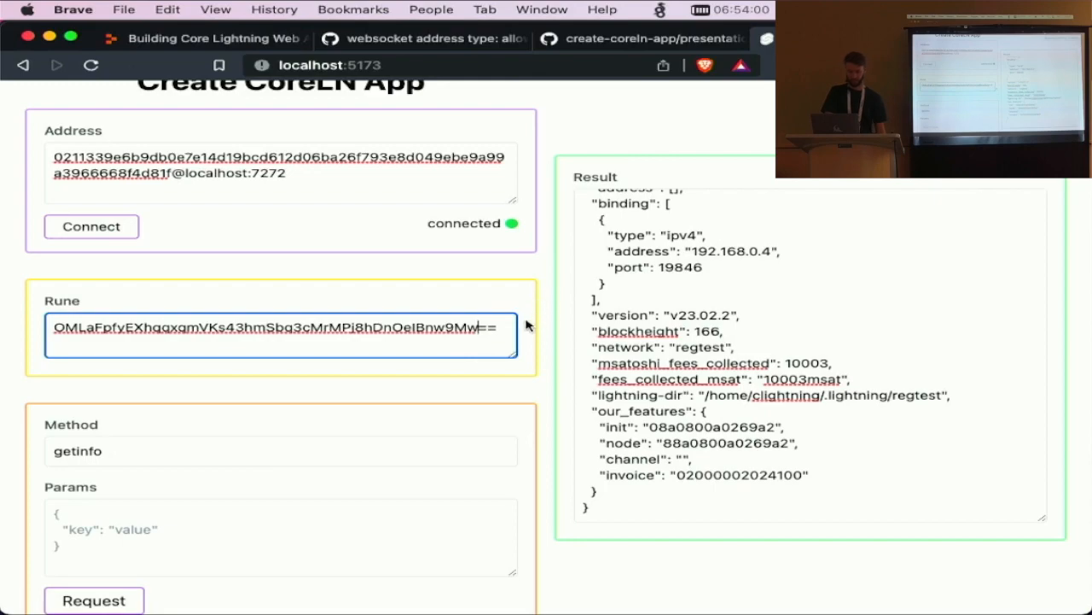
{"action": "mouse_move", "coordinate": [679, 414]}
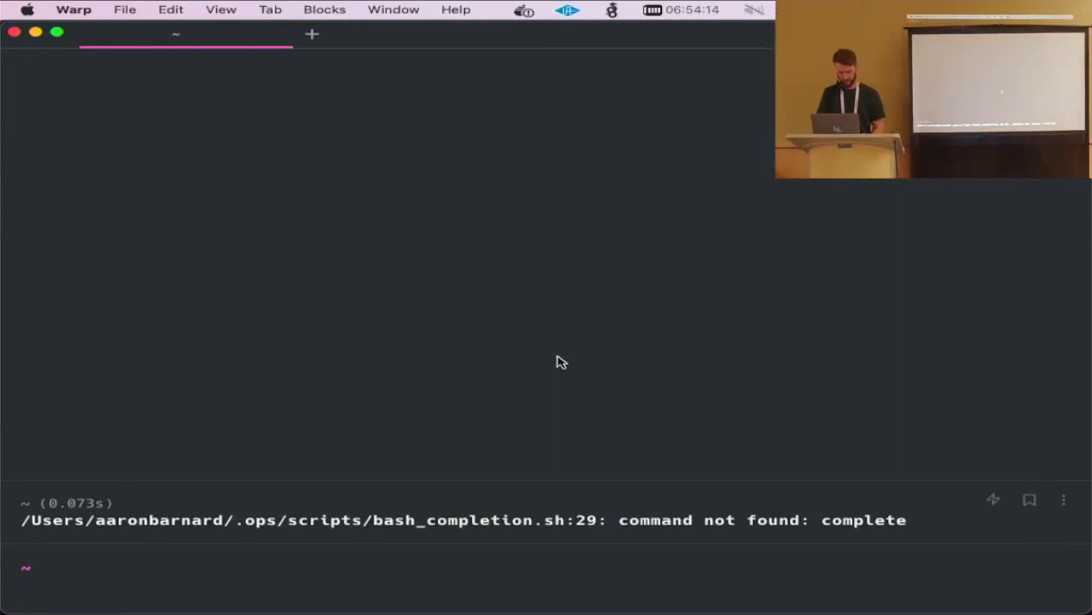
Step: Change directory to ../browser-app/ in the Warp terminal
{"action": "type", "text": "cd ./"}
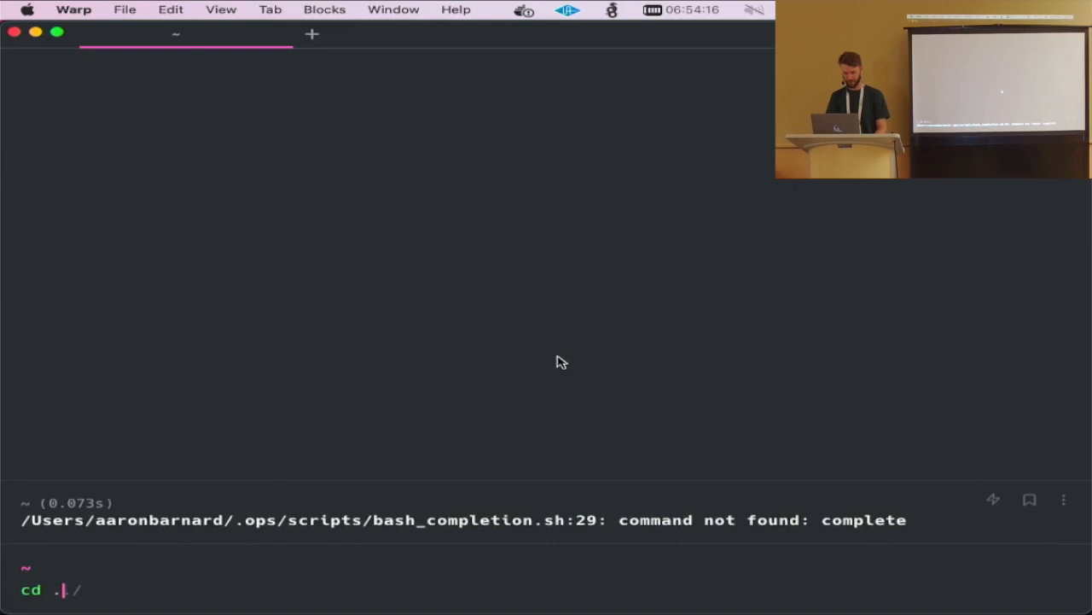
{"action": "type", "text": "../browser-app/"}
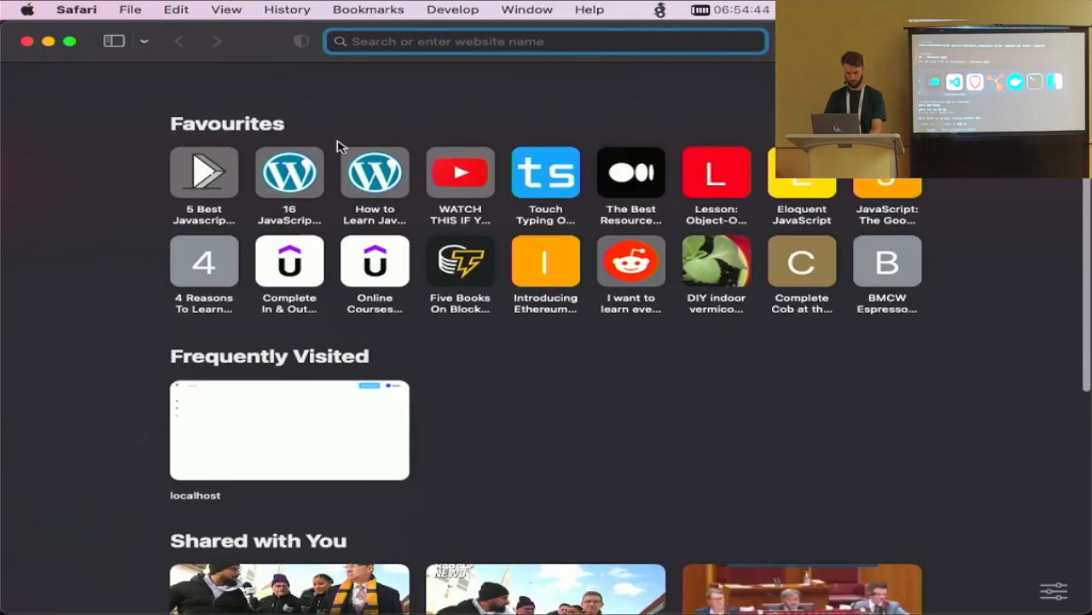
Step: Load localhost:5174 and choose Let's Go! on the Clams welcome screen
{"action": "type", "text": "localhost:5174"}
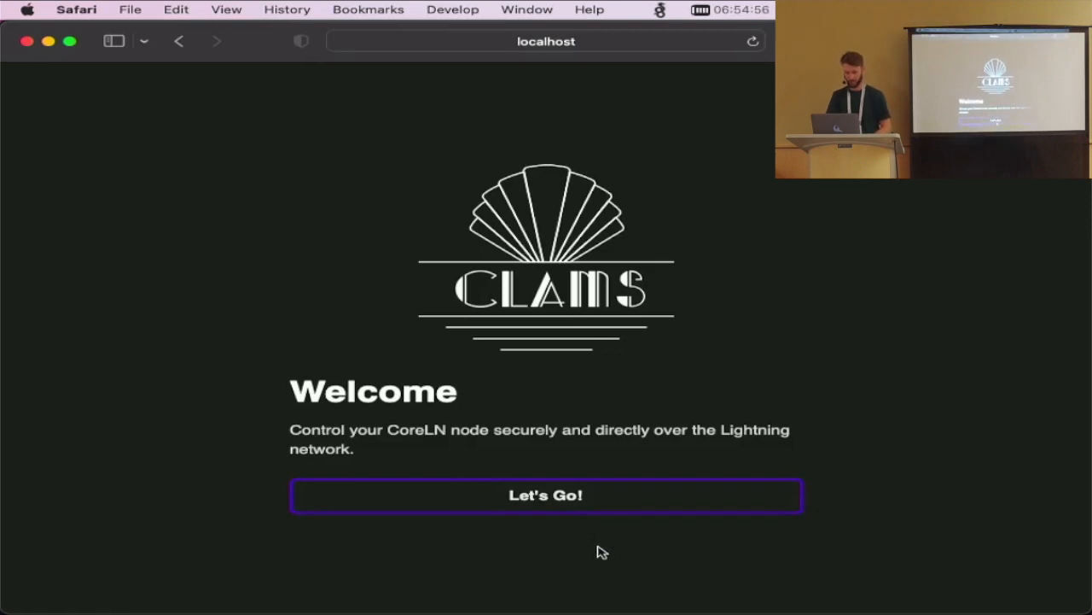
{"action": "left_click", "coordinate": [546, 495]}
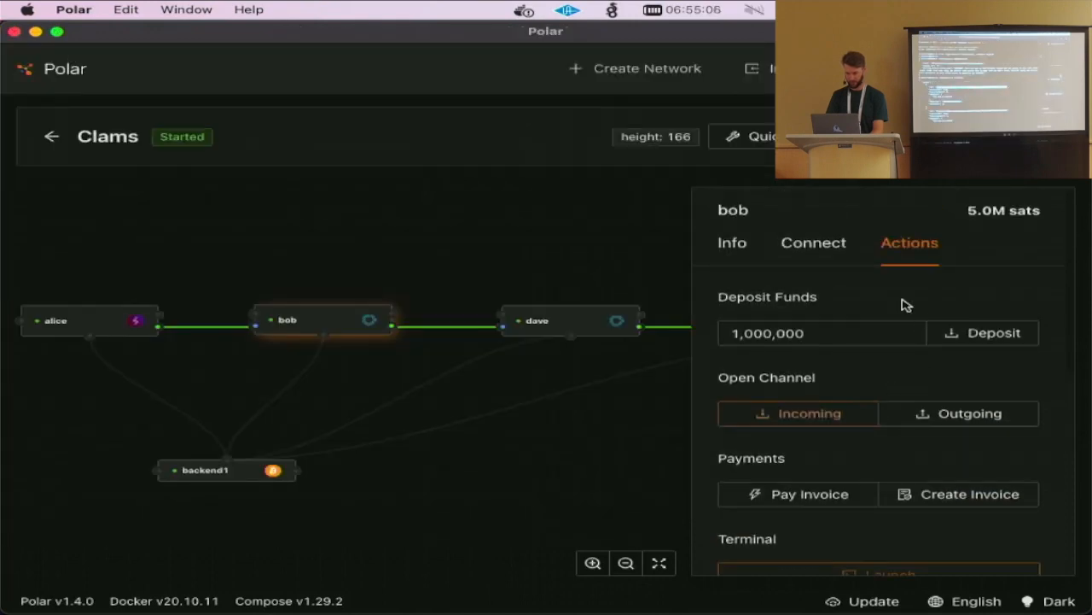
Step: Enter bob's node ID@localhost:7272 with a direct, no-proxy wss connection
{"action": "left_click", "coordinate": [732, 243]}
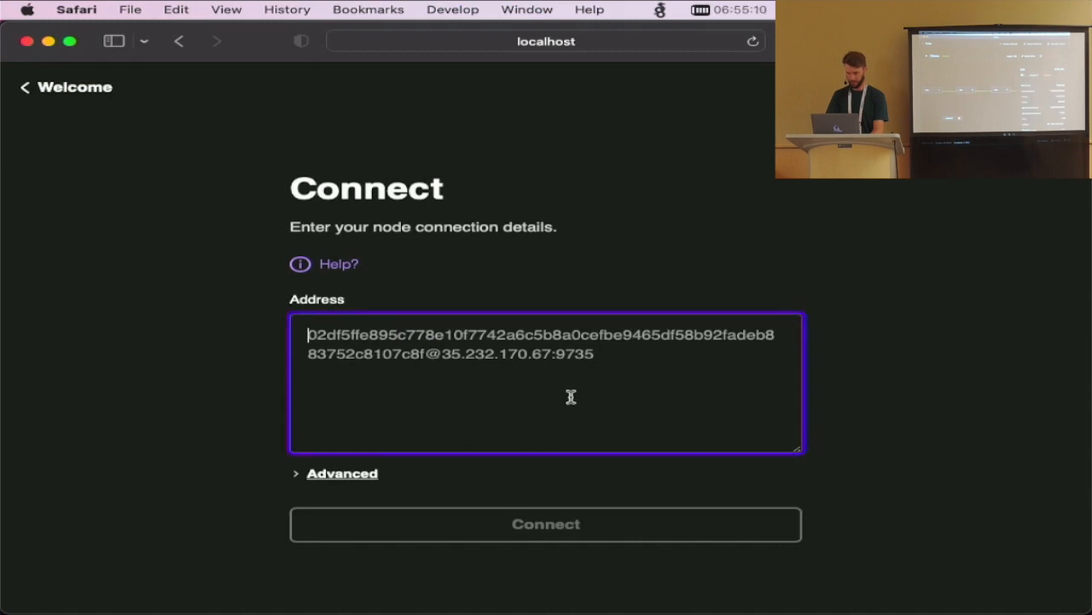
{"action": "type", "text": "0211339e6b9db0e7e14d19bcd612d06ba26f793e8d049ebe9a99a3966668f4d81f@localhost:7272"}
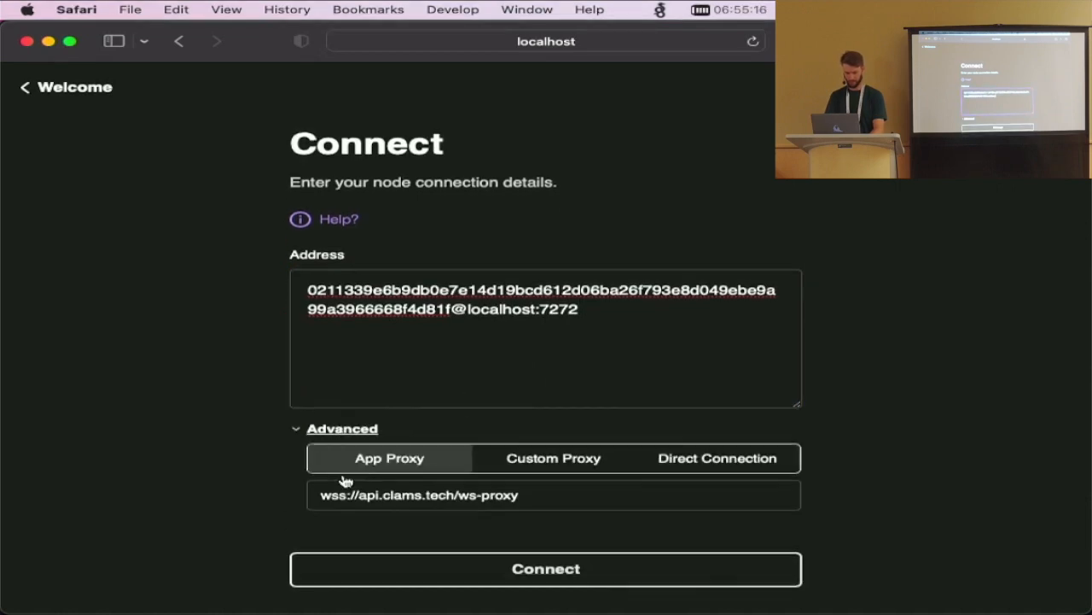
{"action": "mouse_move", "coordinate": [538, 475]}
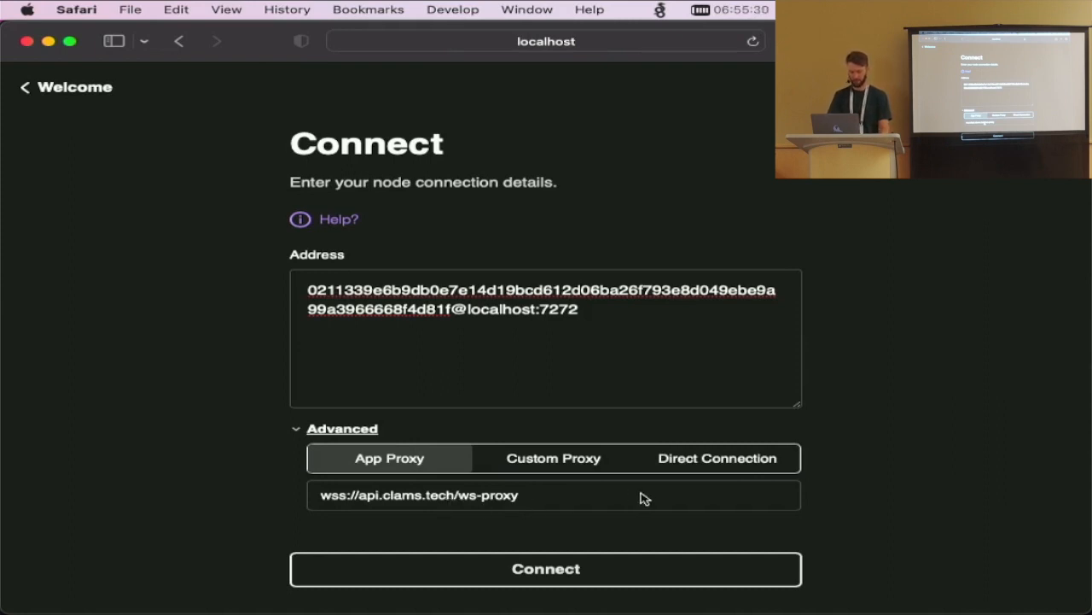
{"action": "left_click", "coordinate": [553, 459]}
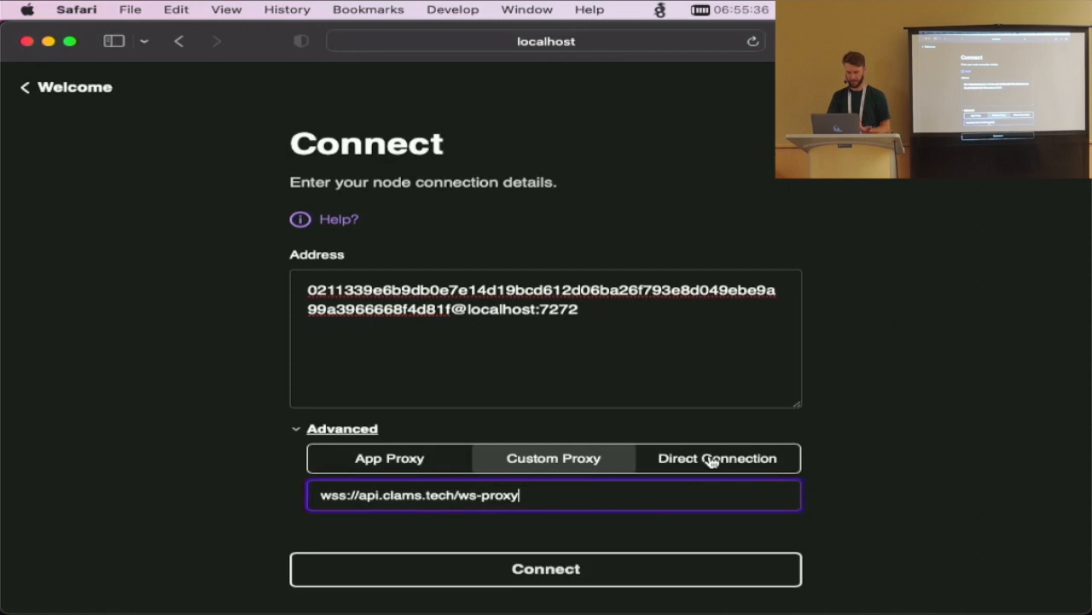
{"action": "left_click", "coordinate": [716, 459]}
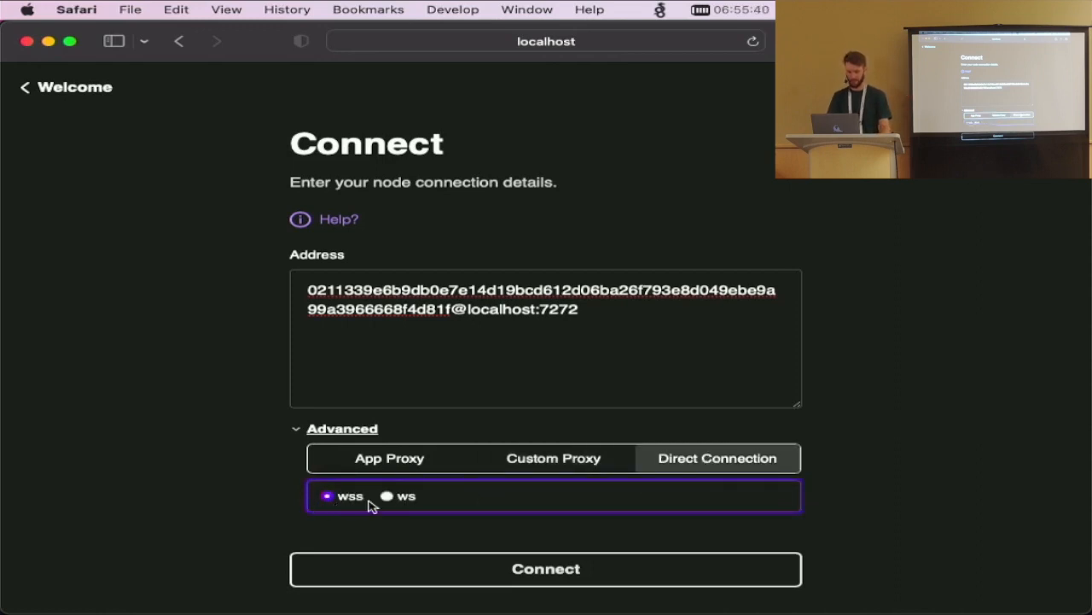
{"action": "left_click", "coordinate": [545, 569]}
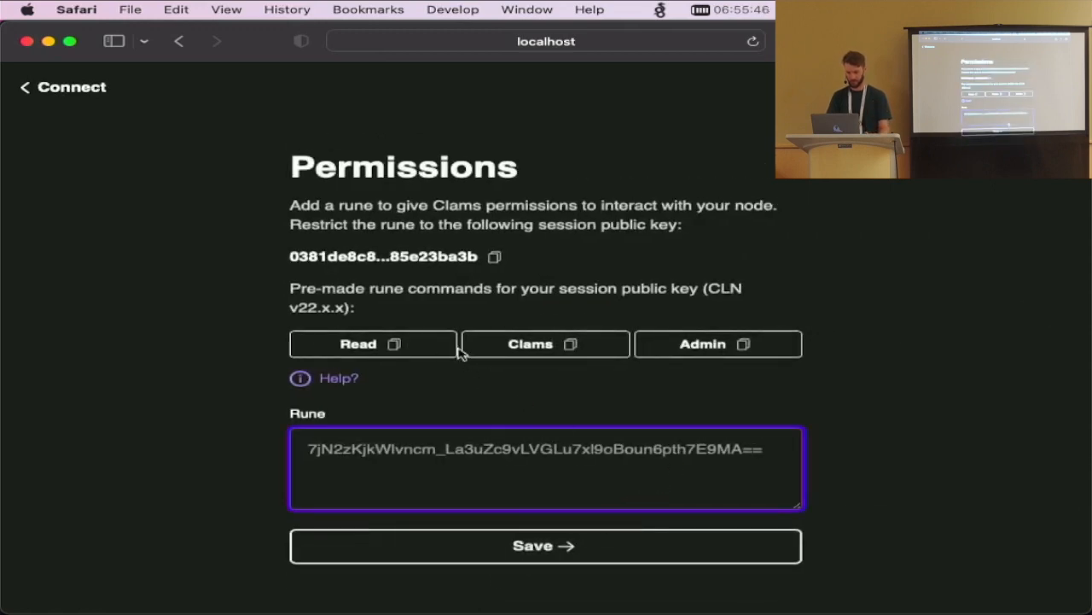
{"action": "mouse_move", "coordinate": [586, 363]}
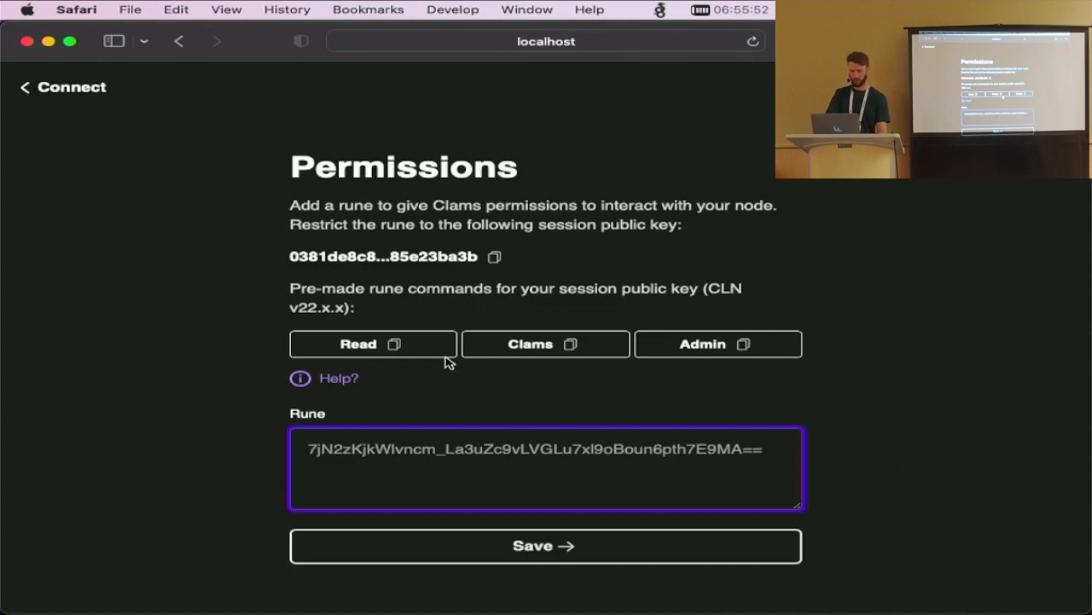
Step: Copy the Read and Clams rune commands from the Permissions page
{"action": "left_click", "coordinate": [373, 343]}
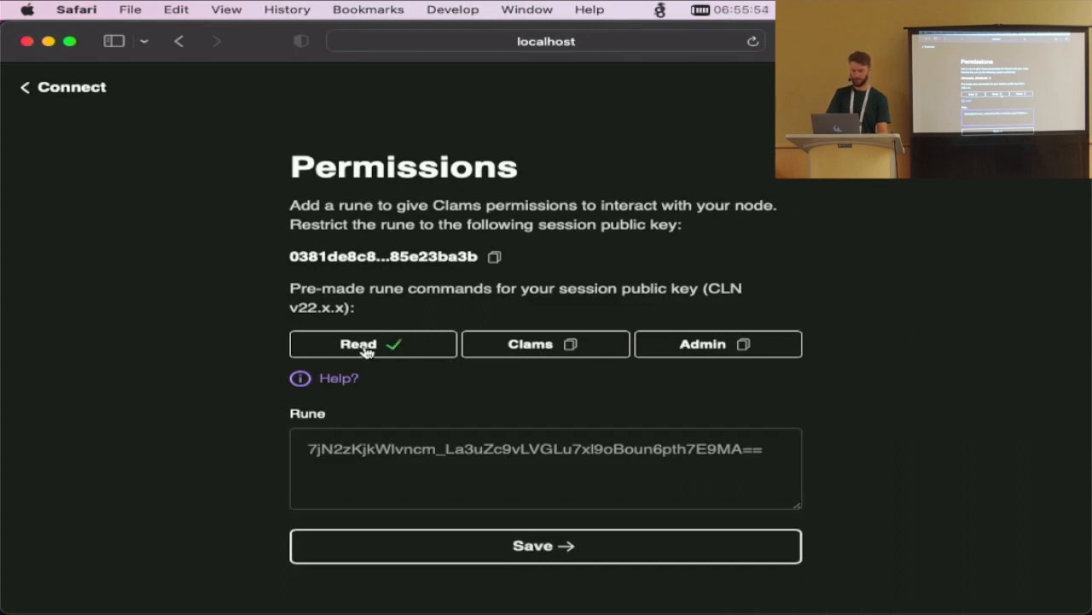
{"action": "mouse_move", "coordinate": [627, 372]}
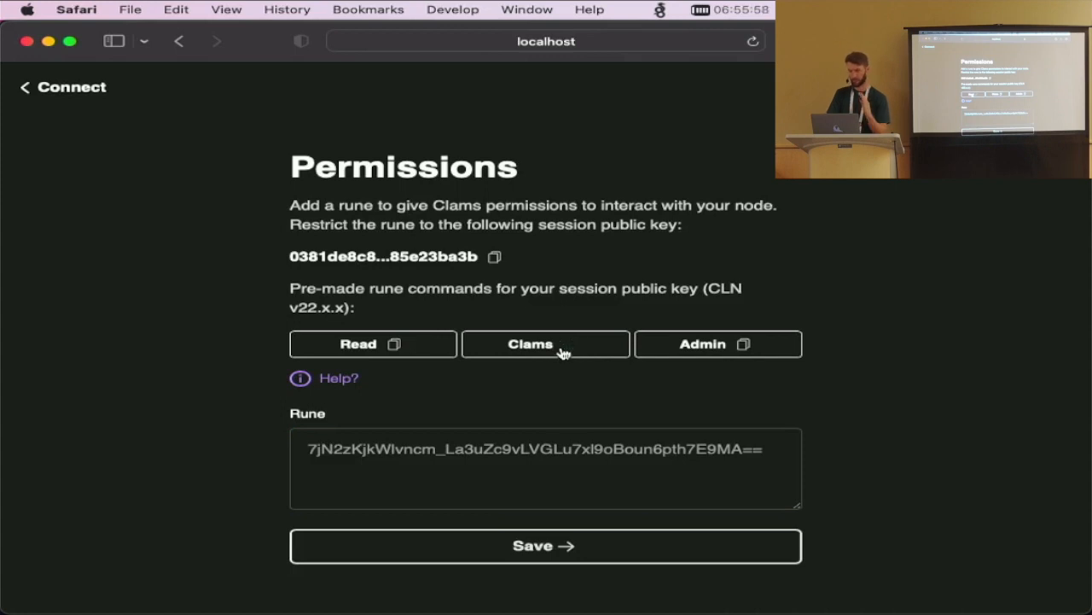
{"action": "left_click", "coordinate": [545, 343]}
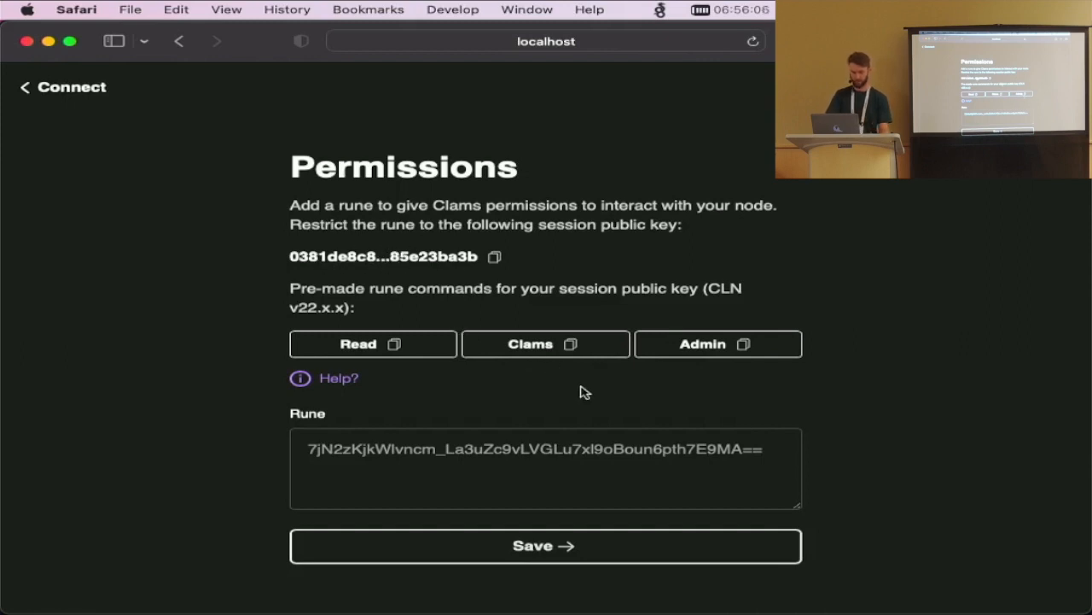
{"action": "left_click", "coordinate": [569, 343]}
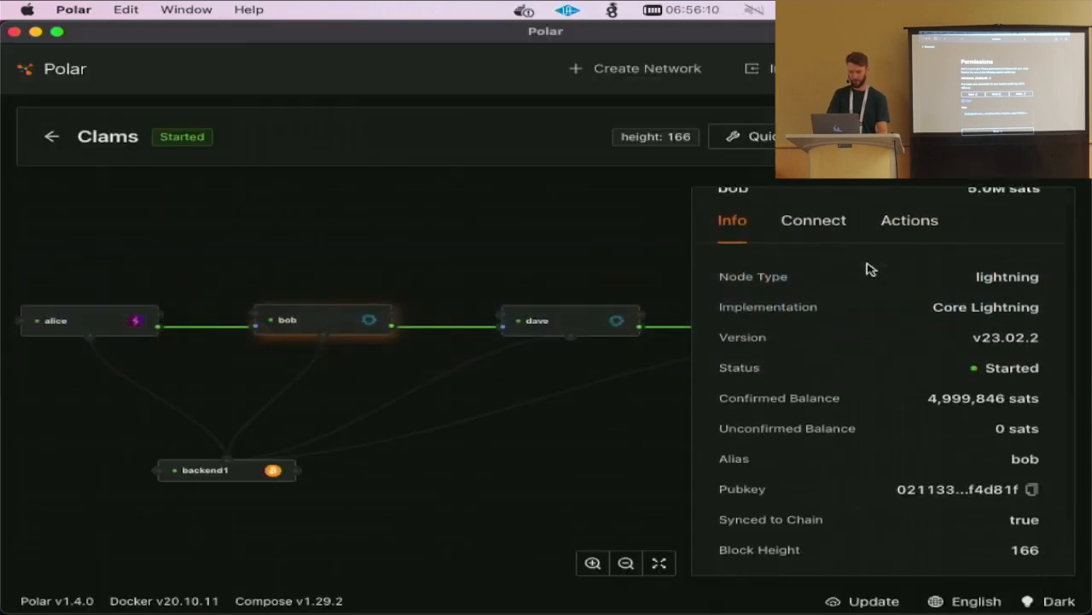
Step: Launch a terminal from bob's Actions tab in Polar
{"action": "left_click", "coordinate": [909, 220]}
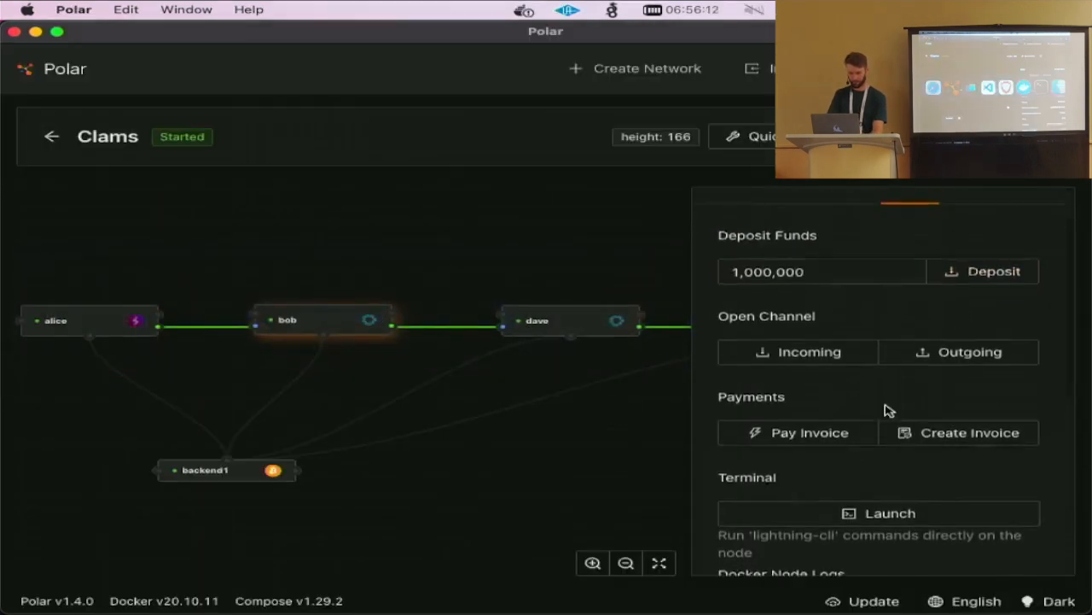
{"action": "scroll", "scroll_direction": "down", "scroll_amount": 3}
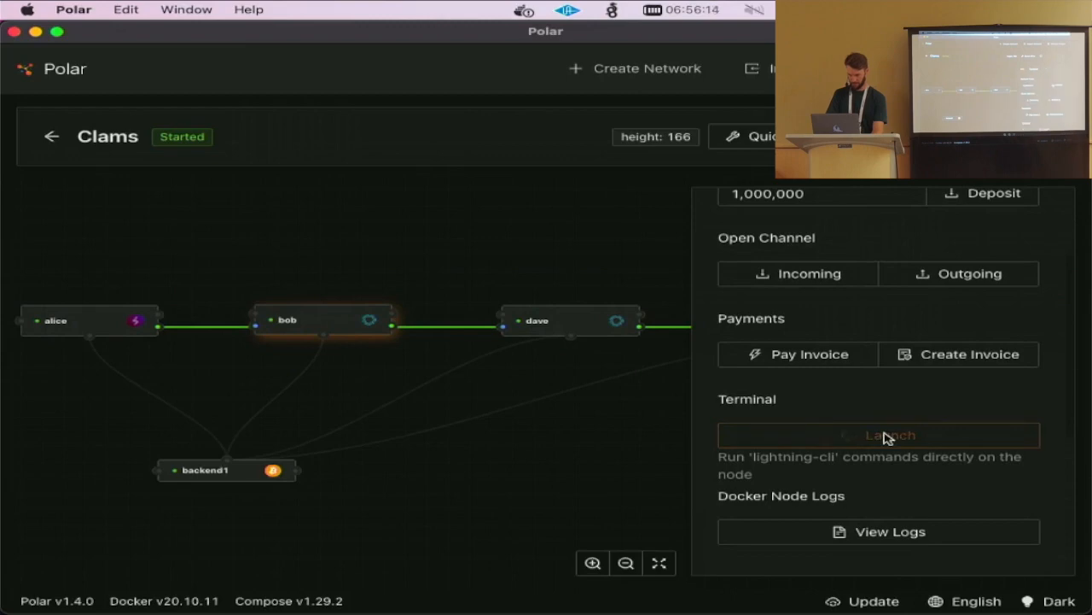
{"action": "left_click", "coordinate": [879, 435]}
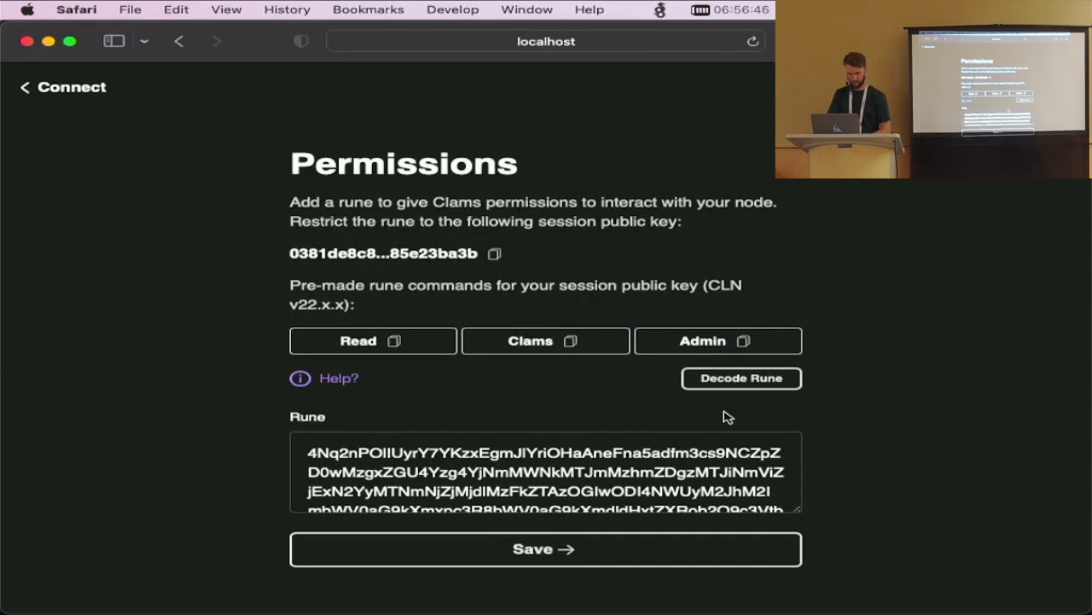
{"action": "mouse_move", "coordinate": [753, 396]}
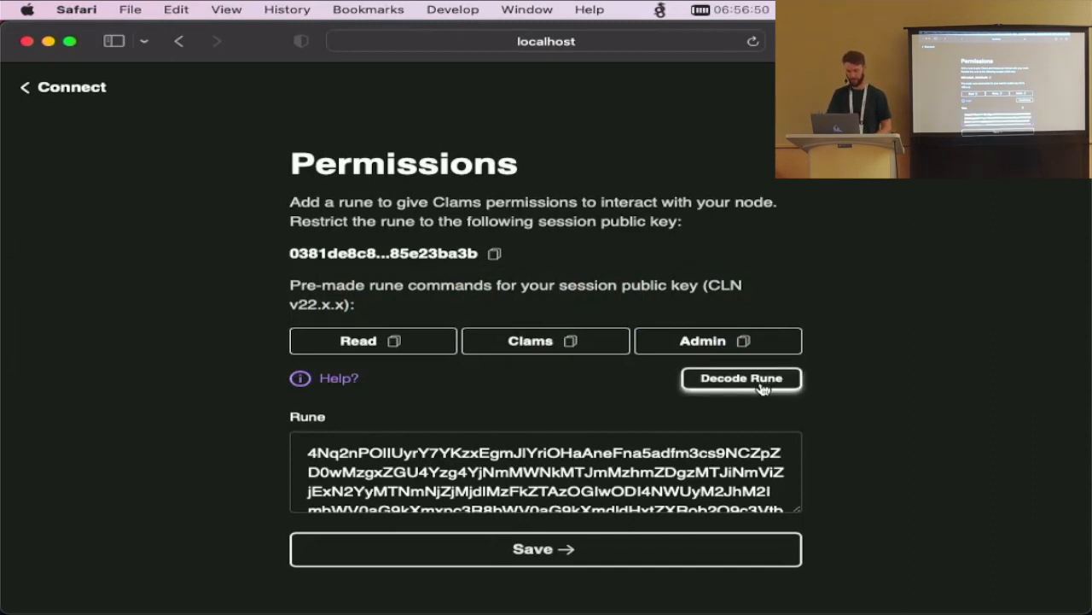
Step: Decode the new rune and scroll its summary of restrictions and pay, keysend, invoice methods
{"action": "left_click", "coordinate": [741, 378]}
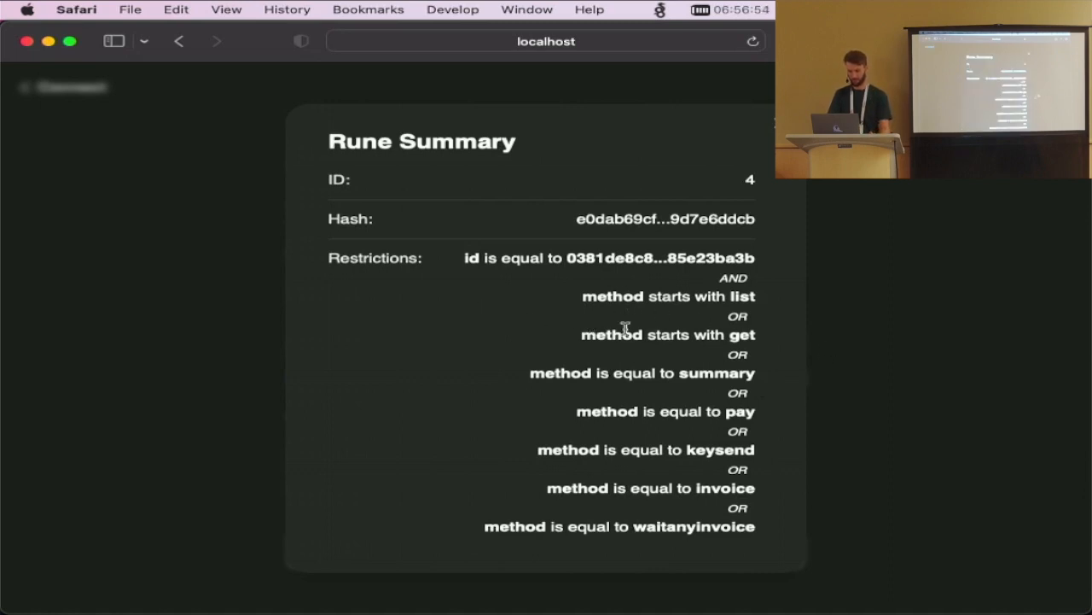
{"action": "scroll", "scroll_direction": "down", "scroll_amount": 3}
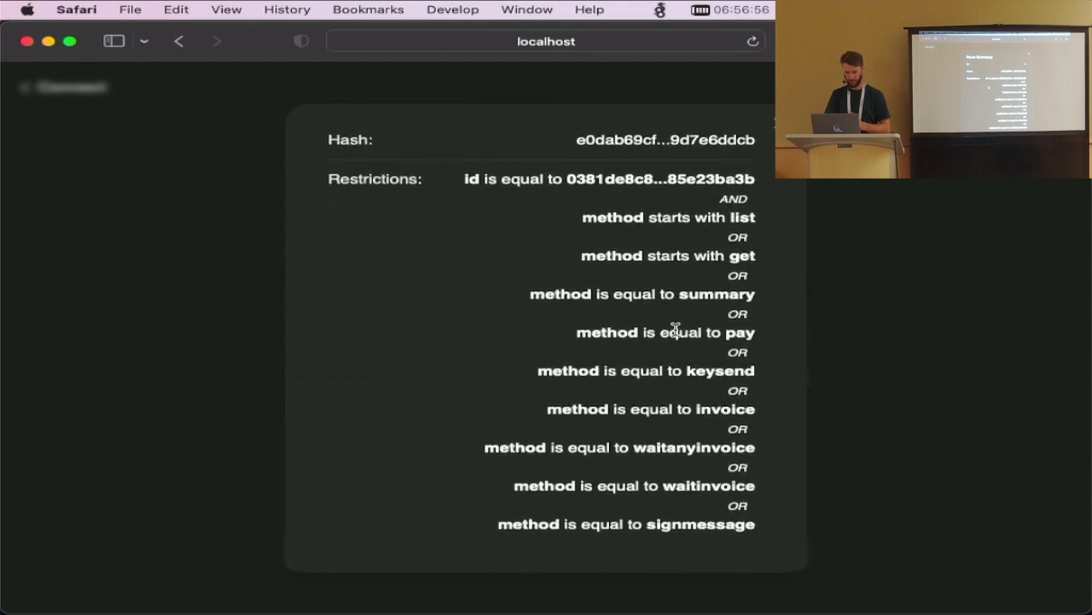
{"action": "scroll", "scroll_direction": "down", "scroll_amount": 3}
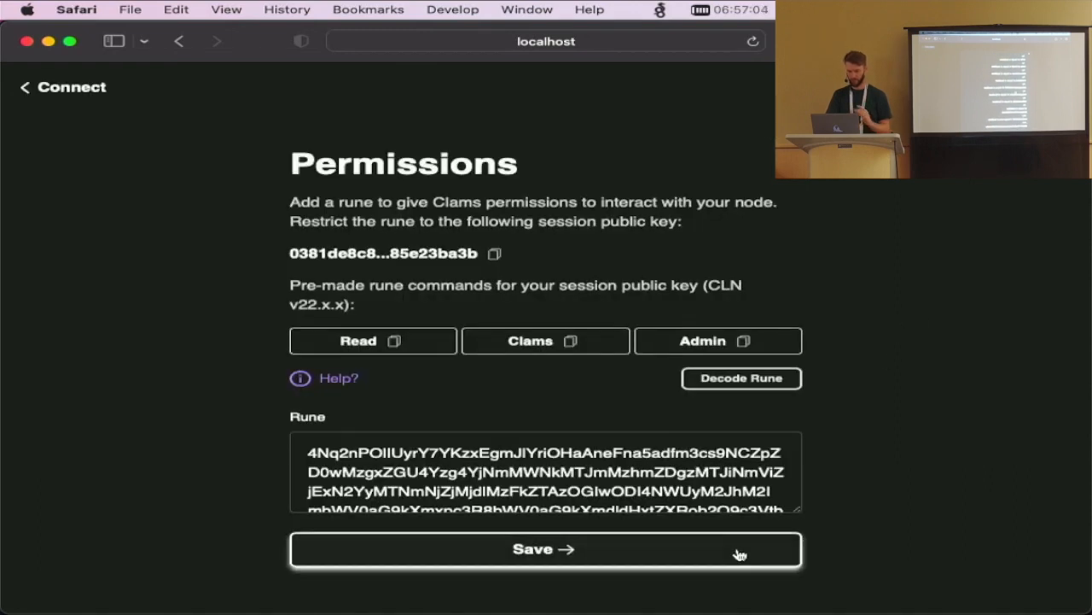
Step: Save the rune to connect to bob, toggle dollars/sats, and review the two 21-sat payments
{"action": "left_click", "coordinate": [545, 549]}
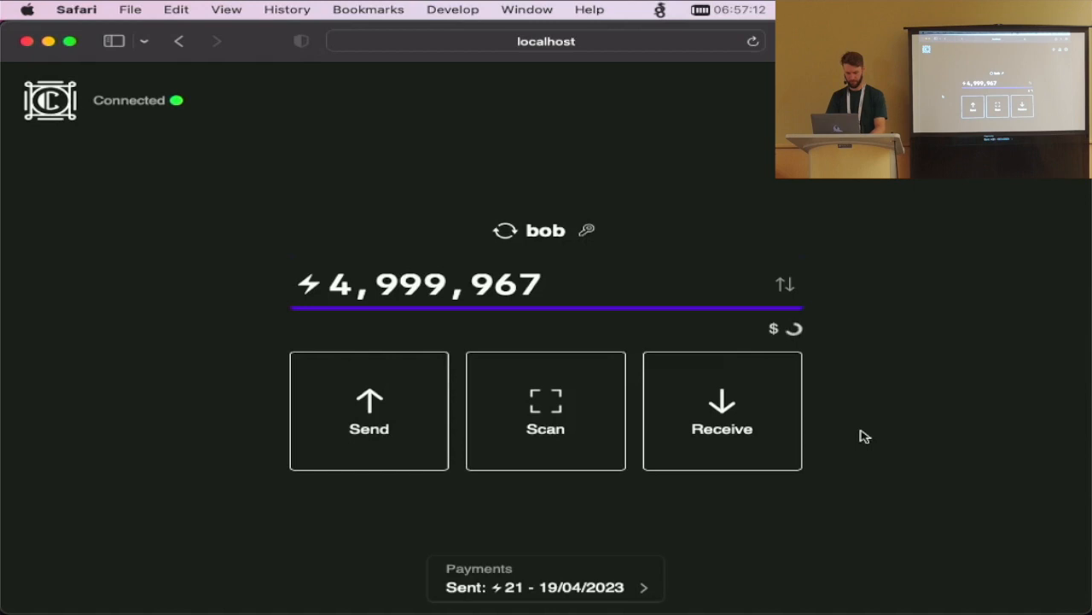
{"action": "left_click", "coordinate": [784, 284]}
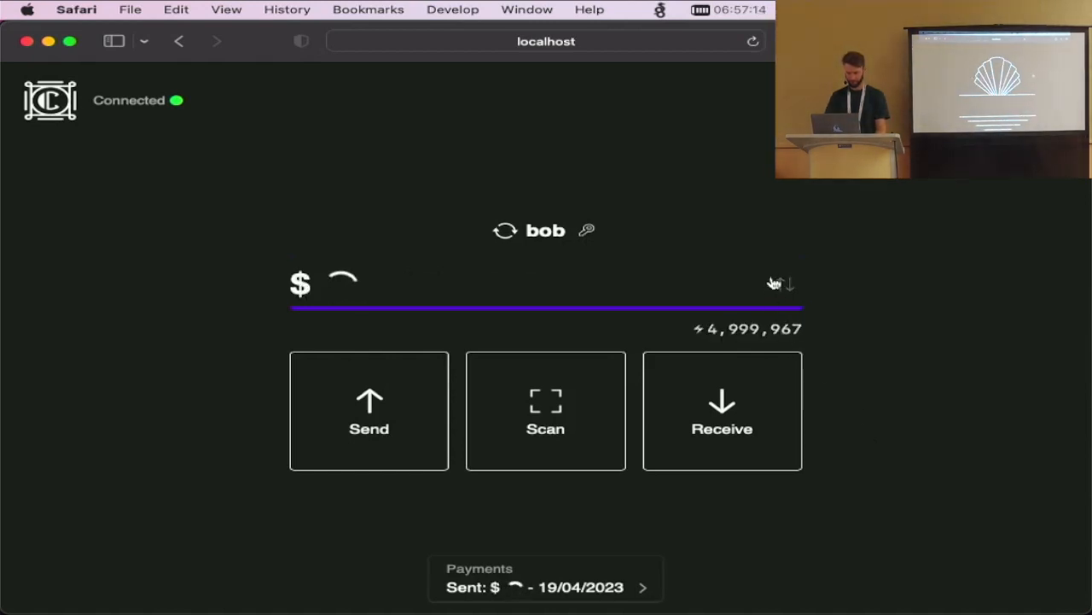
{"action": "left_click", "coordinate": [785, 283]}
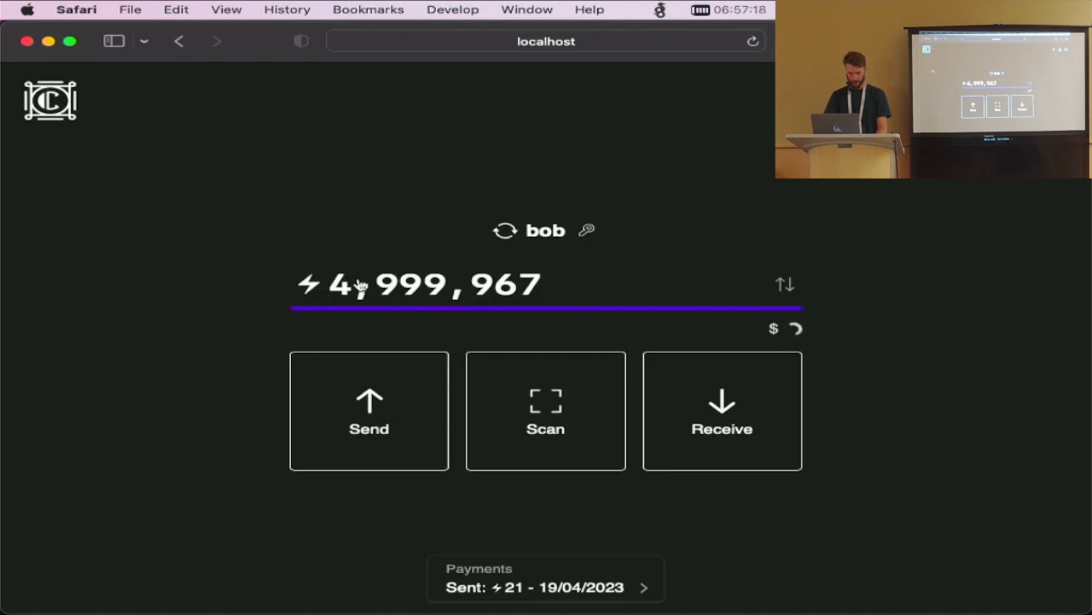
{"action": "left_click", "coordinate": [546, 579]}
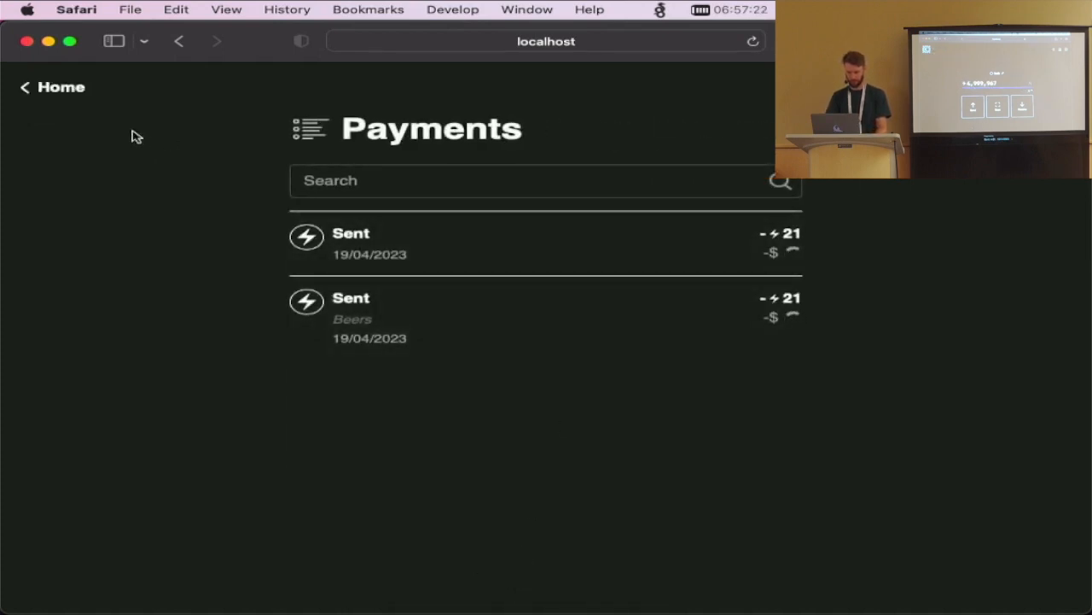
{"action": "left_click", "coordinate": [51, 87]}
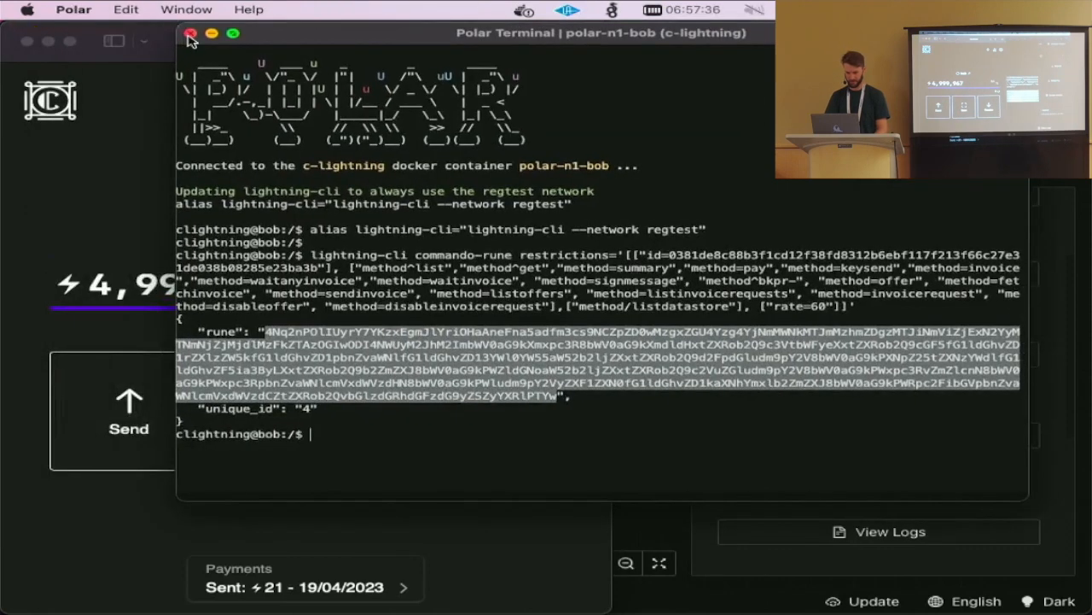
Step: Generate a 50,000-sat Lightning invoice for dave in Polar and copy it
{"action": "left_click", "coordinate": [191, 33]}
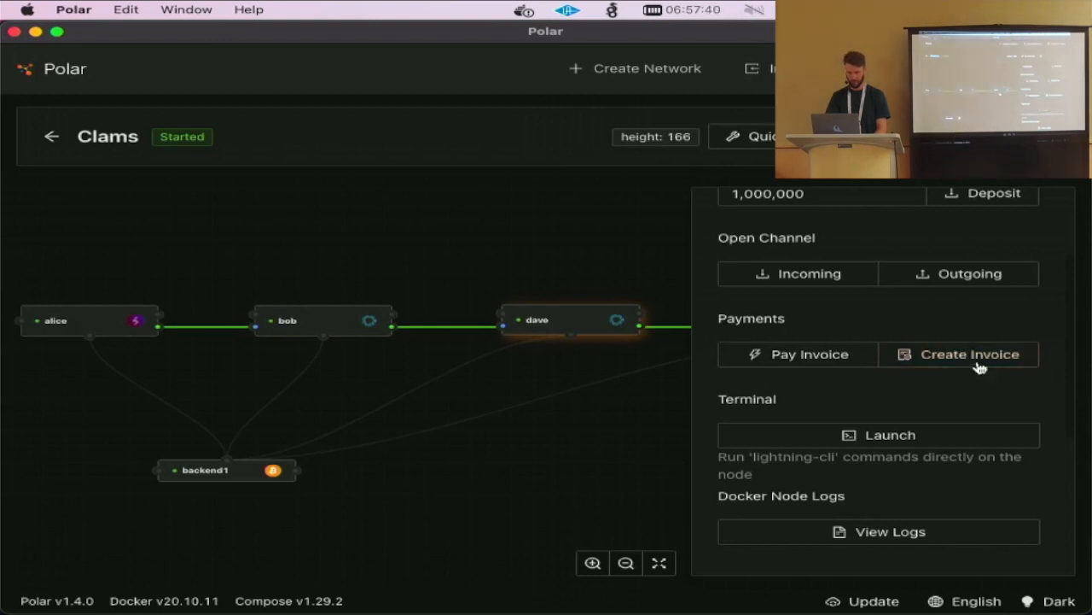
{"action": "left_click", "coordinate": [968, 354]}
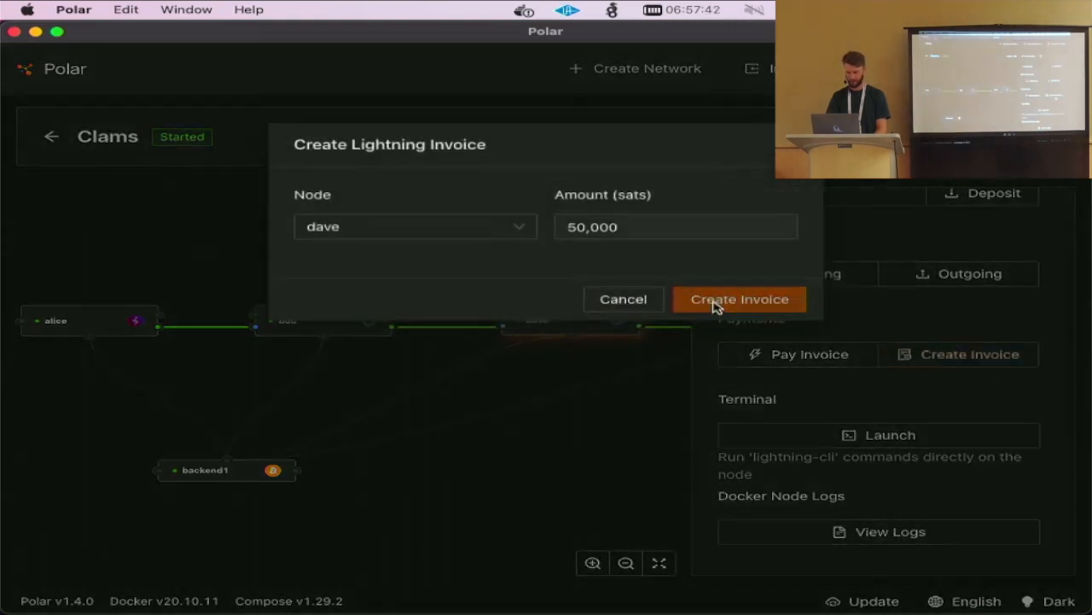
{"action": "left_click", "coordinate": [739, 299]}
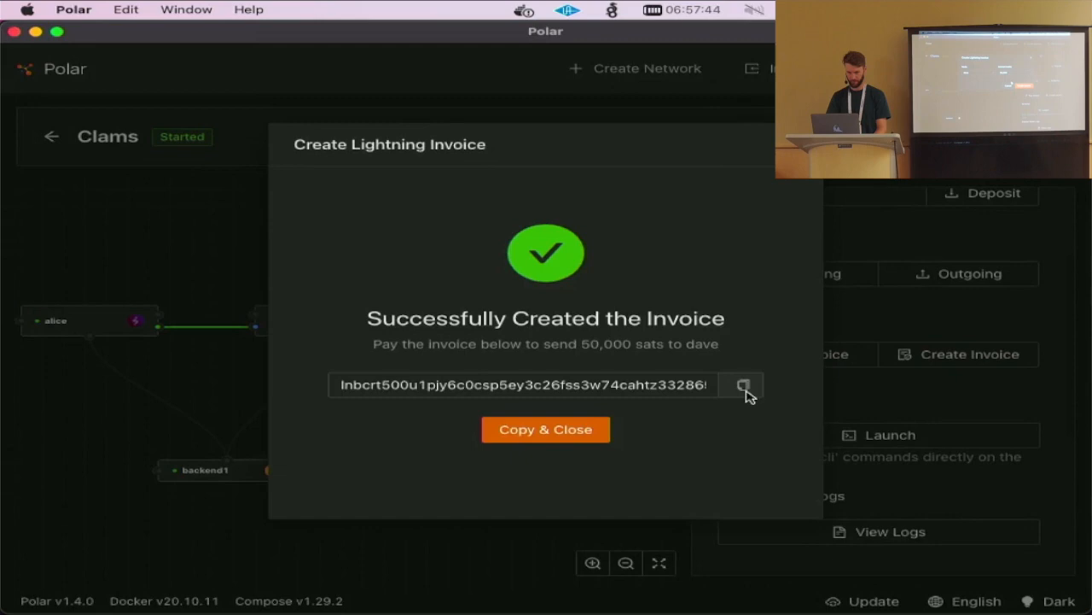
{"action": "left_click", "coordinate": [545, 428]}
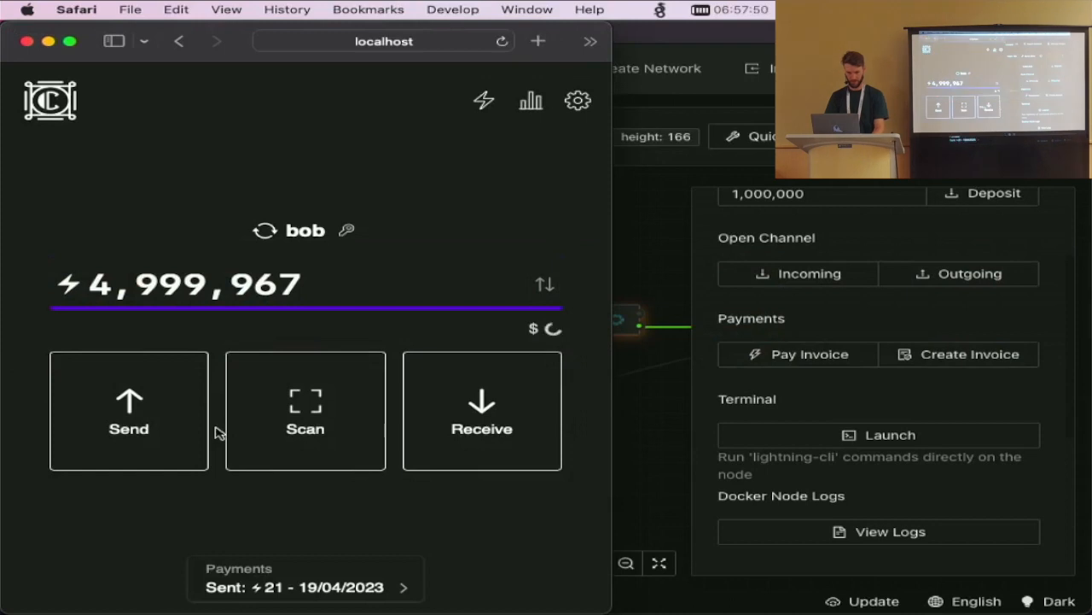
Step: Send the pasted 50,000-sat invoice from bob and dismiss the payment-sent notification
{"action": "left_click", "coordinate": [128, 410]}
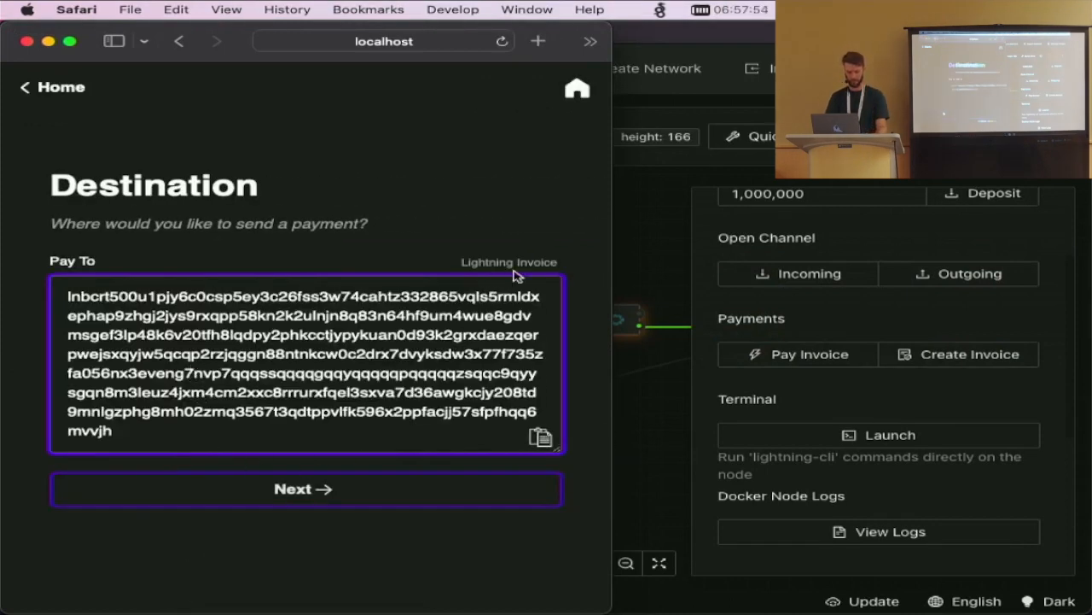
{"action": "left_click", "coordinate": [305, 488]}
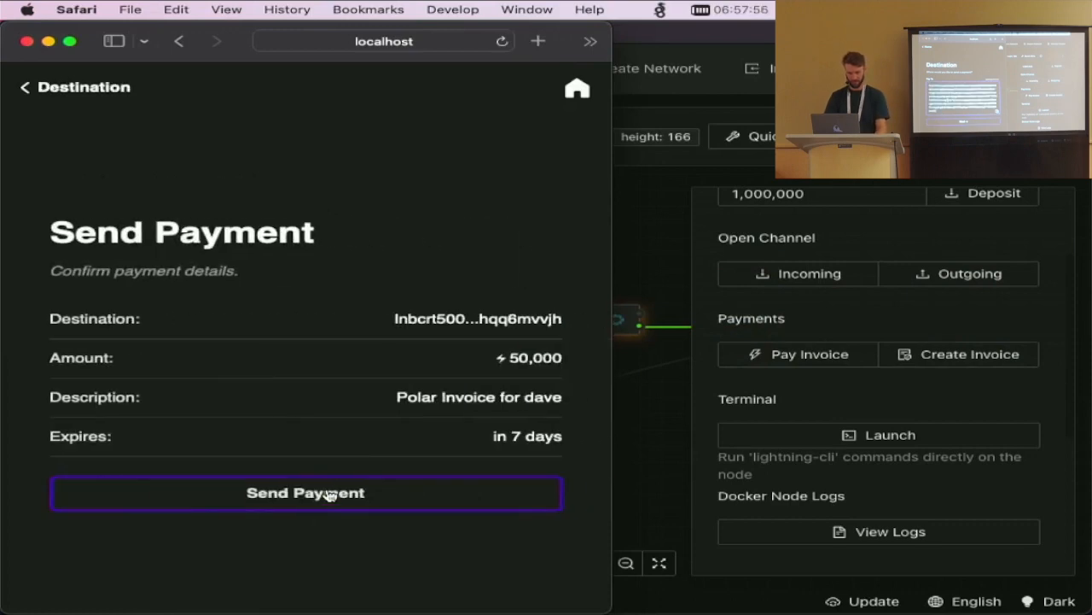
{"action": "mouse_move", "coordinate": [395, 423]}
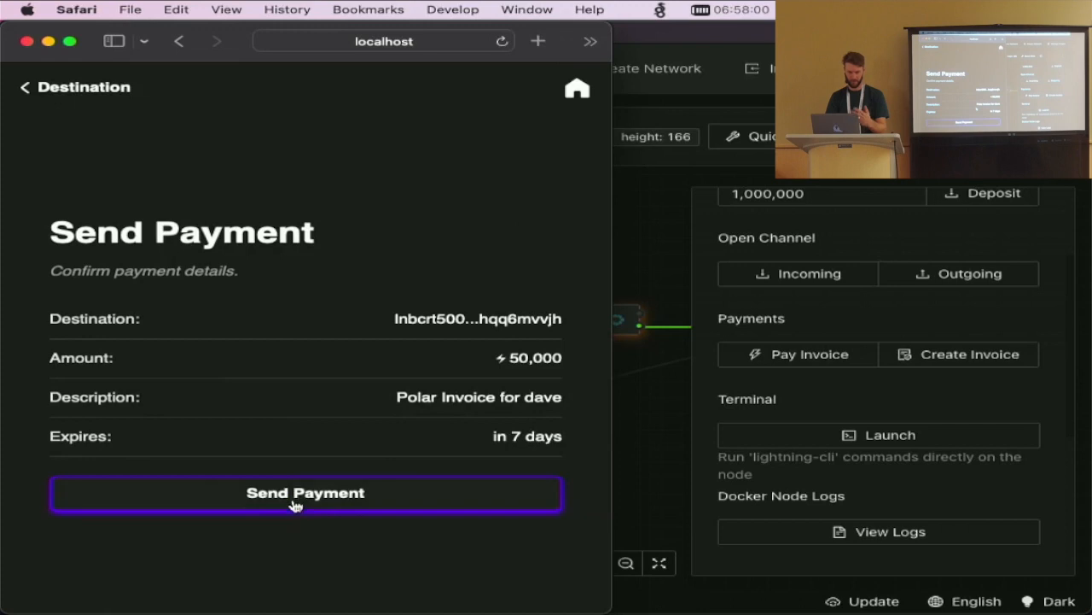
{"action": "left_click", "coordinate": [305, 492]}
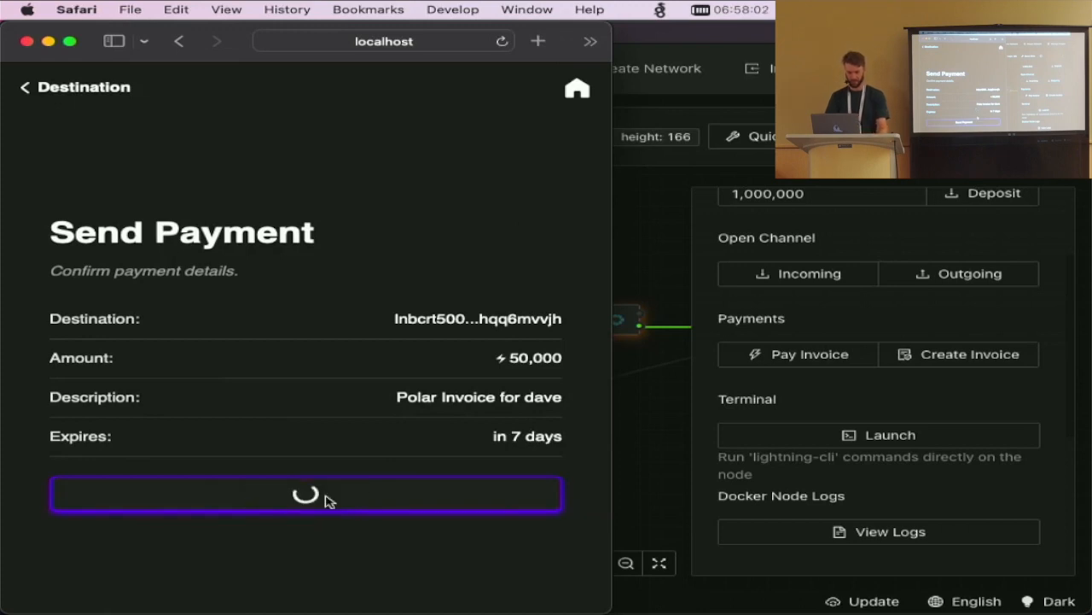
{"action": "left_click", "coordinate": [306, 494]}
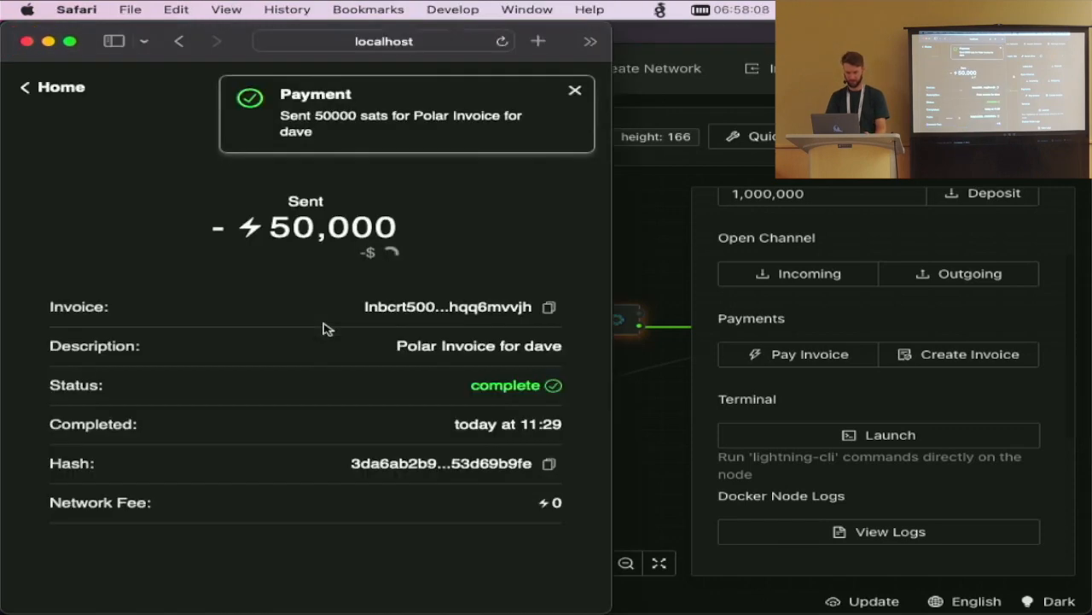
{"action": "left_click", "coordinate": [576, 89]}
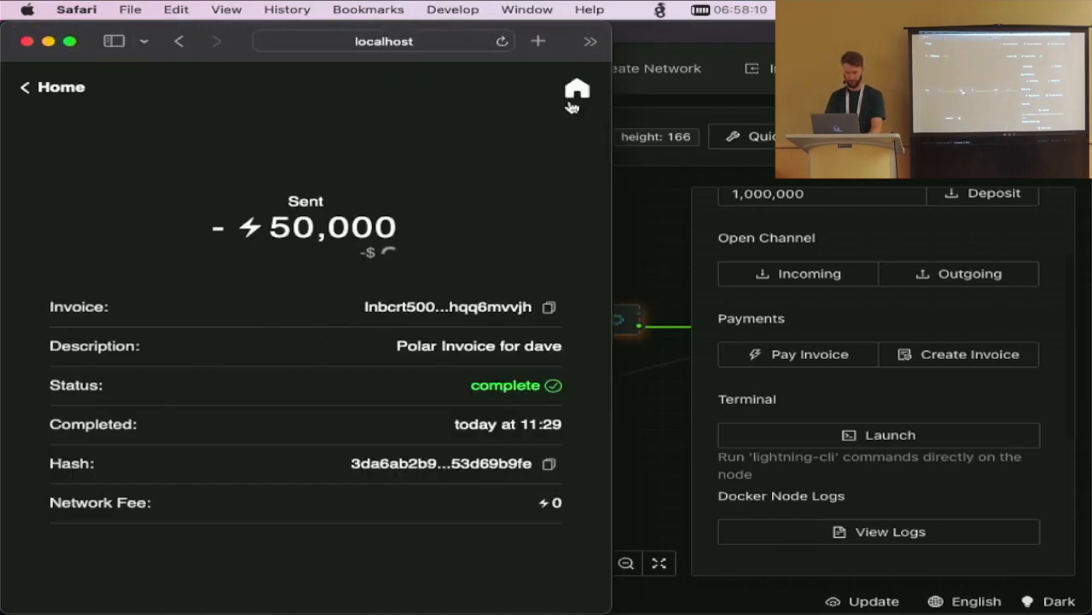
Step: Create a 21-sat receive invoice described 'Tip' and bring Polar into view
{"action": "left_click", "coordinate": [52, 86]}
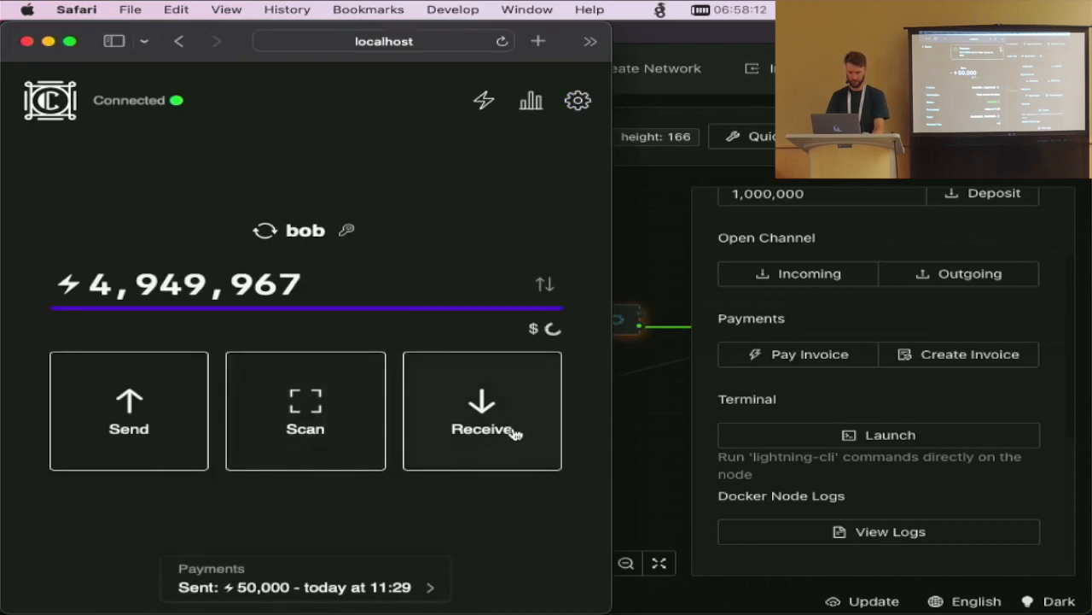
{"action": "left_click", "coordinate": [482, 409]}
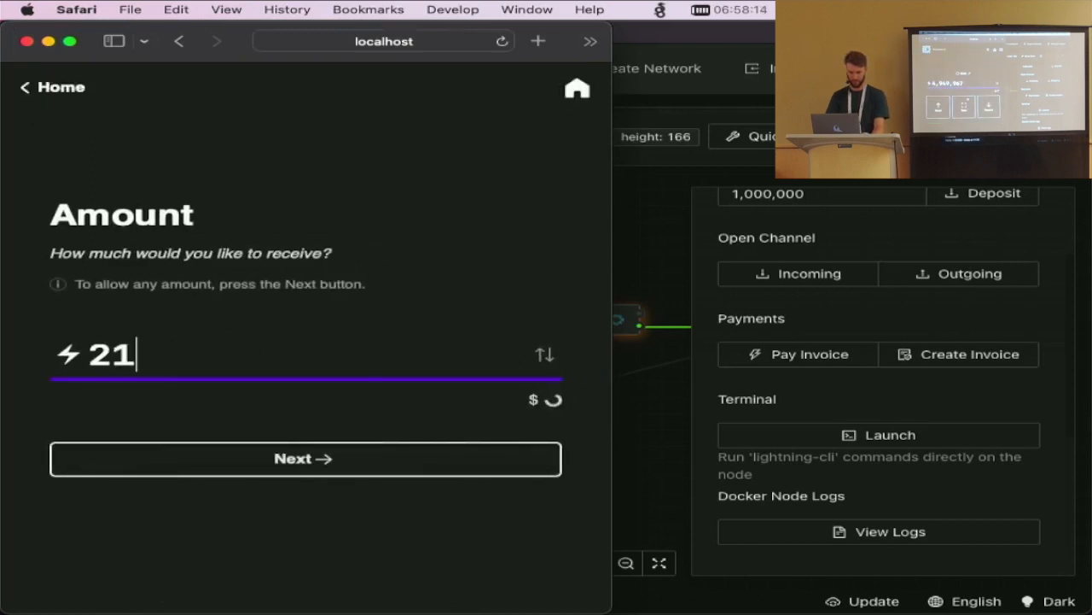
{"action": "left_click", "coordinate": [304, 458]}
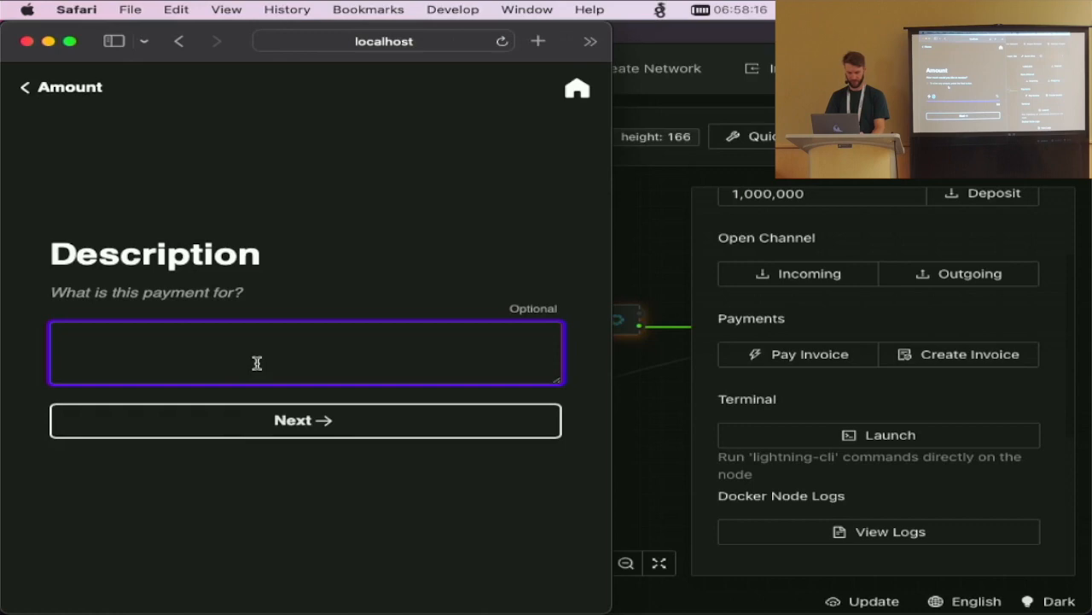
{"action": "type", "text": "Tip"}
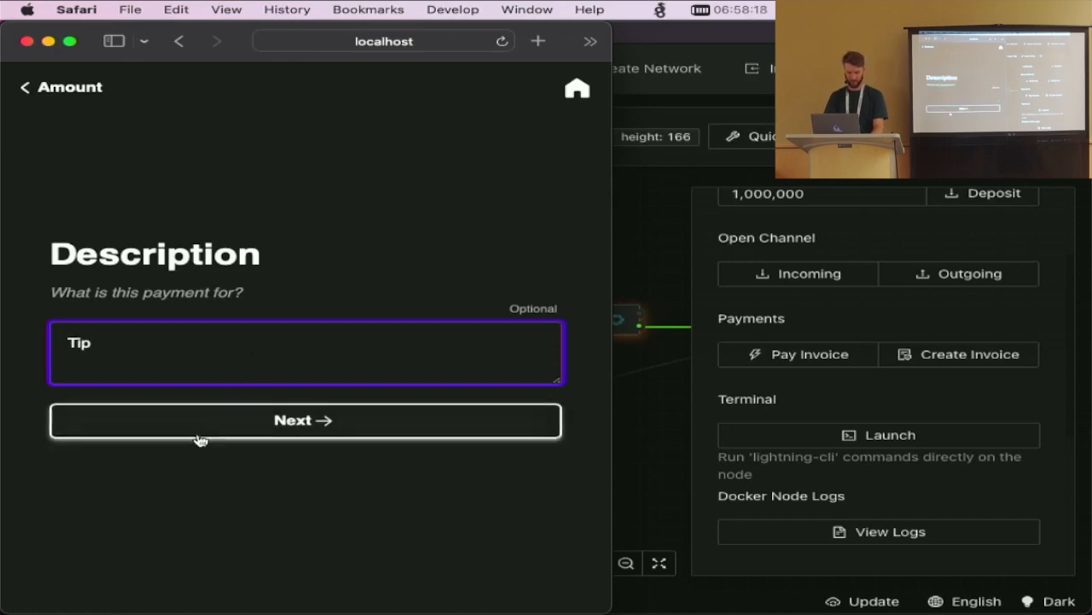
{"action": "left_click", "coordinate": [305, 419]}
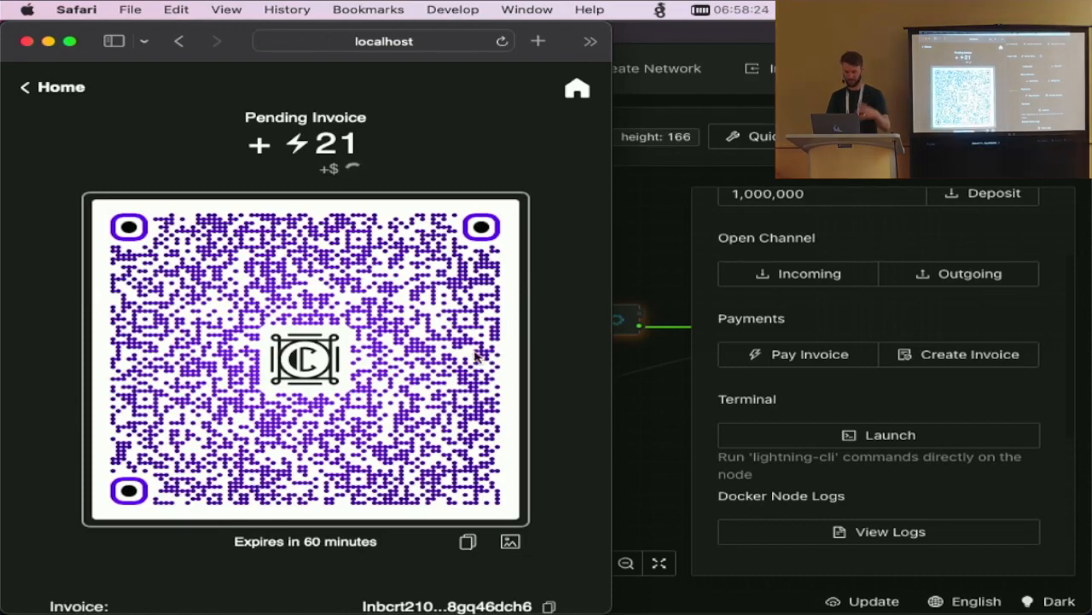
{"action": "scroll", "scroll_direction": "down", "scroll_amount": 3}
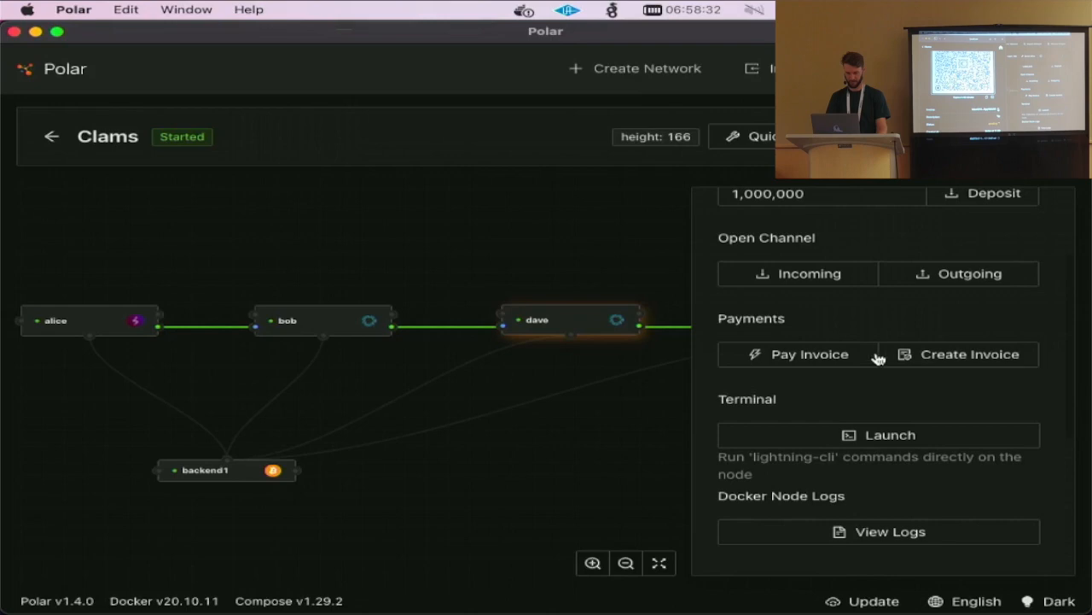
Step: Pay the 21-sat Tip invoice from dave in Polar, then return to Clams home
{"action": "left_click", "coordinate": [799, 353]}
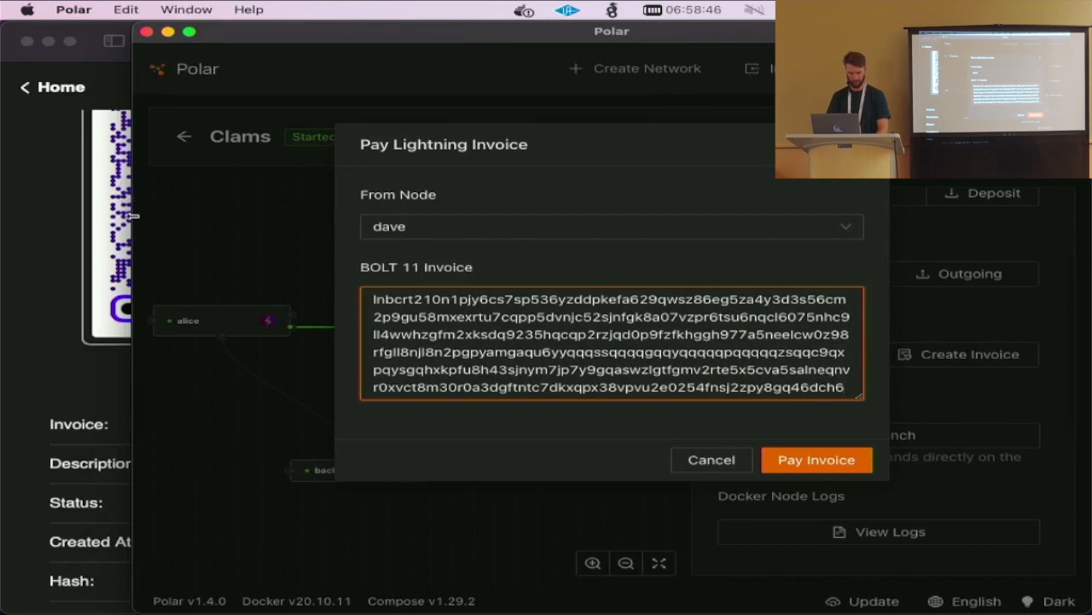
{"action": "mouse_move", "coordinate": [139, 218]}
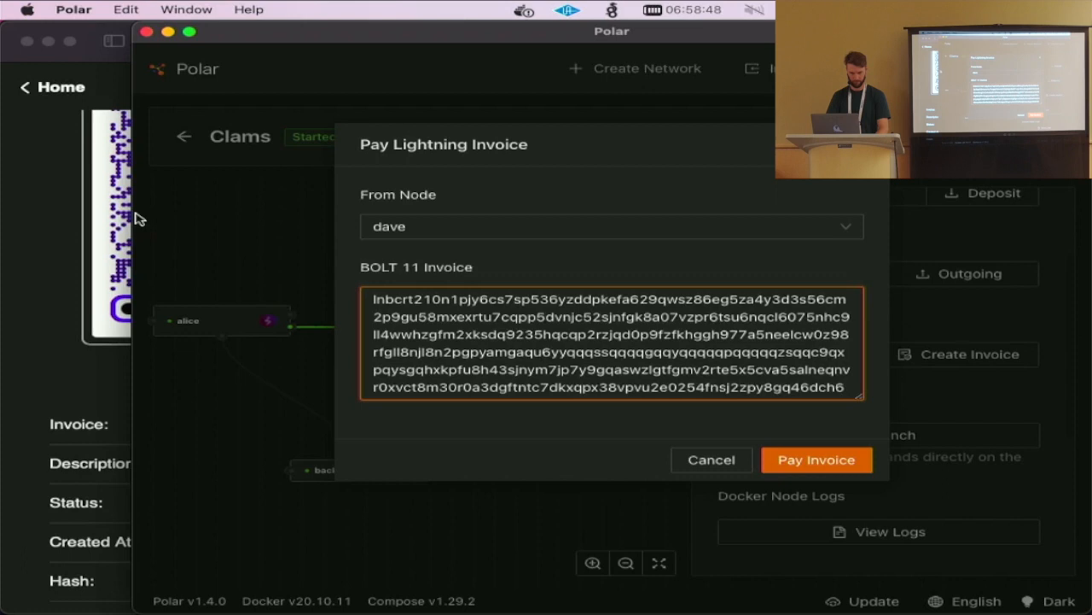
{"action": "mouse_move", "coordinate": [221, 214]}
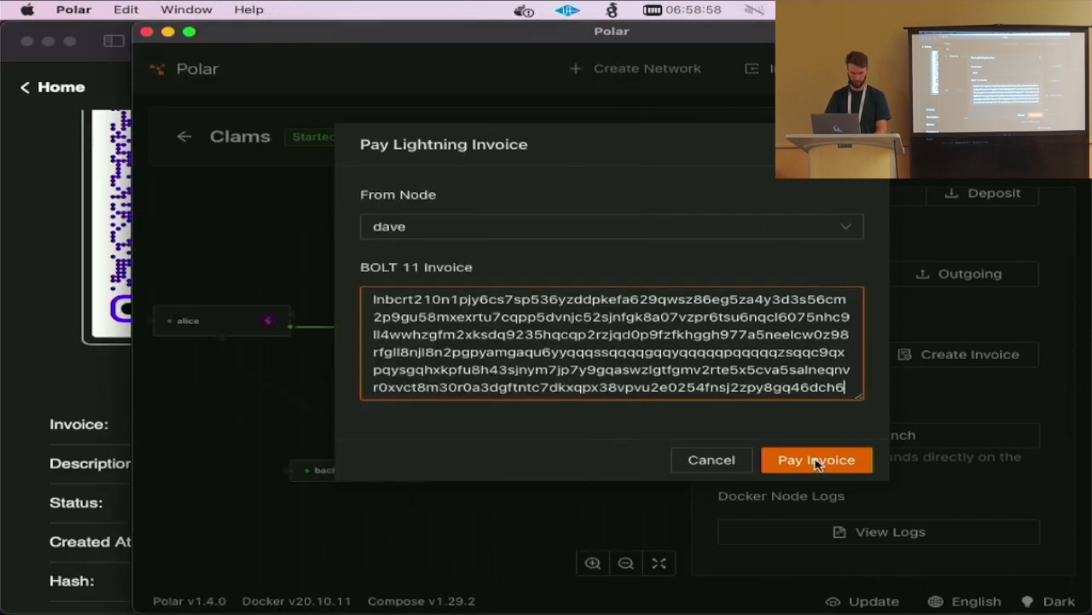
{"action": "left_click", "coordinate": [816, 459]}
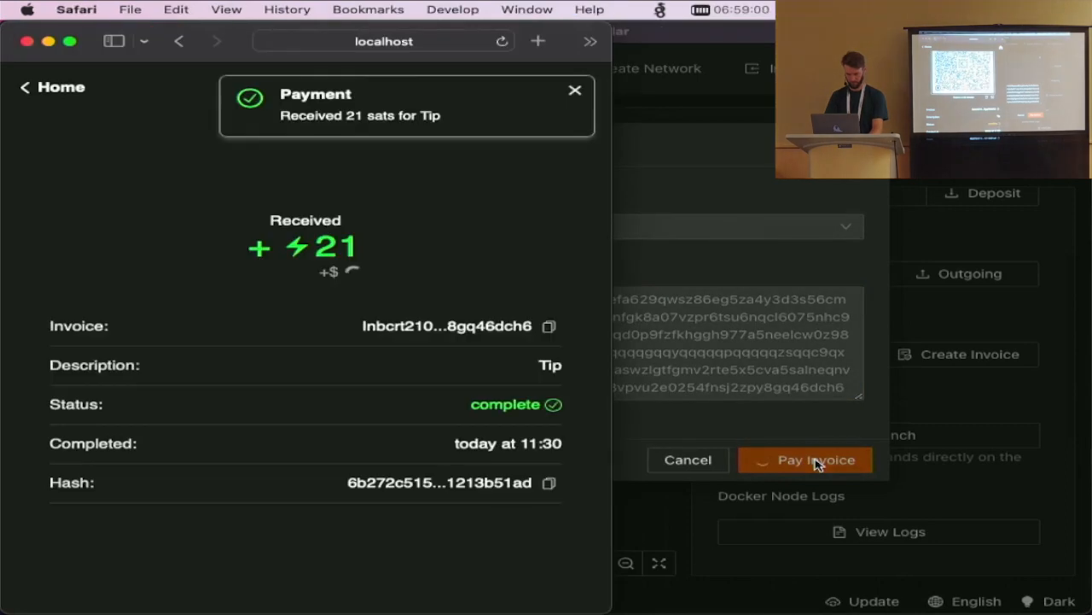
{"action": "left_click", "coordinate": [804, 459]}
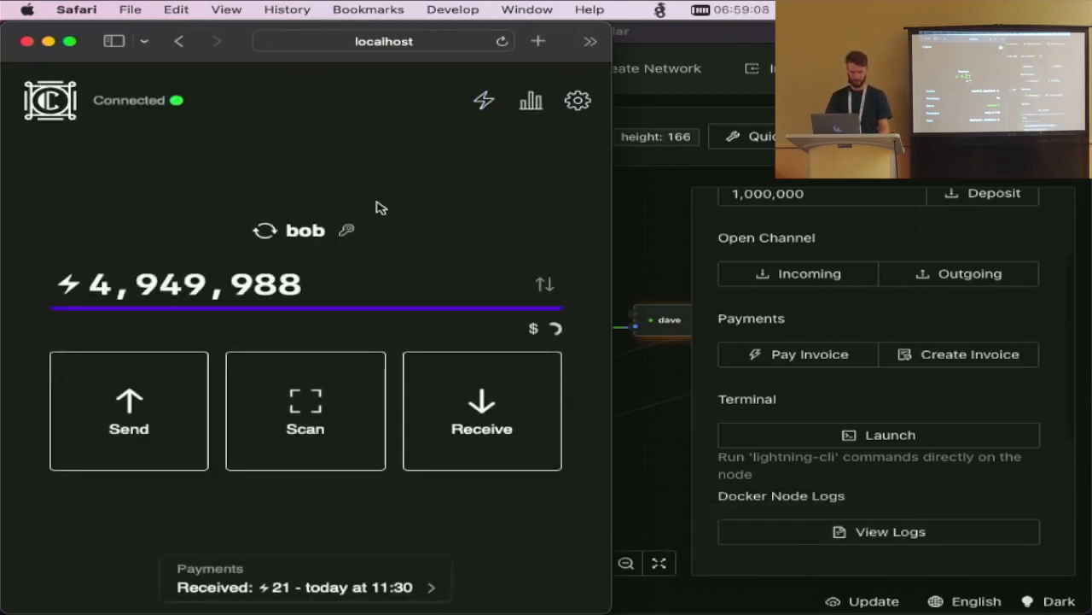
Step: Browse bob's Bkpr routing and channel fee charts and download the Koinly CSV export
{"action": "left_click", "coordinate": [530, 101]}
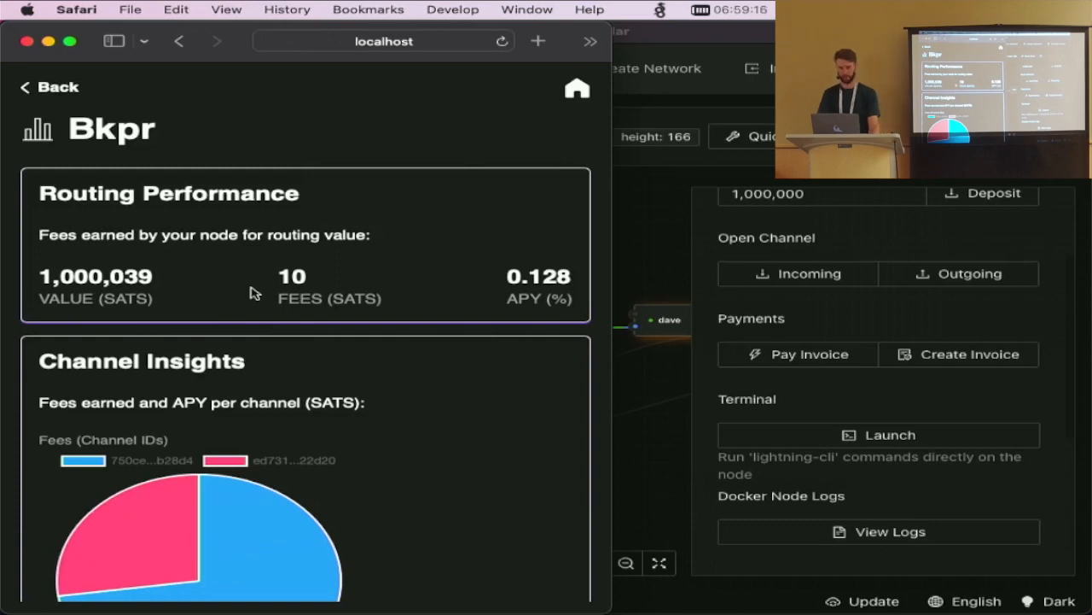
{"action": "scroll", "scroll_direction": "down", "scroll_amount": 3}
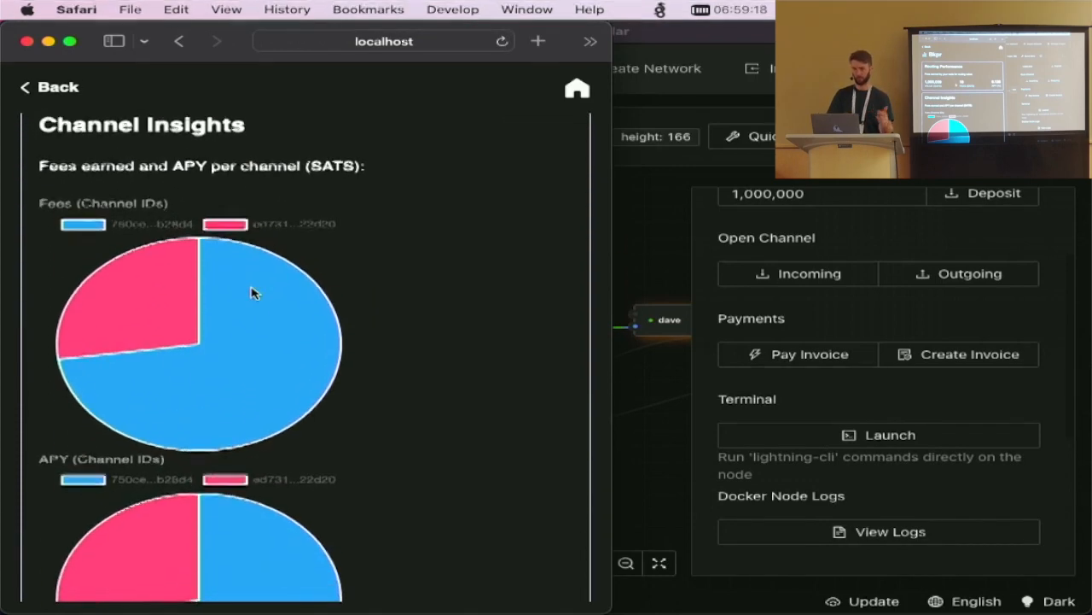
{"action": "scroll", "scroll_direction": "down", "scroll_amount": 3}
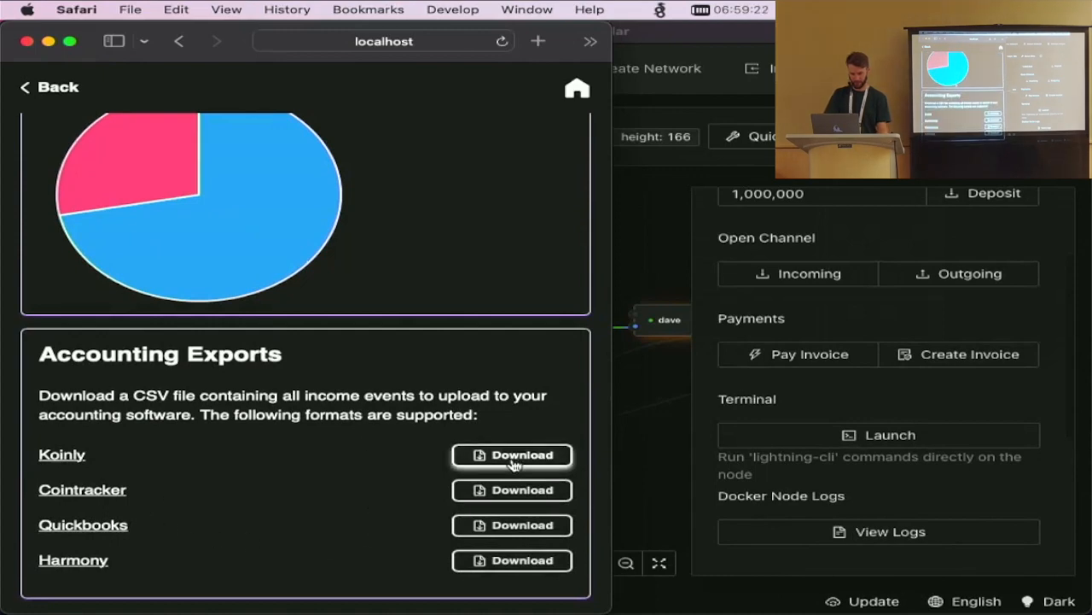
{"action": "left_click", "coordinate": [512, 454]}
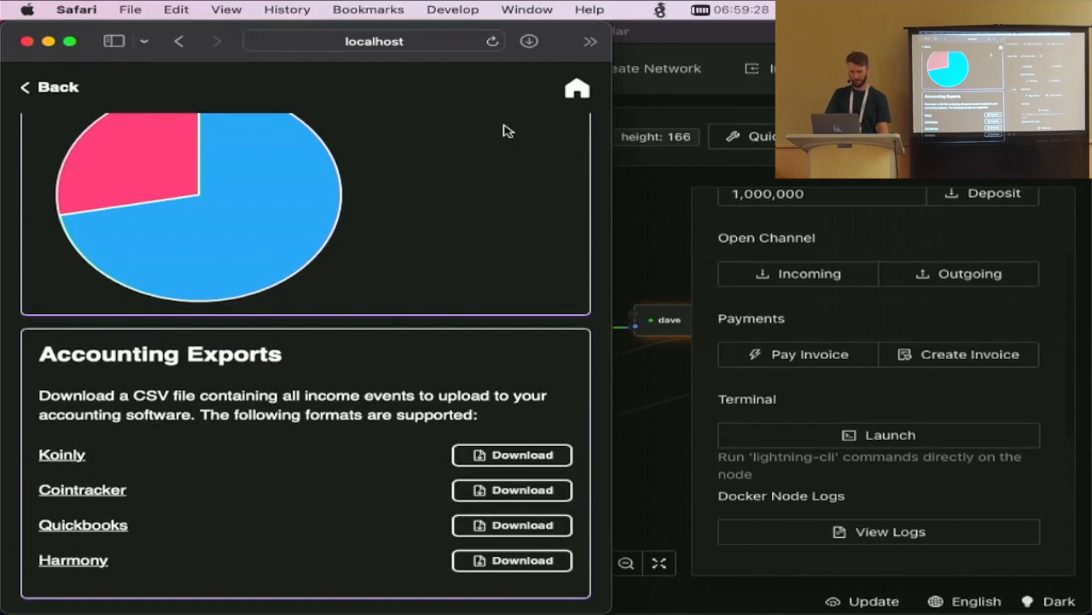
{"action": "mouse_move", "coordinate": [94, 114]}
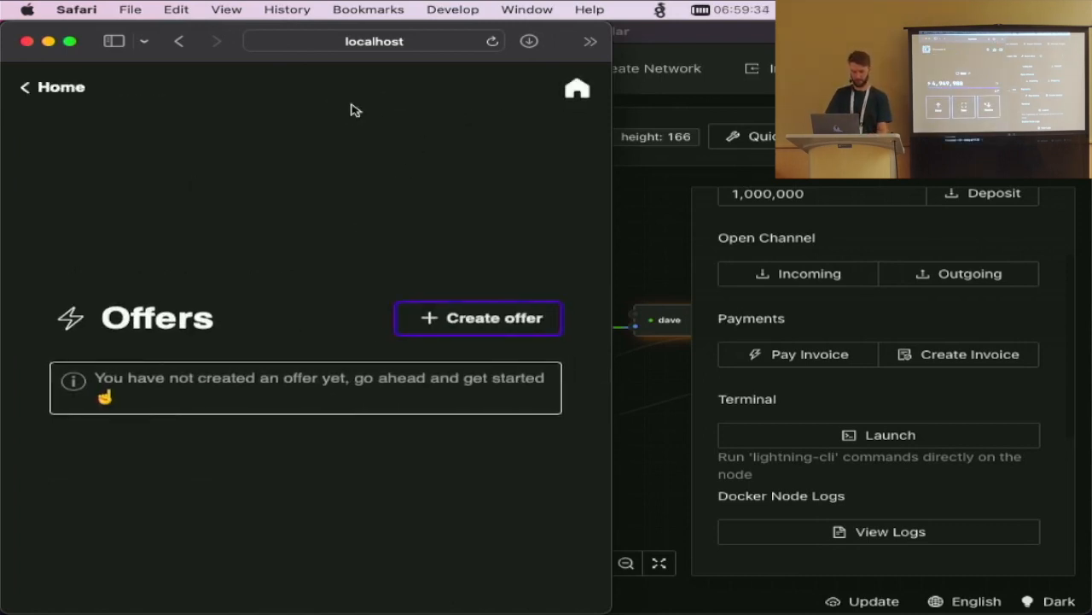
Step: Create an any-amount BOLT12 pay offer with description Tips, issuer AB, label Tip jar
{"action": "left_click", "coordinate": [478, 317]}
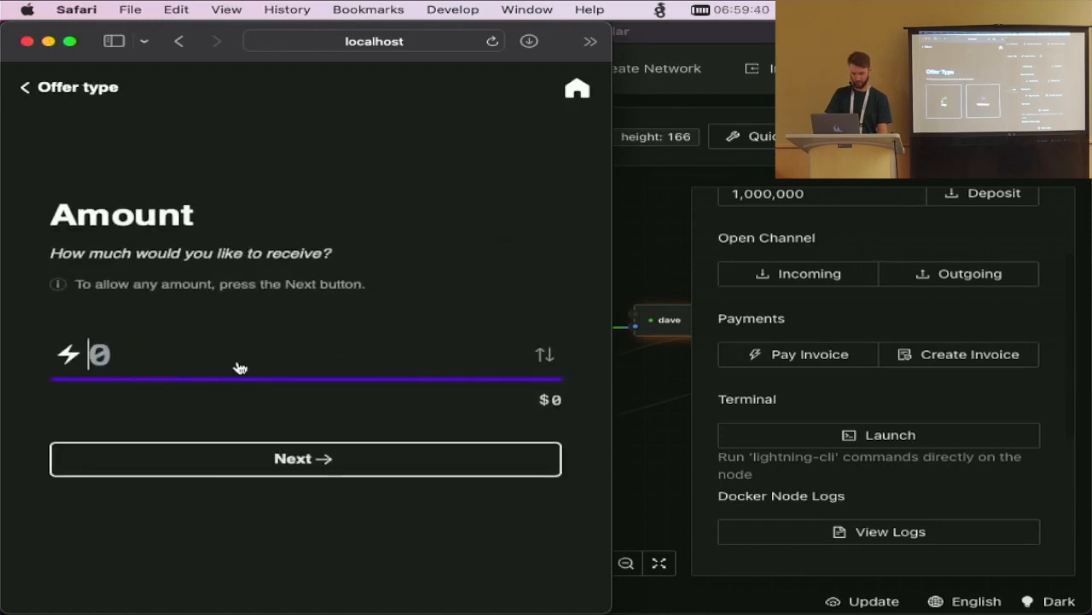
{"action": "left_click", "coordinate": [304, 458]}
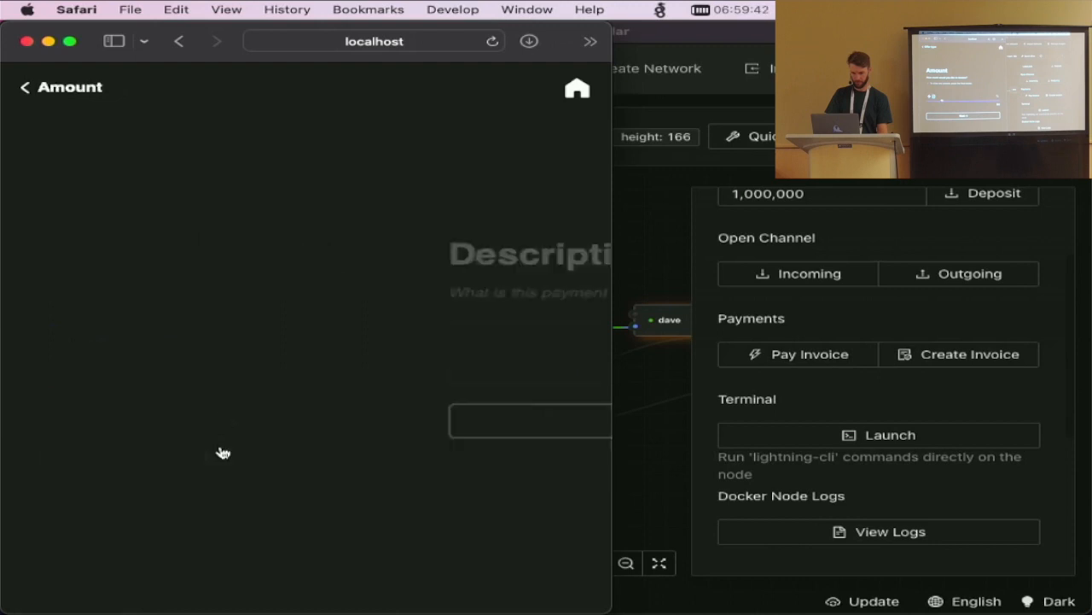
{"action": "type", "text": "T"}
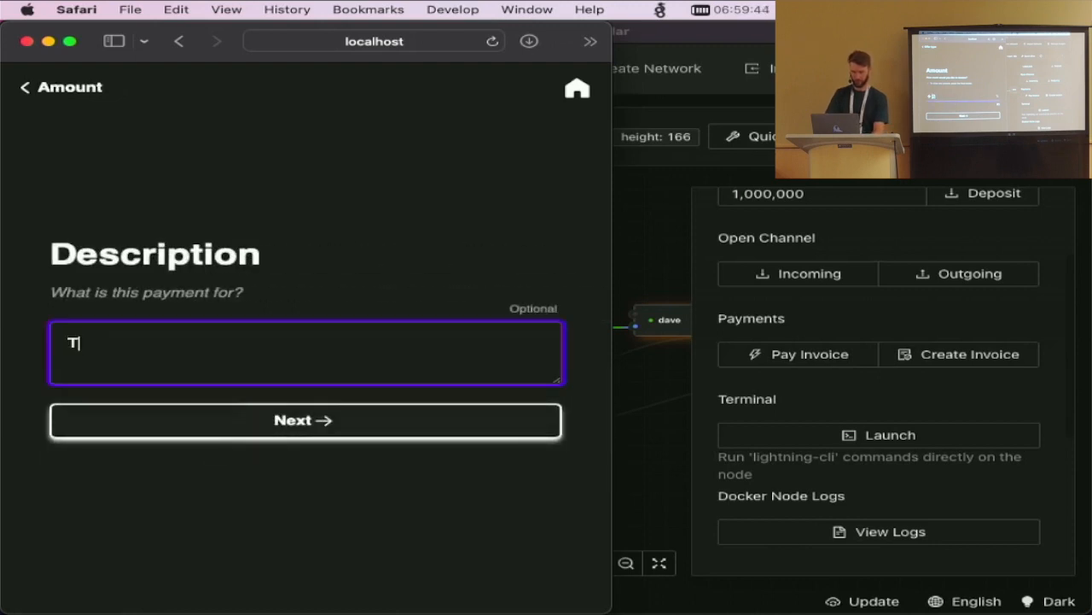
{"action": "left_click", "coordinate": [304, 419]}
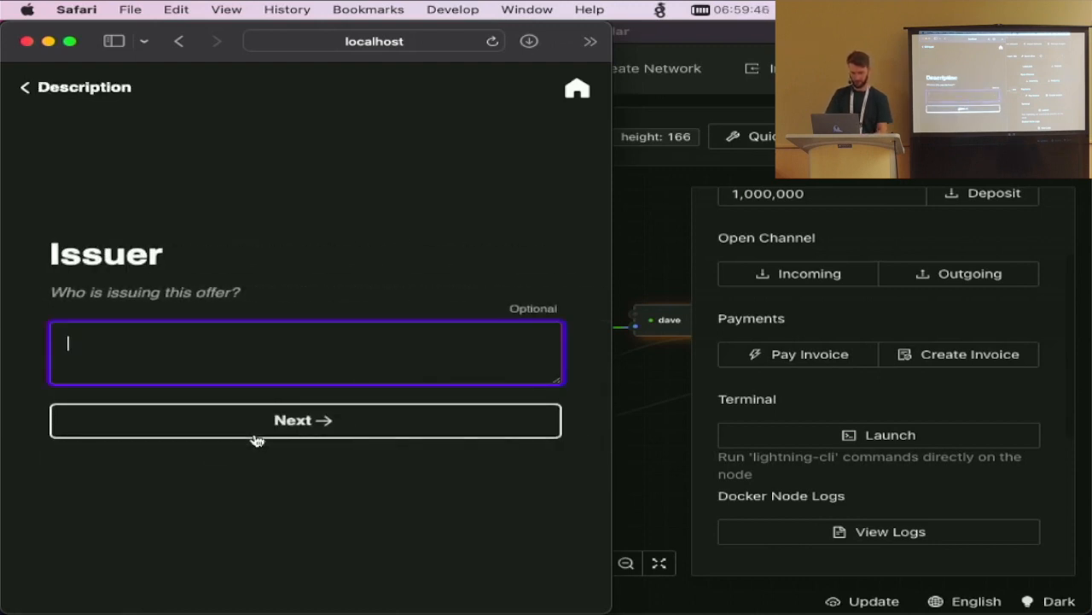
{"action": "type", "text": "AB"}
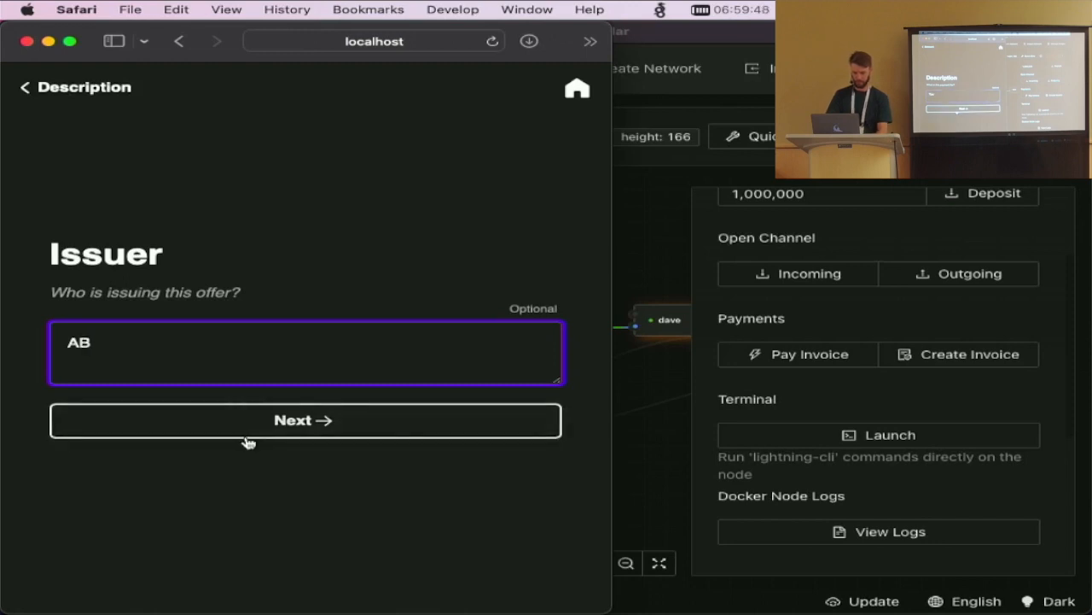
{"action": "left_click", "coordinate": [305, 420]}
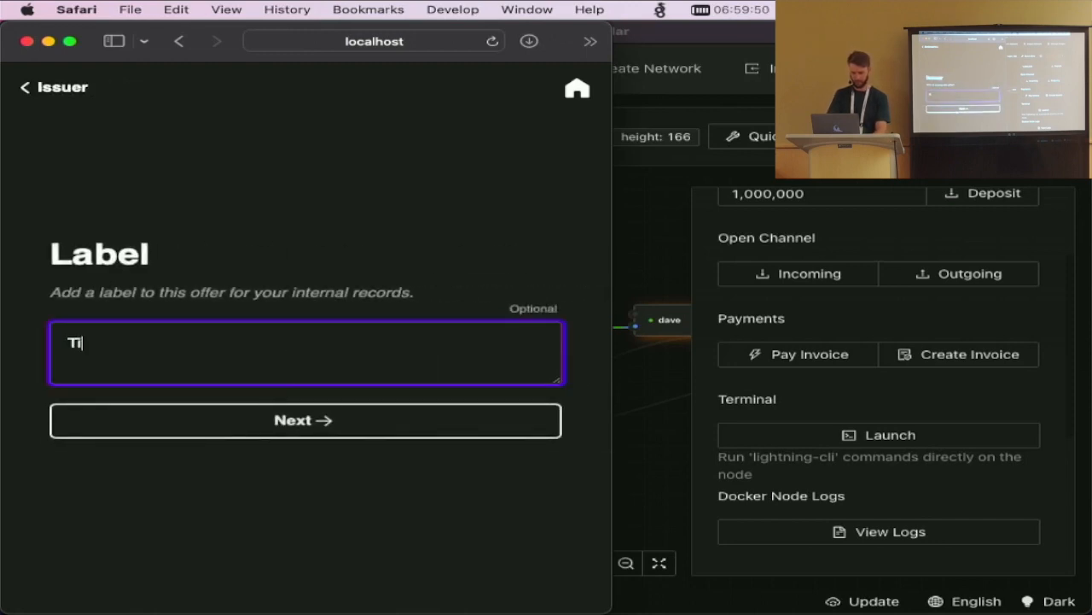
{"action": "left_click", "coordinate": [305, 419]}
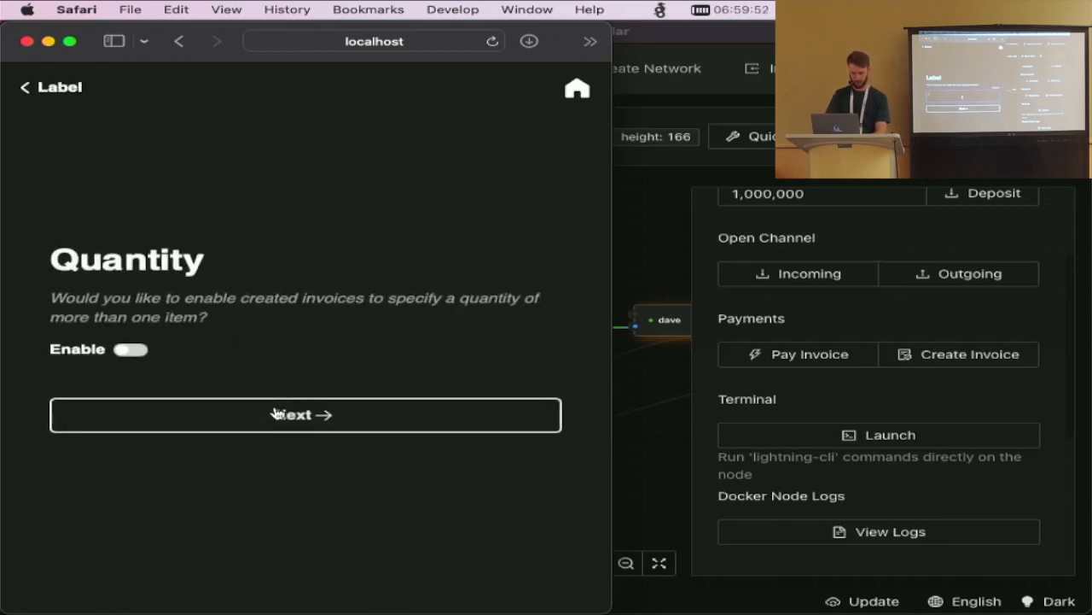
{"action": "left_click", "coordinate": [305, 414]}
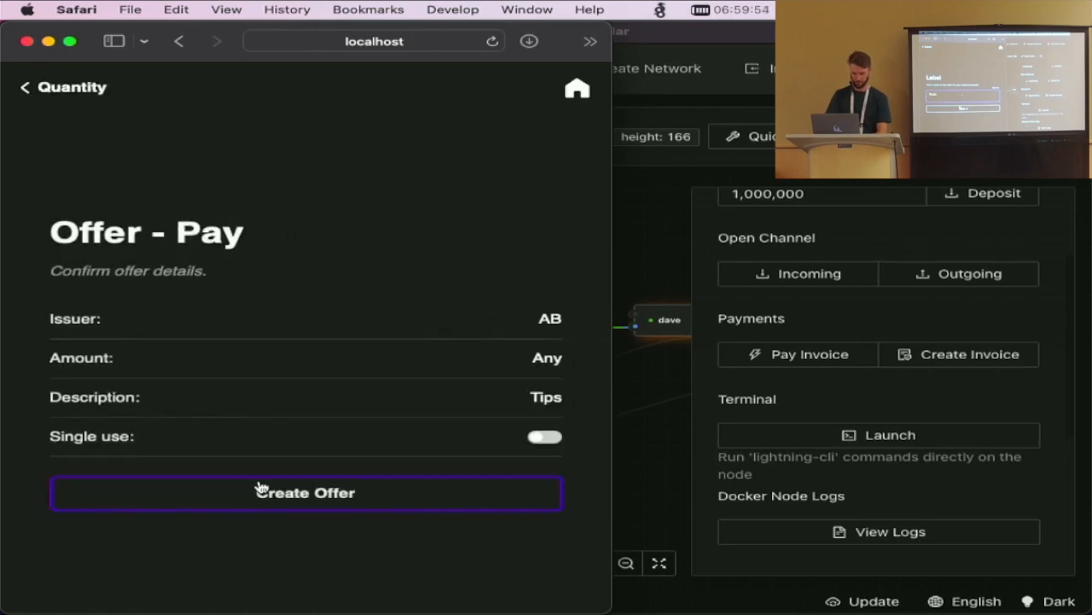
{"action": "left_click", "coordinate": [305, 493]}
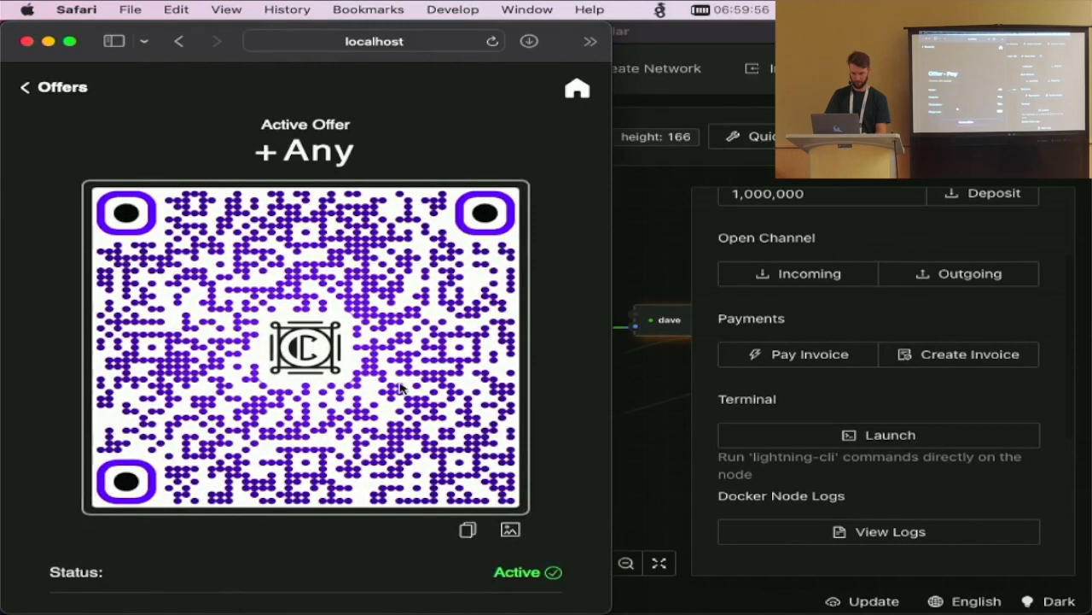
{"action": "scroll", "scroll_direction": "down", "scroll_amount": 3}
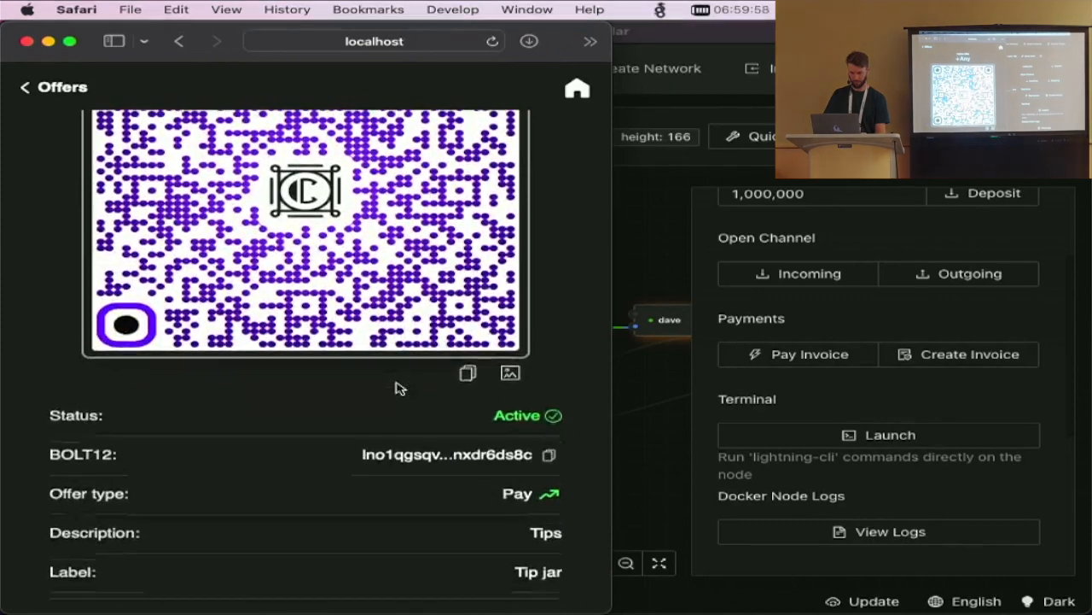
{"action": "scroll", "scroll_direction": "down", "scroll_amount": 3}
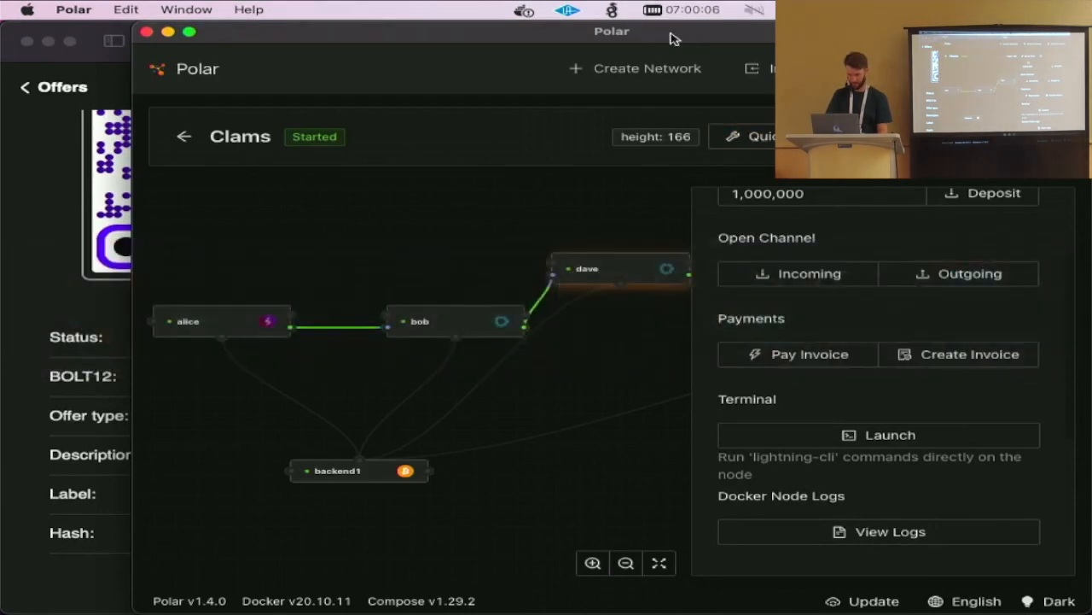
Step: Add --experimental-offers to dave's lightningd command in docker-compose.yml
{"action": "left_click", "coordinate": [523, 9]}
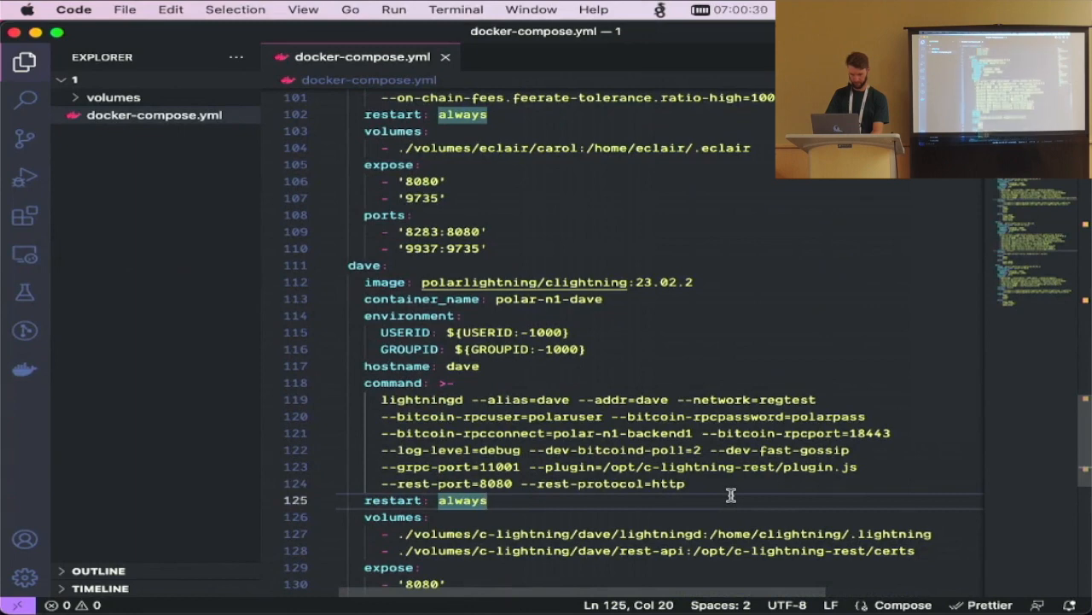
{"action": "type", "text": "--experimental-offers"}
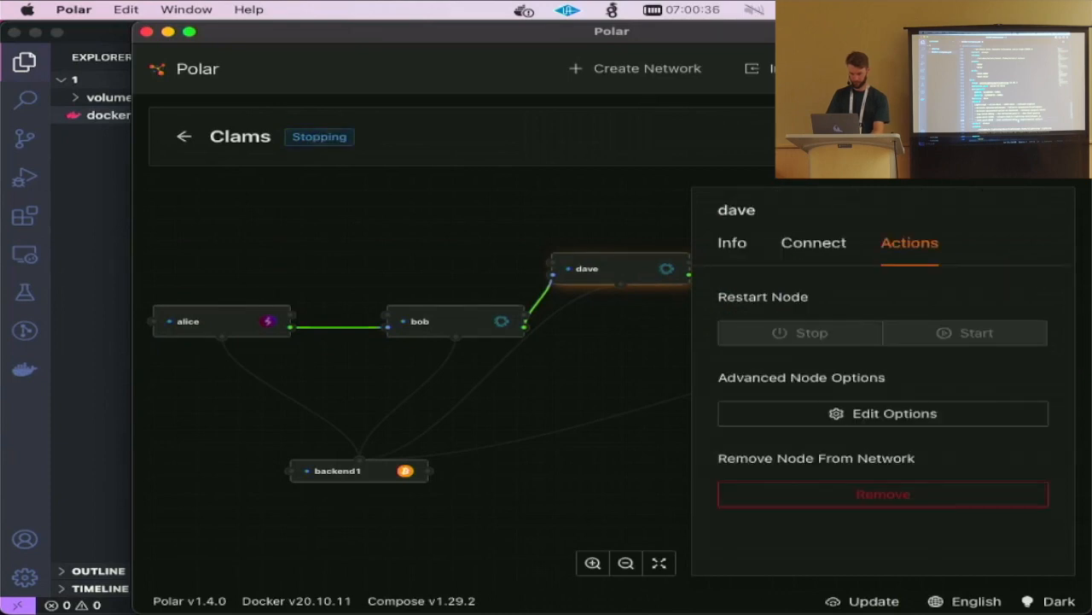
Step: Restart the Clams network in Polar with the new option and switch back to Clams
{"action": "left_click", "coordinate": [964, 332]}
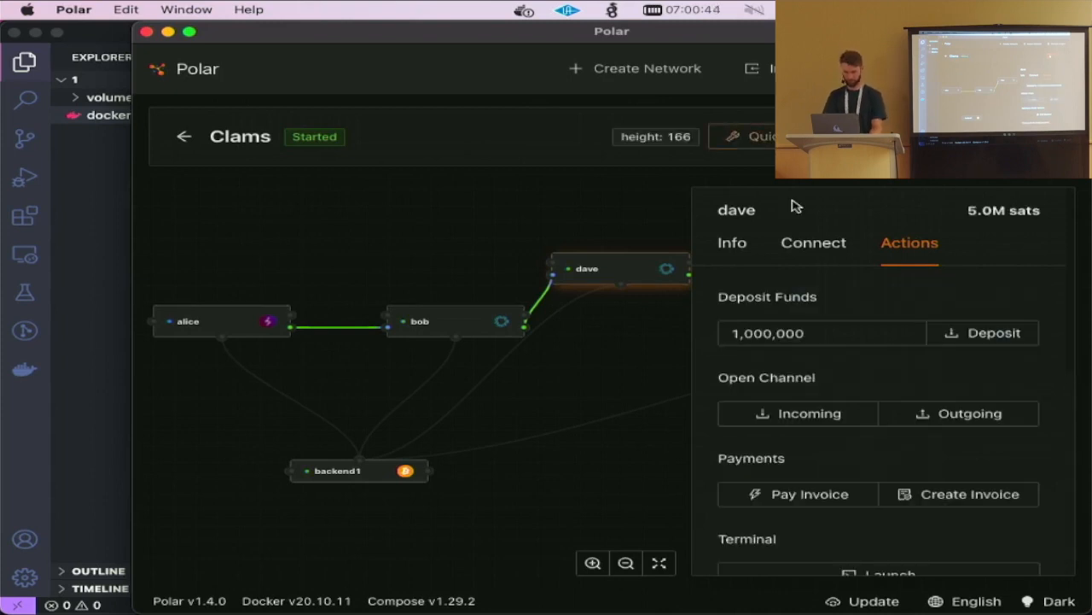
{"action": "key", "text": "cmd+tab"}
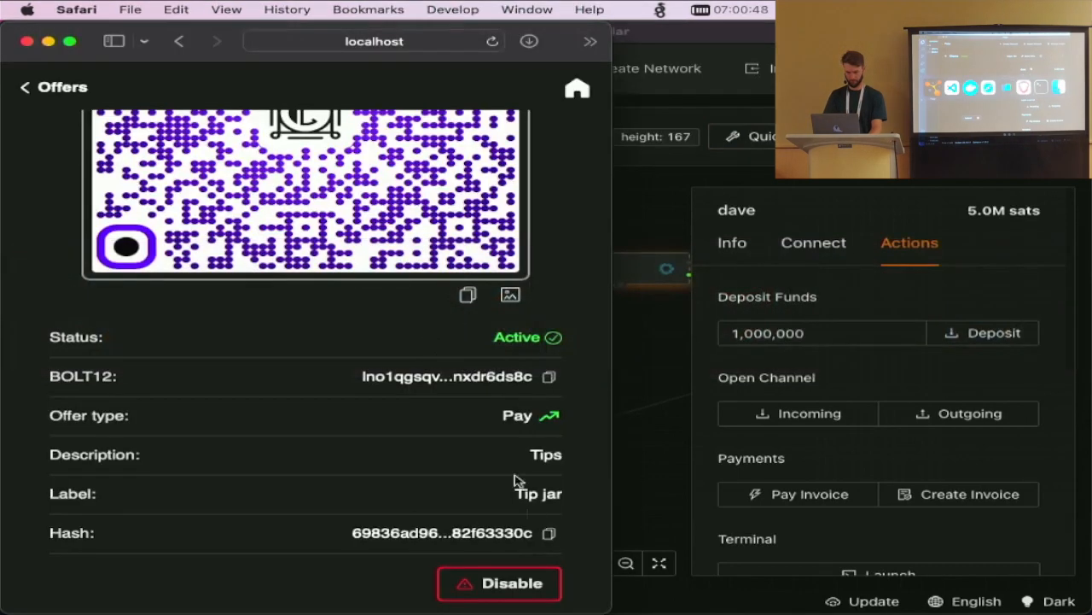
{"action": "left_click", "coordinate": [549, 377]}
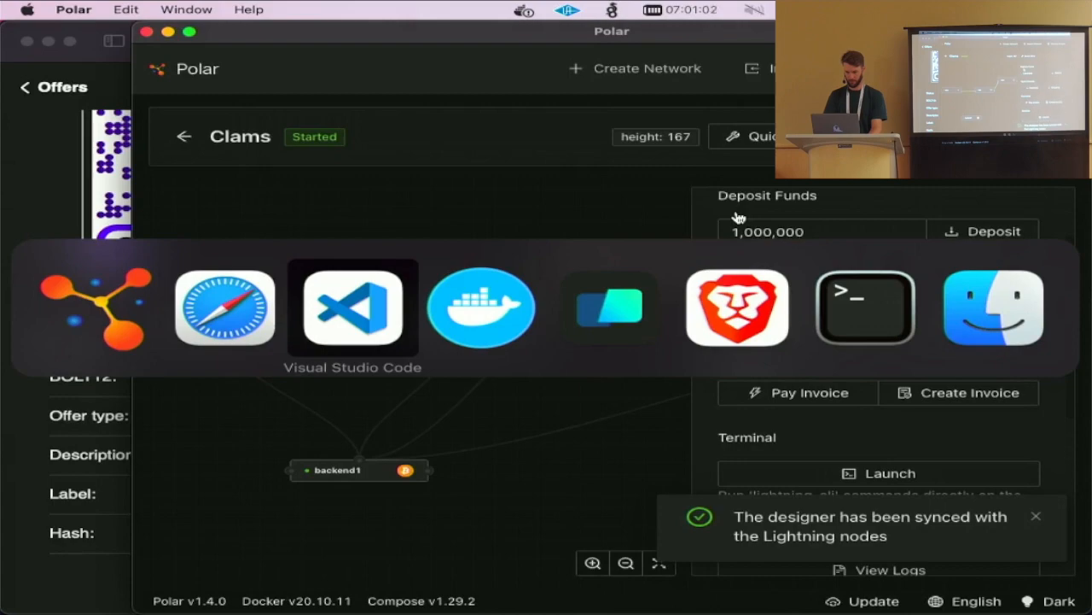
Step: Add --experimental-websocket-port=7373 to dave's command and expose and map port 7373
{"action": "left_click", "coordinate": [480, 308]}
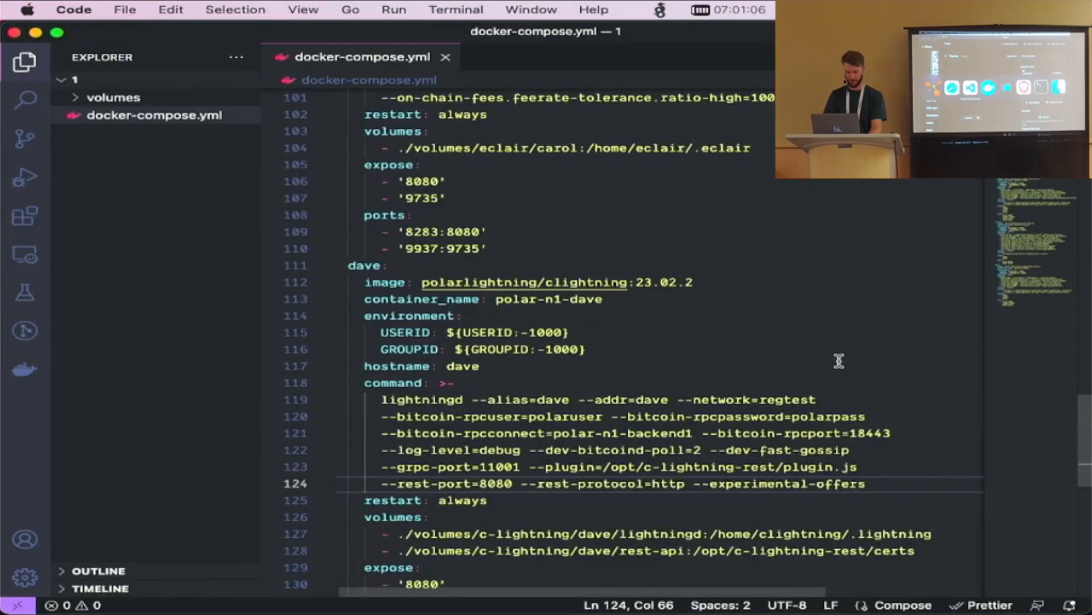
{"action": "scroll", "scroll_direction": "down", "scroll_amount": 3}
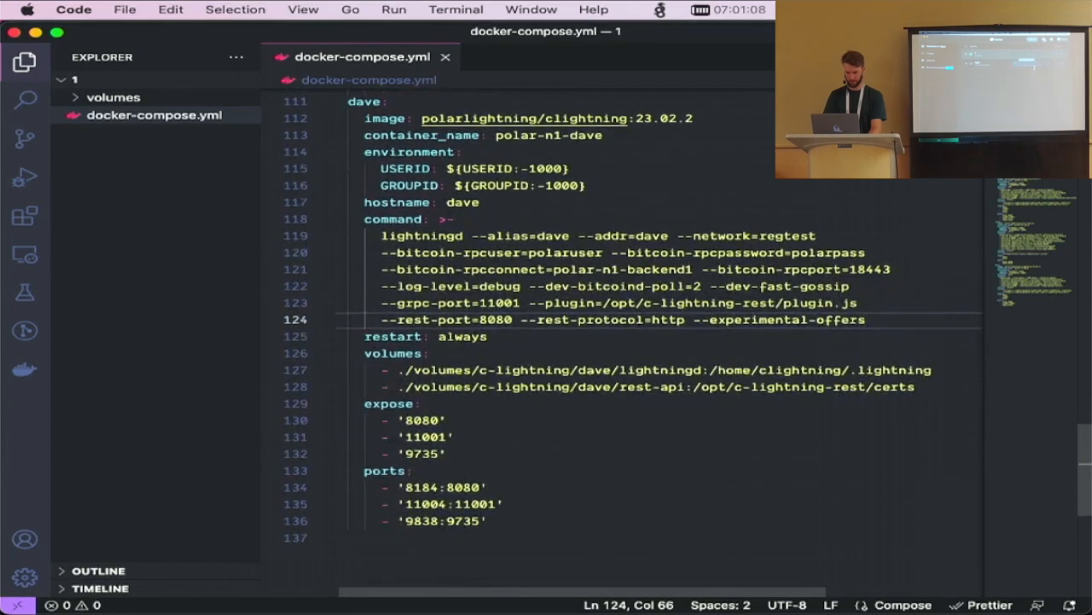
{"action": "type", "text": "--experimental-websocket-port"}
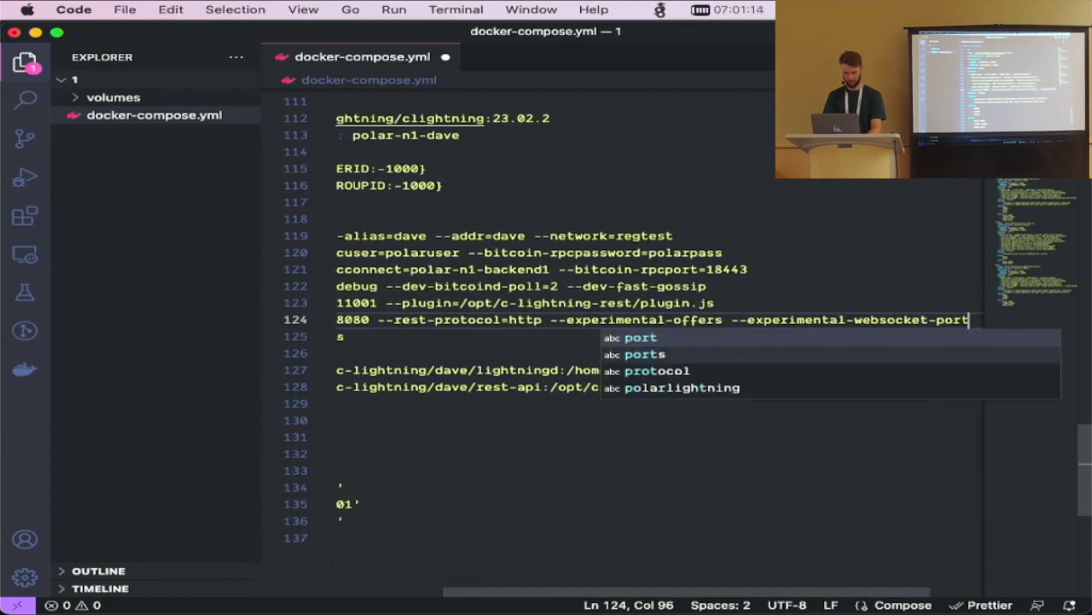
{"action": "type", "text": "7373"}
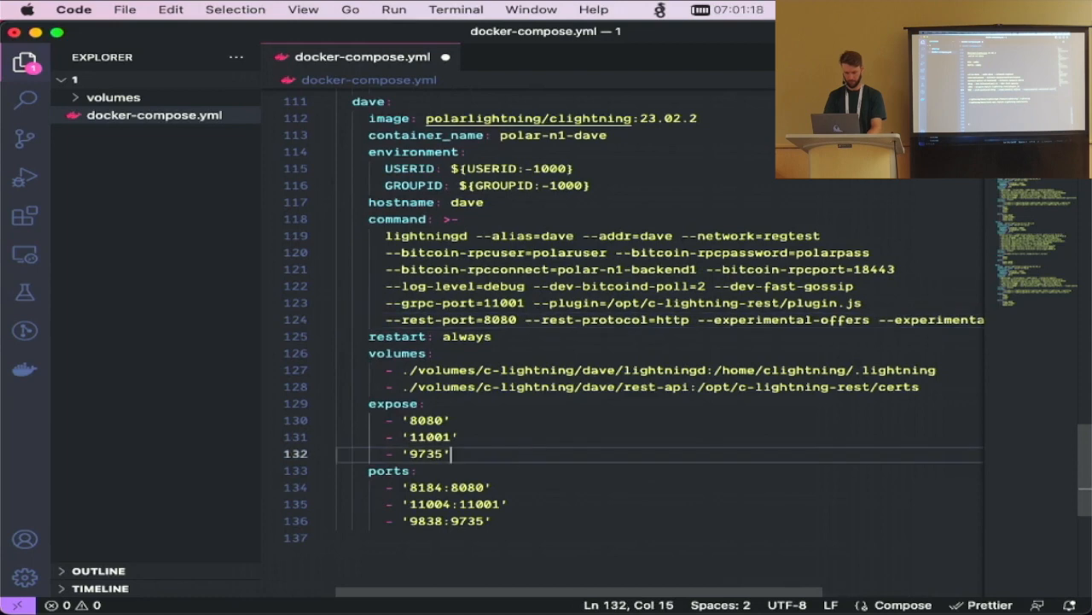
{"action": "type", "text": "7"}
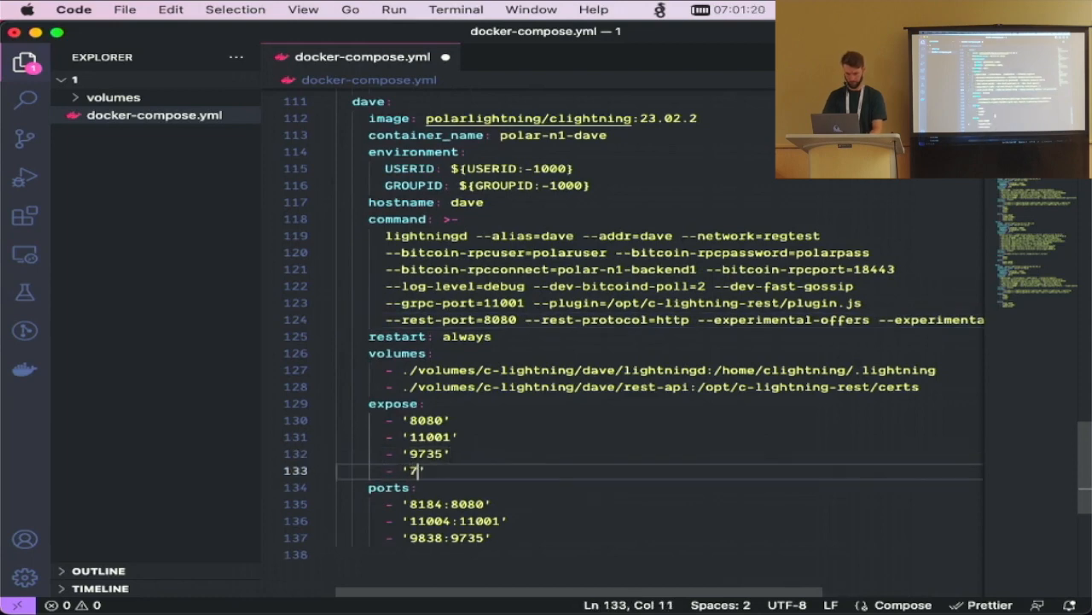
{"action": "type", "text": "373"}
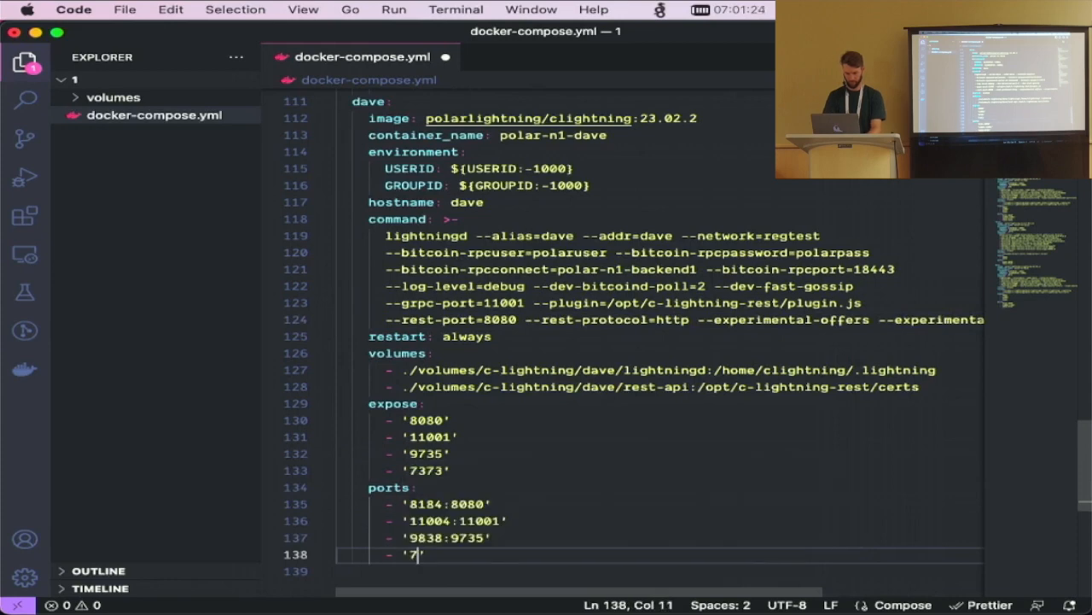
{"action": "type", "text": "373:"}
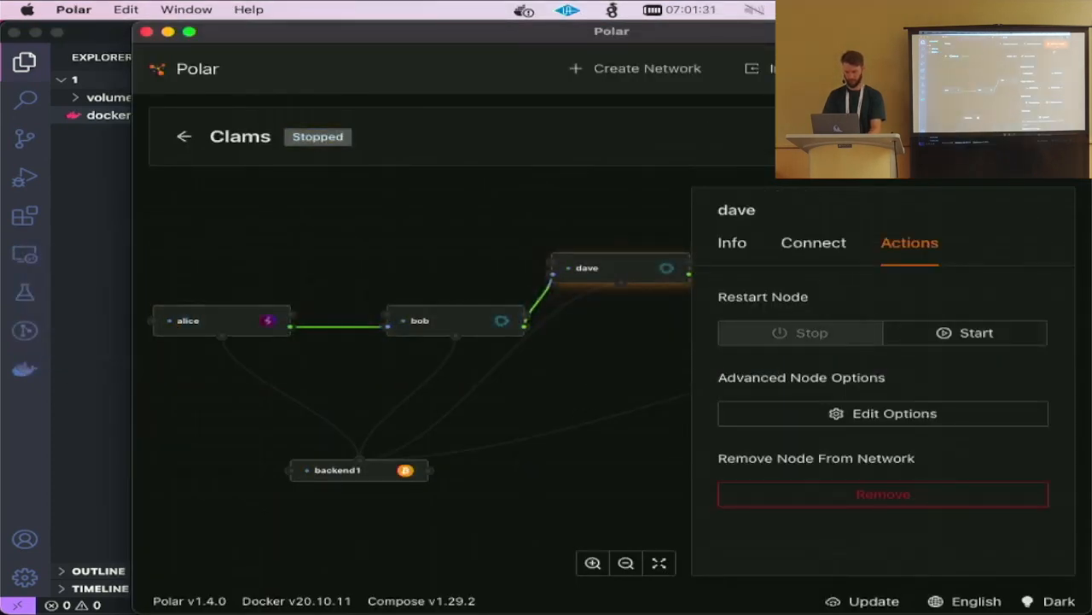
Step: Start dave's node with the new websocket setting, then switch to the browser
{"action": "left_click", "coordinate": [965, 332]}
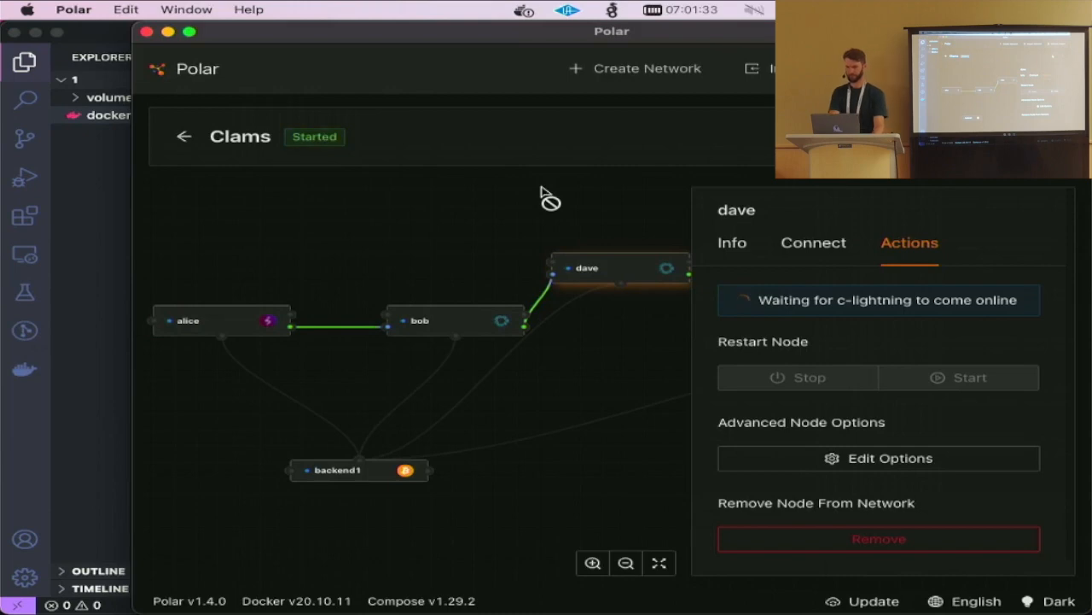
{"action": "key", "text": "cmd+tab"}
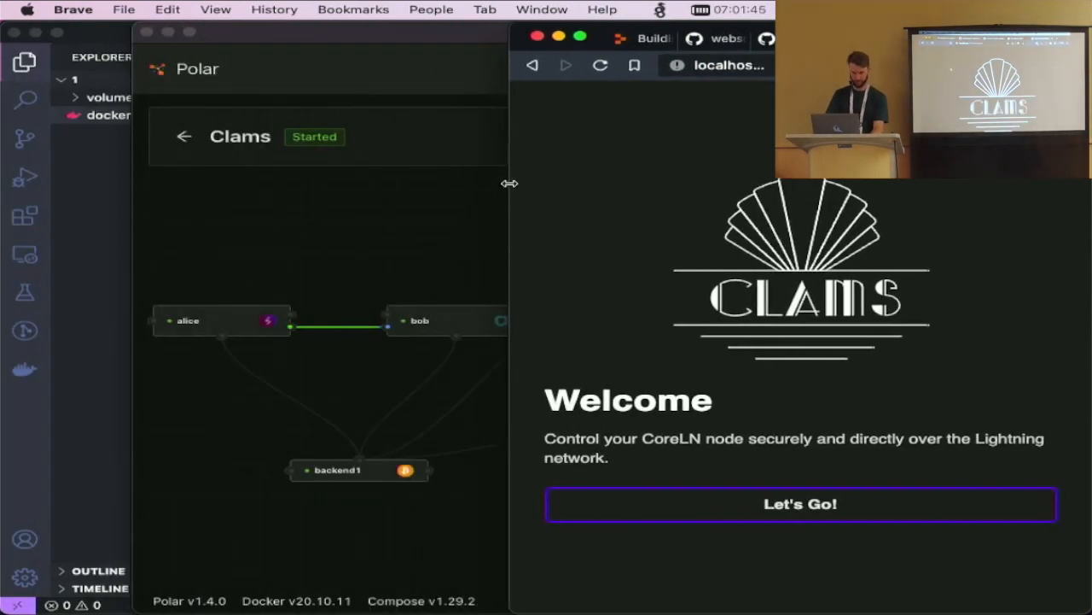
Step: Connect Clams to dave's pubkey@localhost:7373 using a Direct Connection
{"action": "left_click", "coordinate": [800, 504]}
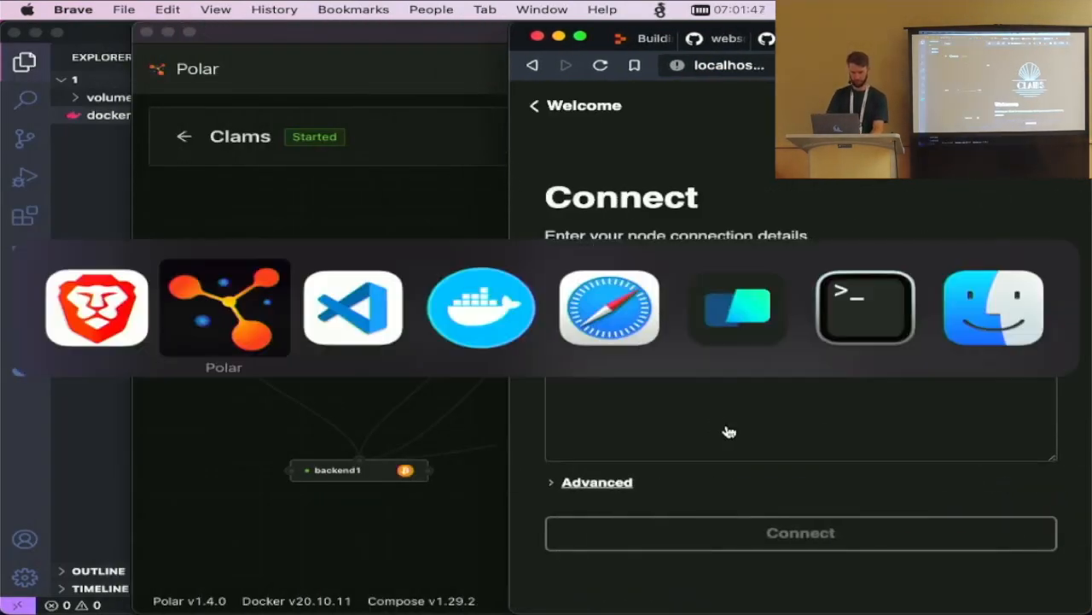
{"action": "left_click", "coordinate": [223, 307]}
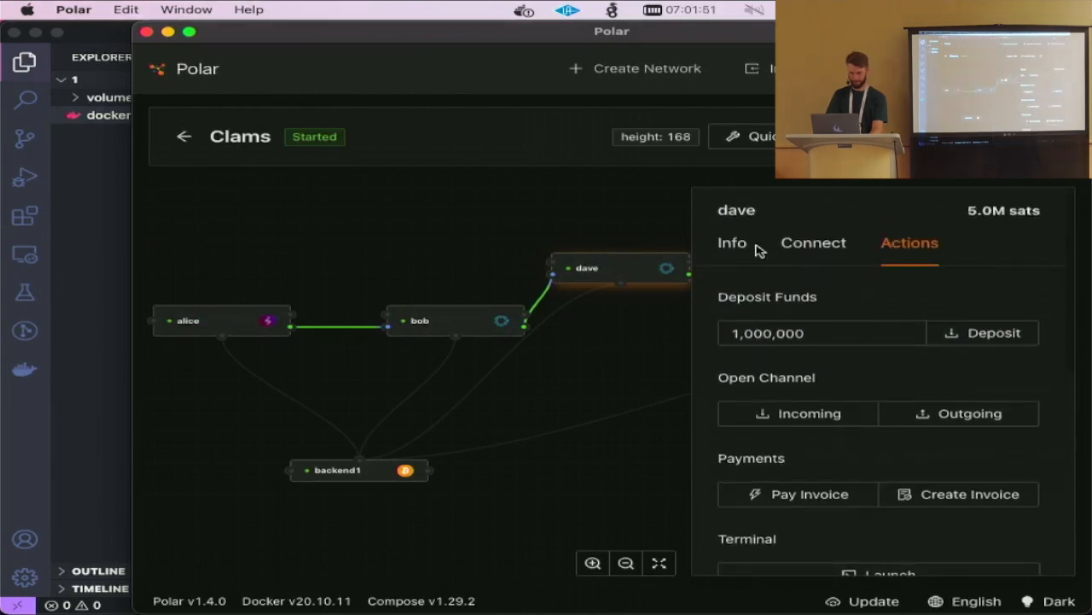
{"action": "left_click", "coordinate": [732, 243]}
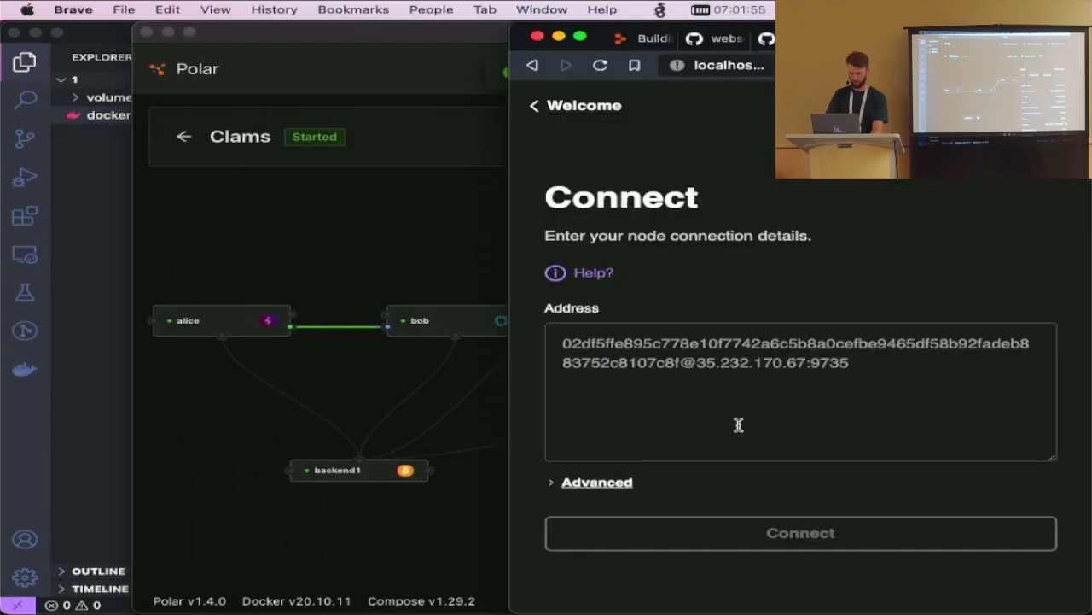
{"action": "type", "text": "035e12a449b5d08b97deed279cff0e788a71a51ff9e72f9e6a0a024eed1d073442@localh"}
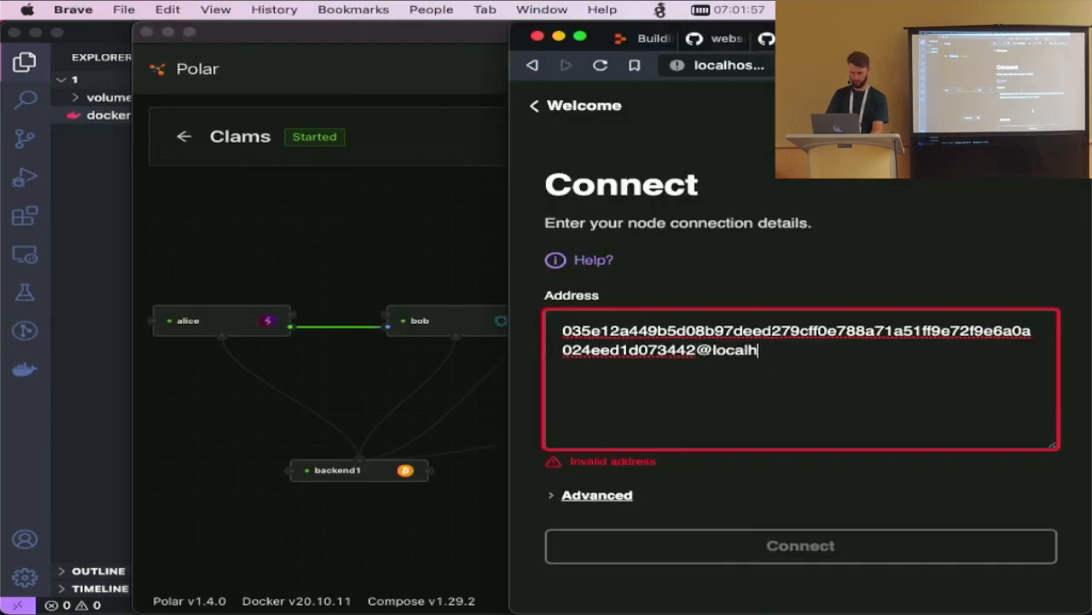
{"action": "type", "text": "ost:7373"}
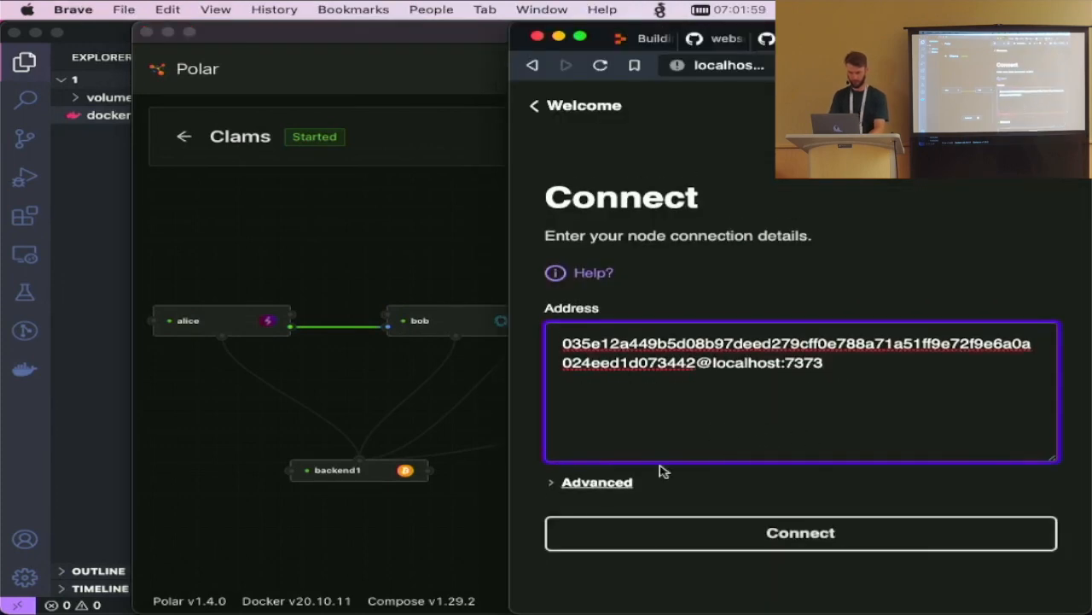
{"action": "left_click", "coordinate": [596, 481]}
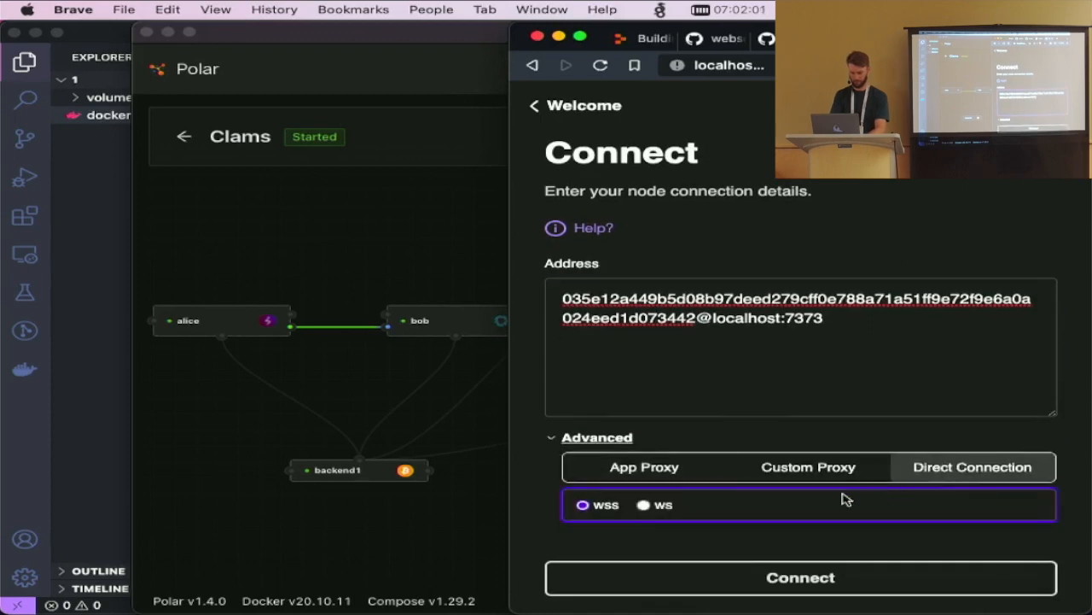
{"action": "left_click", "coordinate": [800, 577]}
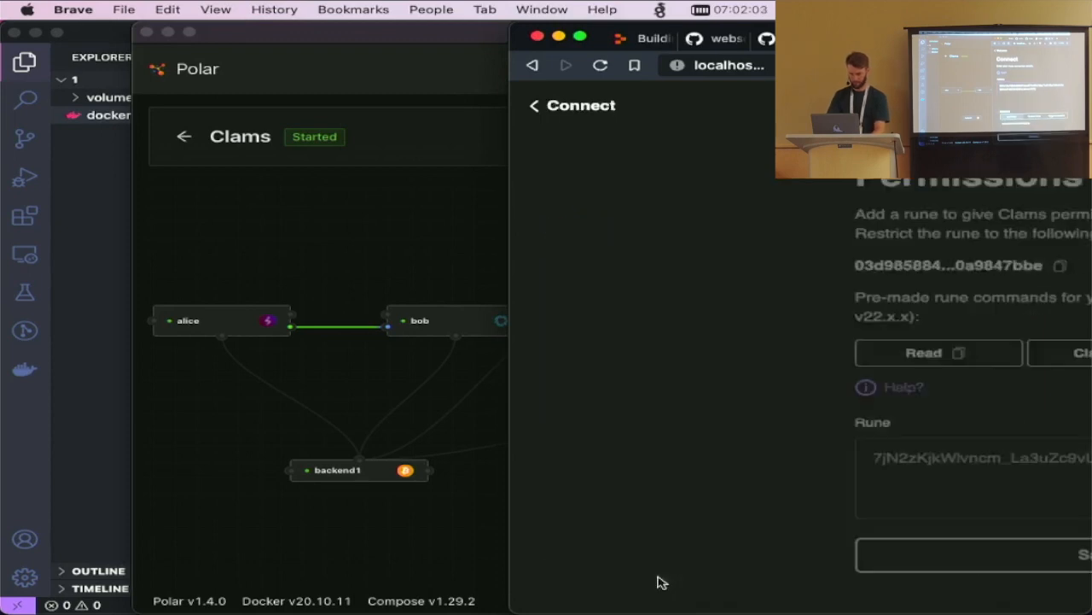
{"action": "left_click", "coordinate": [586, 268]}
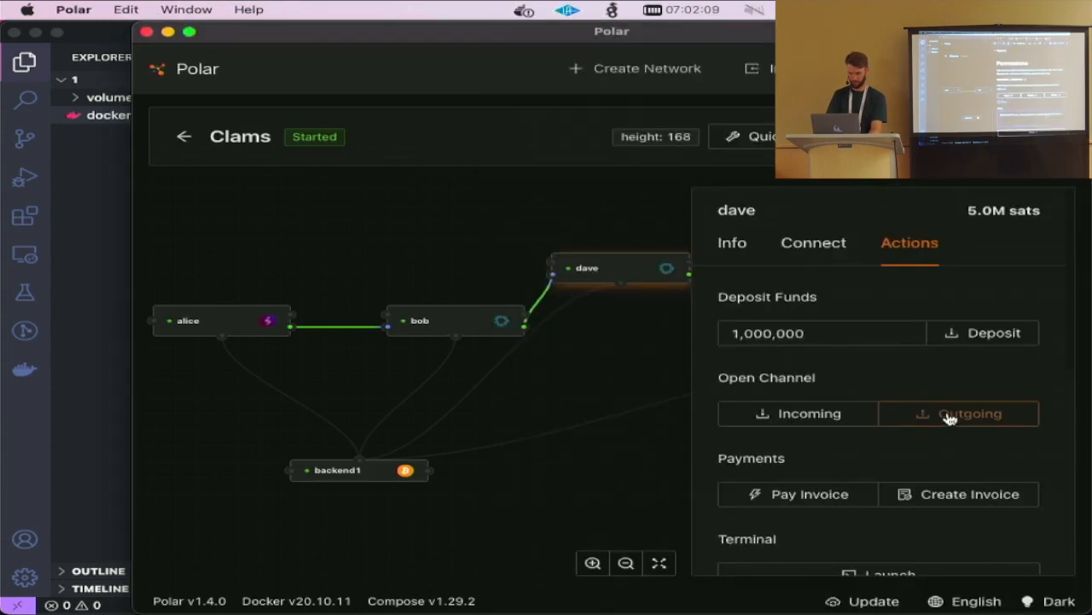
Step: Generate a Clams-restricted commando rune in dave's terminal and select the printed rune
{"action": "scroll", "scroll_direction": "down", "scroll_amount": 3}
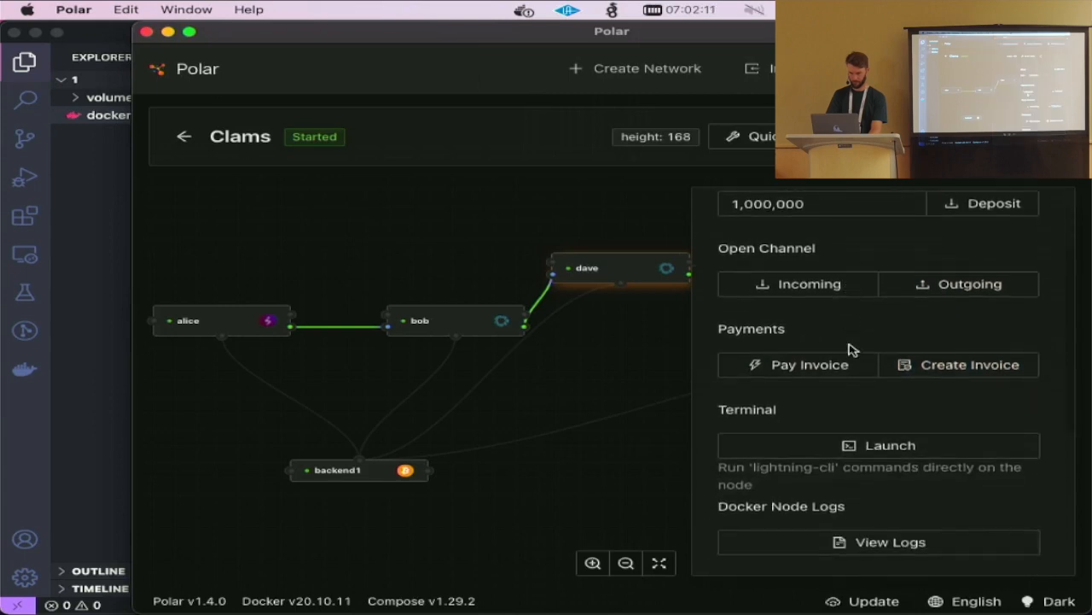
{"action": "left_click", "coordinate": [890, 444]}
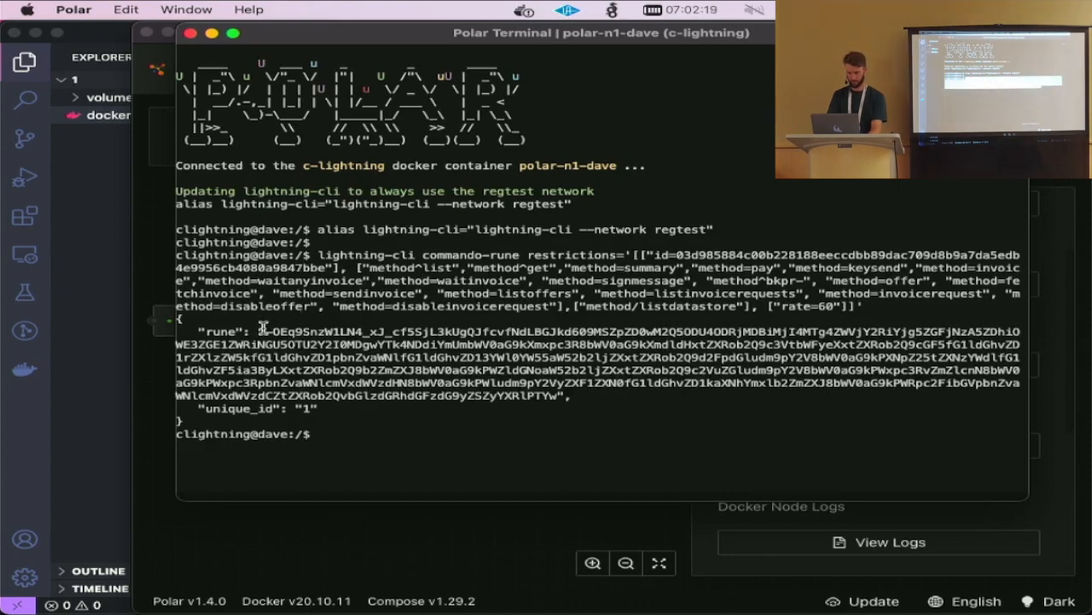
{"action": "left_click_drag", "start_coordinate": [277, 331], "coordinate": [564, 395]}
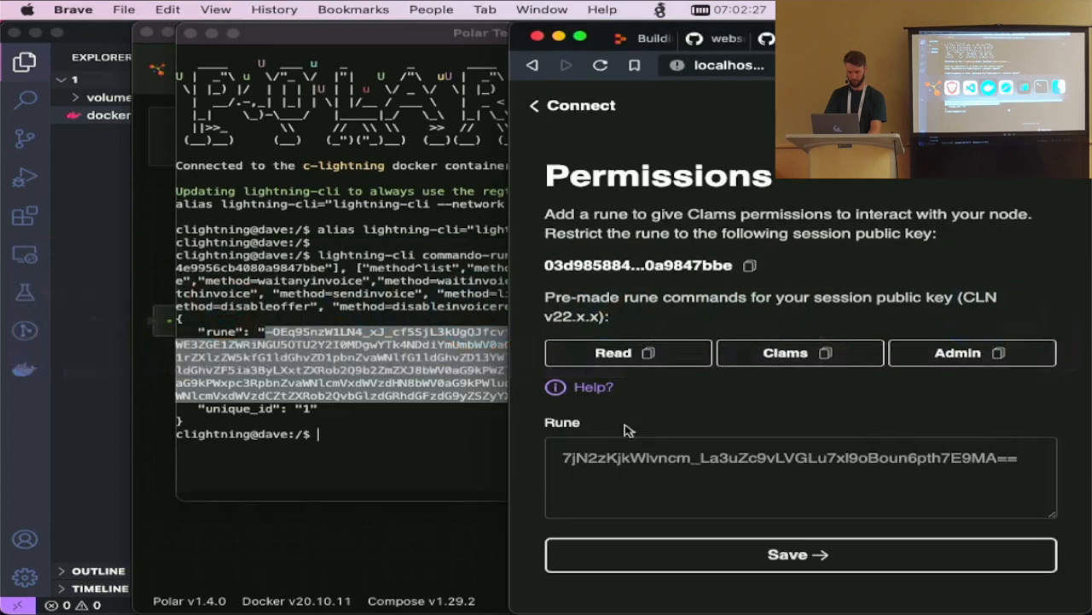
Step: Save the rune to open dave's wallet, then copy the Tip jar BOLT12 offer
{"action": "left_click", "coordinate": [613, 352]}
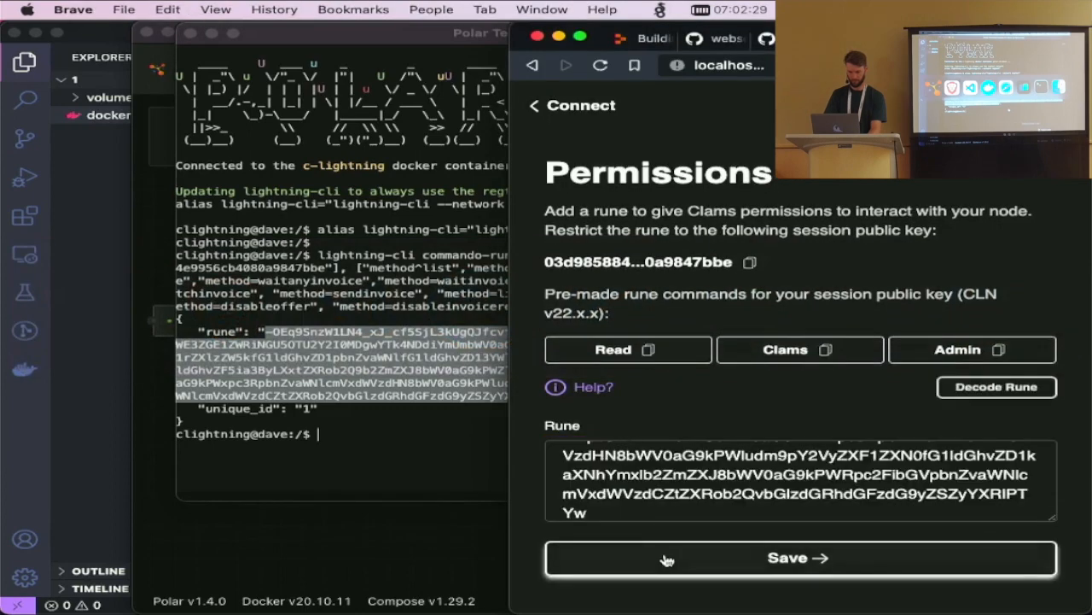
{"action": "left_click", "coordinate": [798, 558]}
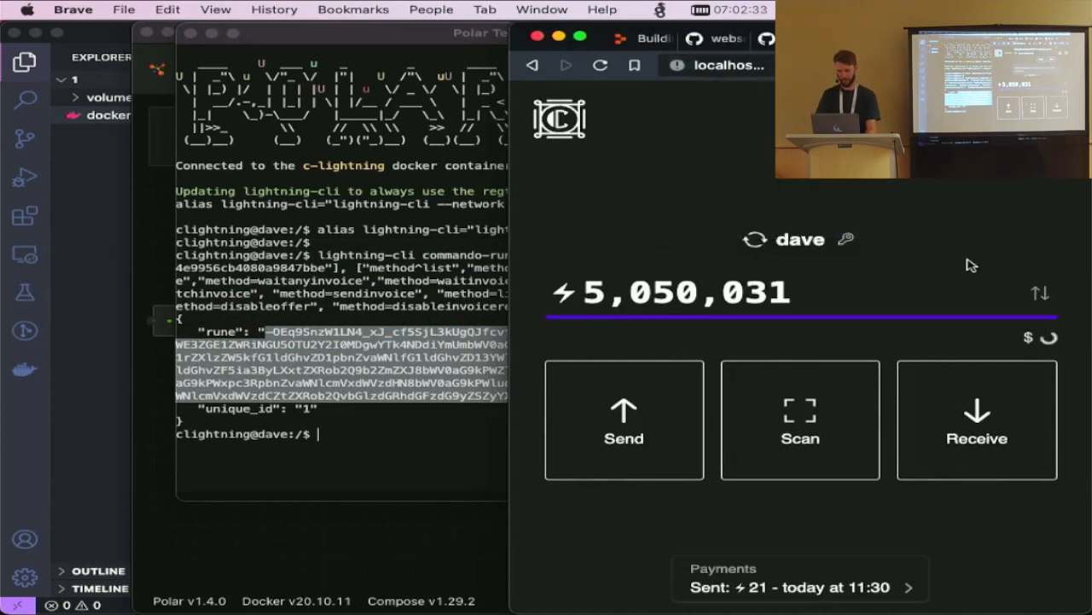
{"action": "mouse_move", "coordinate": [688, 404]}
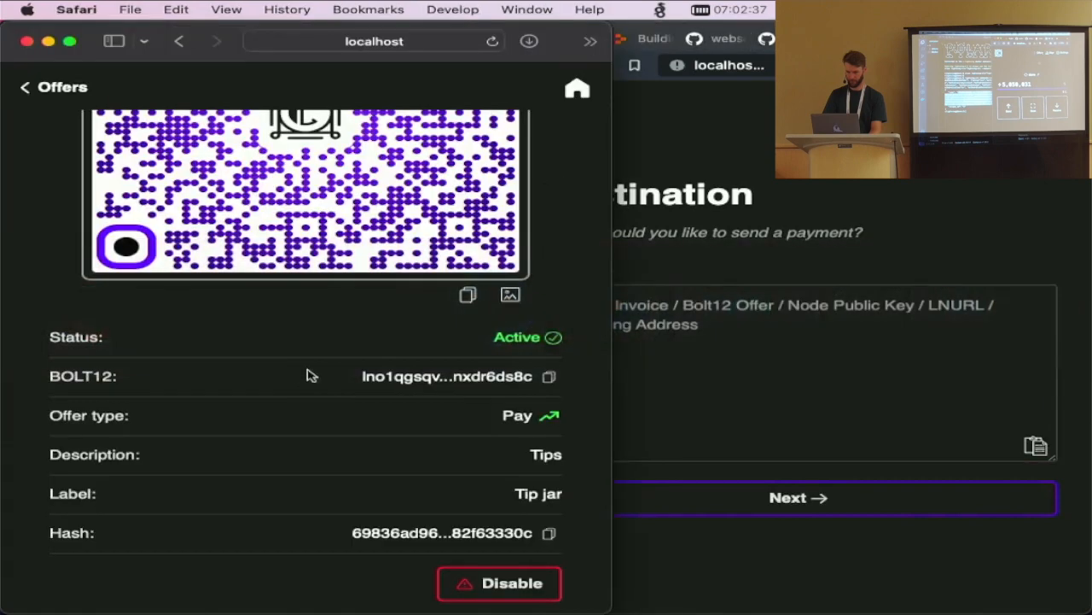
{"action": "left_click", "coordinate": [549, 376]}
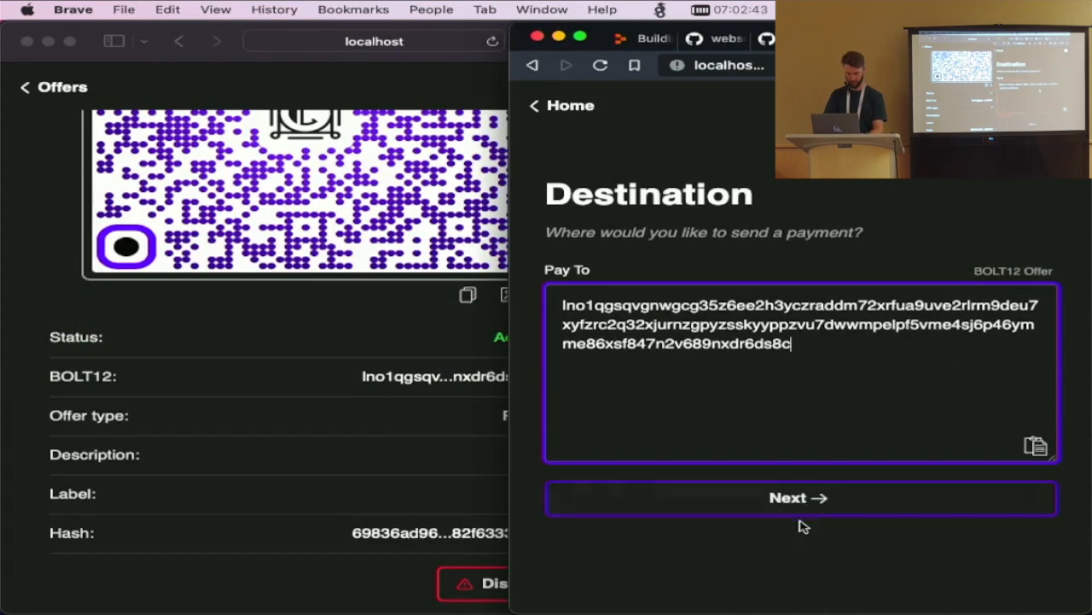
Step: Pay the 21-sat Tips offer with payer note 'Thanks!'
{"action": "left_click", "coordinate": [798, 497]}
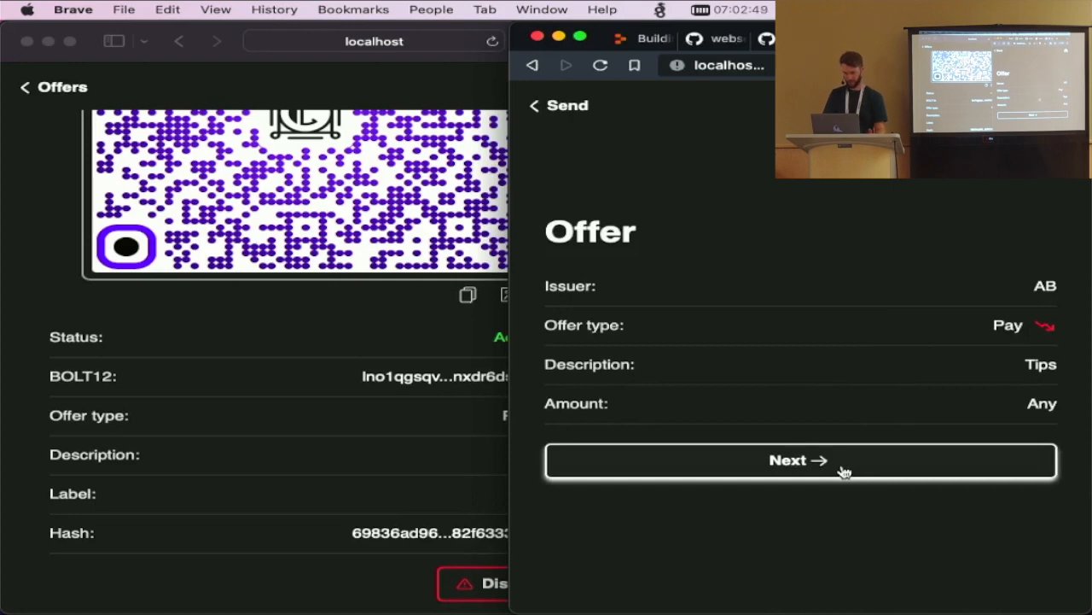
{"action": "left_click", "coordinate": [800, 461]}
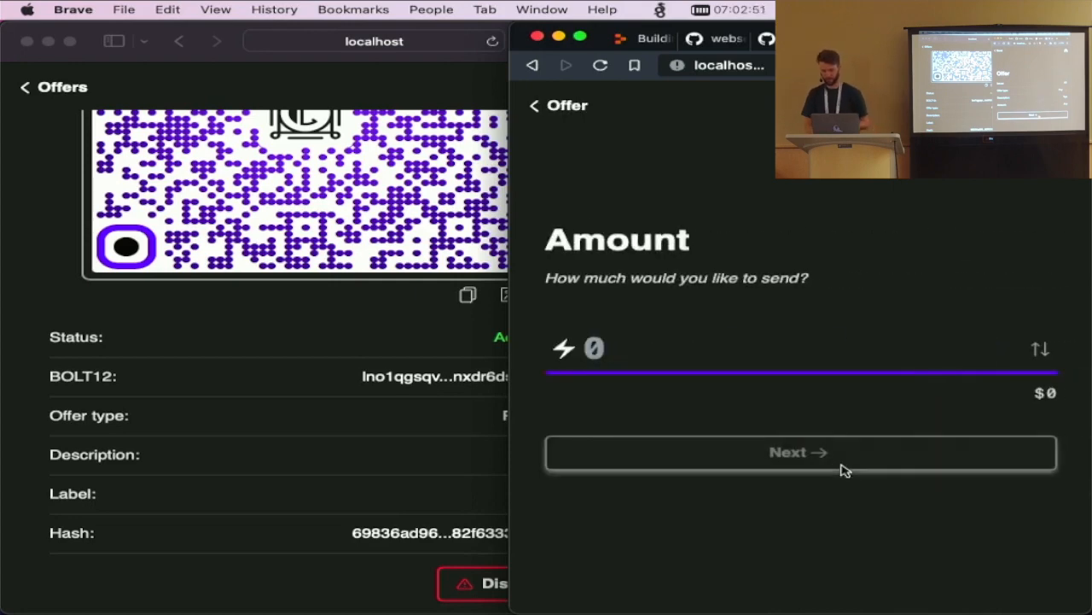
{"action": "left_click", "coordinate": [799, 451]}
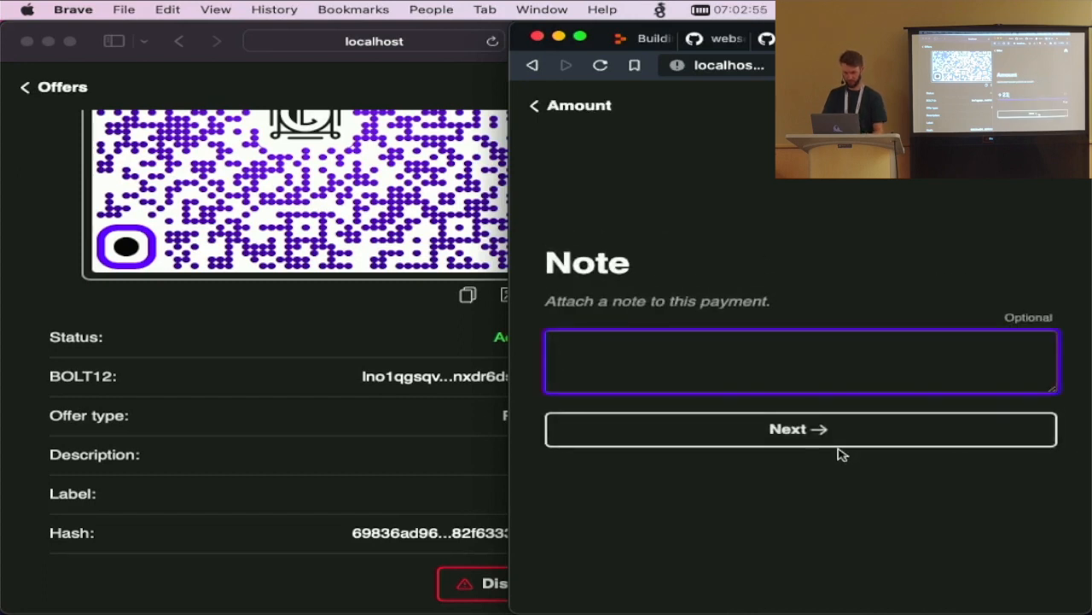
{"action": "type", "text": "Thanks!"}
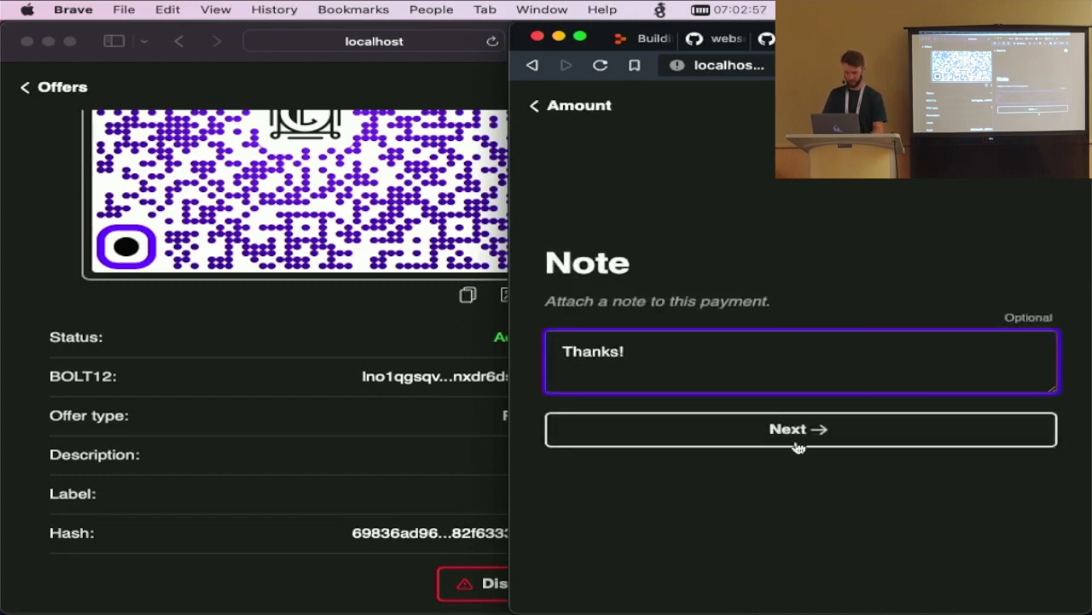
{"action": "left_click", "coordinate": [799, 428]}
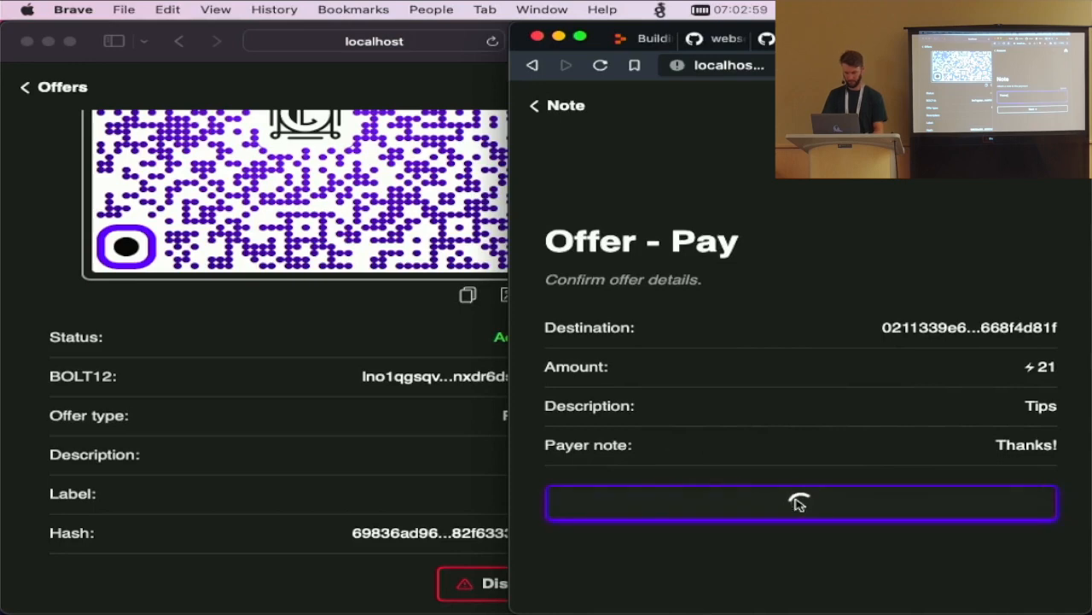
{"action": "left_click", "coordinate": [801, 503]}
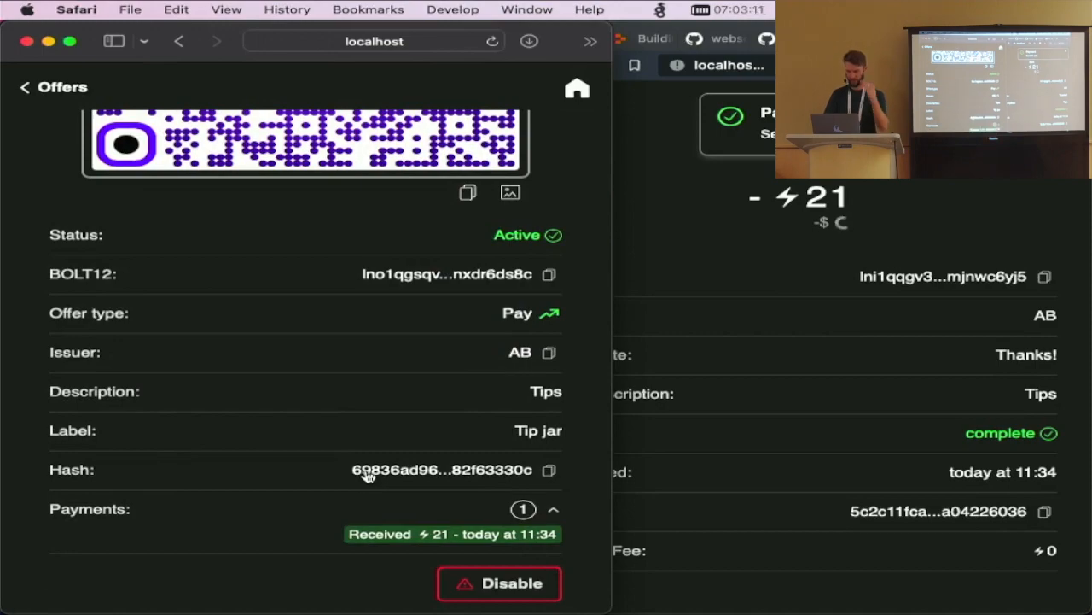
{"action": "mouse_move", "coordinate": [478, 365]}
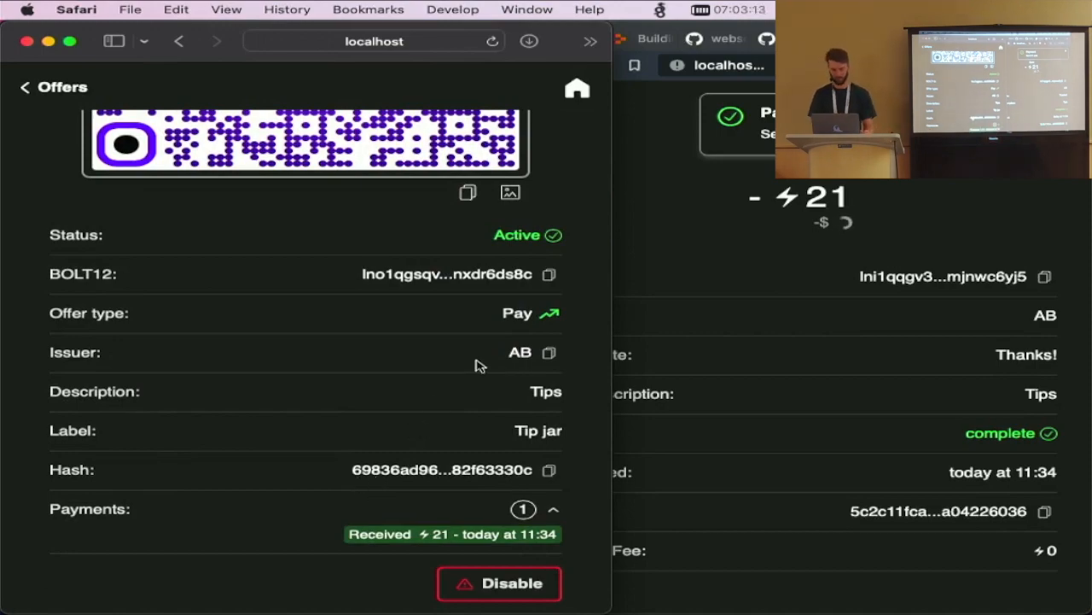
Step: Go home to bob's wallet showing 4,950,009 sats and the 21-sat tip
{"action": "left_click", "coordinate": [24, 87]}
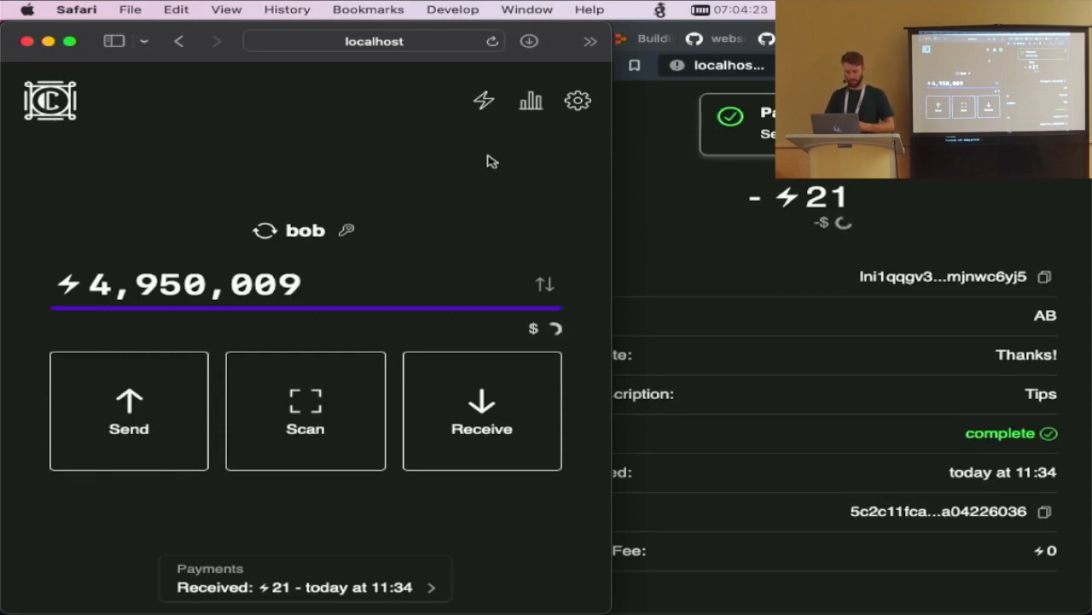
{"action": "left_click", "coordinate": [531, 101]}
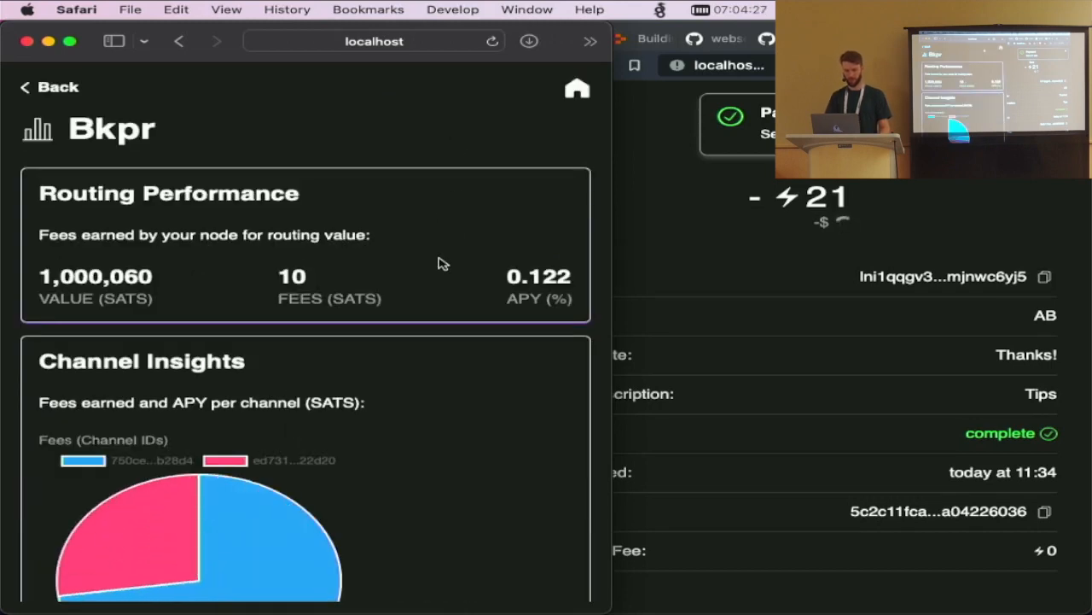
{"action": "scroll", "scroll_direction": "down", "scroll_amount": 3}
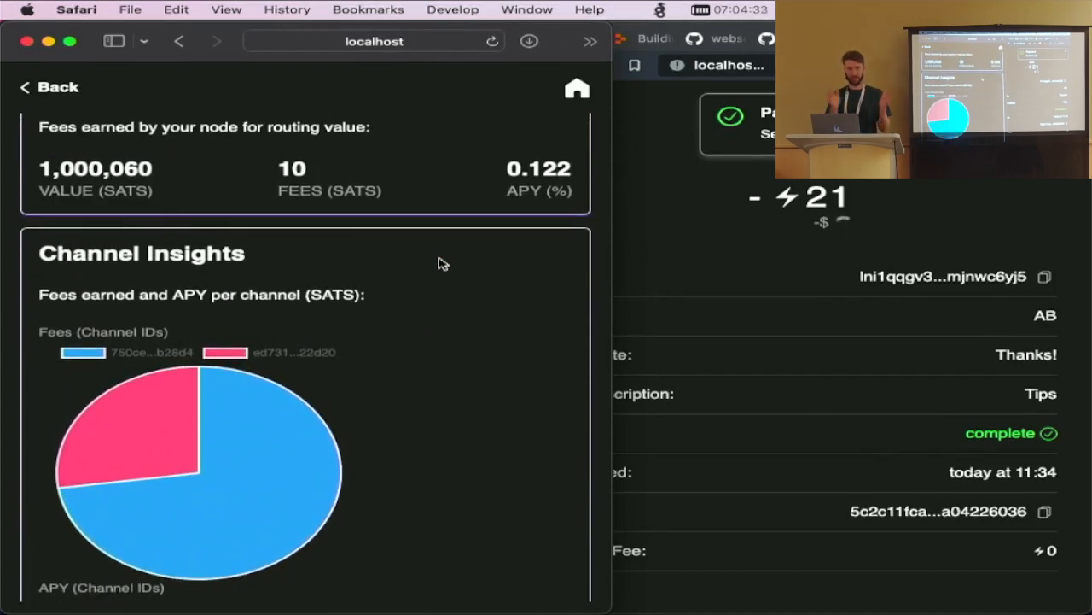
{"action": "scroll", "scroll_direction": "down", "scroll_amount": 3}
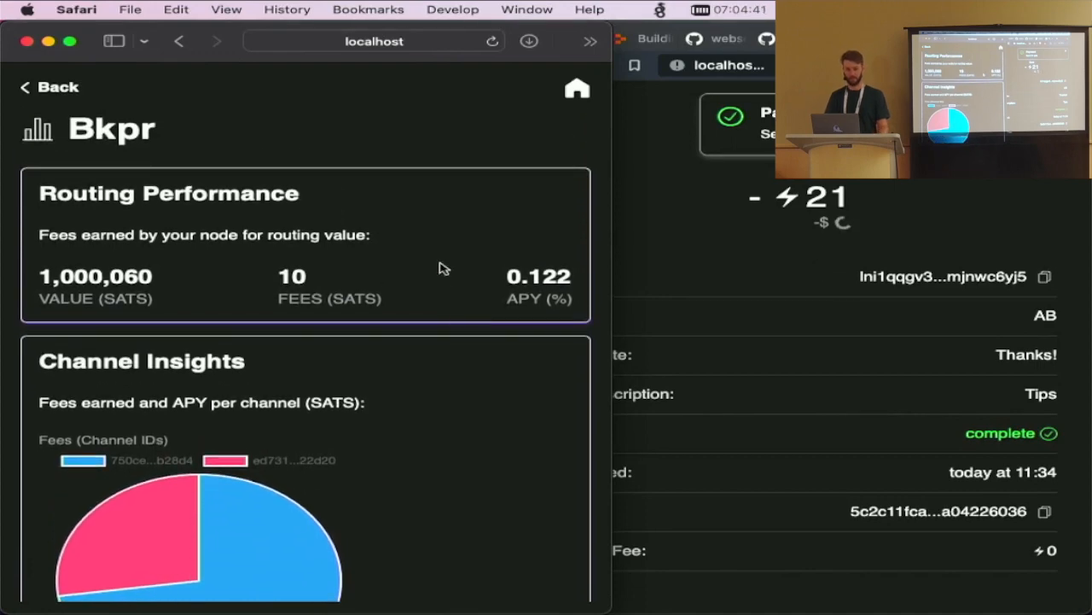
{"action": "mouse_move", "coordinate": [448, 275]}
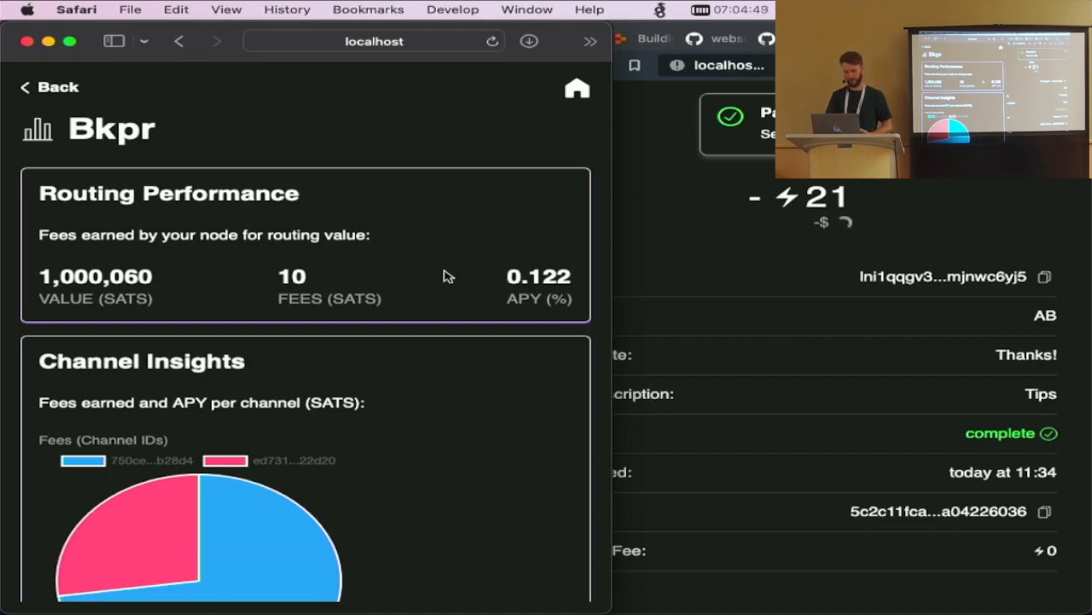
{"action": "mouse_move", "coordinate": [335, 331]}
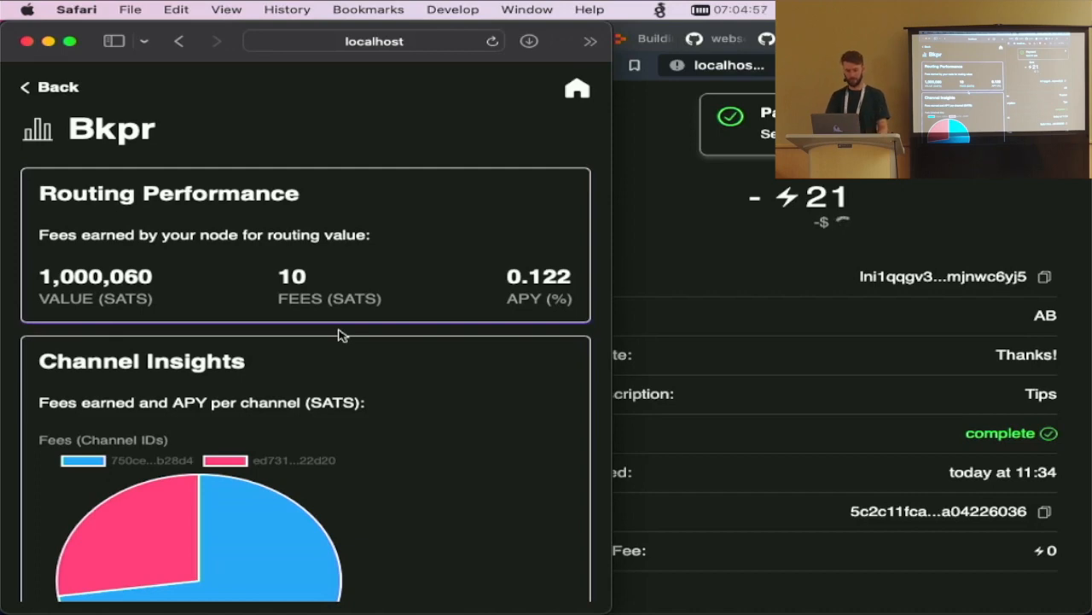
{"action": "scroll", "scroll_direction": "down", "scroll_amount": 3}
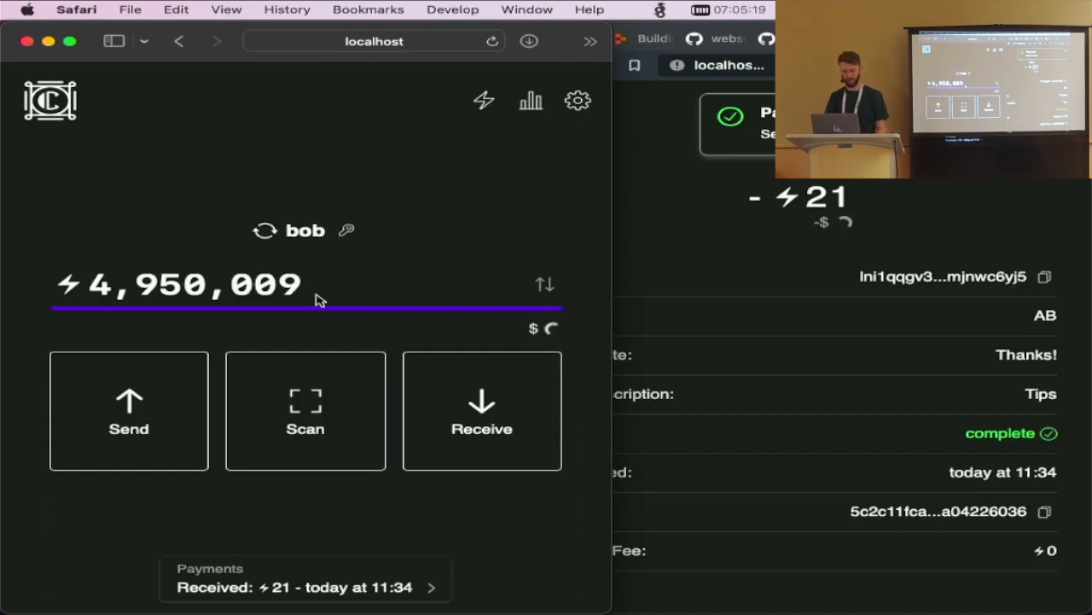
{"action": "mouse_move", "coordinate": [388, 228]}
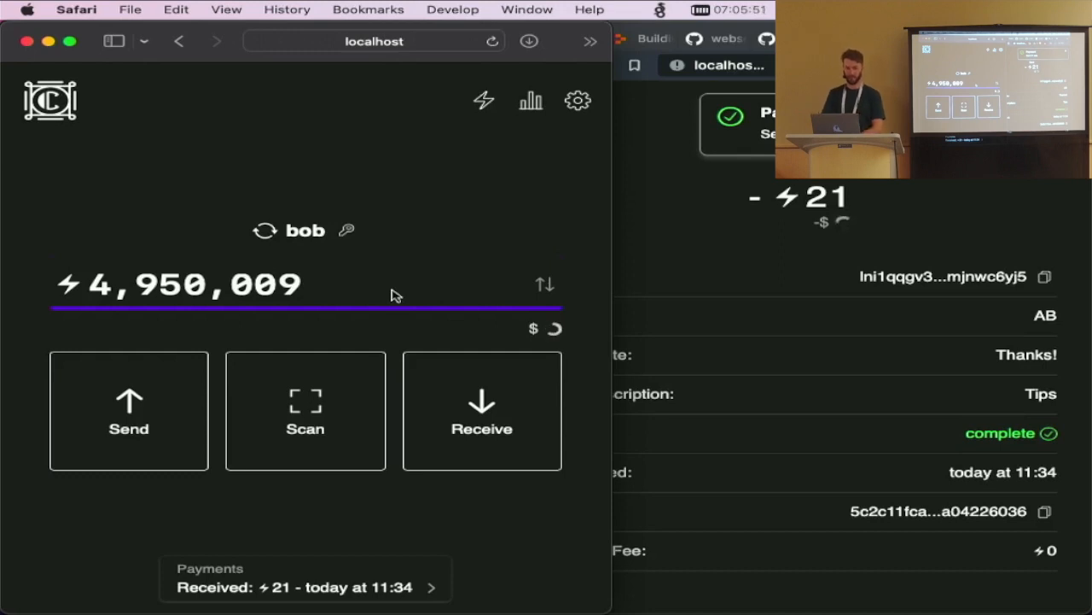
{"action": "mouse_move", "coordinate": [375, 277]}
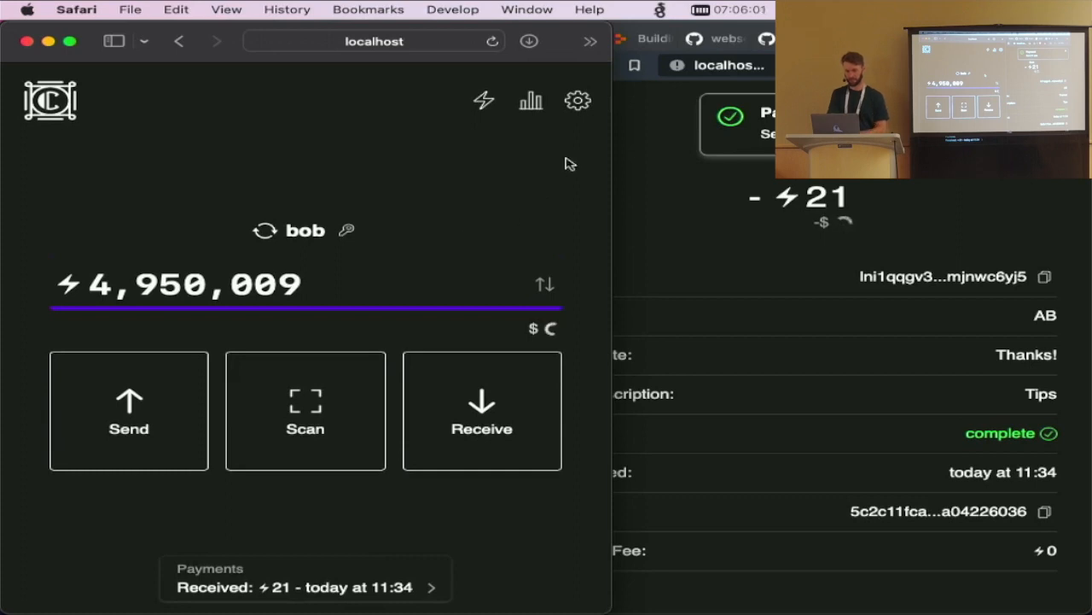
{"action": "mouse_move", "coordinate": [559, 41]}
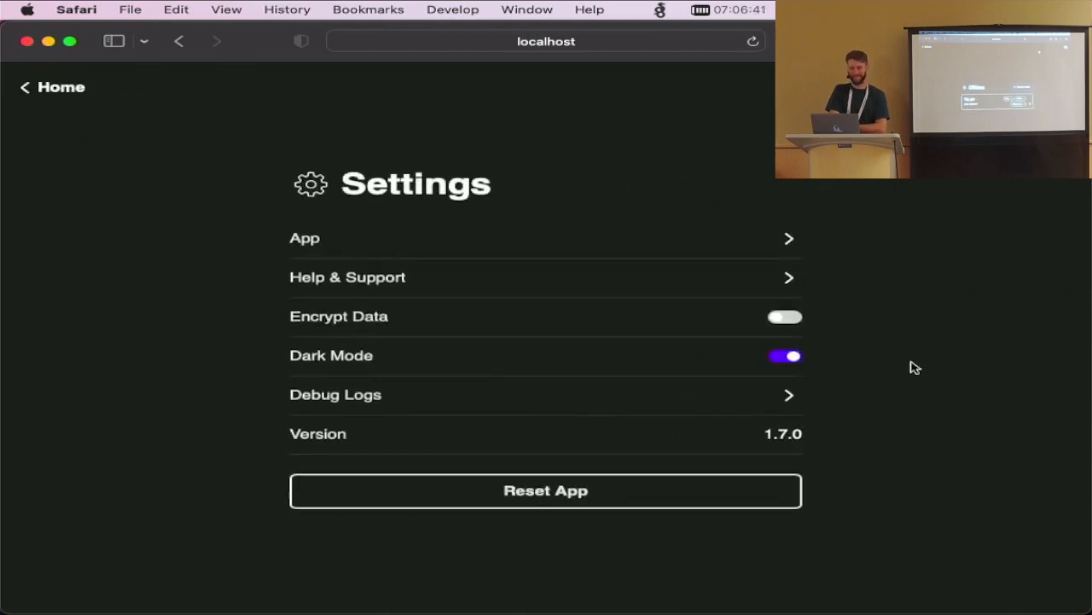
Step: Toggle dark mode off and back on, then enable Encrypt Data with a four-digit PIN
{"action": "left_click", "coordinate": [783, 356]}
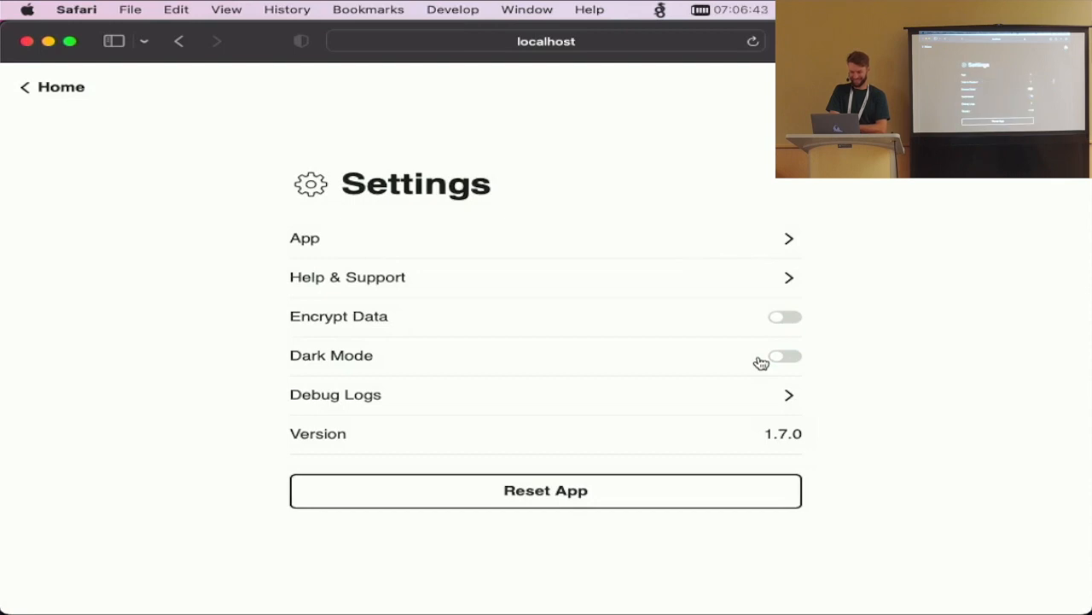
{"action": "left_click", "coordinate": [784, 356]}
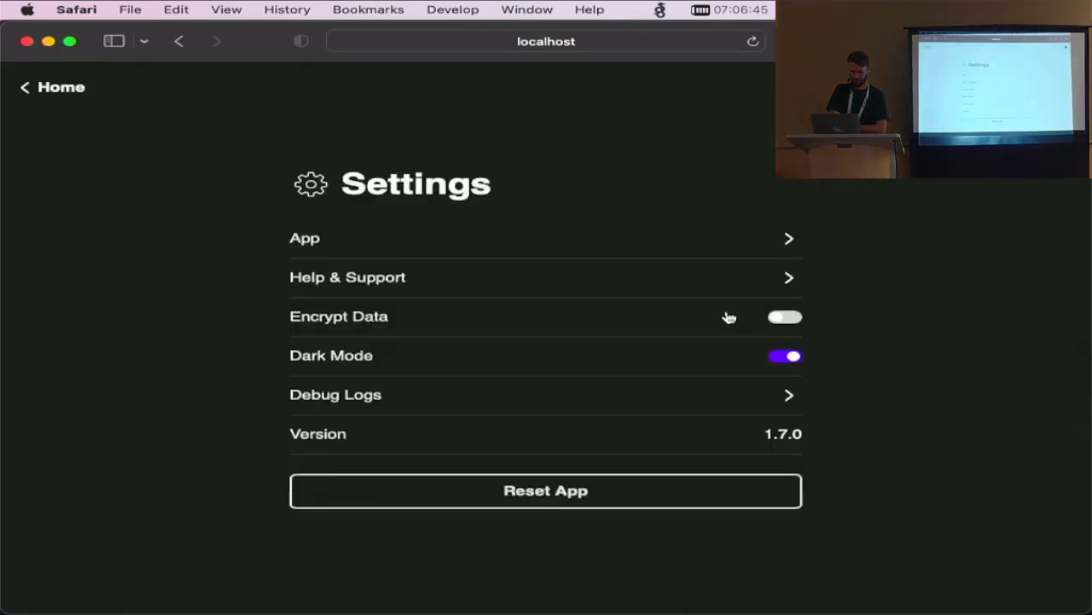
{"action": "left_click", "coordinate": [784, 316]}
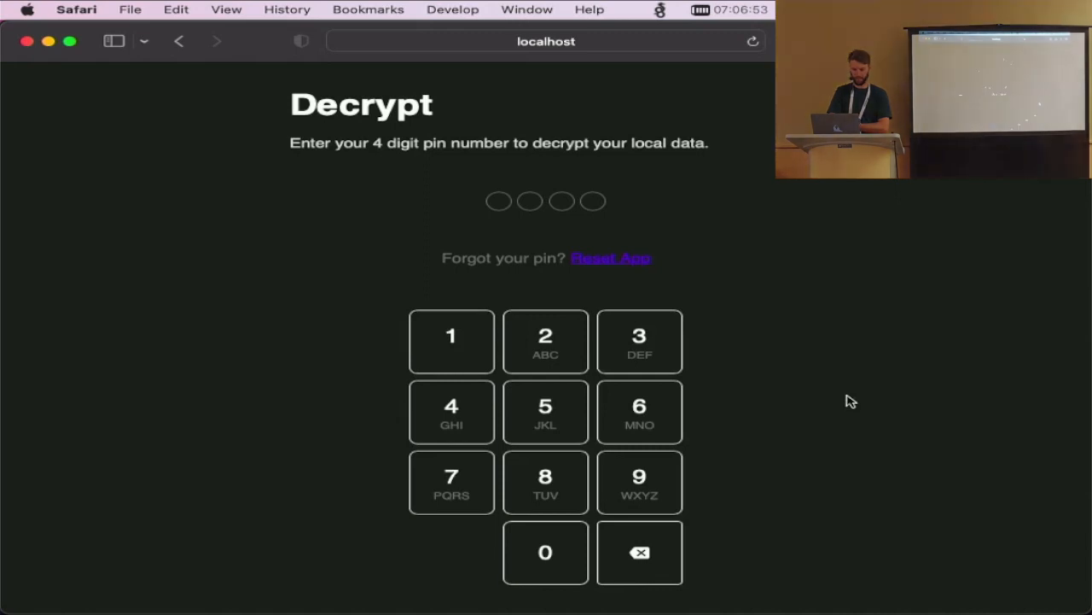
{"action": "left_click", "coordinate": [639, 411]}
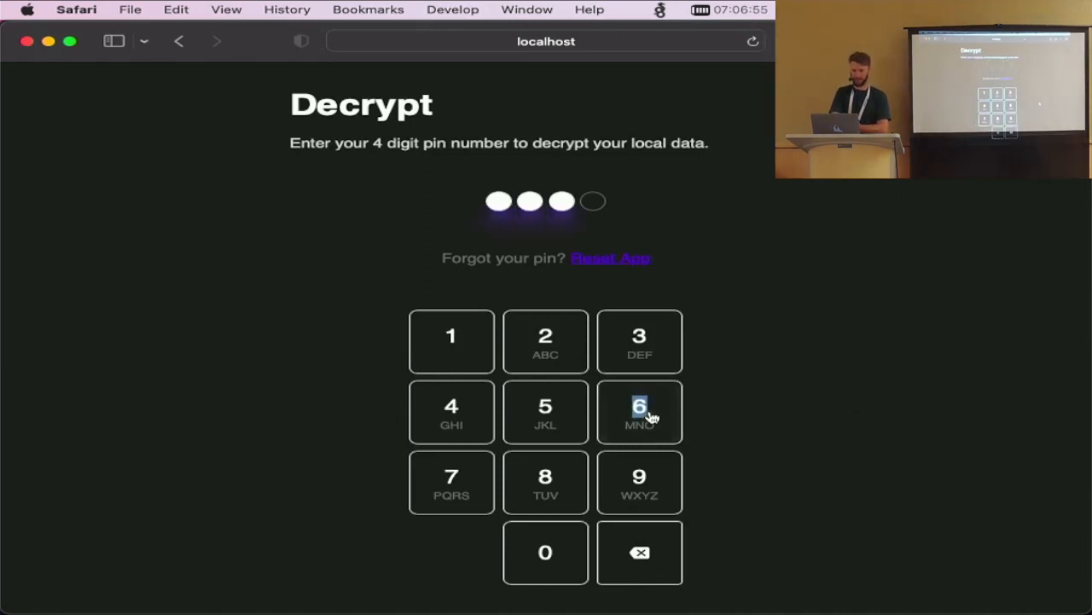
{"action": "left_click", "coordinate": [639, 411]}
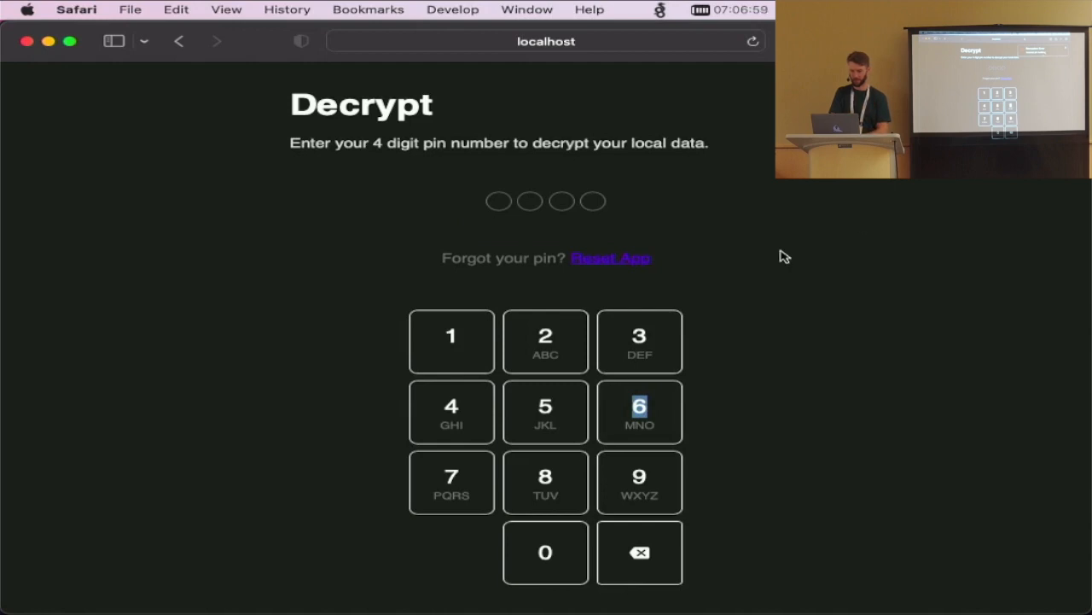
{"action": "left_click", "coordinate": [546, 411]}
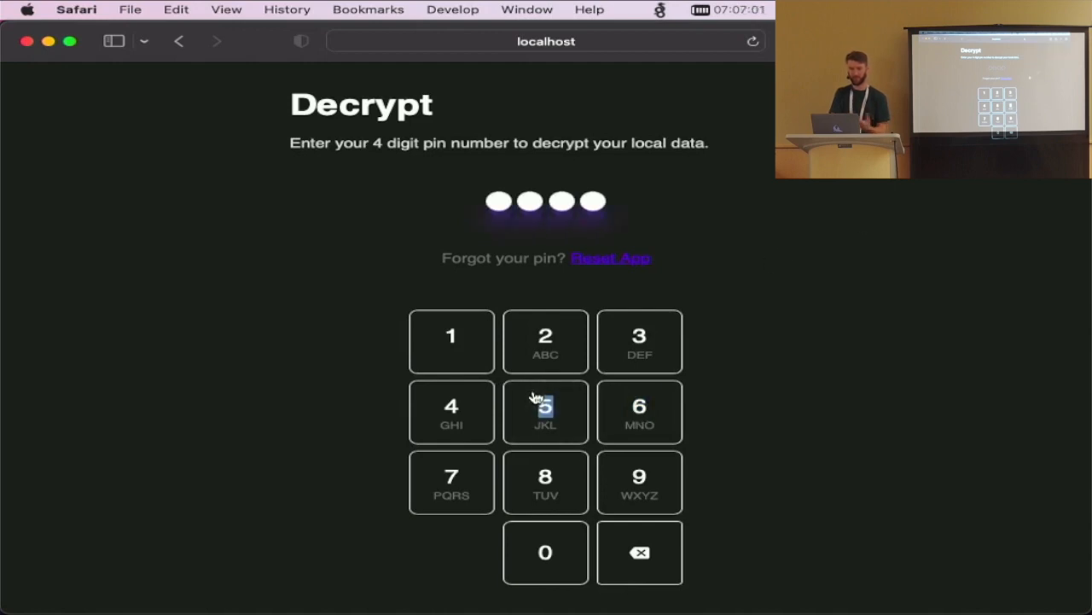
{"action": "left_click", "coordinate": [545, 412]}
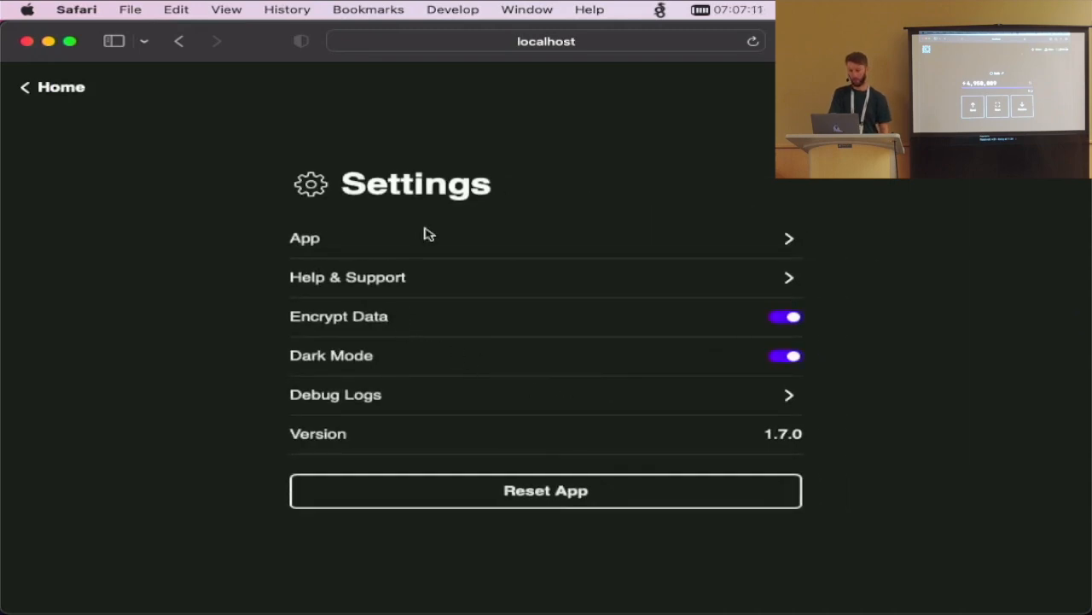
Step: Review App Settings (en-AU, USD, sats, notifications on), then go back toward Home
{"action": "left_click", "coordinate": [305, 238]}
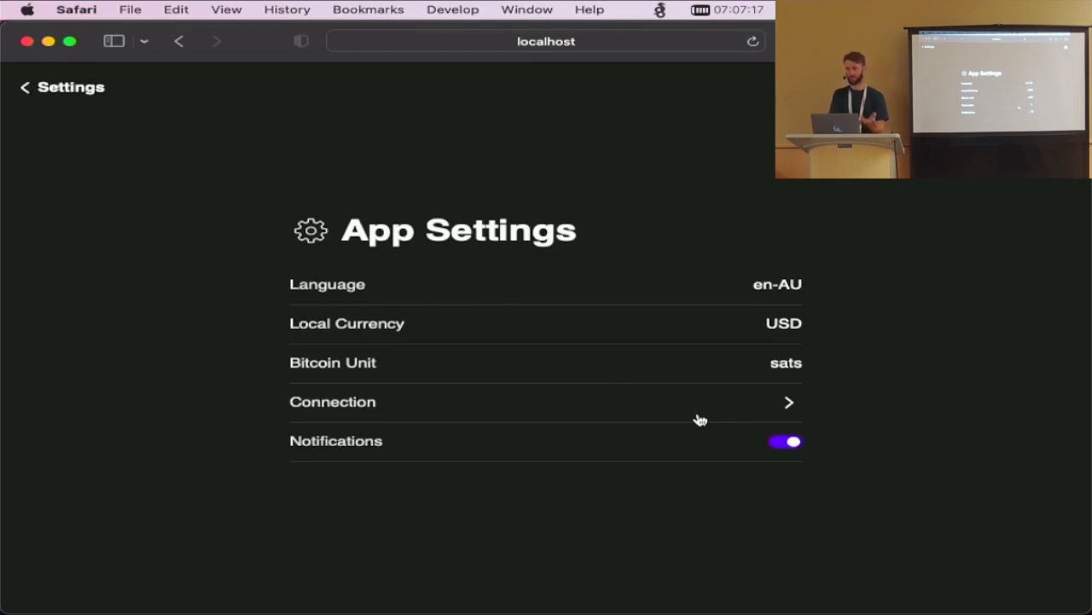
{"action": "left_click", "coordinate": [327, 284]}
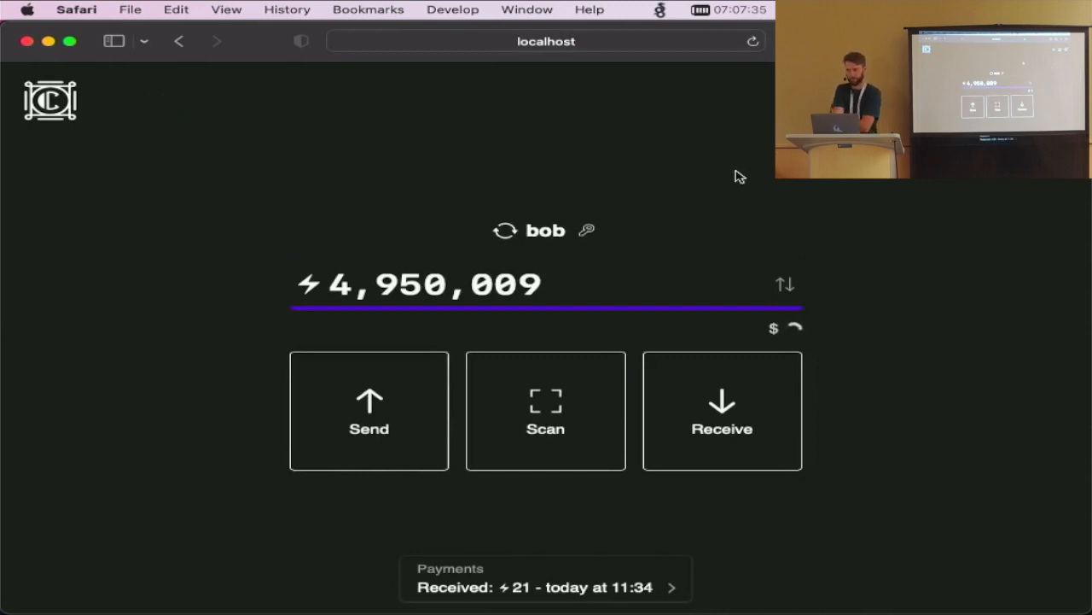
{"action": "mouse_move", "coordinate": [830, 338]}
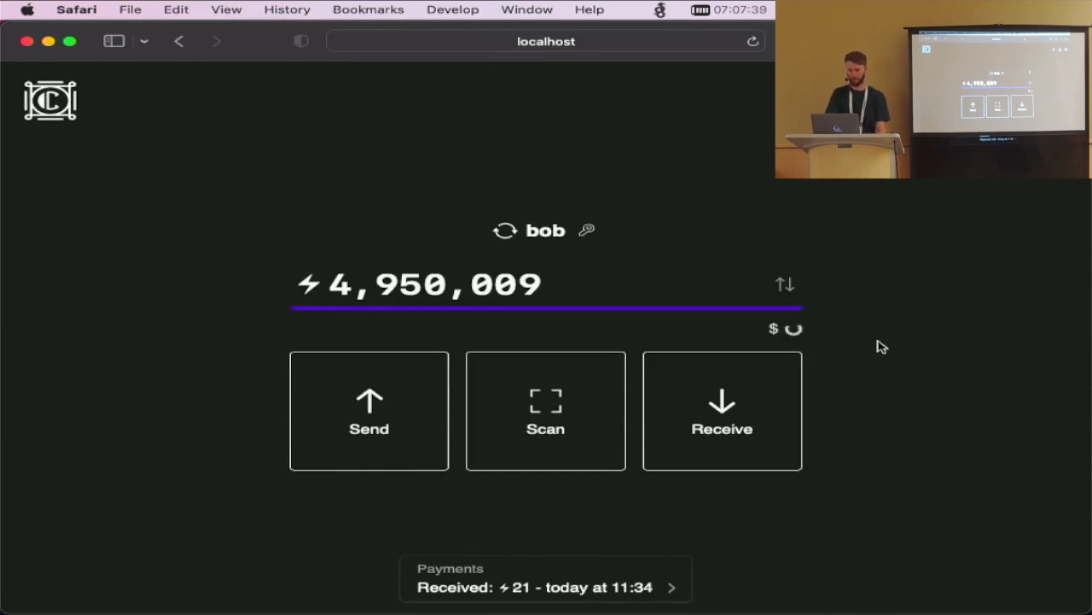
{"action": "mouse_move", "coordinate": [888, 337]}
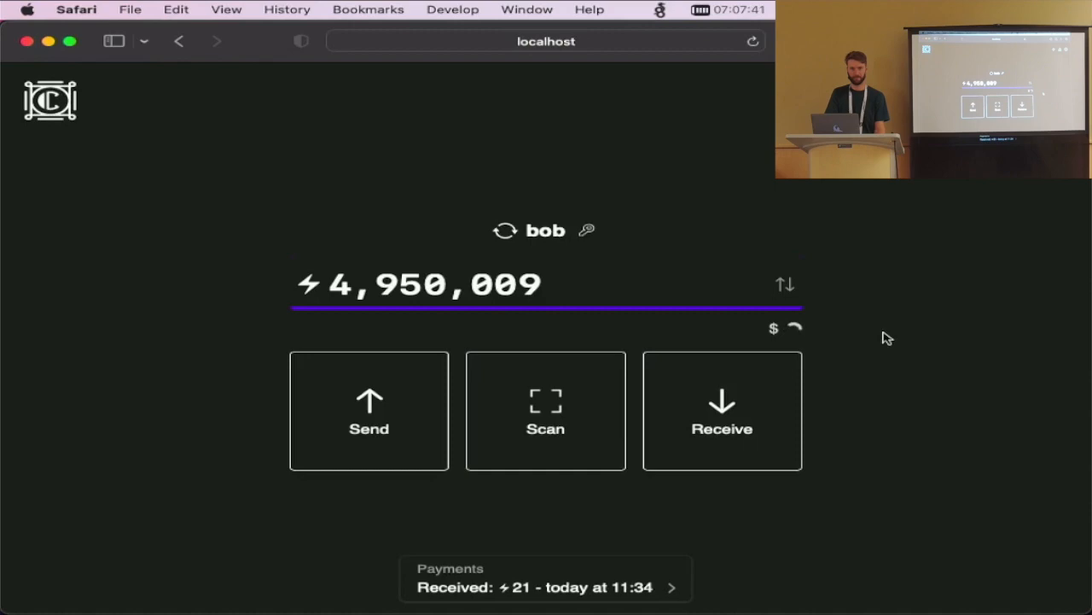